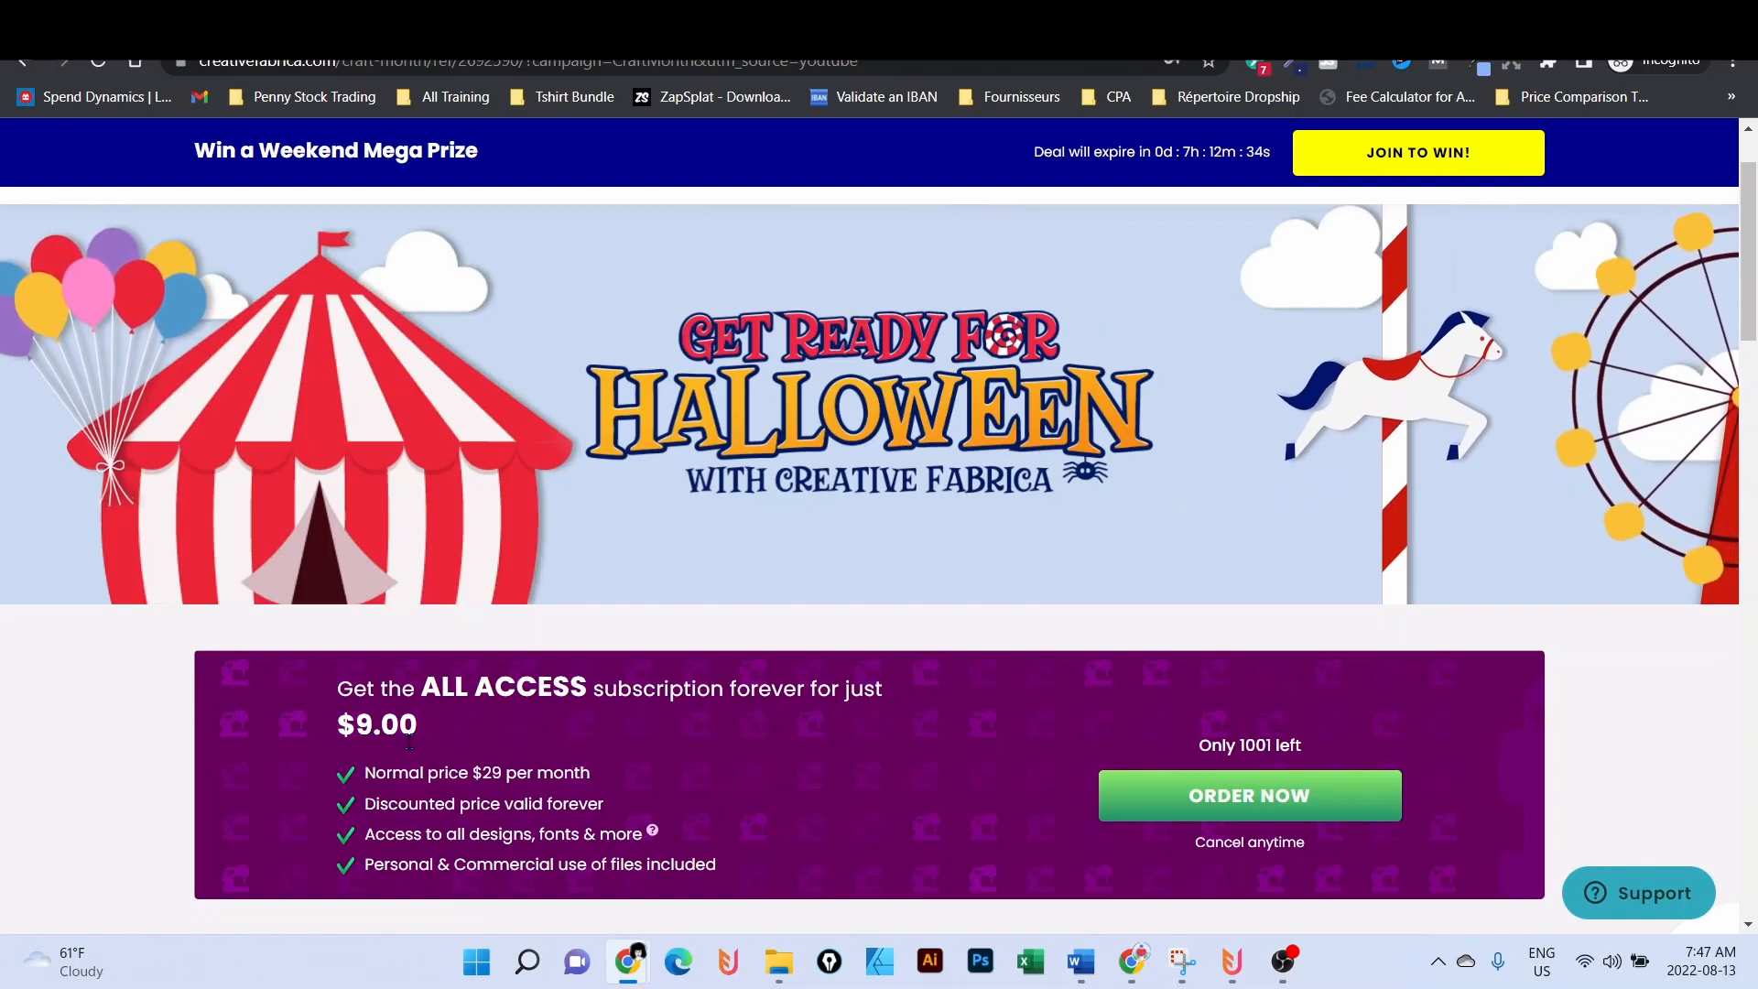
- Switch from the Creative Fabrica offer page to the Canva home dashboard
double_click(377, 725)
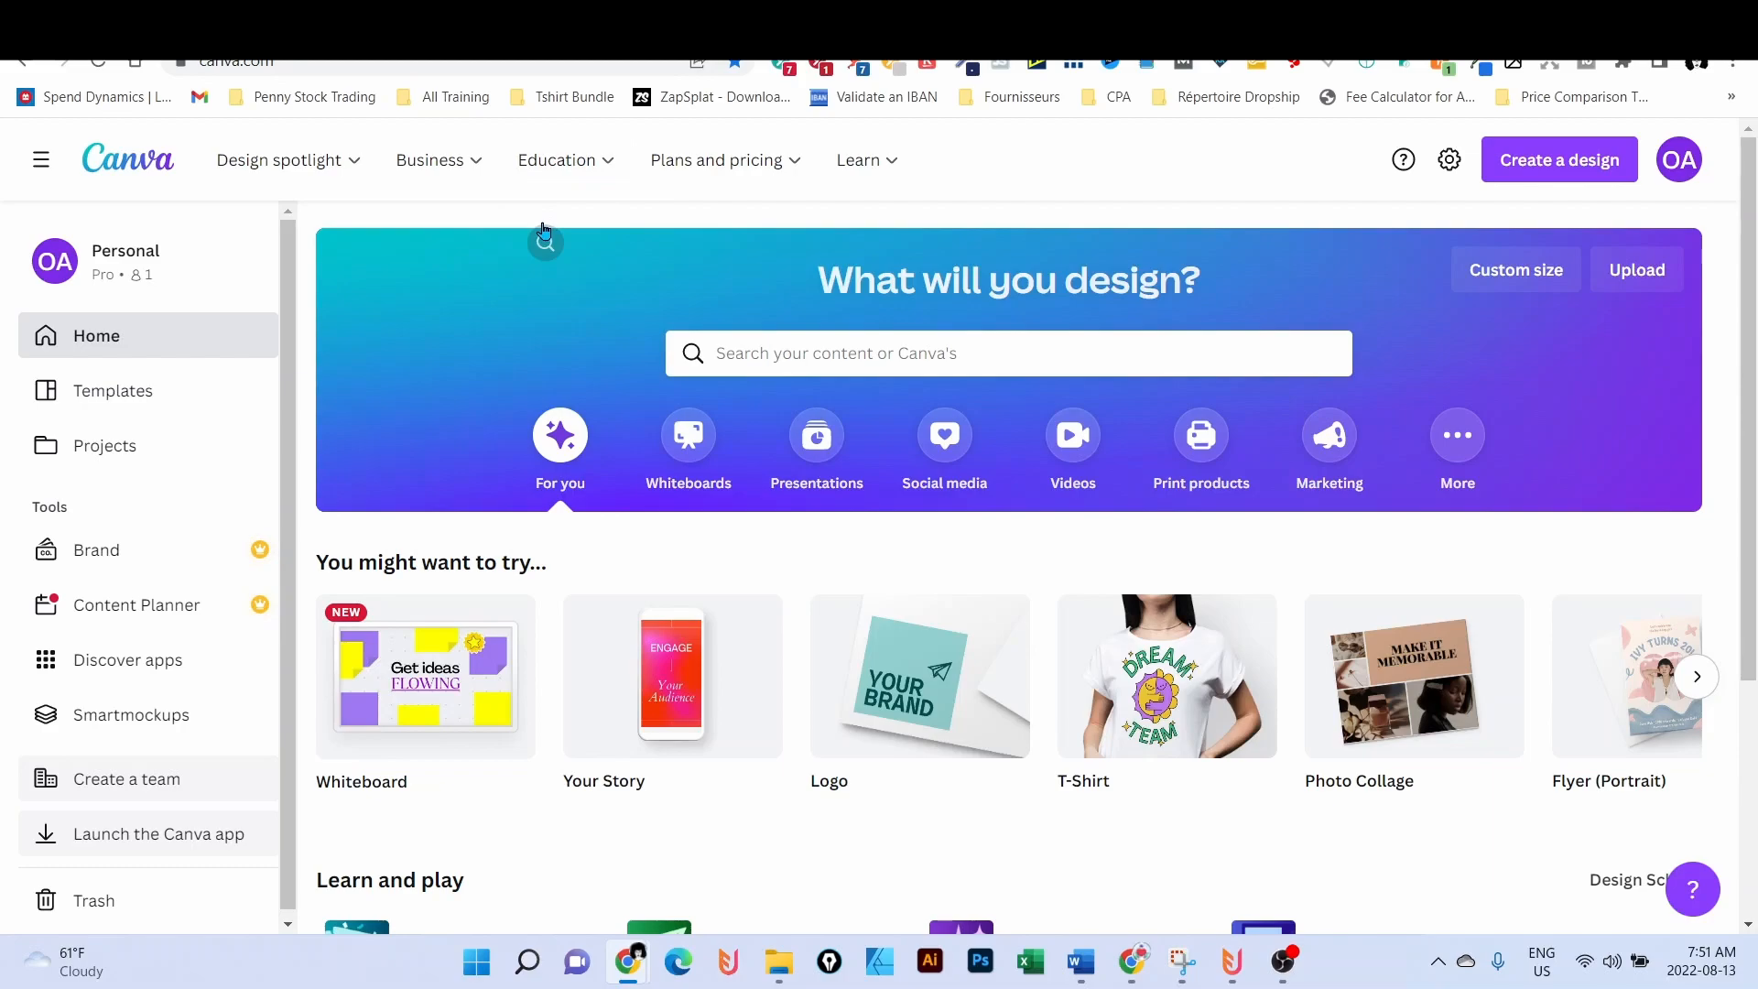
mouse_move(1121, 147)
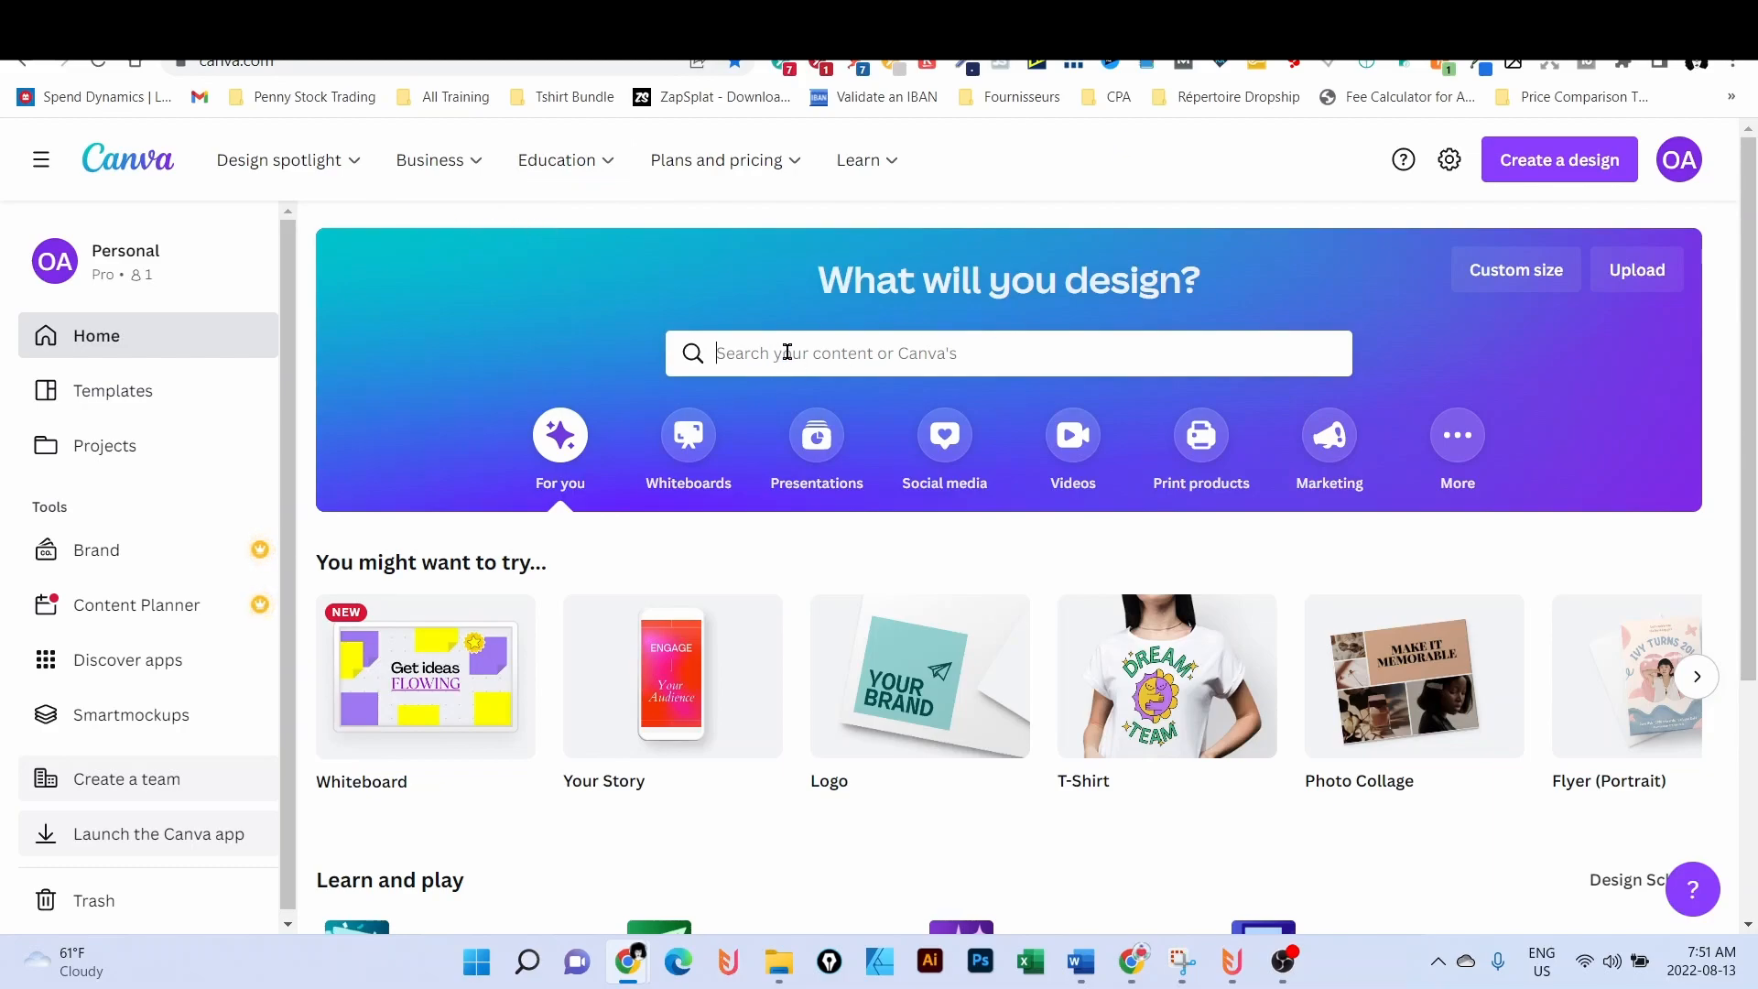
- Search the home page for 'fishing shirt' templates, listing 45 results
type("fishing shirt")
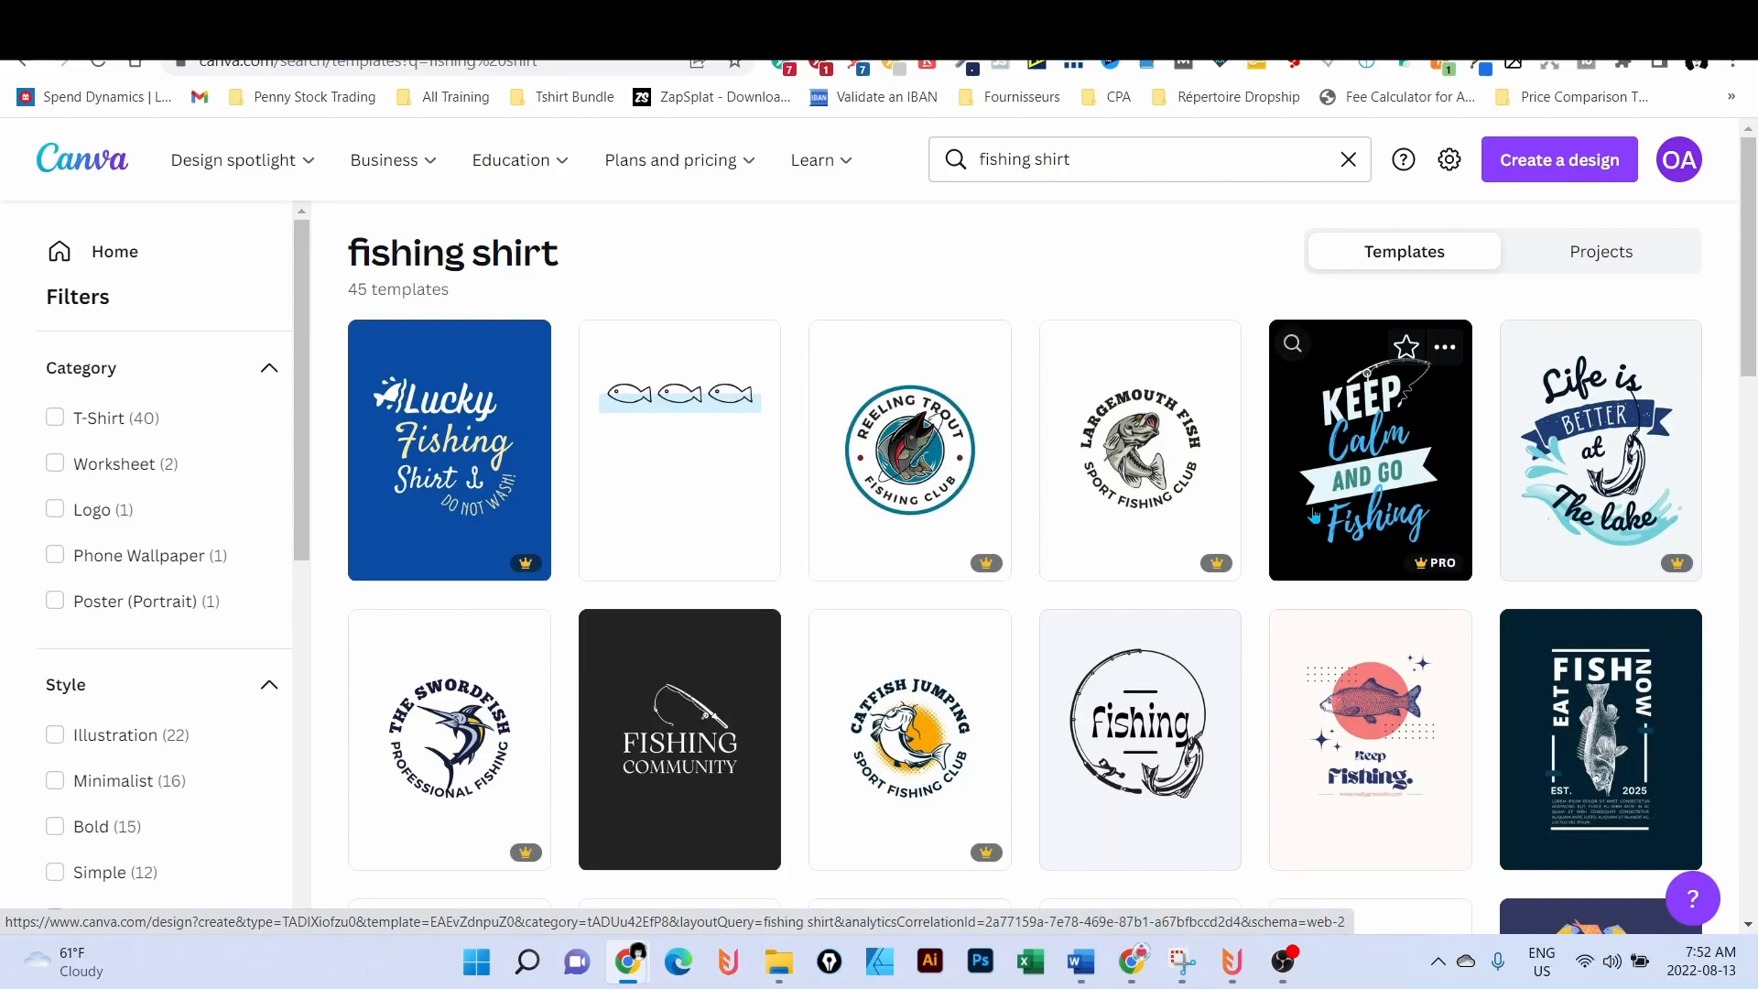
- Open Lucky Fishing Shirt, change the DO NOT WASH tag to PLEASE WASH and remove its box
left_click(449, 451)
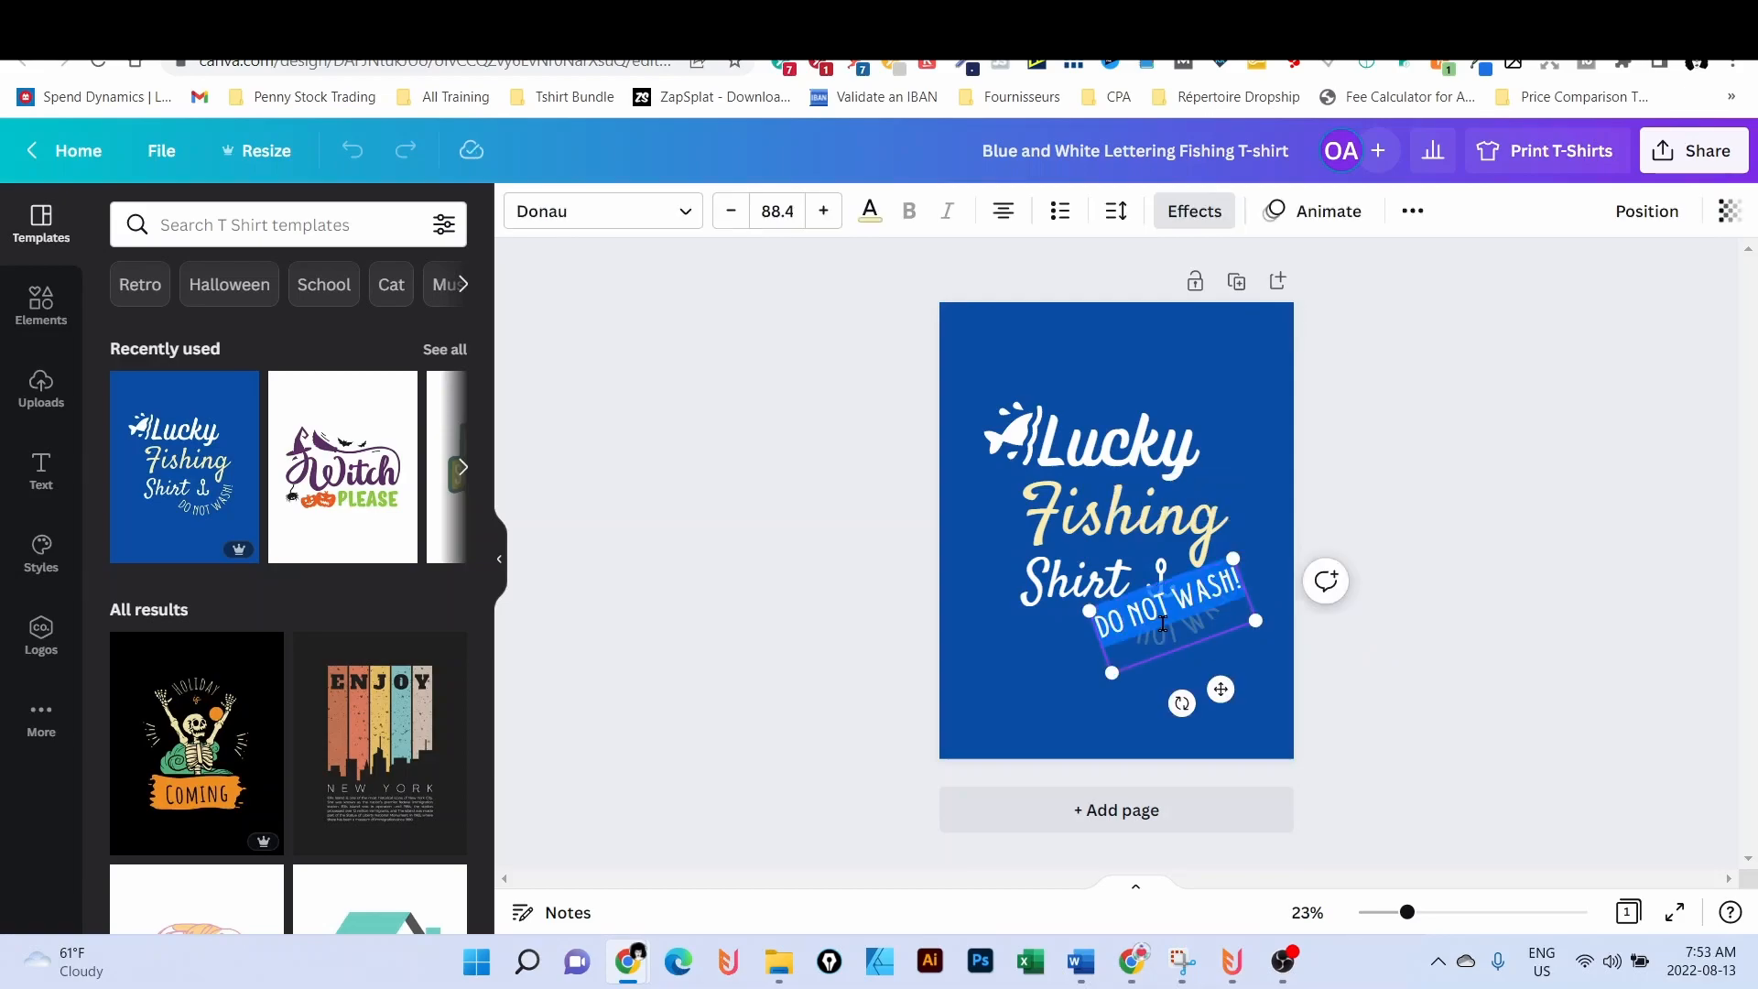
key("Delete")
type("PLEASE WASH")
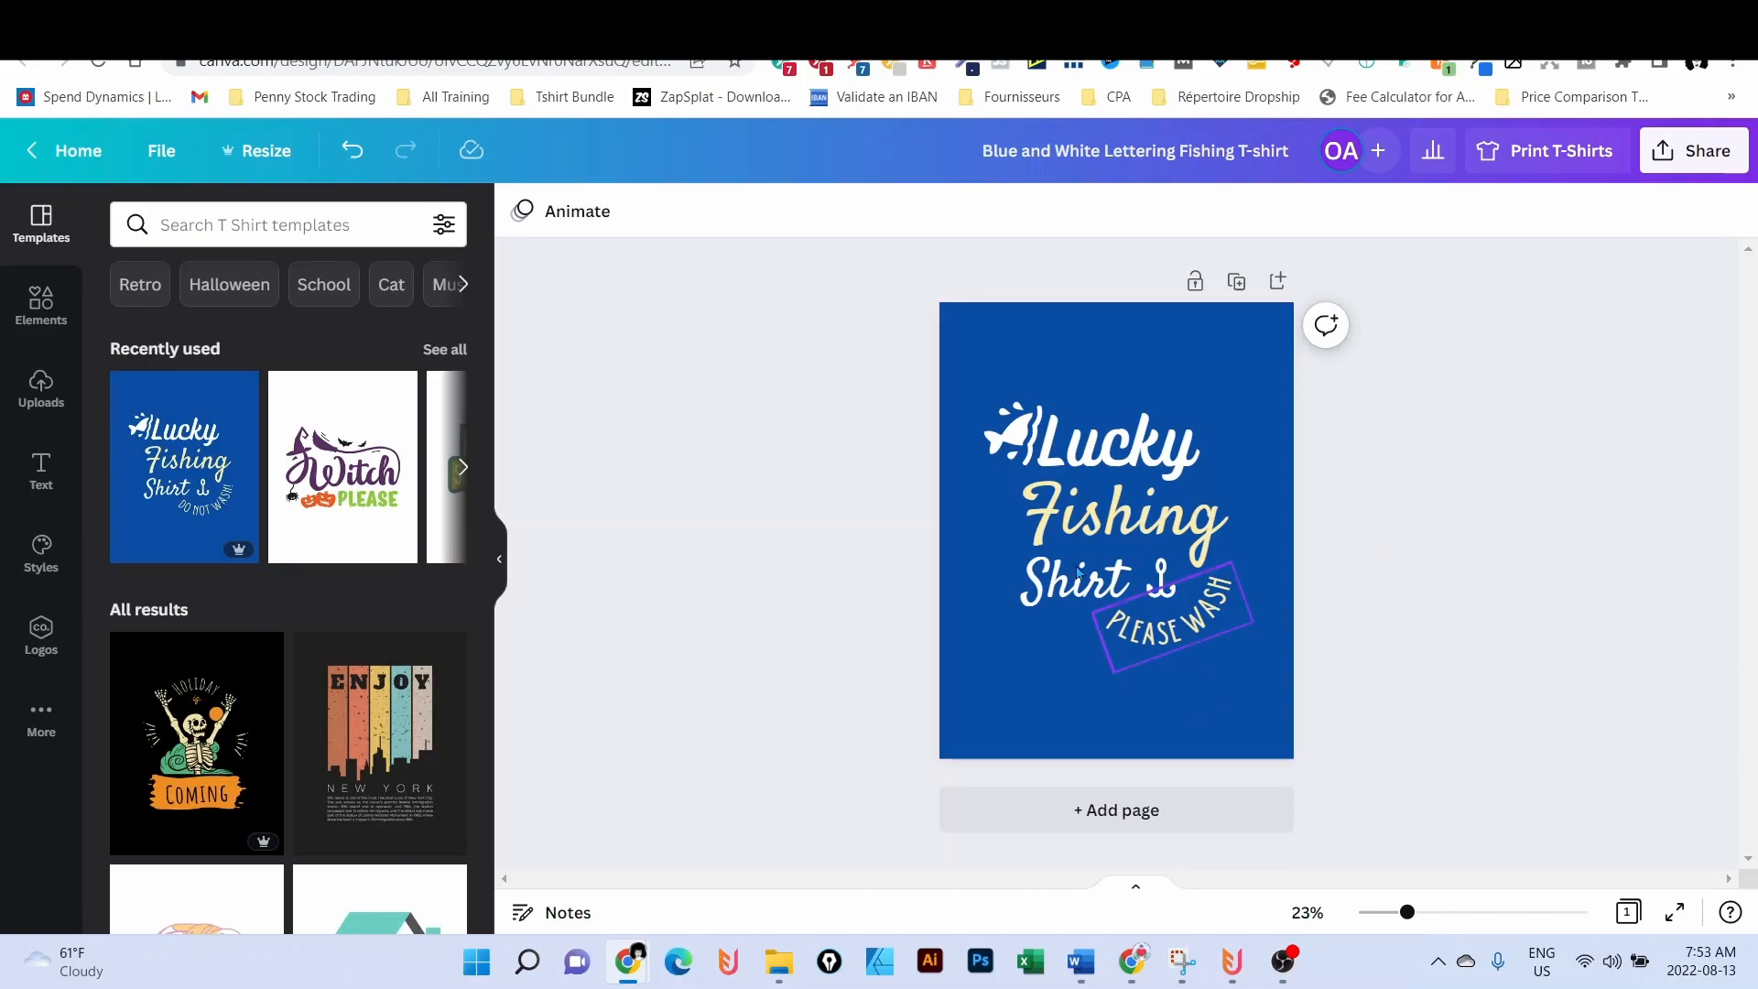
left_click(1104, 444)
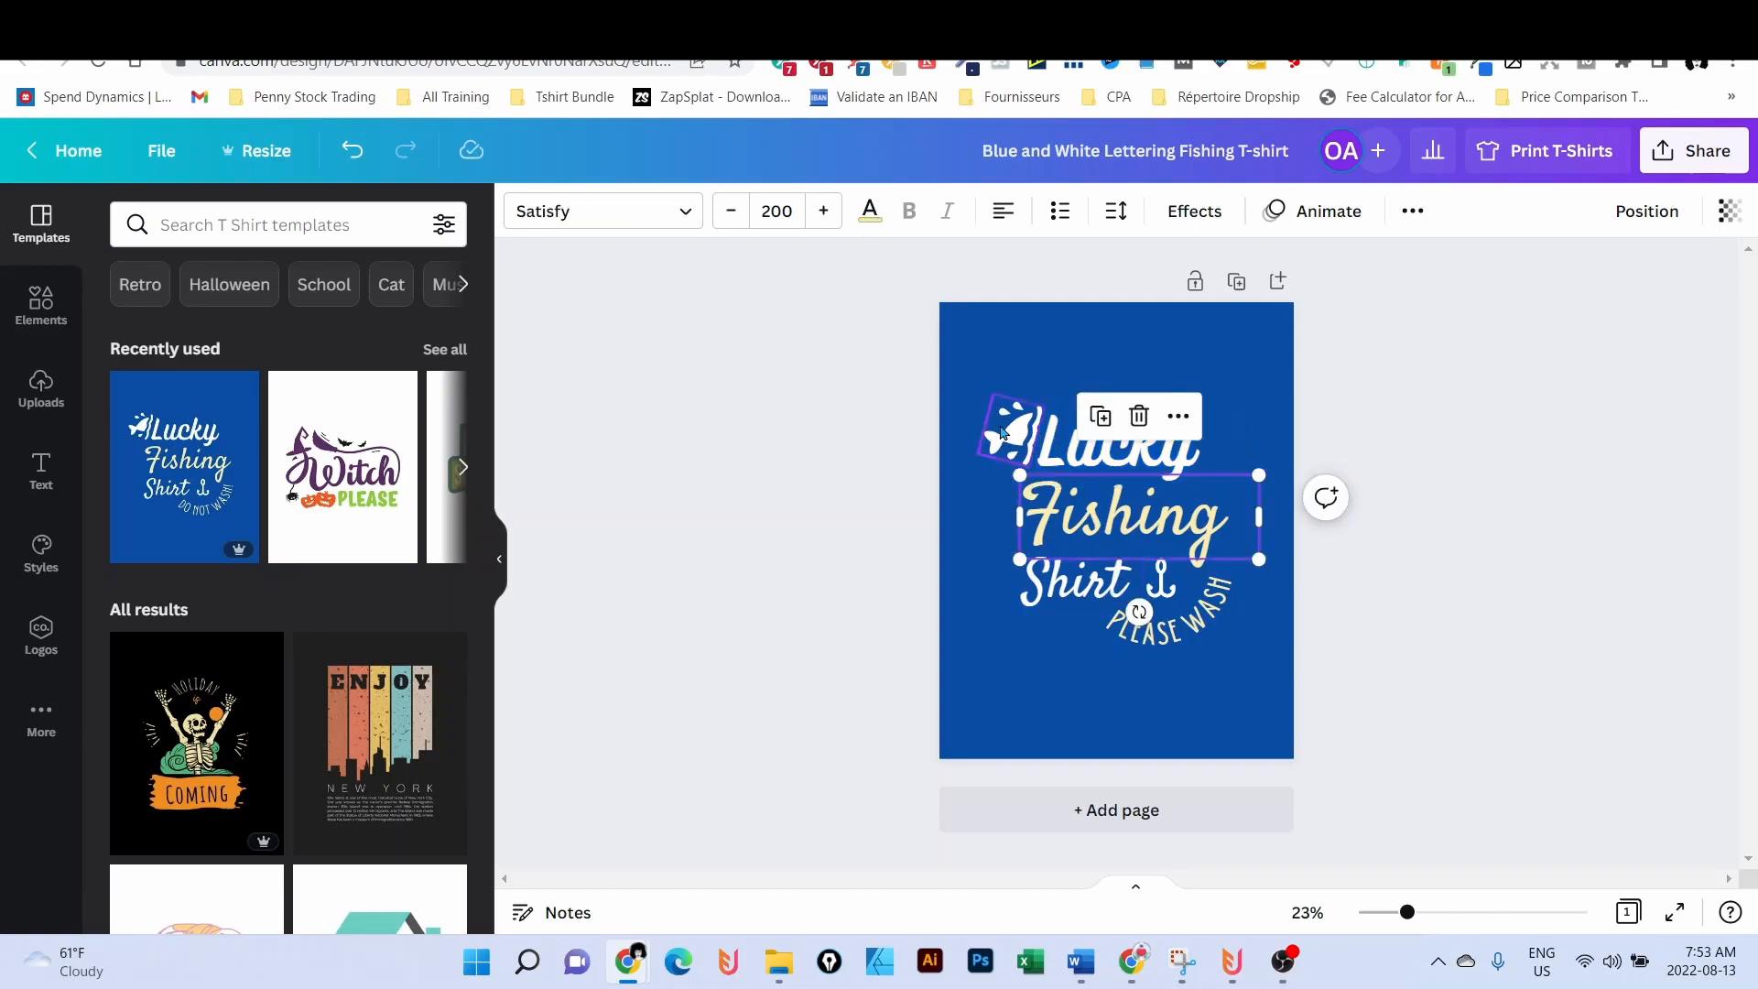
left_click(769, 452)
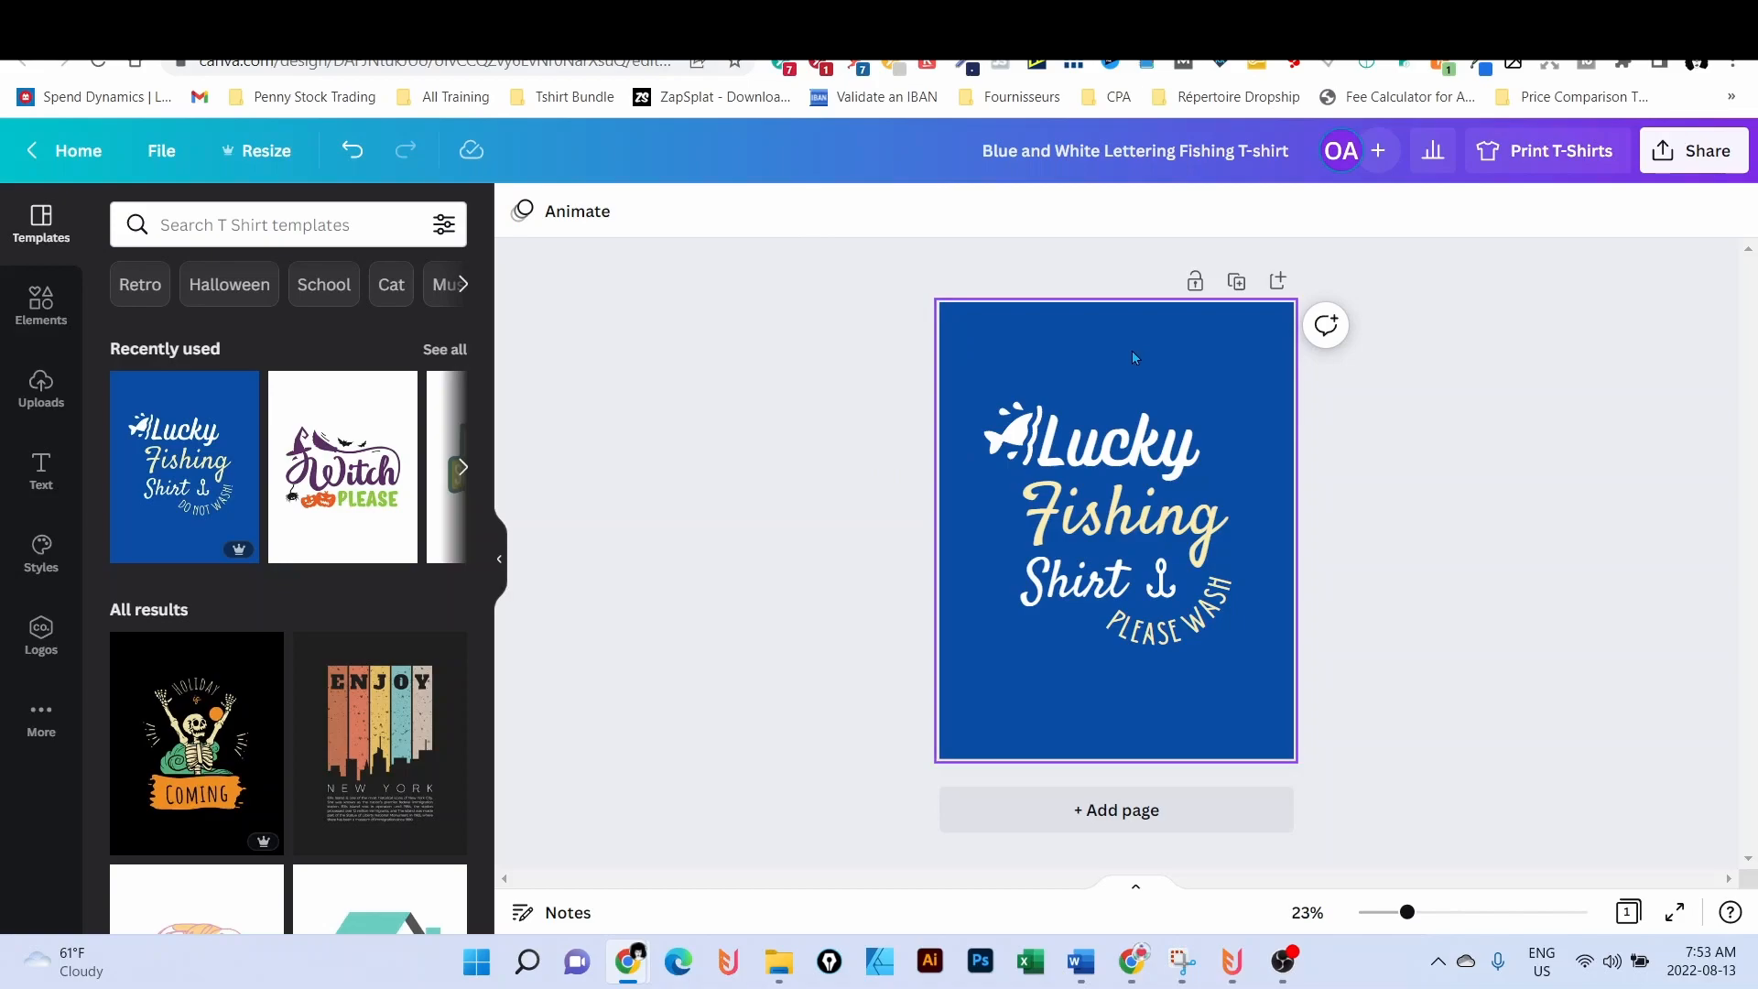
mouse_move(1198, 351)
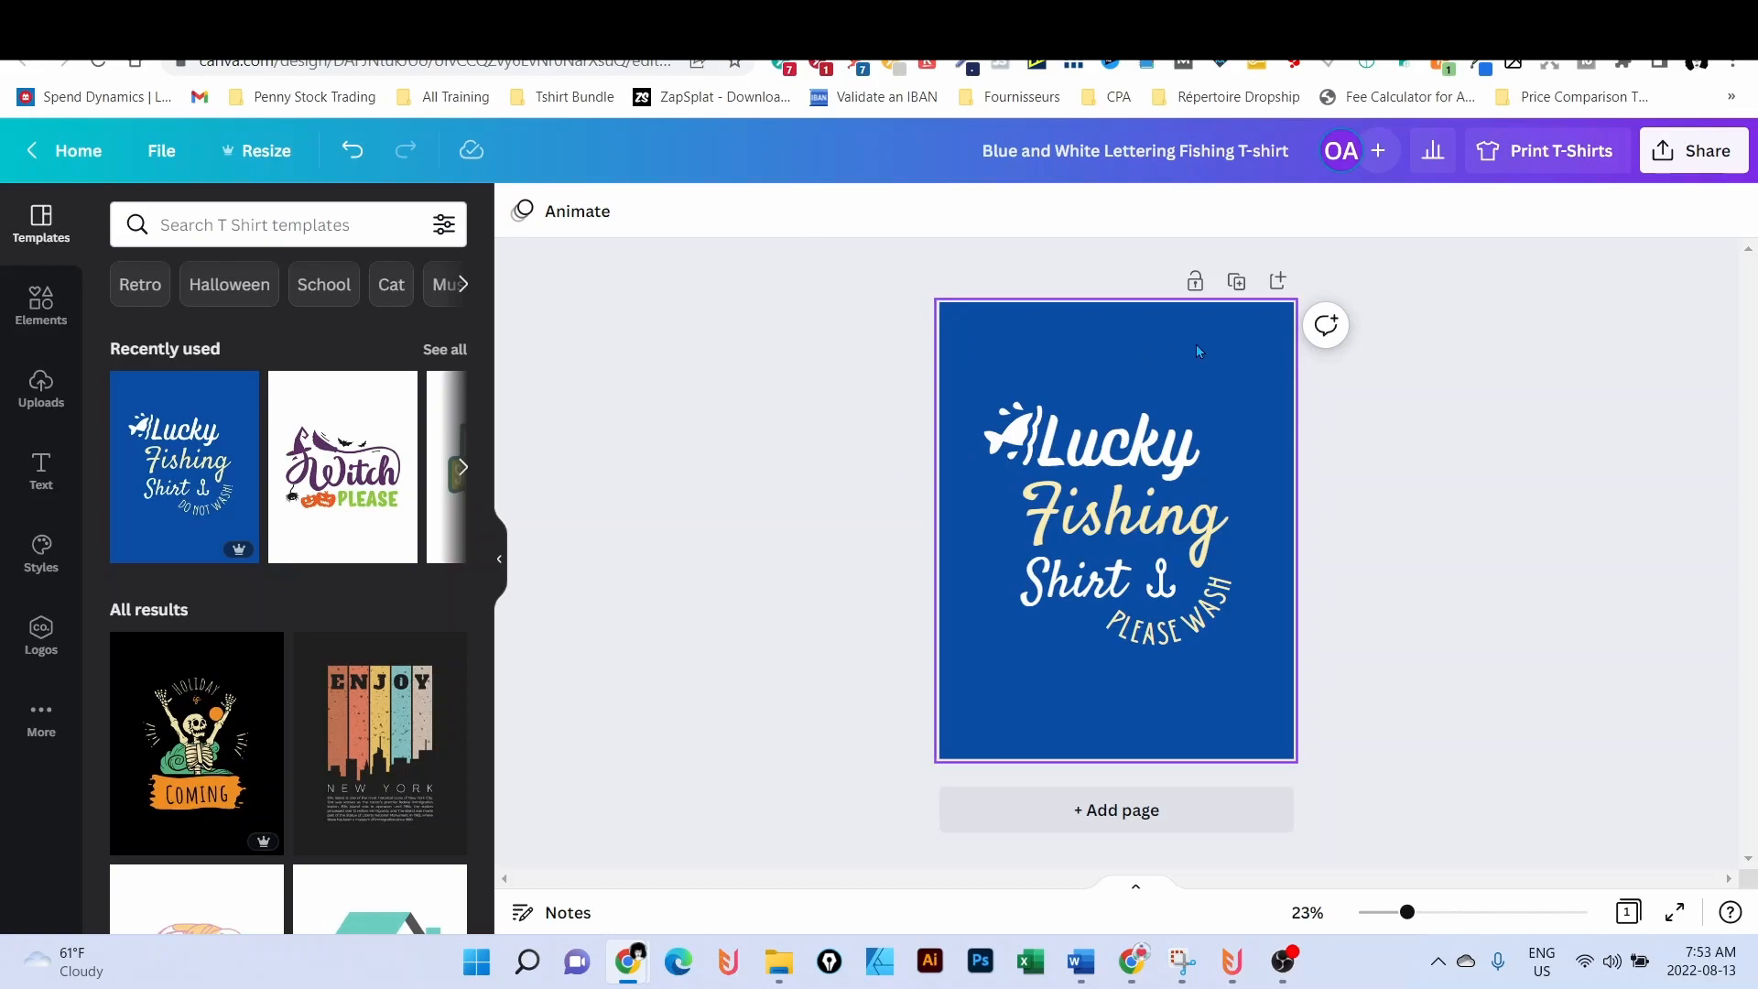
mouse_move(1156, 353)
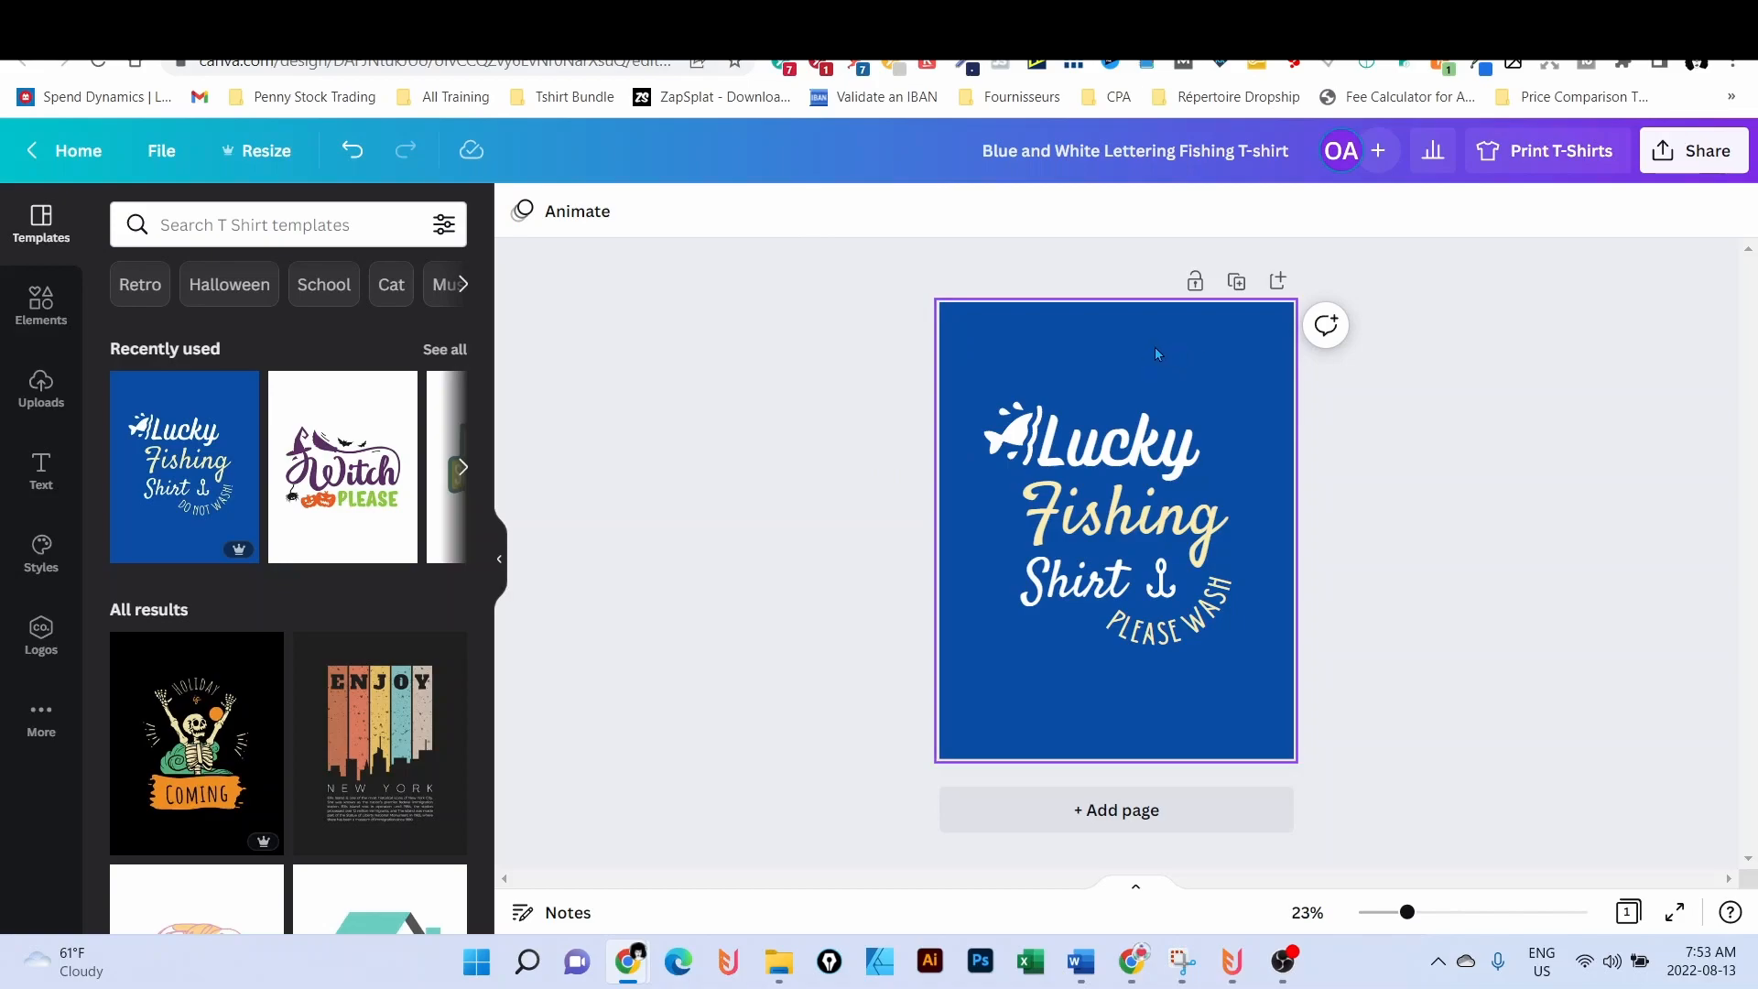
mouse_move(1150, 355)
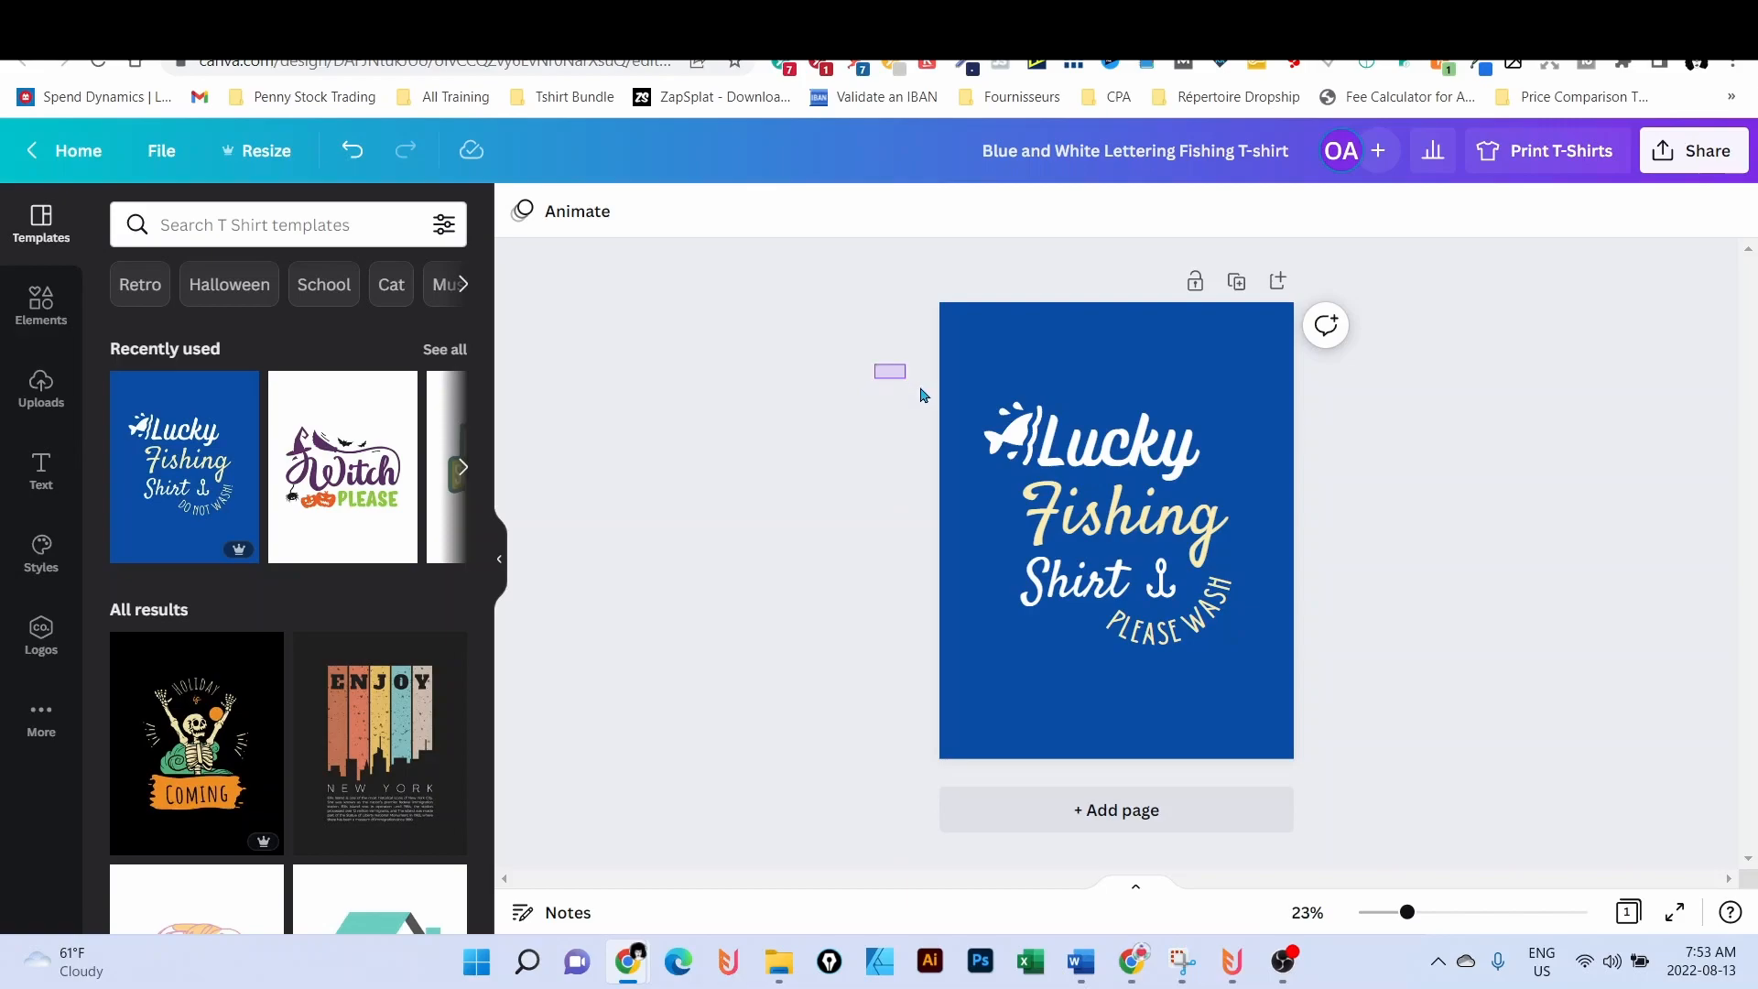
- Marquee-select all the lettering, then go back to the Canva home page
left_click(1121, 516)
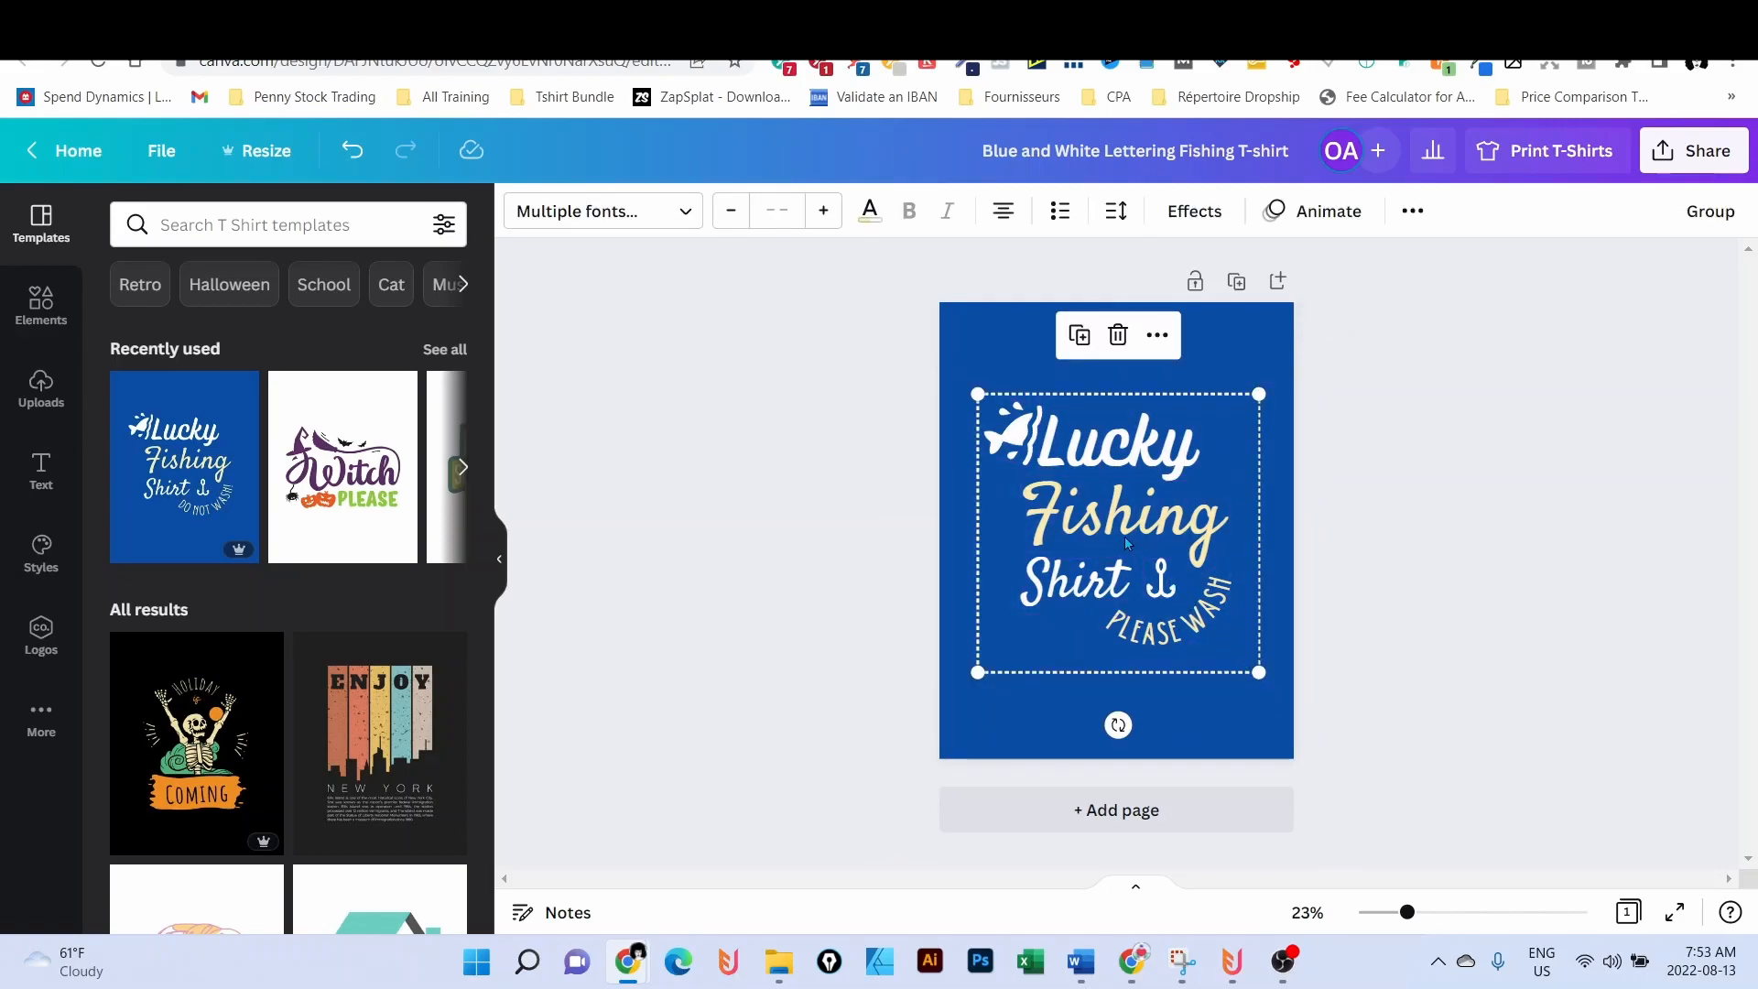
left_click_drag(1121, 533, 1121, 487)
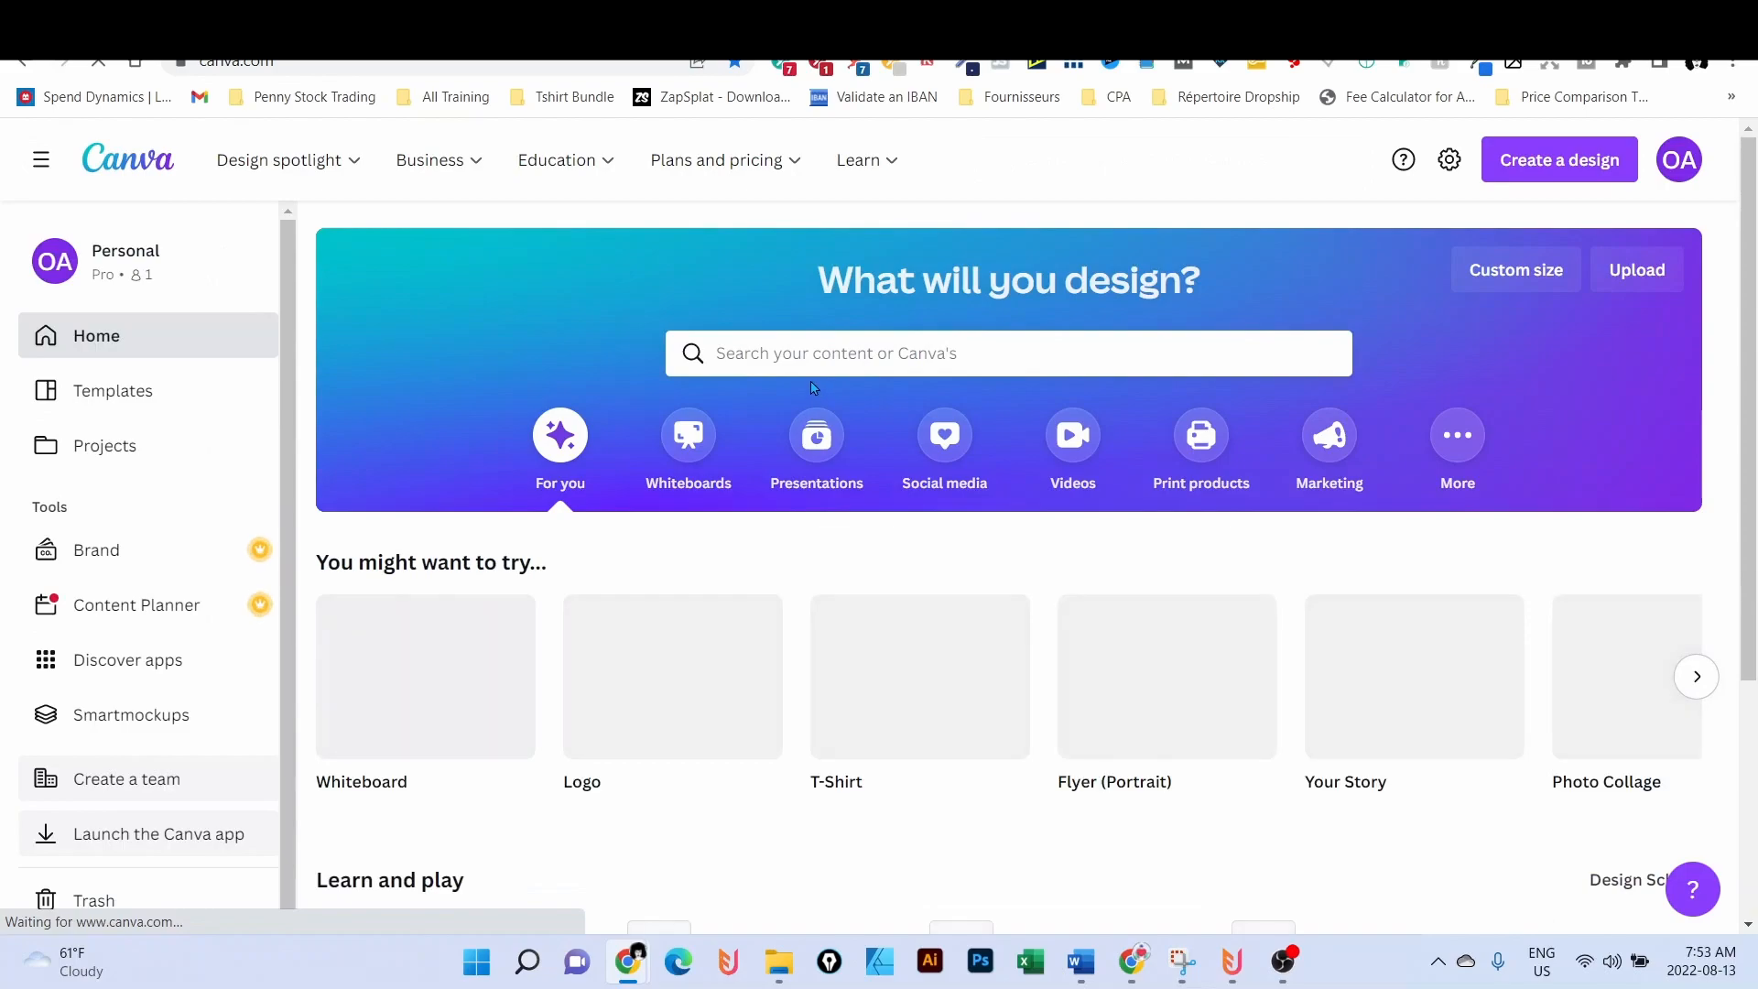
- Search 'fishing shirt', open the Reeling Trout Fishing Club template and make the page black
type("fishing shirt")
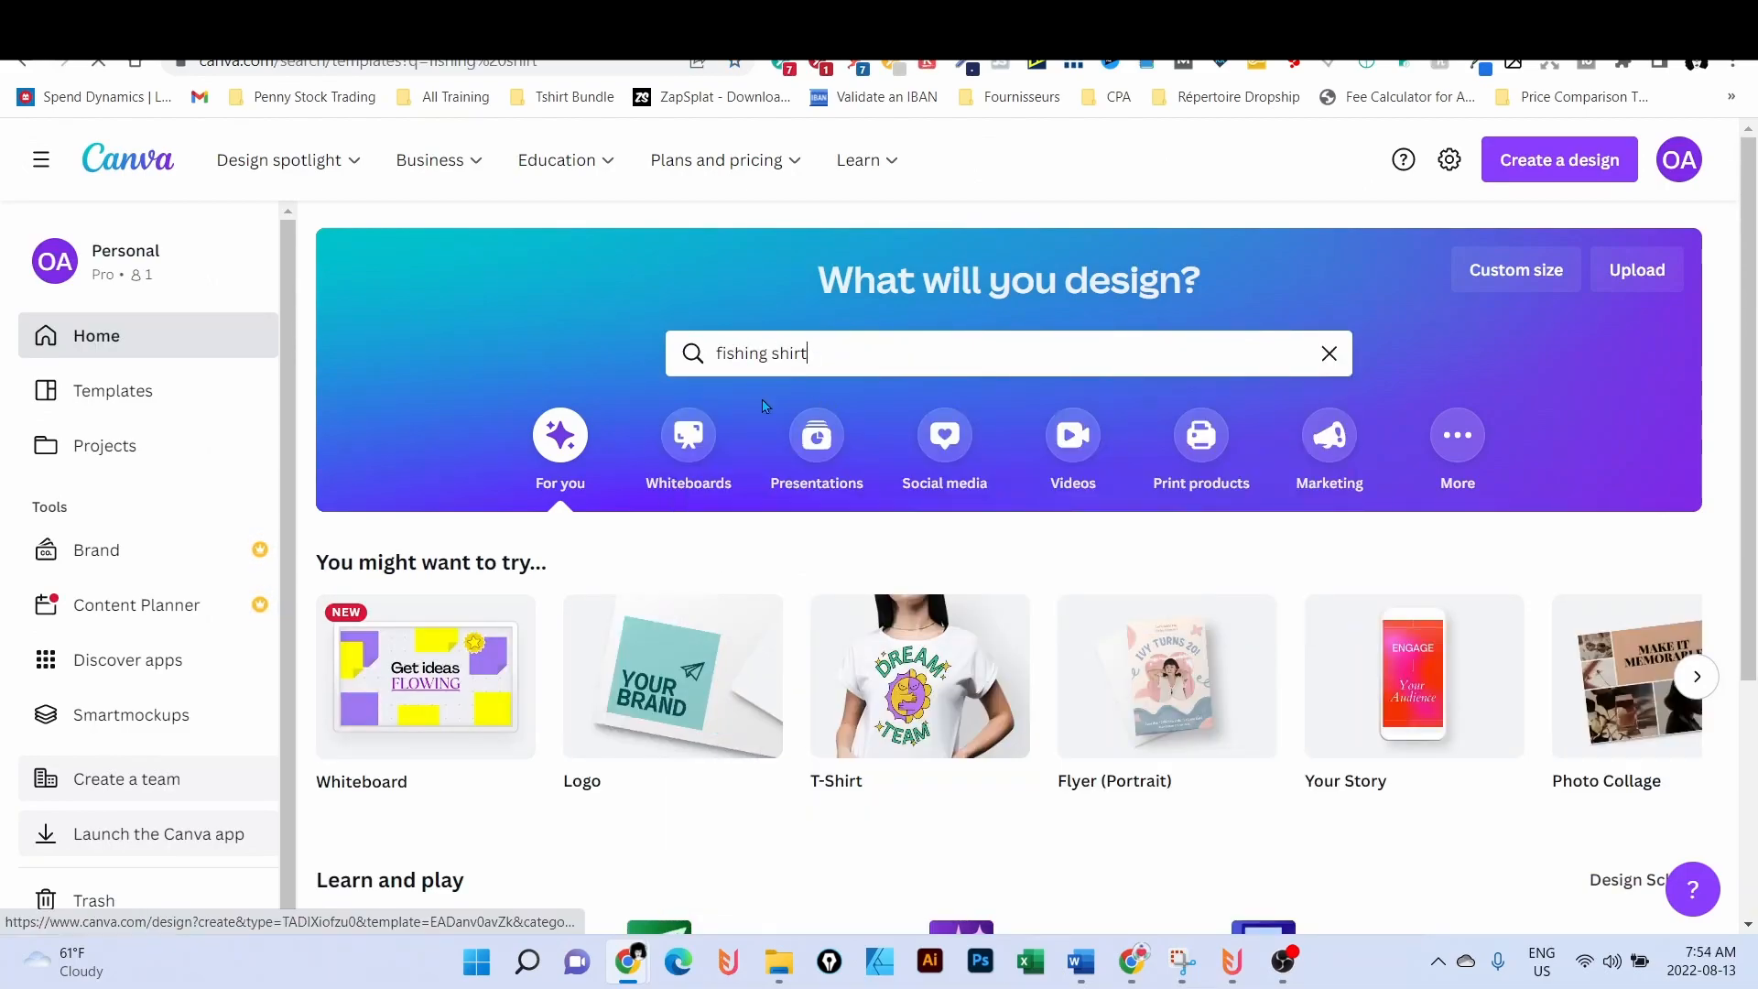
key("enter")
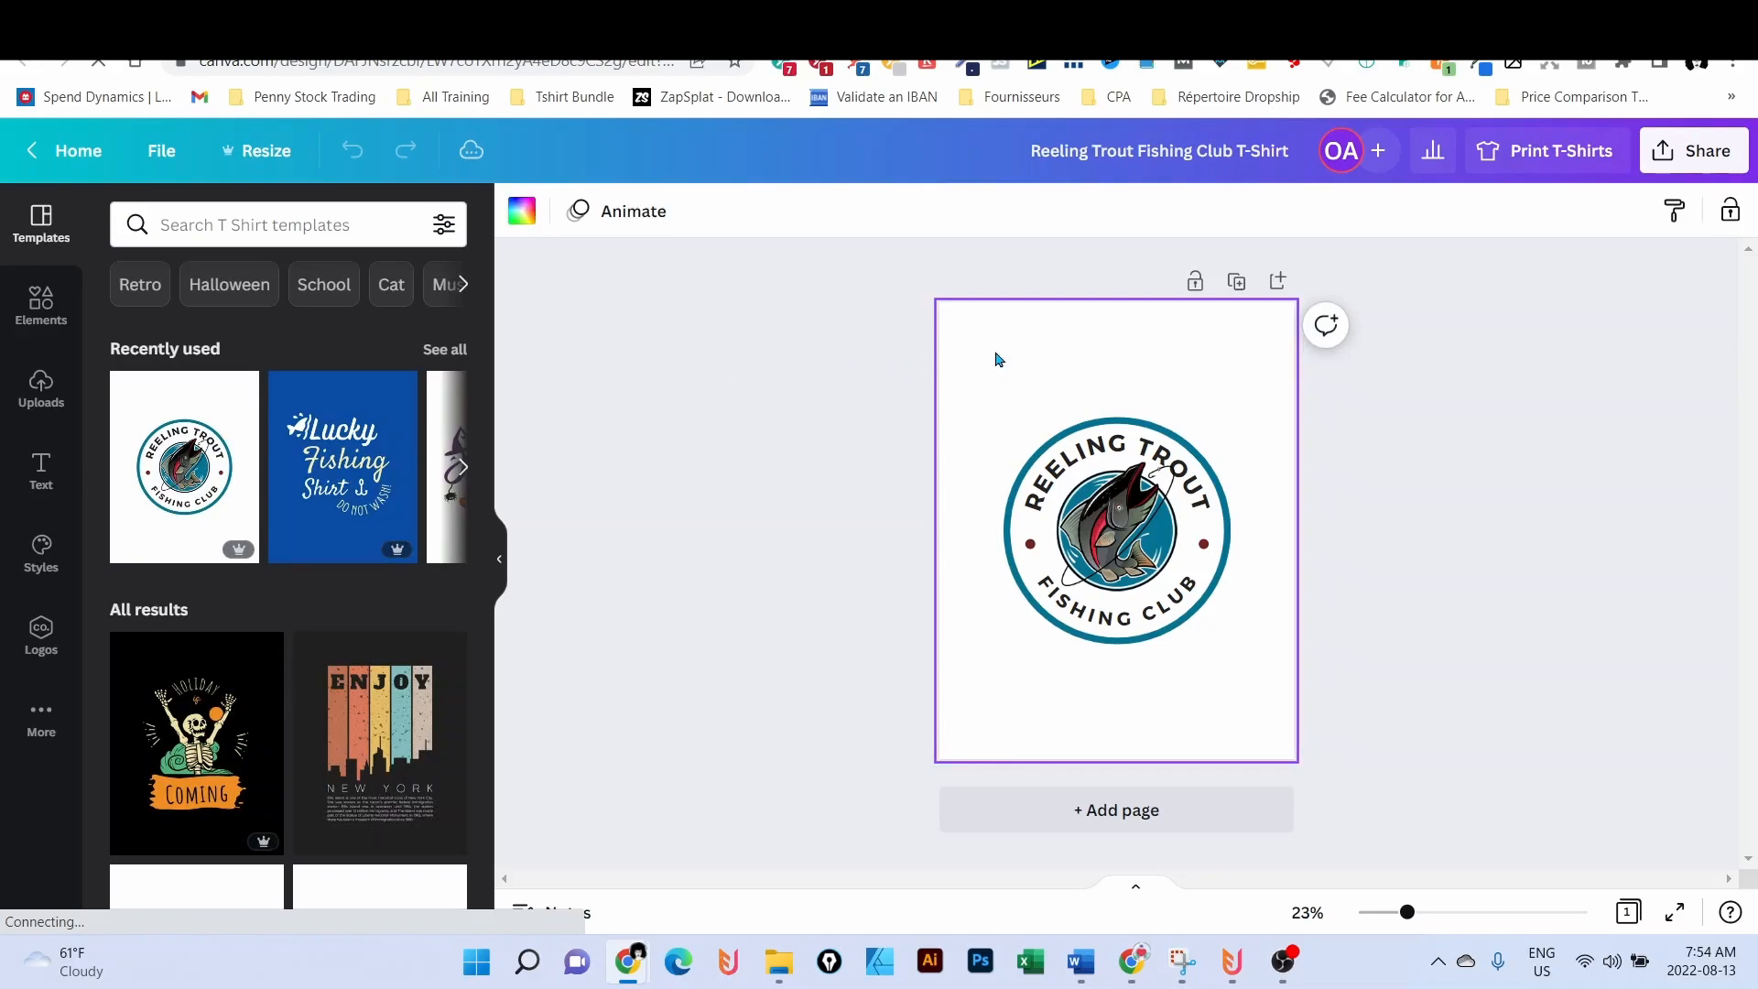
left_click(520, 210)
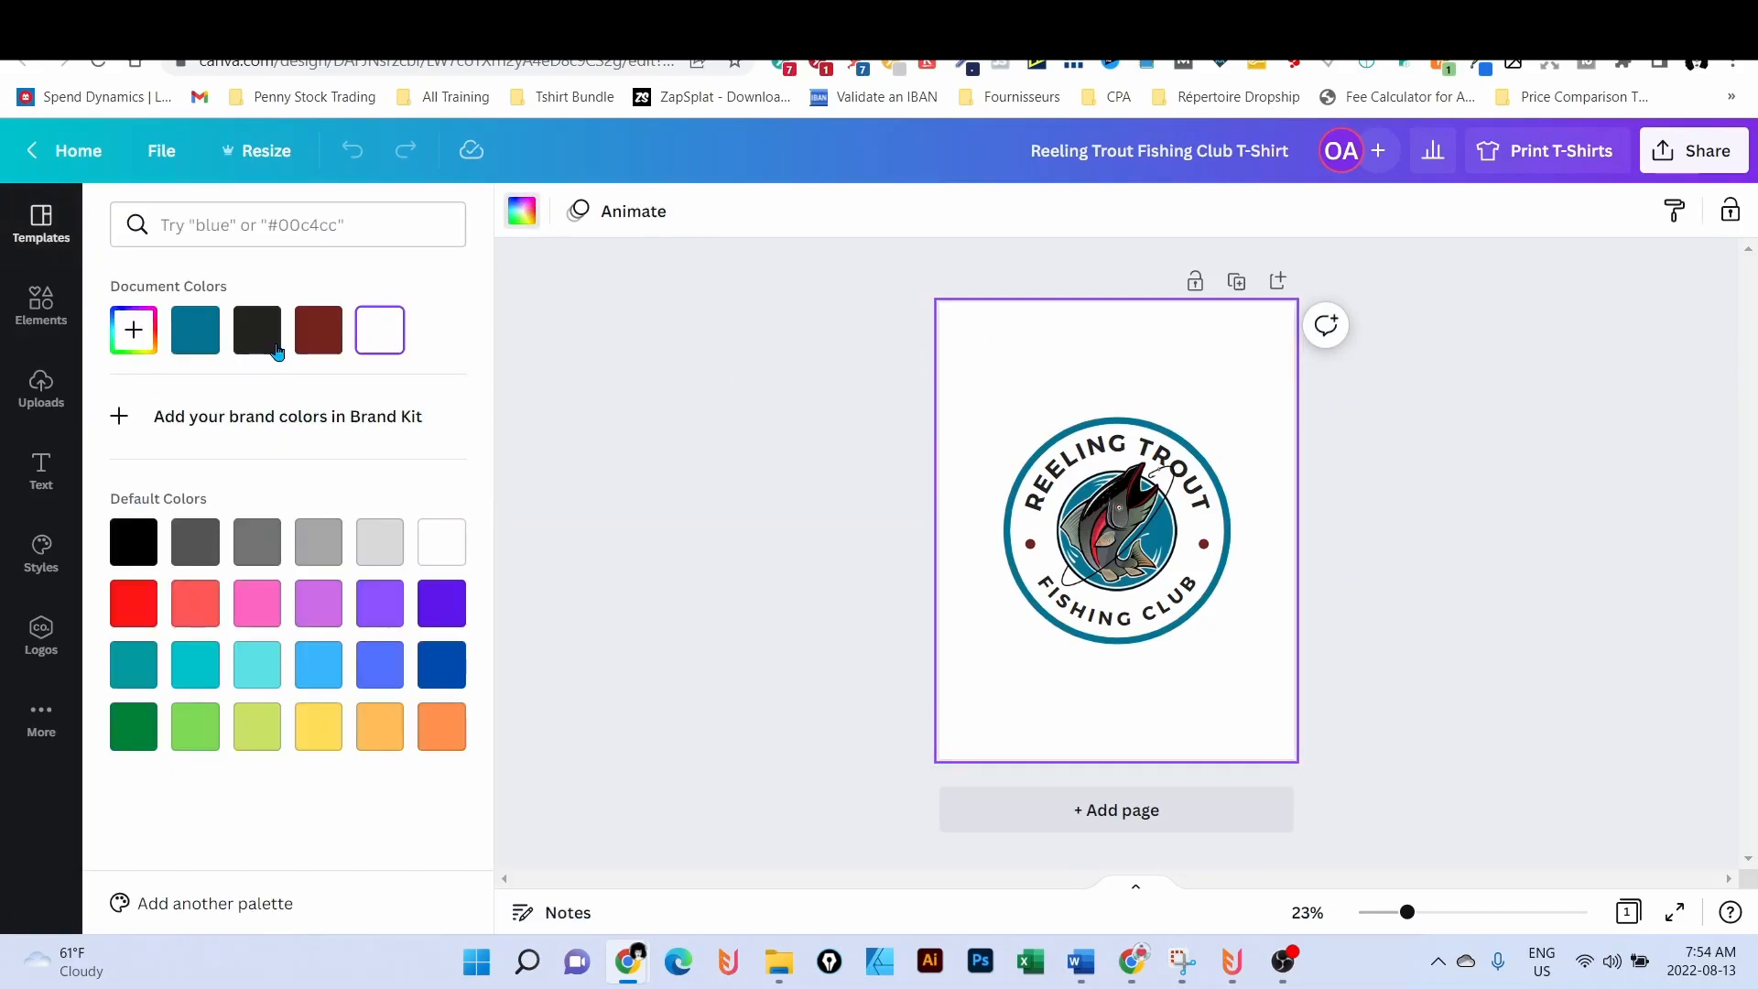
left_click(132, 542)
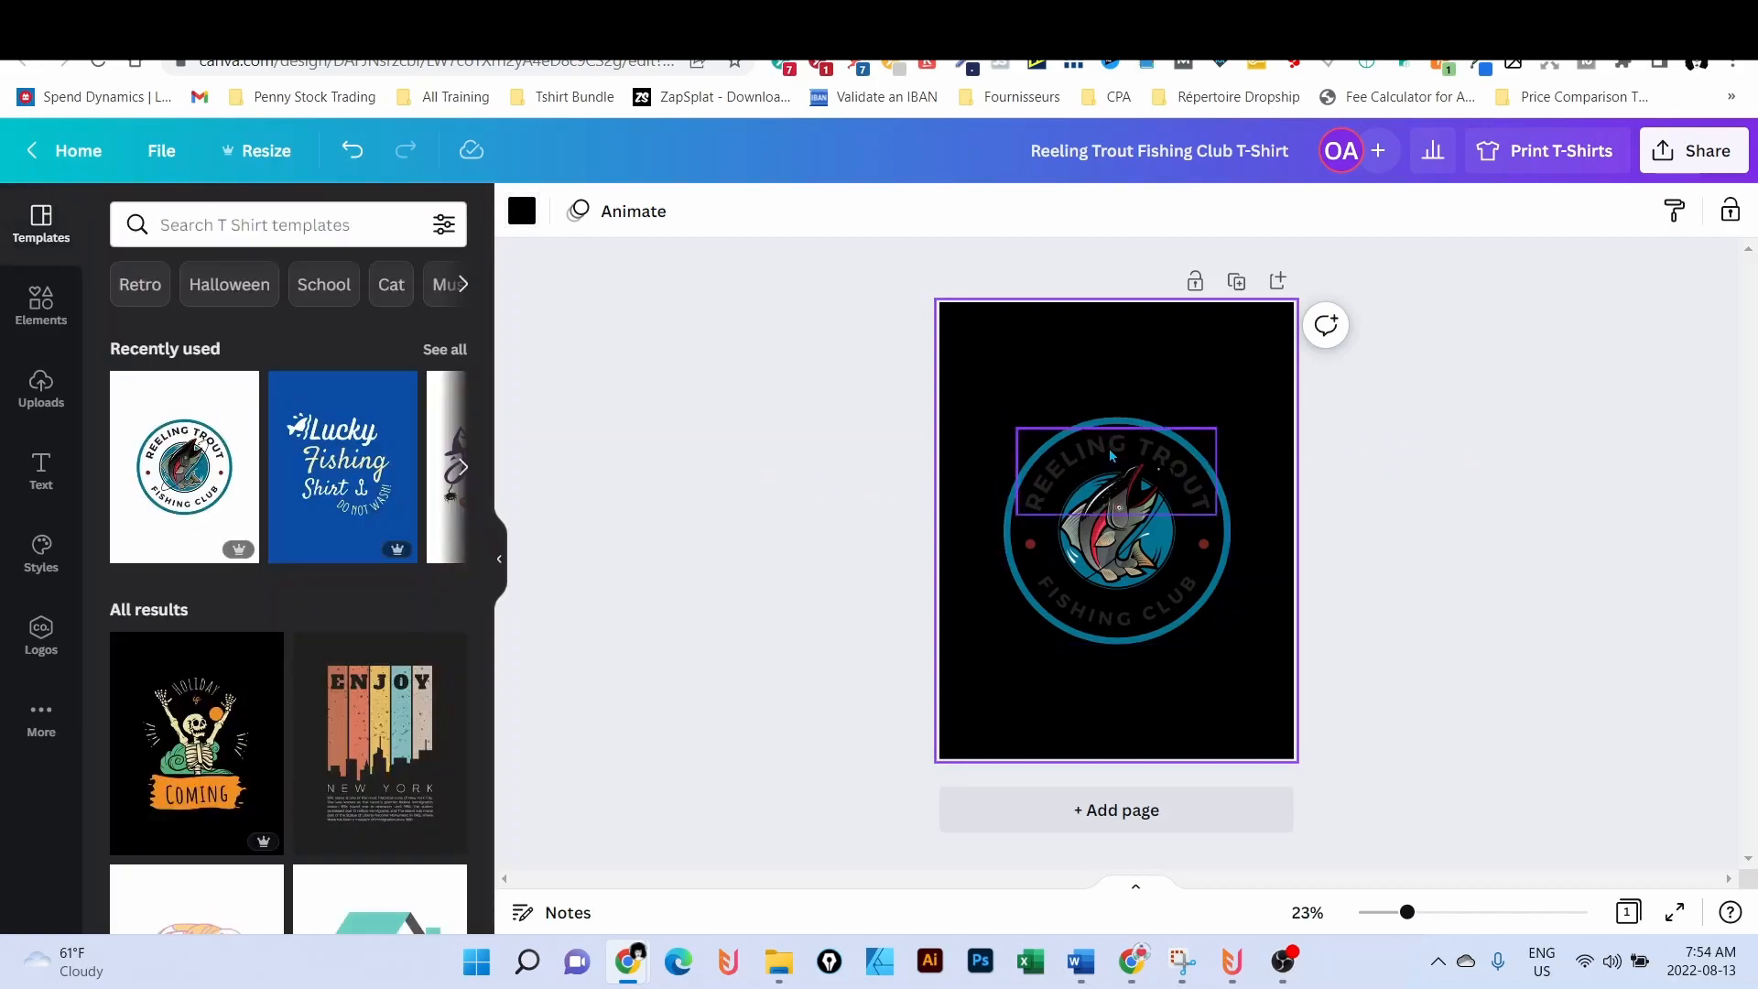
- Turn the REELING TROUT, FISHING CLUB lettering and ring dot white, then enlarge the whole badge
left_click(1113, 465)
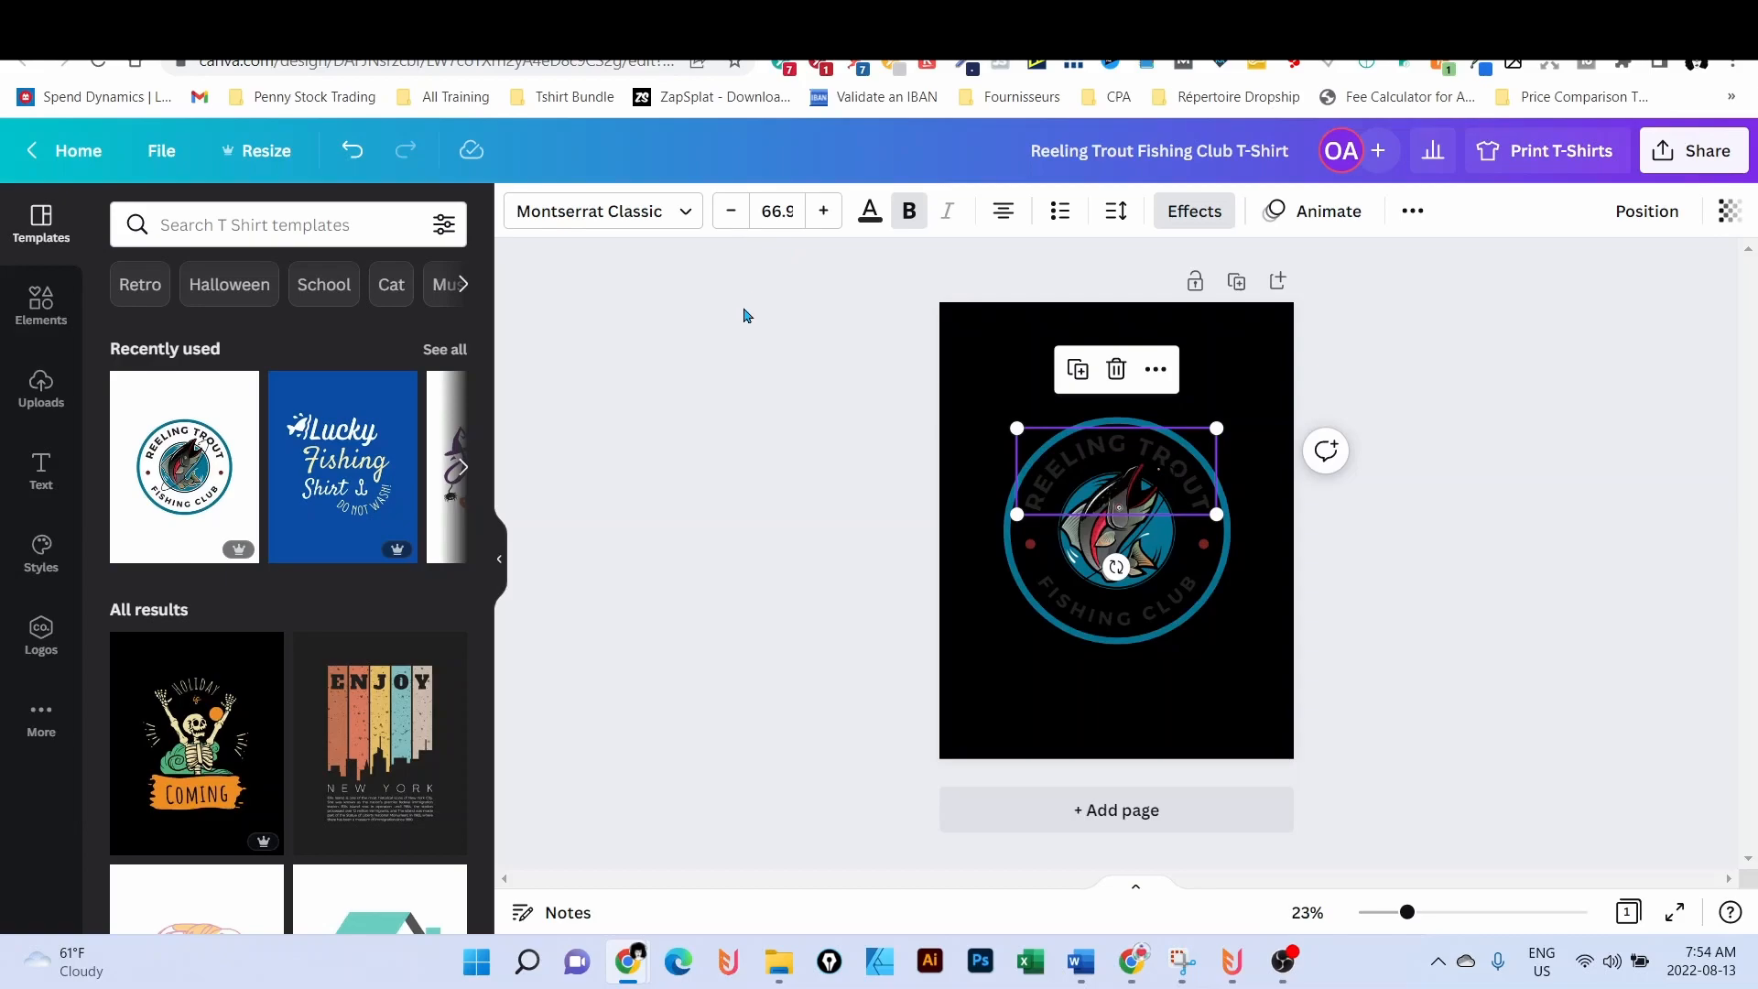
left_click(868, 211)
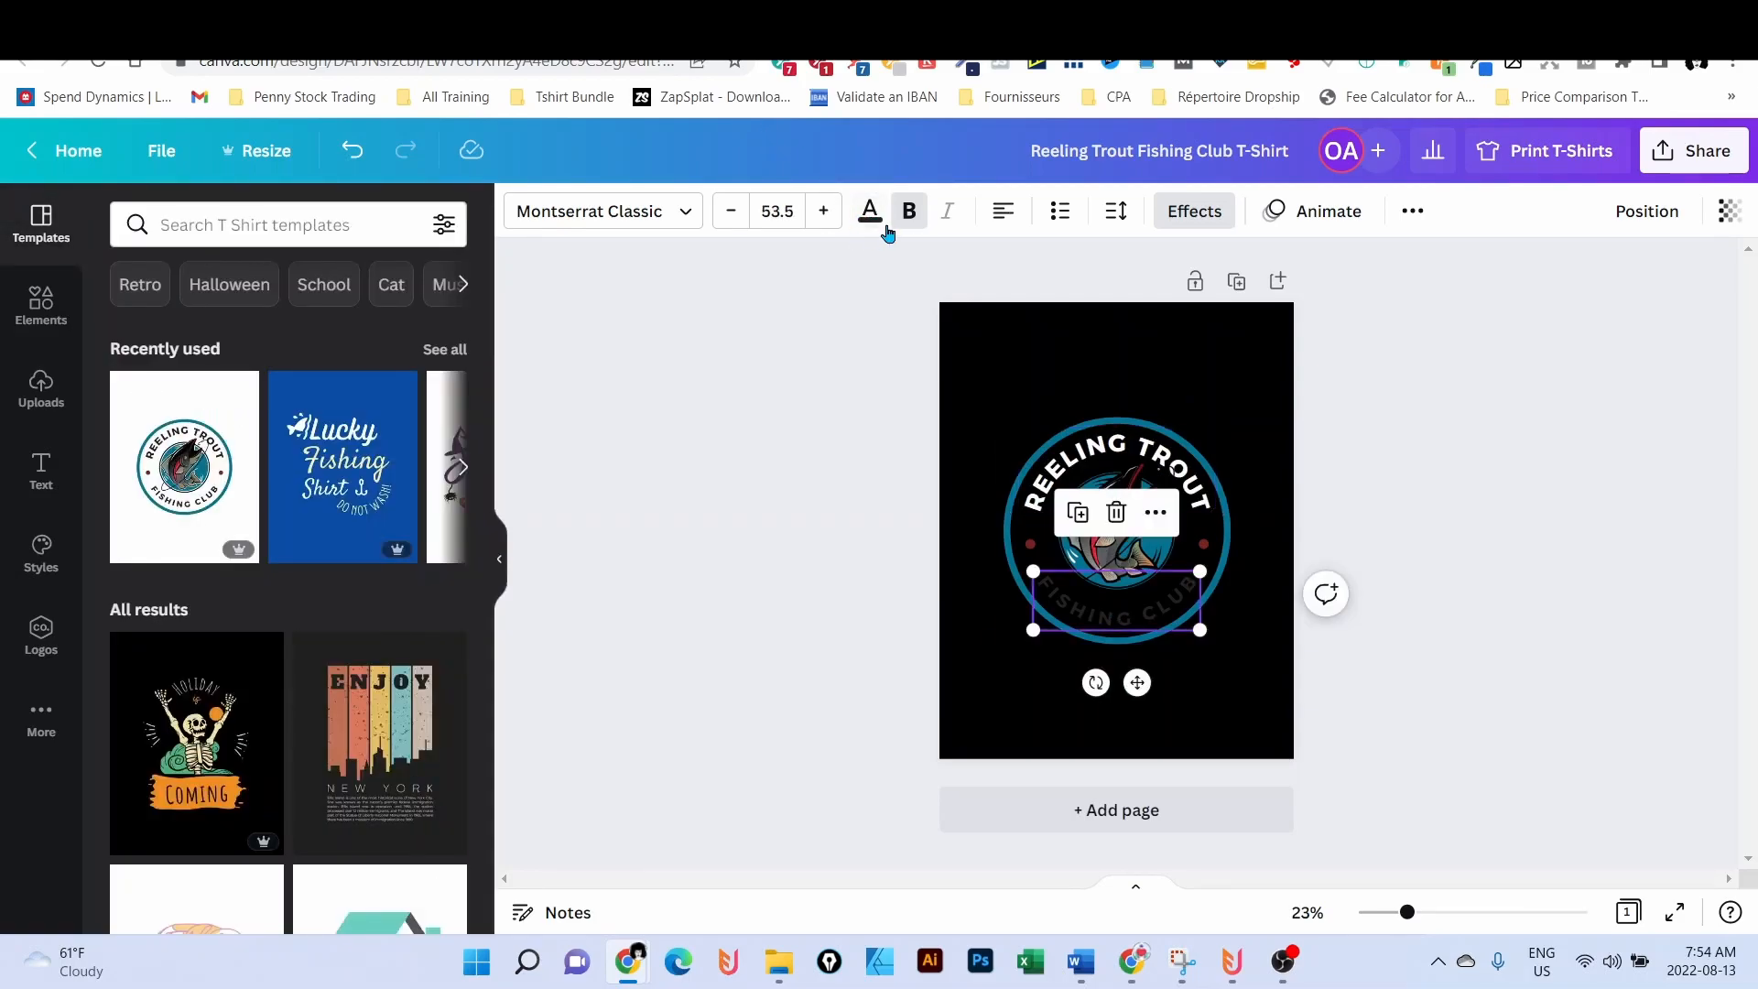
left_click(868, 211)
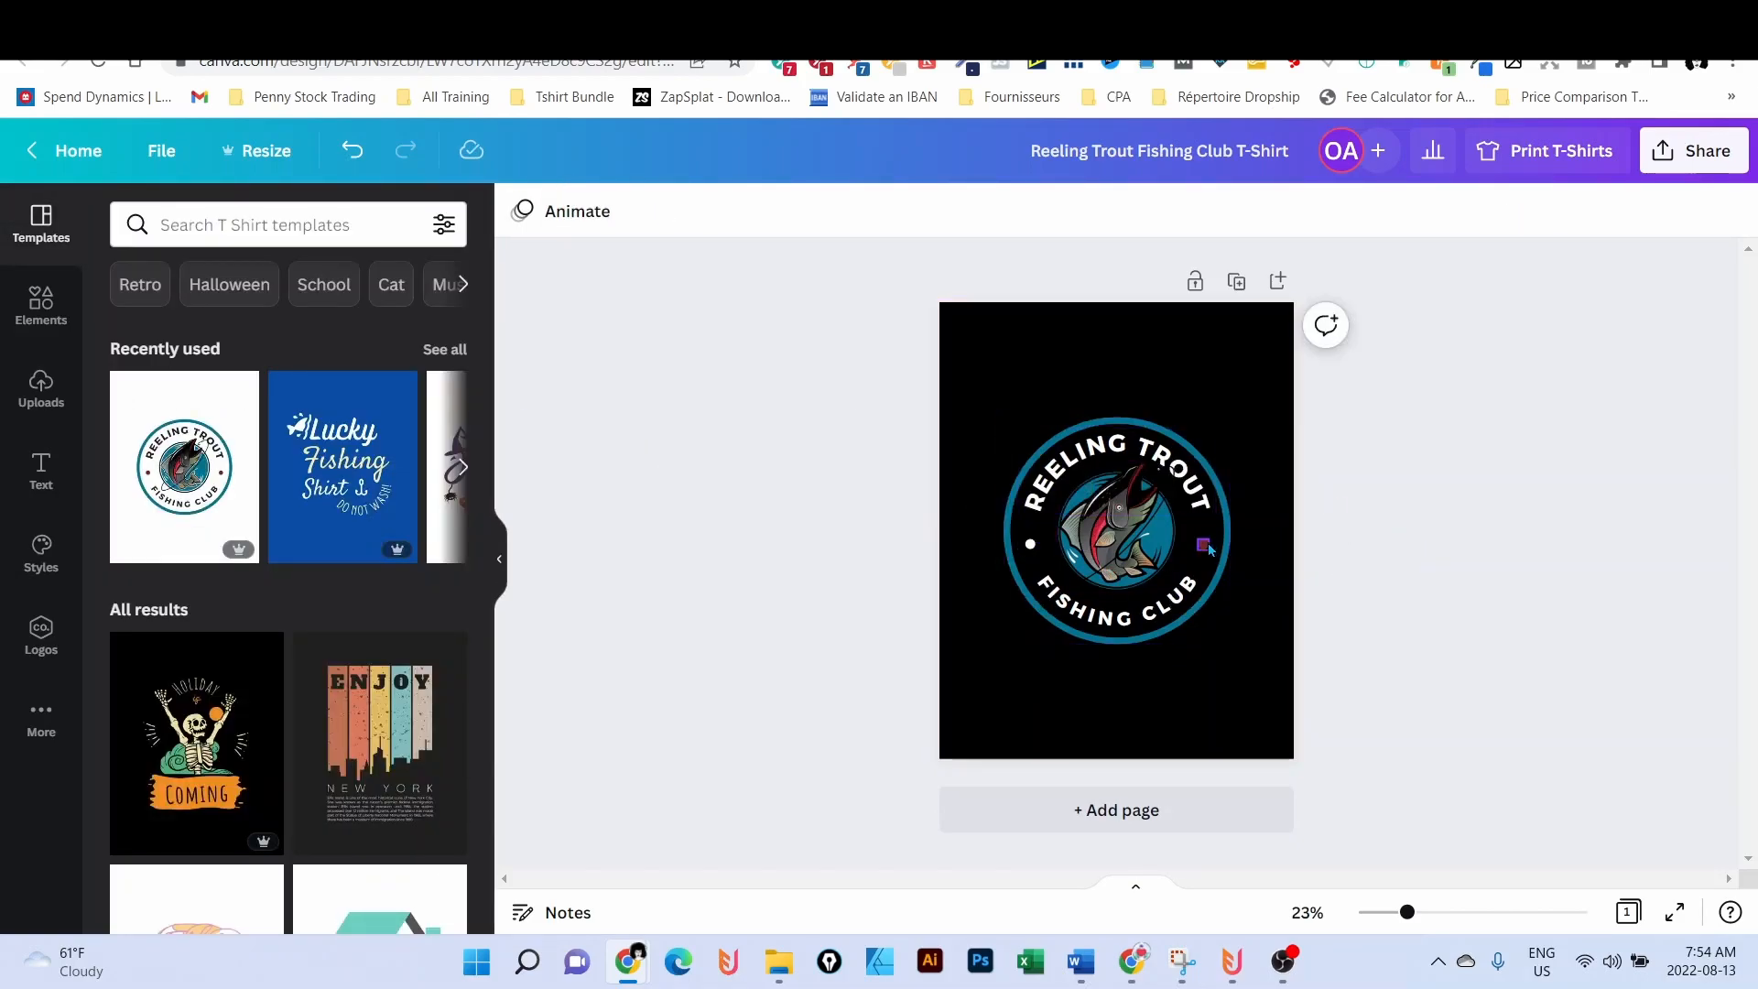
left_click(1201, 544)
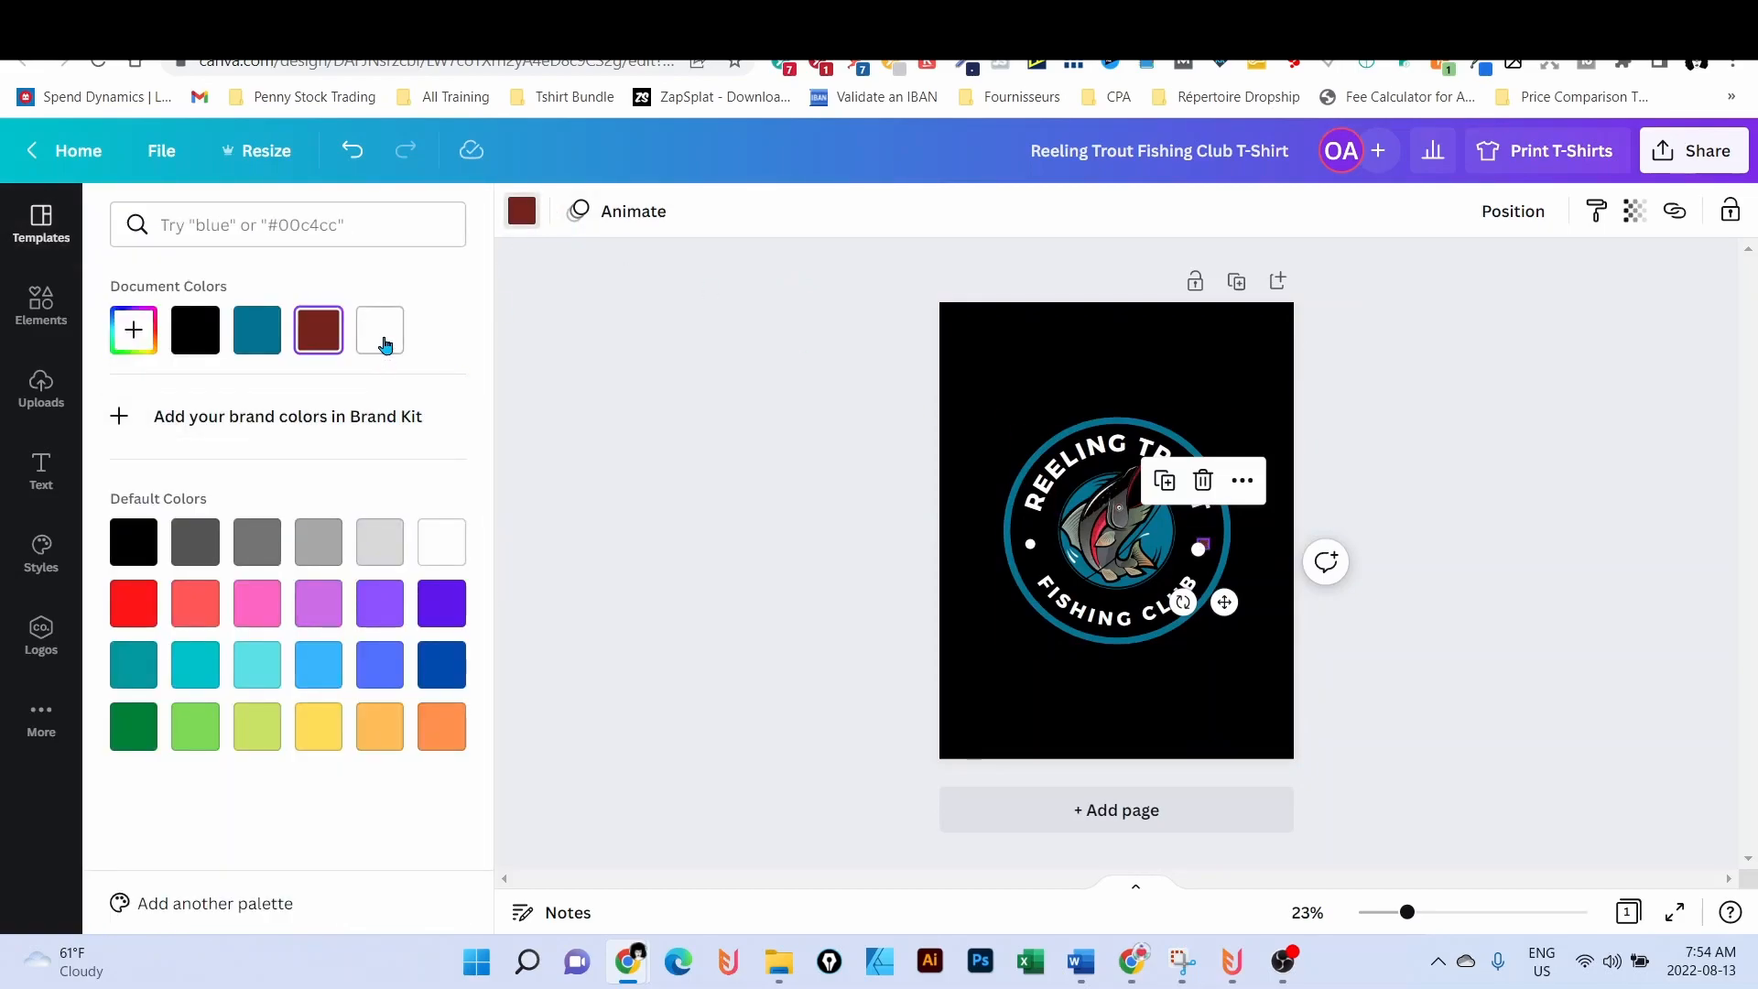
left_click(40, 224)
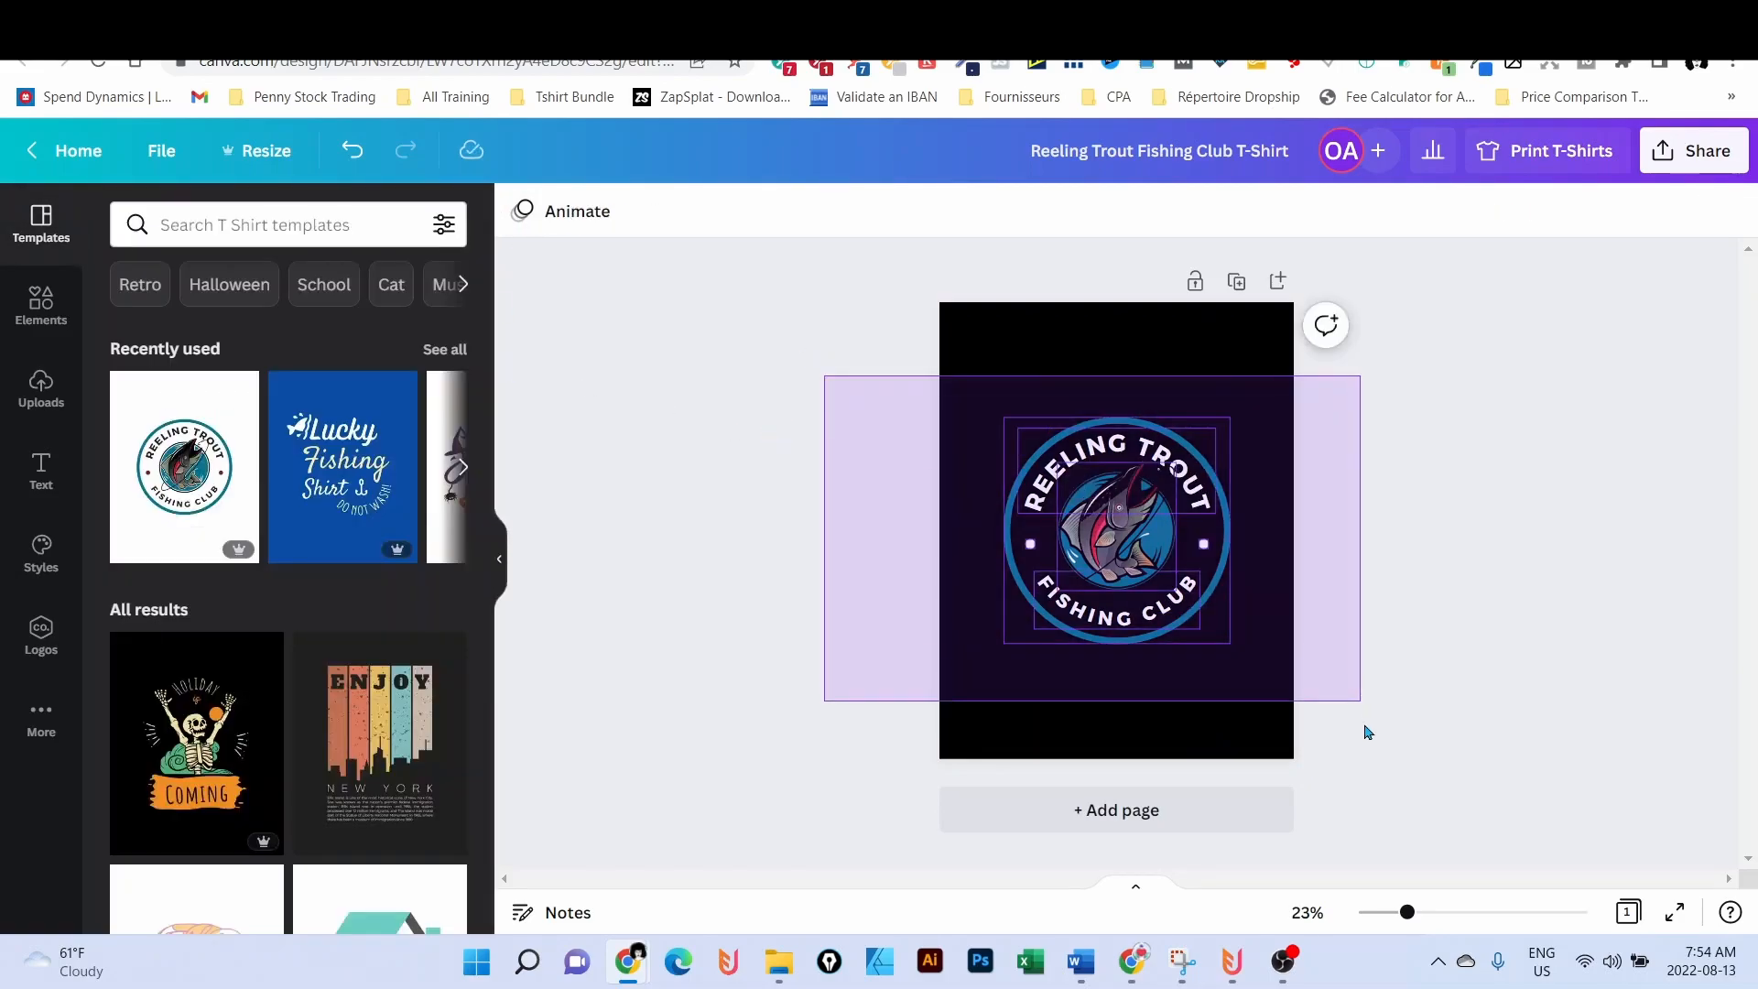
left_click(1115, 533)
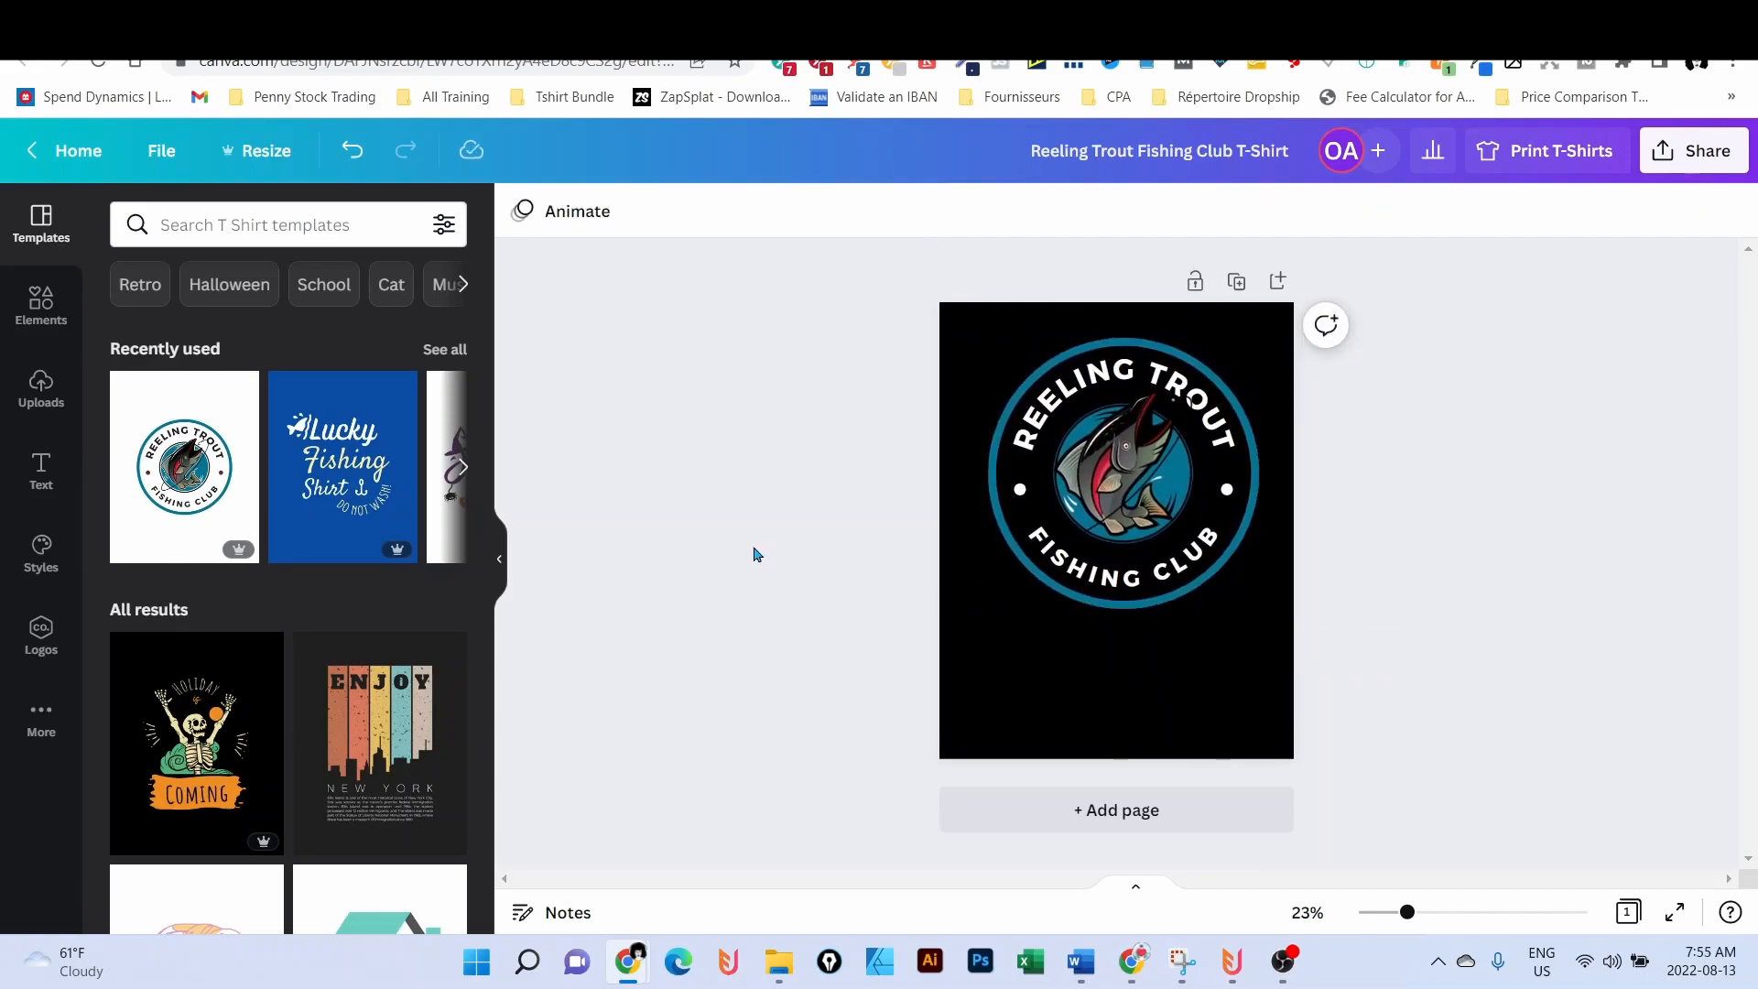
left_click(1086, 670)
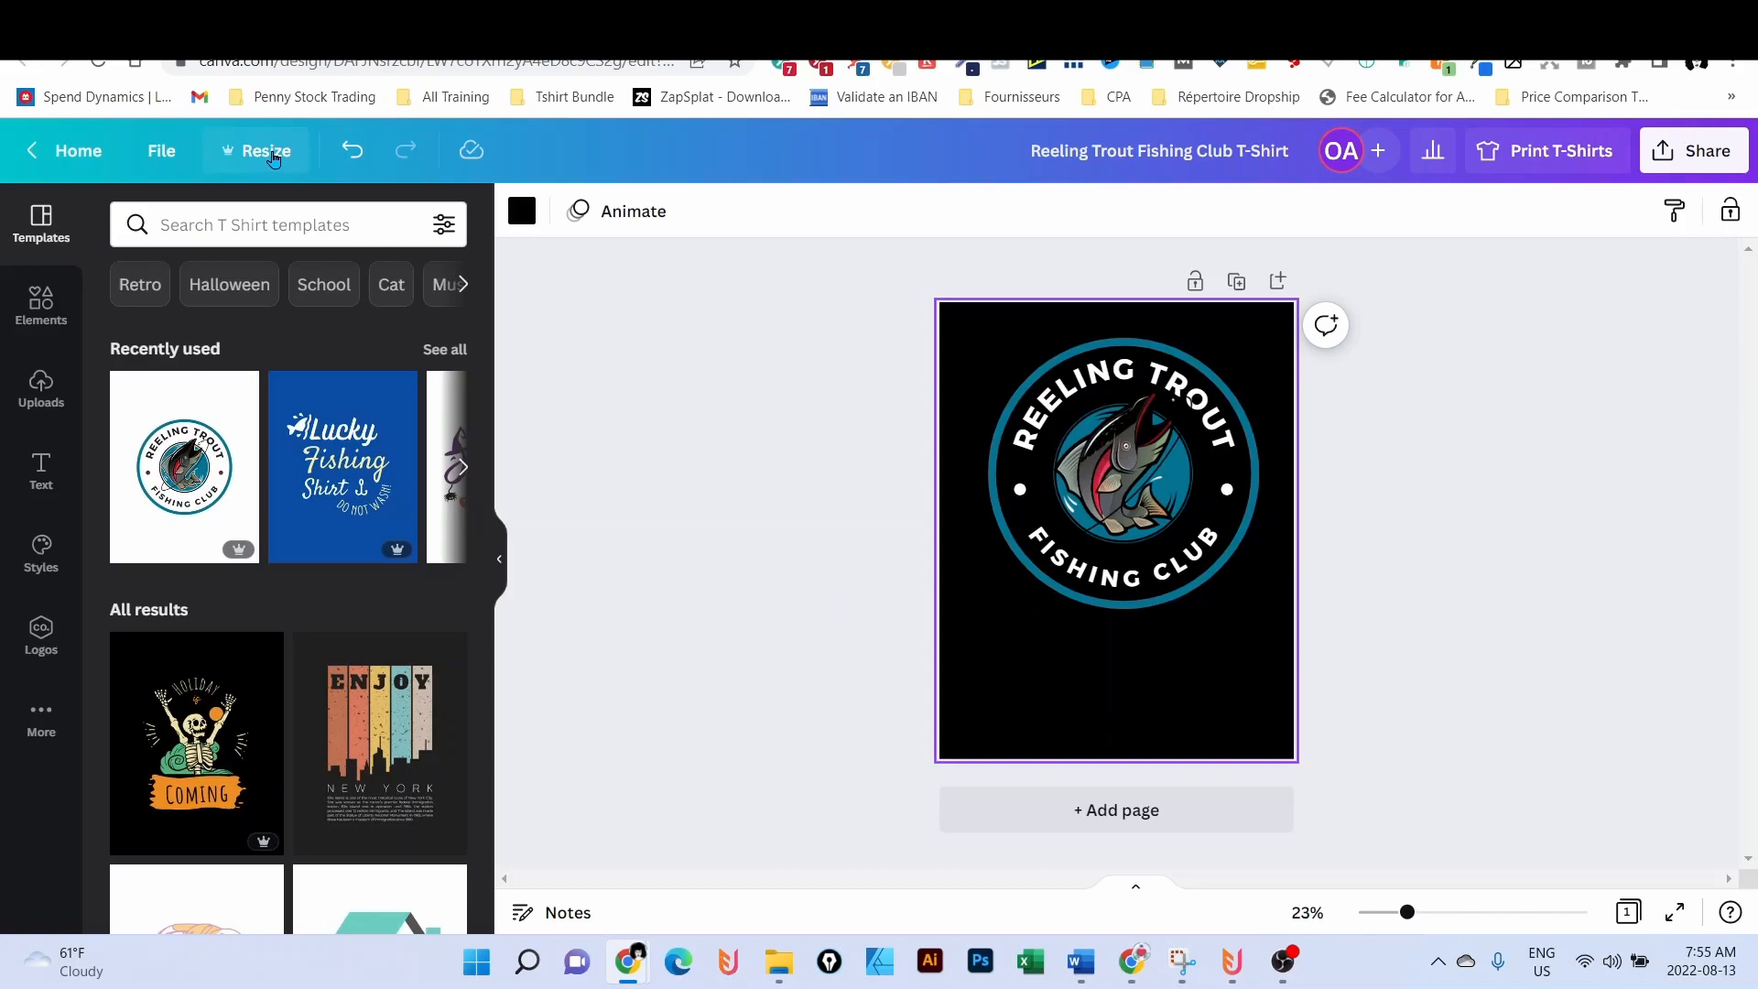
- Copy and resize the design to a custom 4500 × 5400 px canvas
left_click(256, 151)
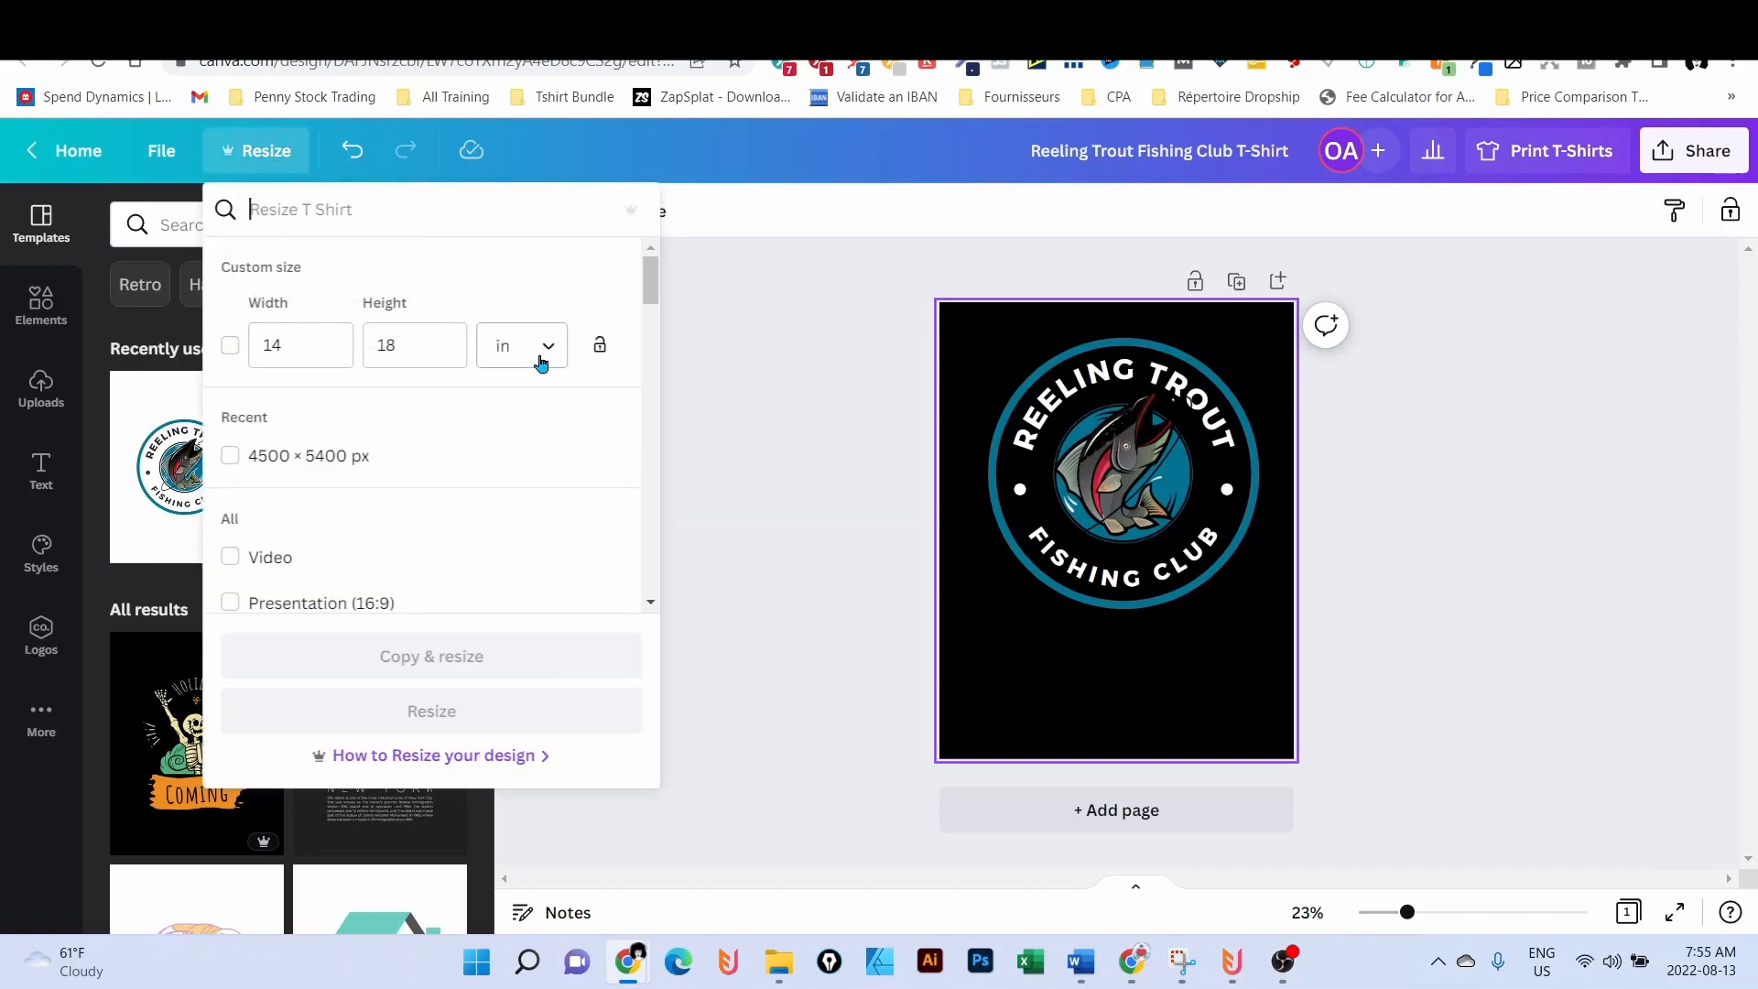
left_click(519, 347)
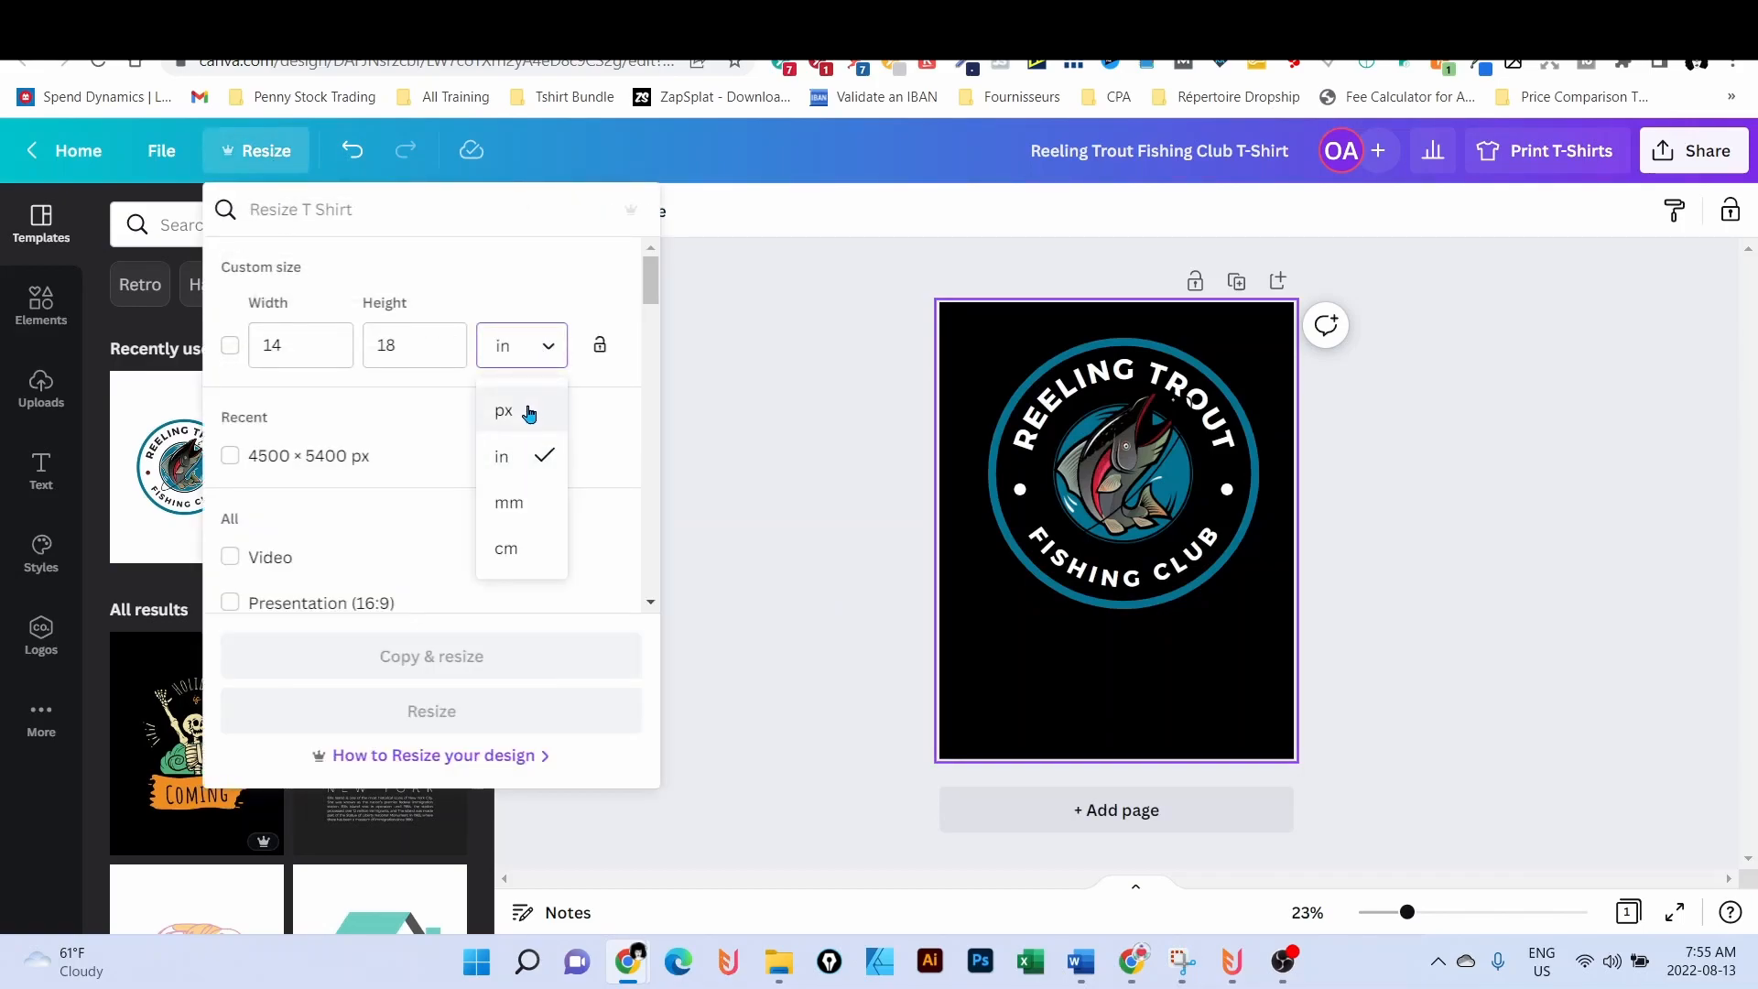
left_click(504, 412)
type("4500")
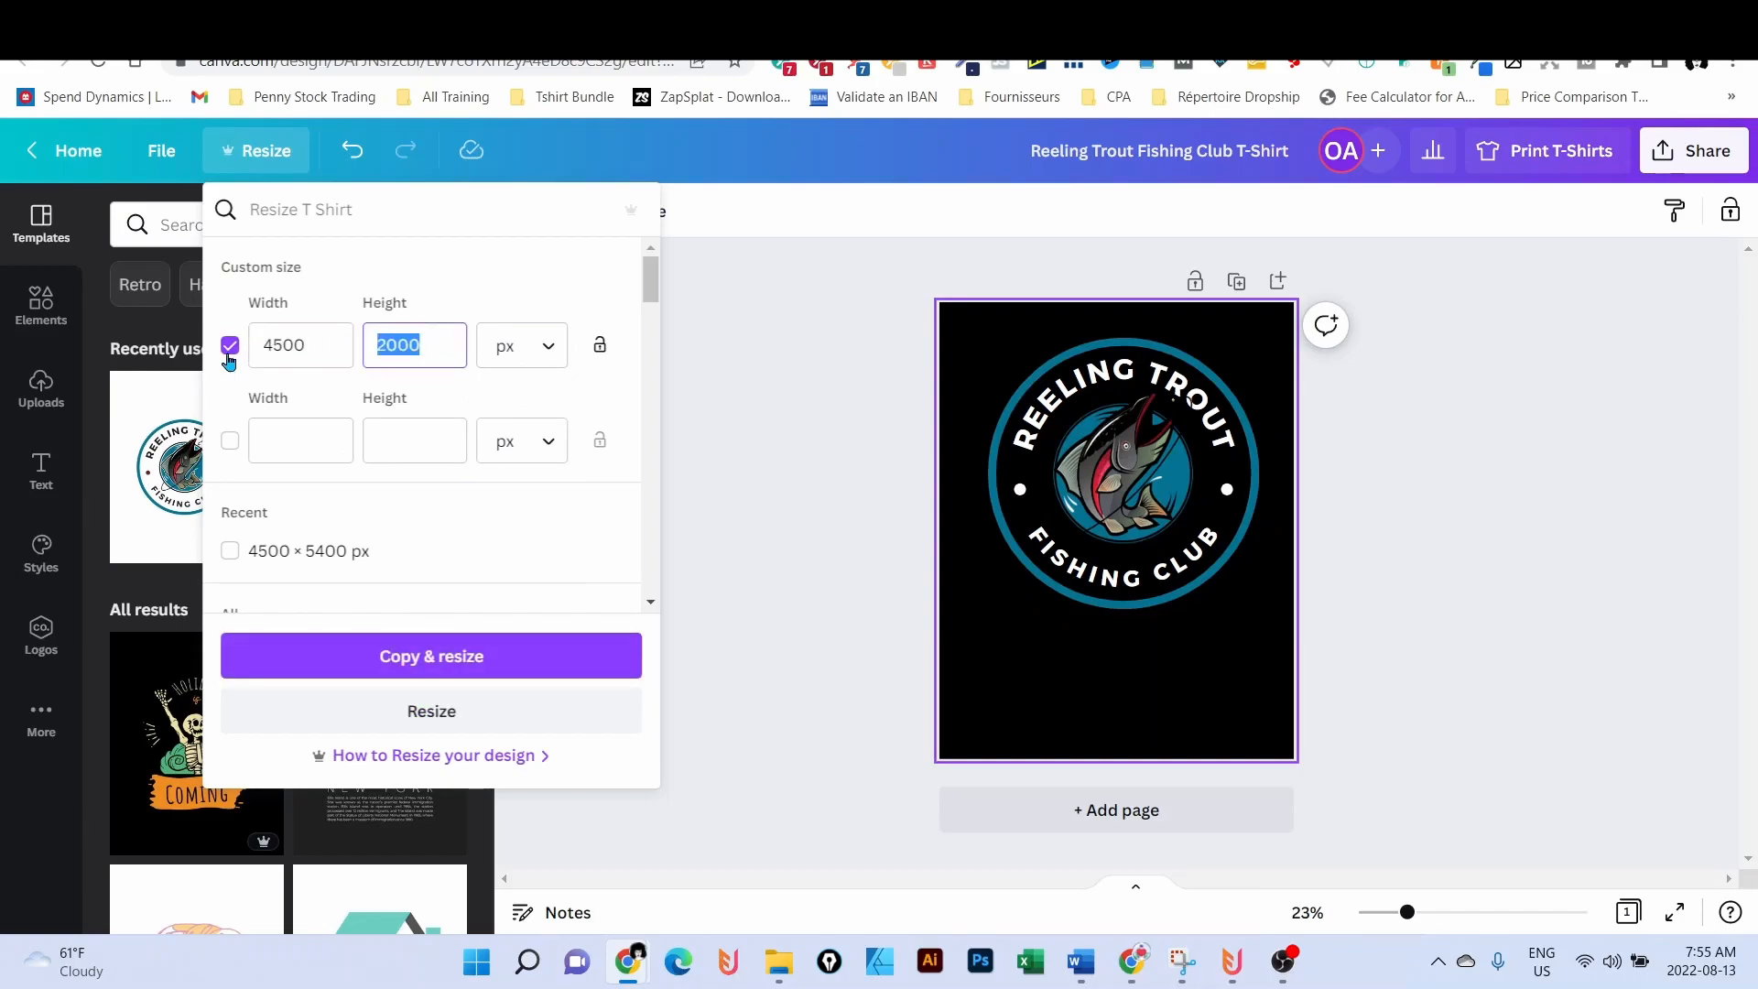
type("5400")
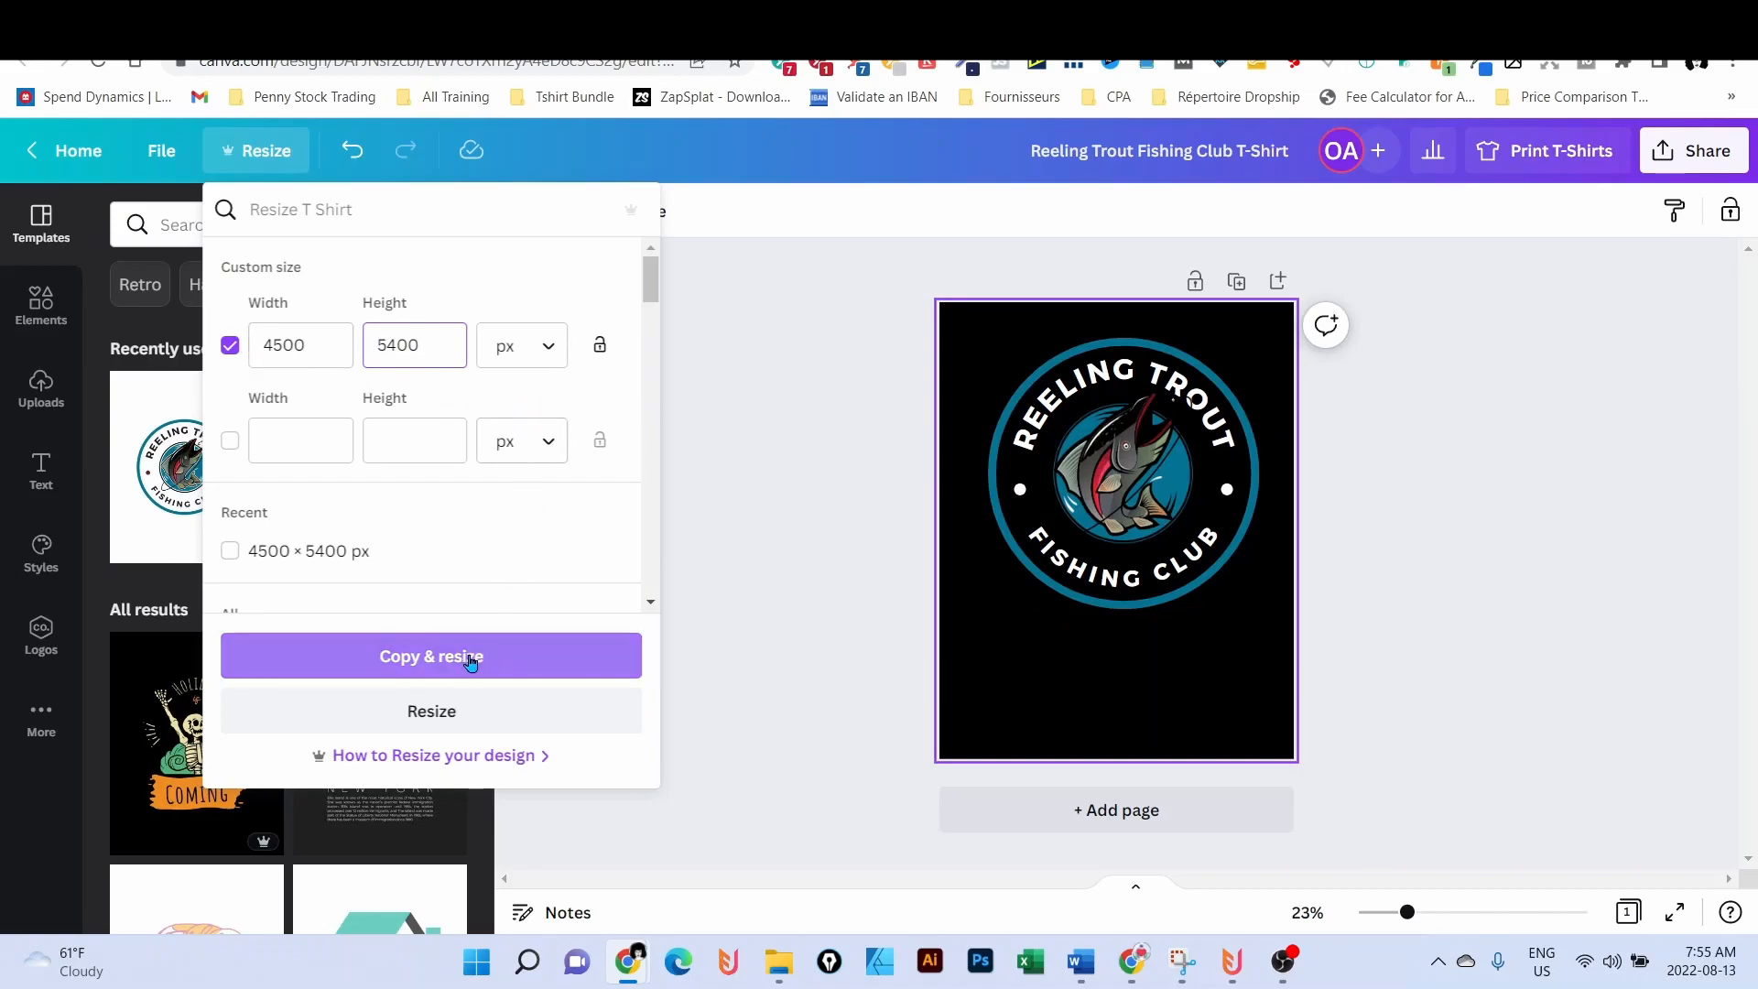
left_click(430, 656)
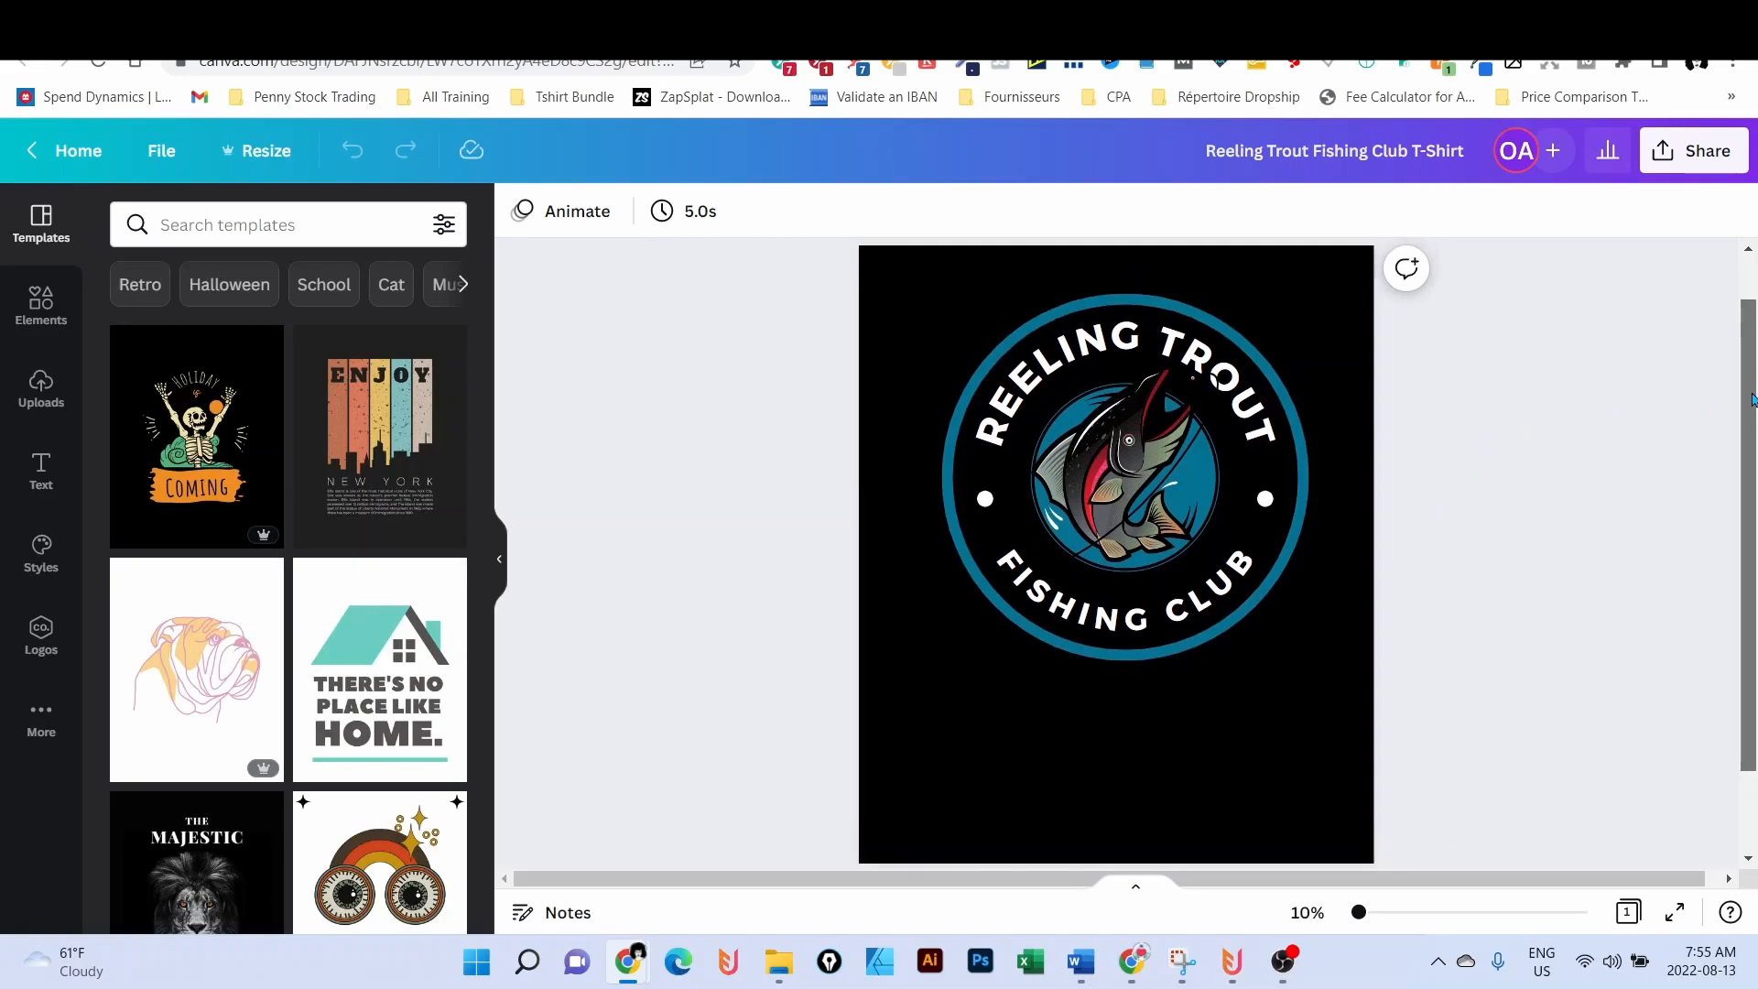
- Replace the top wording with I'D RATHER curved along the ring and the bottom with BE FISHING
left_click(1116, 471)
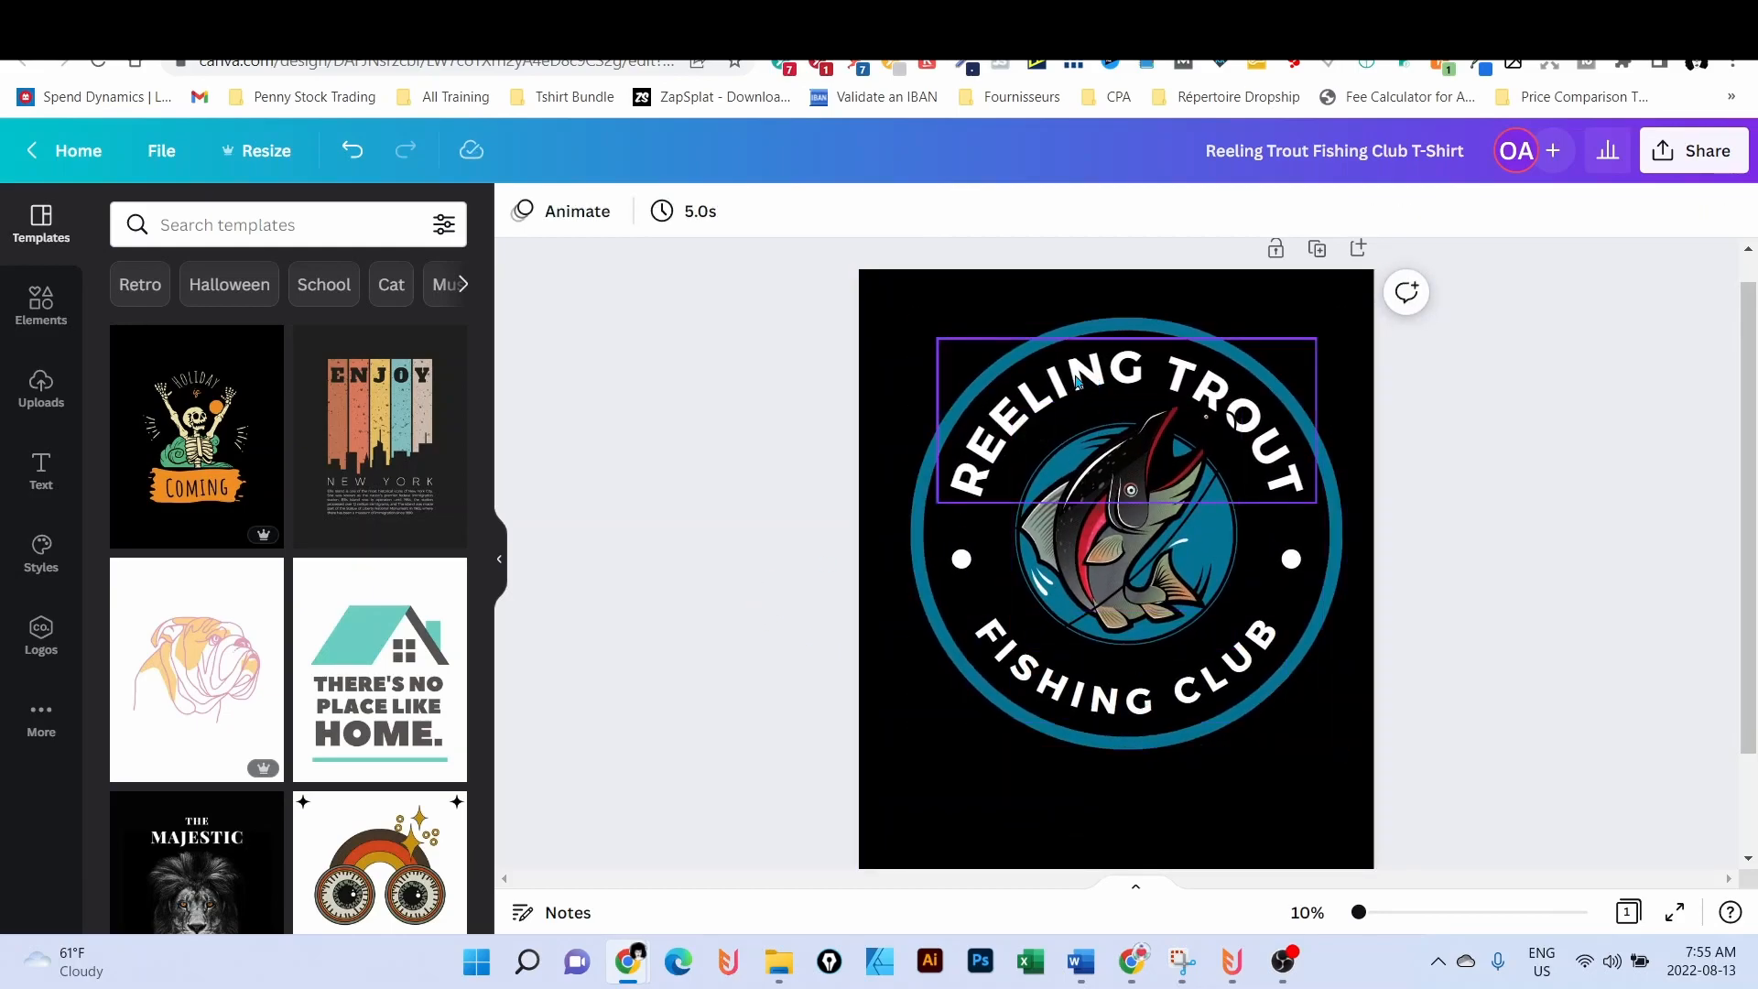
left_click(1121, 398)
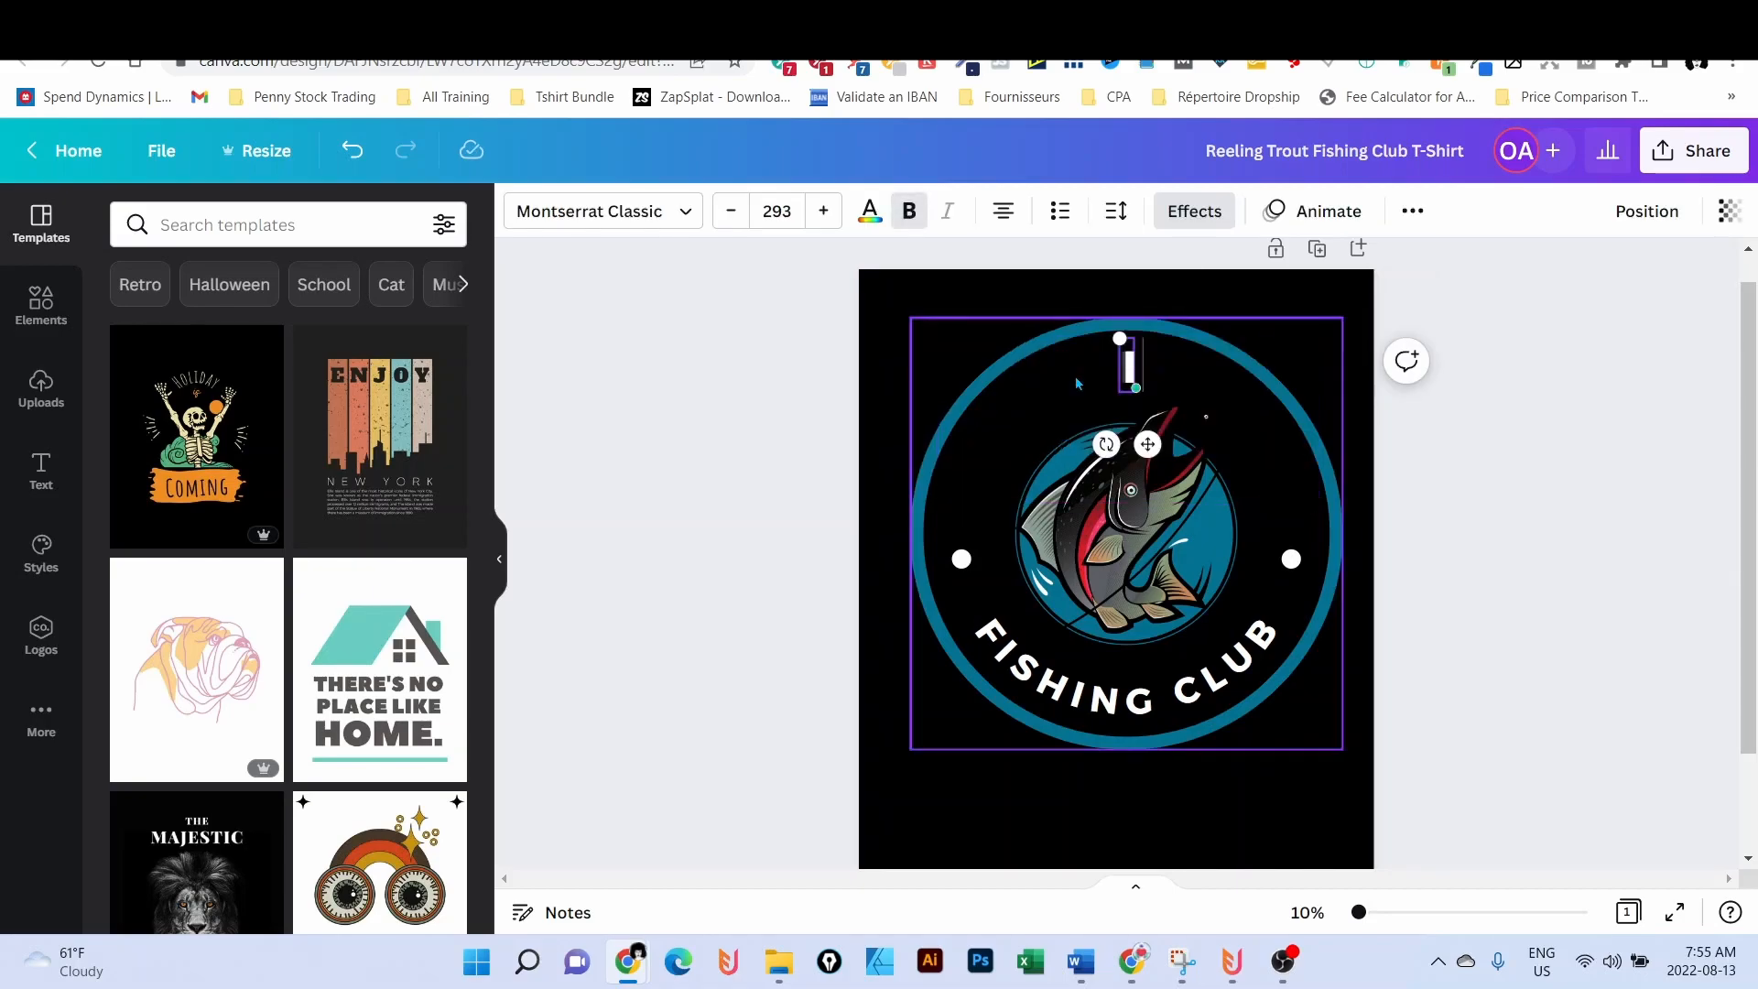
type("I'D RATHER")
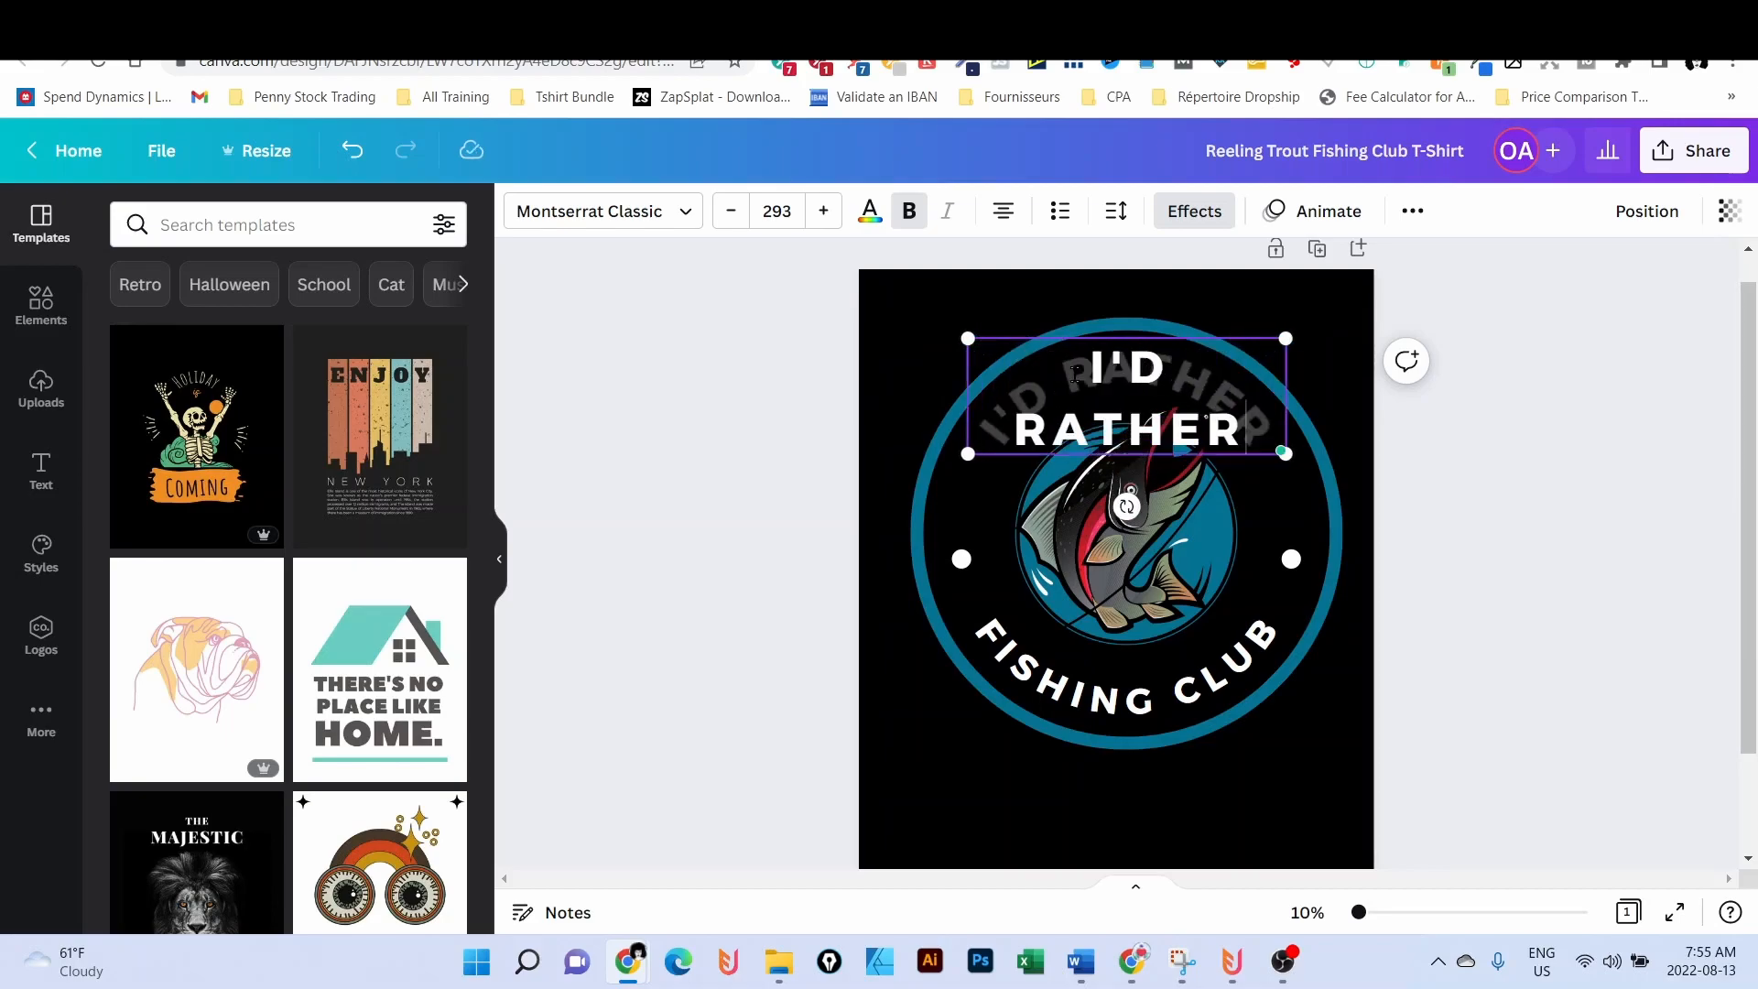
left_click(1121, 672)
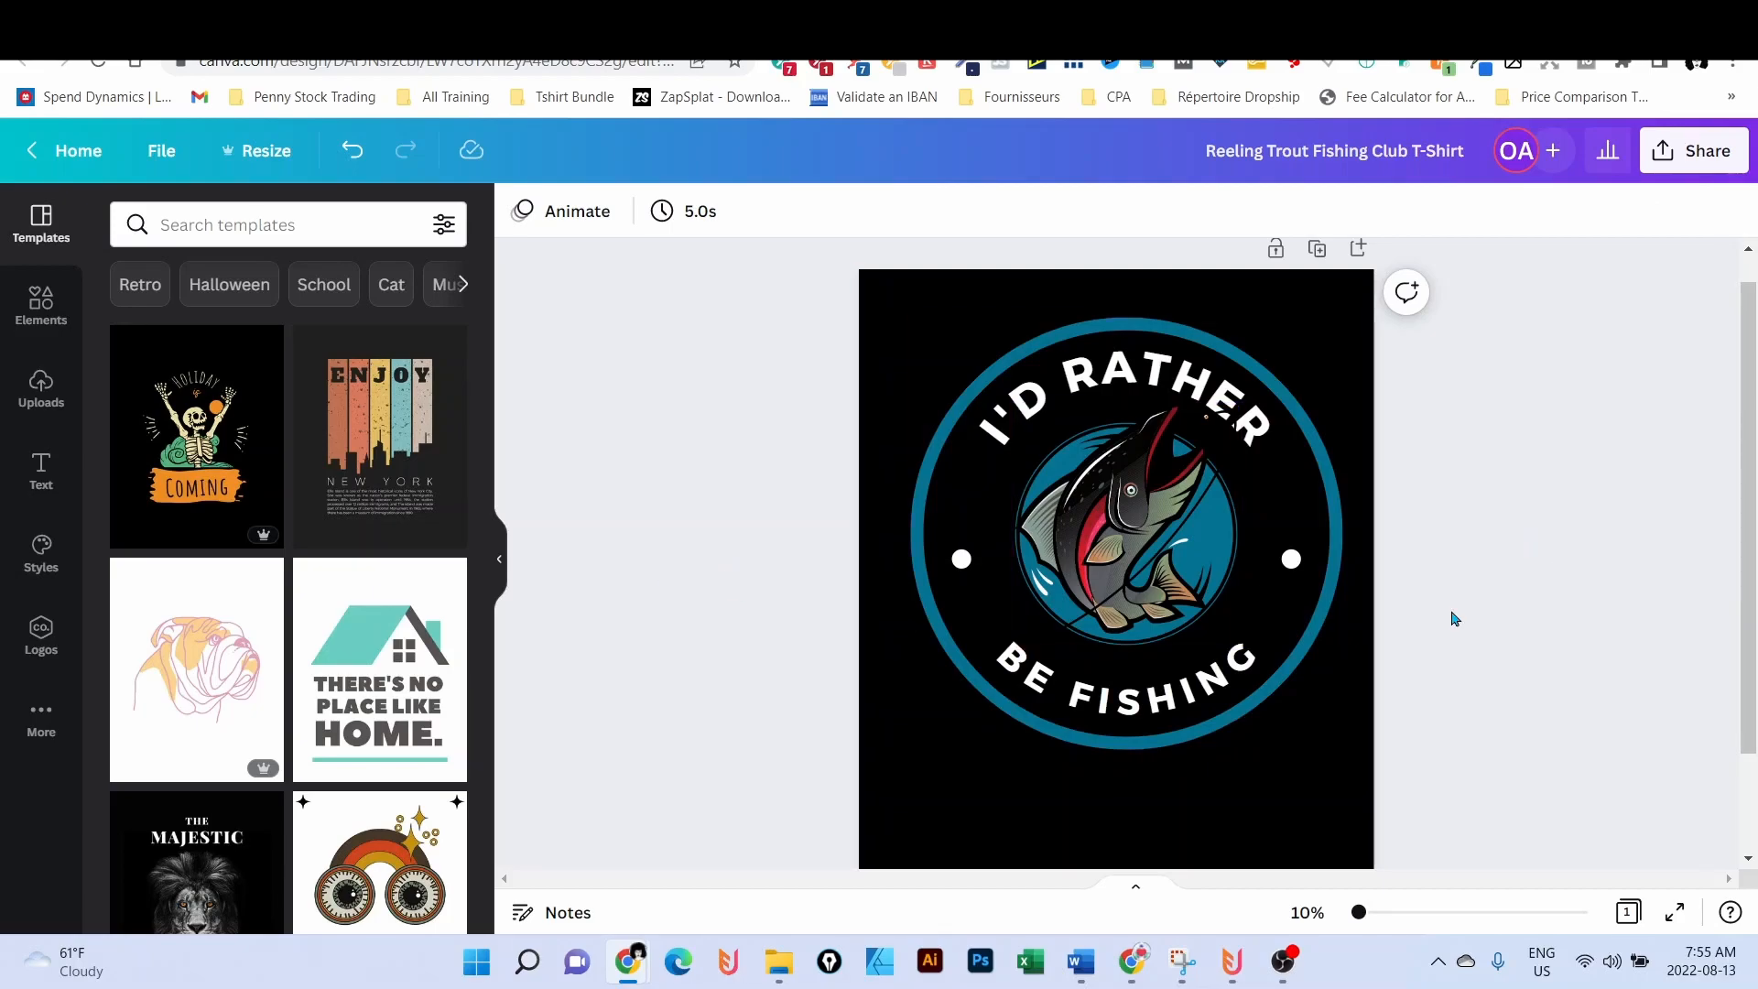
left_click(1126, 517)
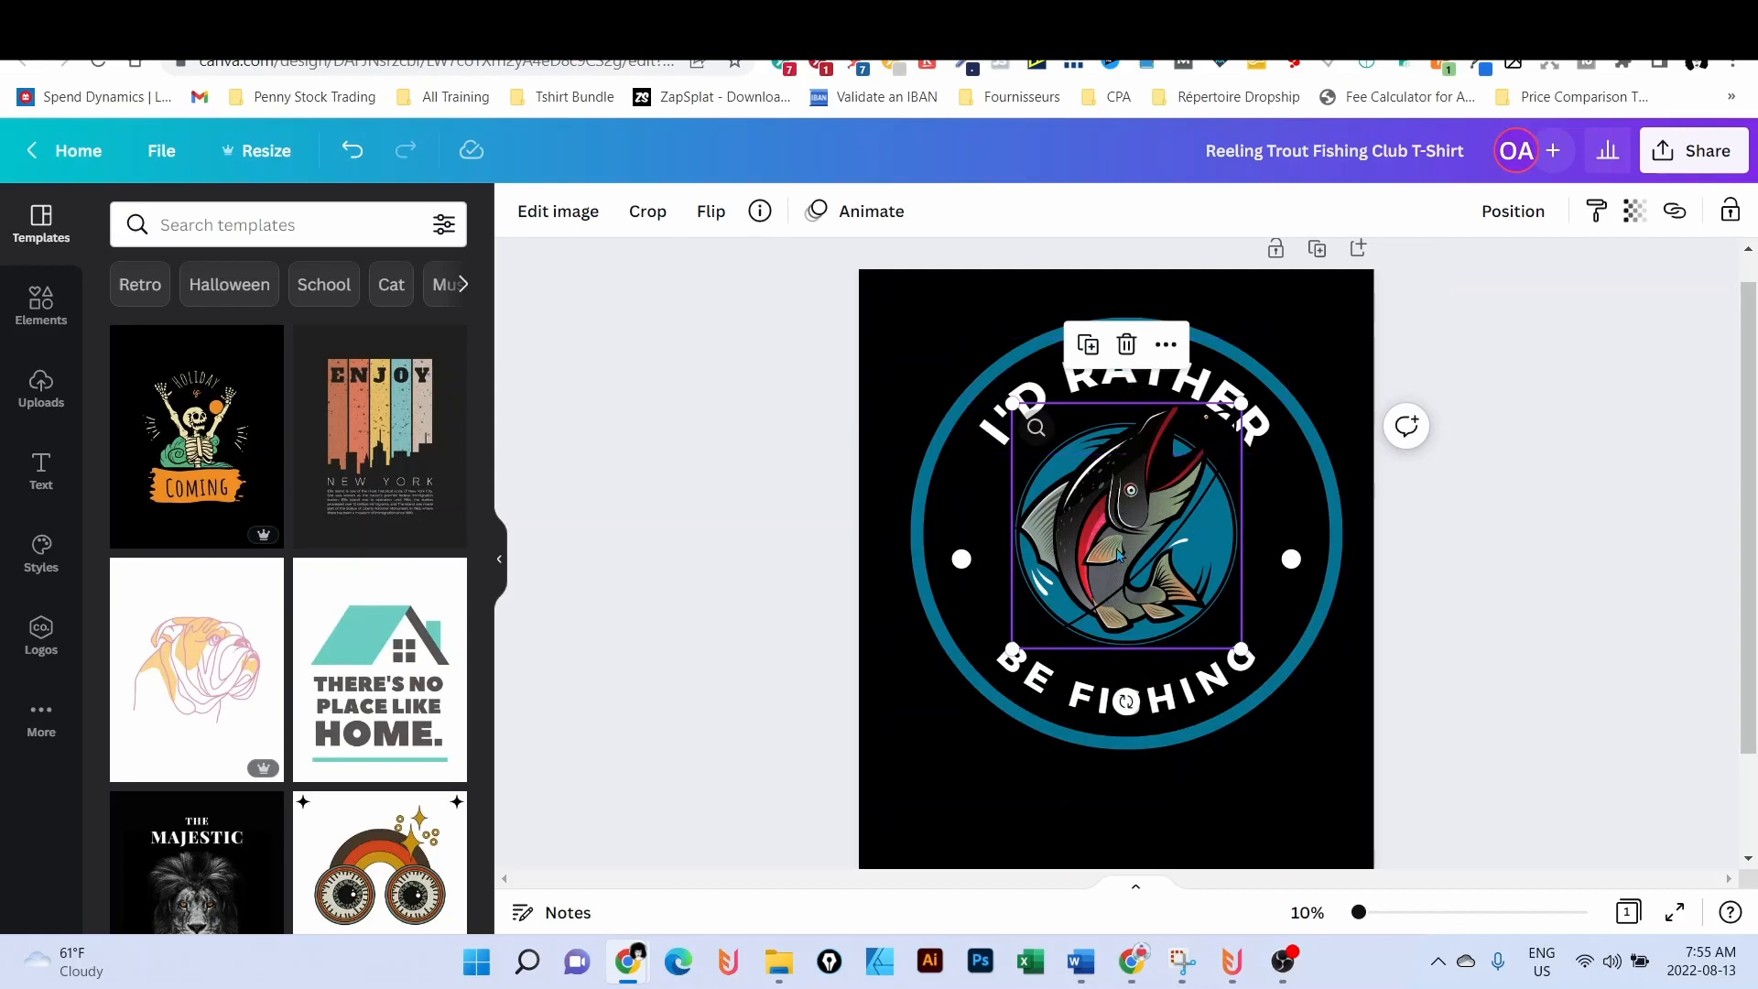
- Search the Elements library for 'fishing' graphics and browse for a jumping fish
left_click(40, 306)
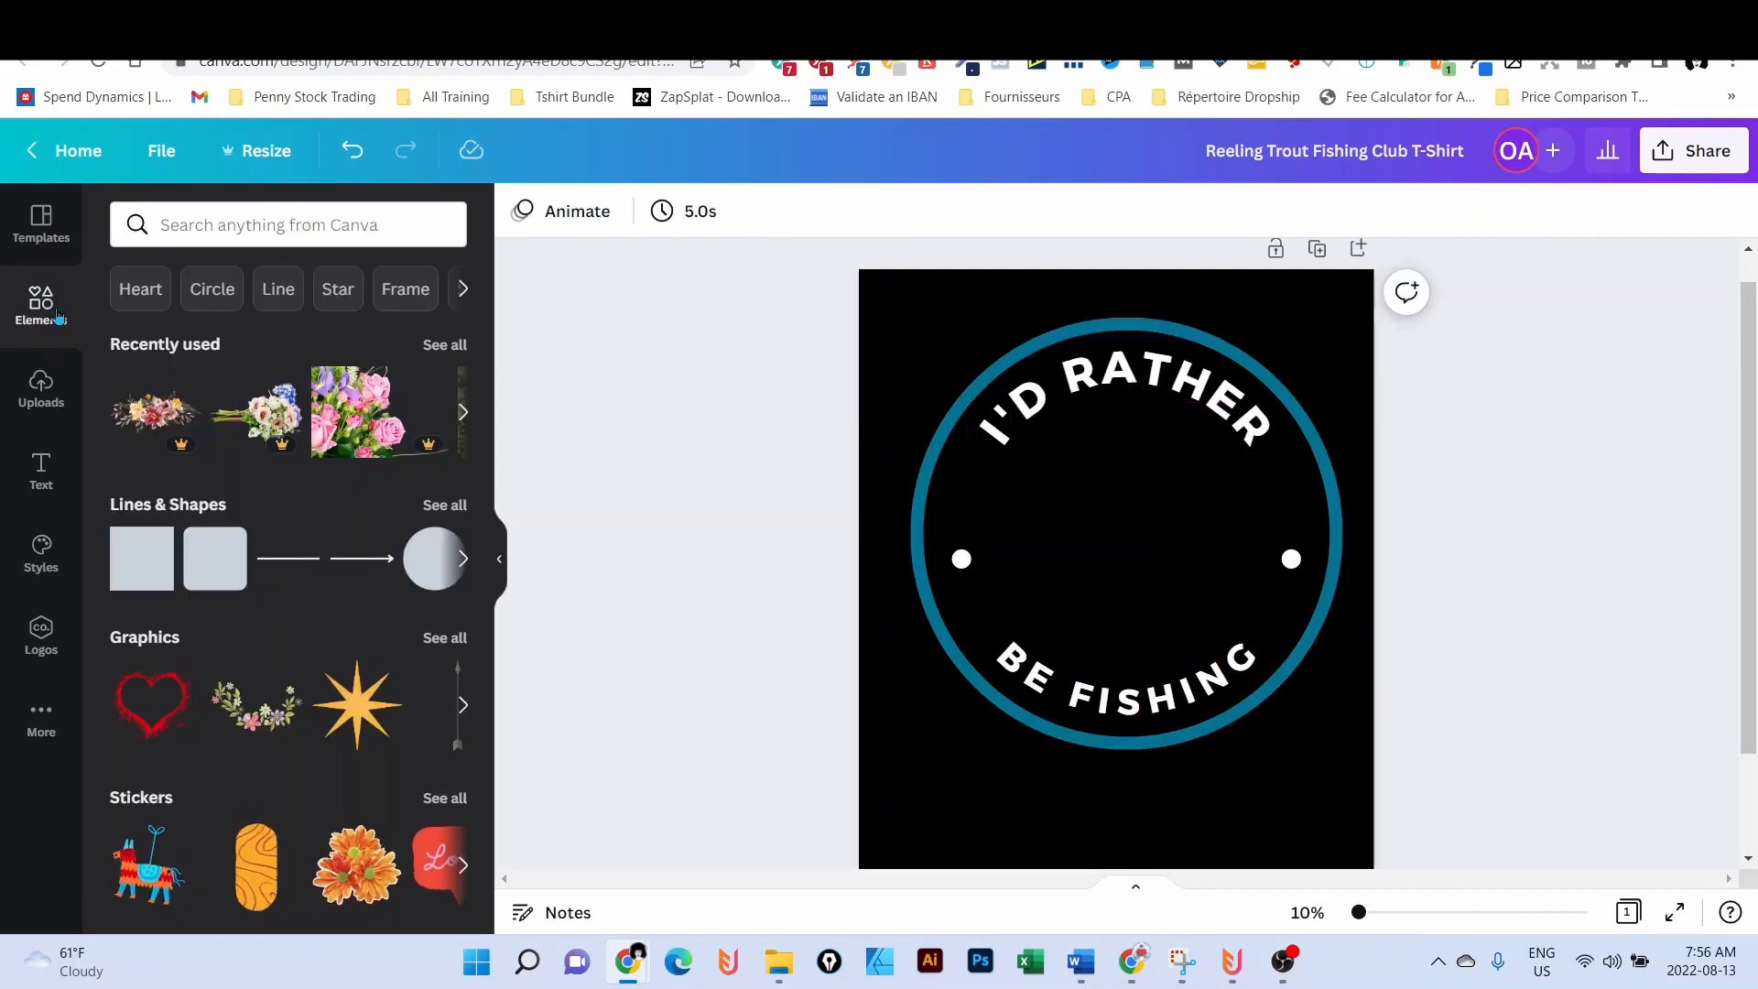
type("fishi")
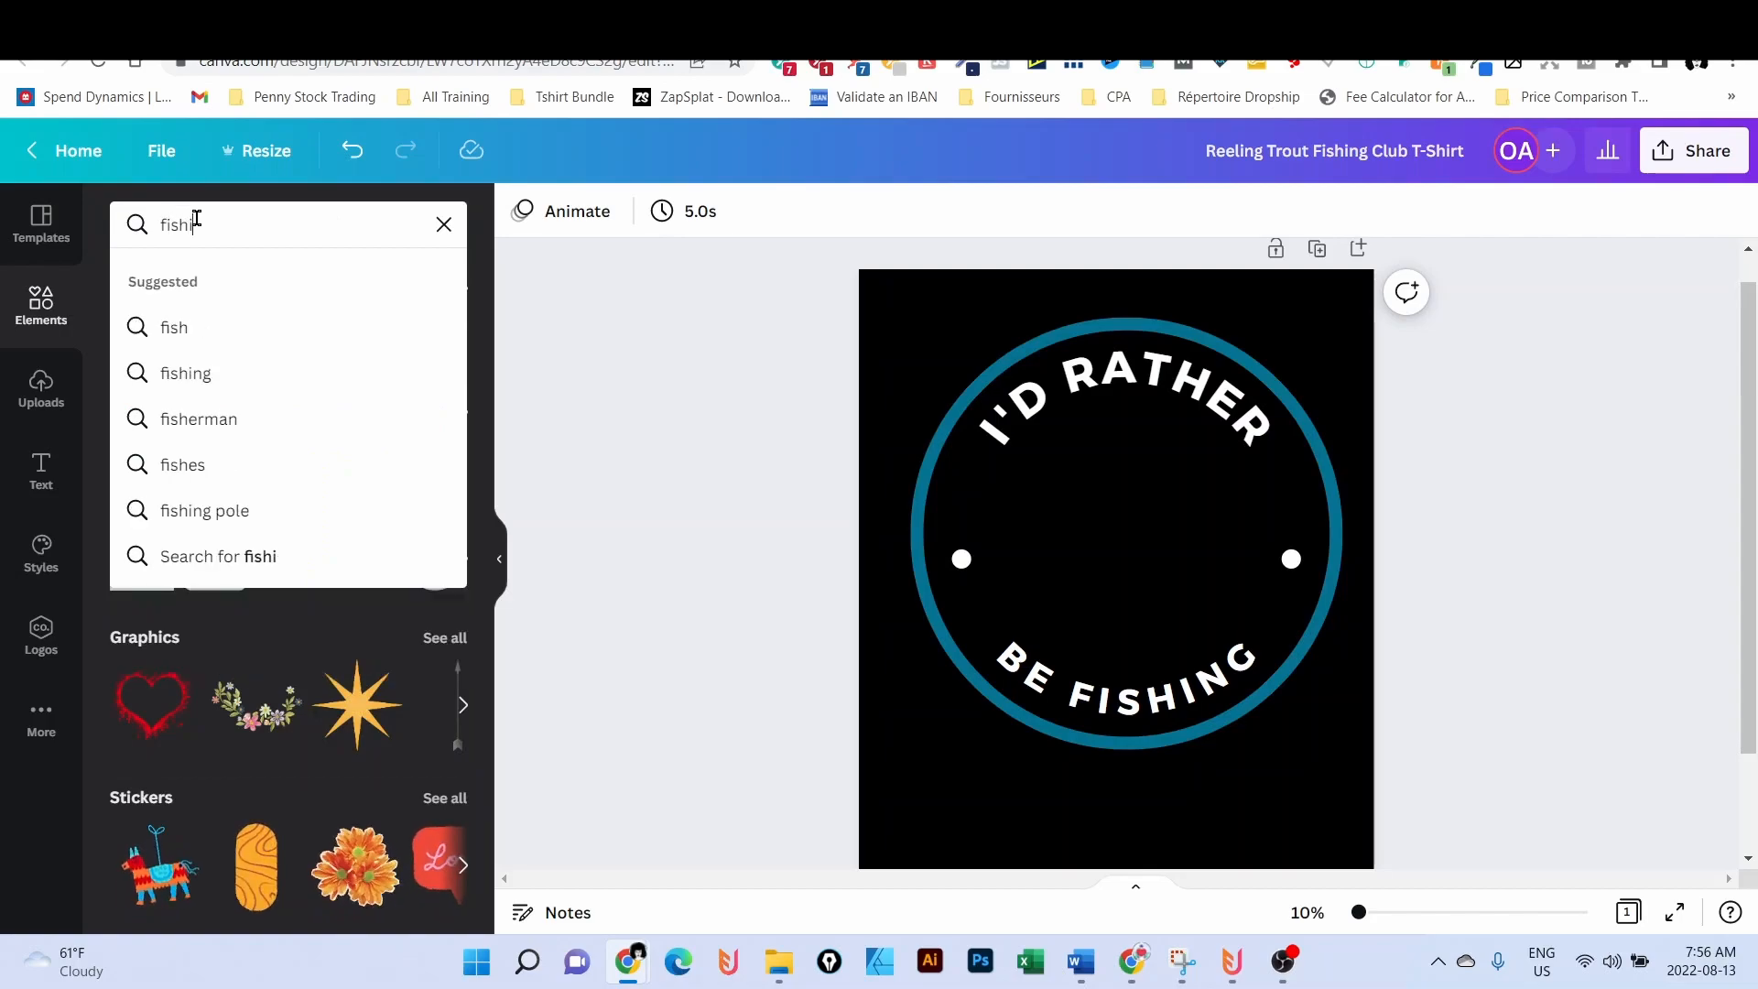
left_click(185, 371)
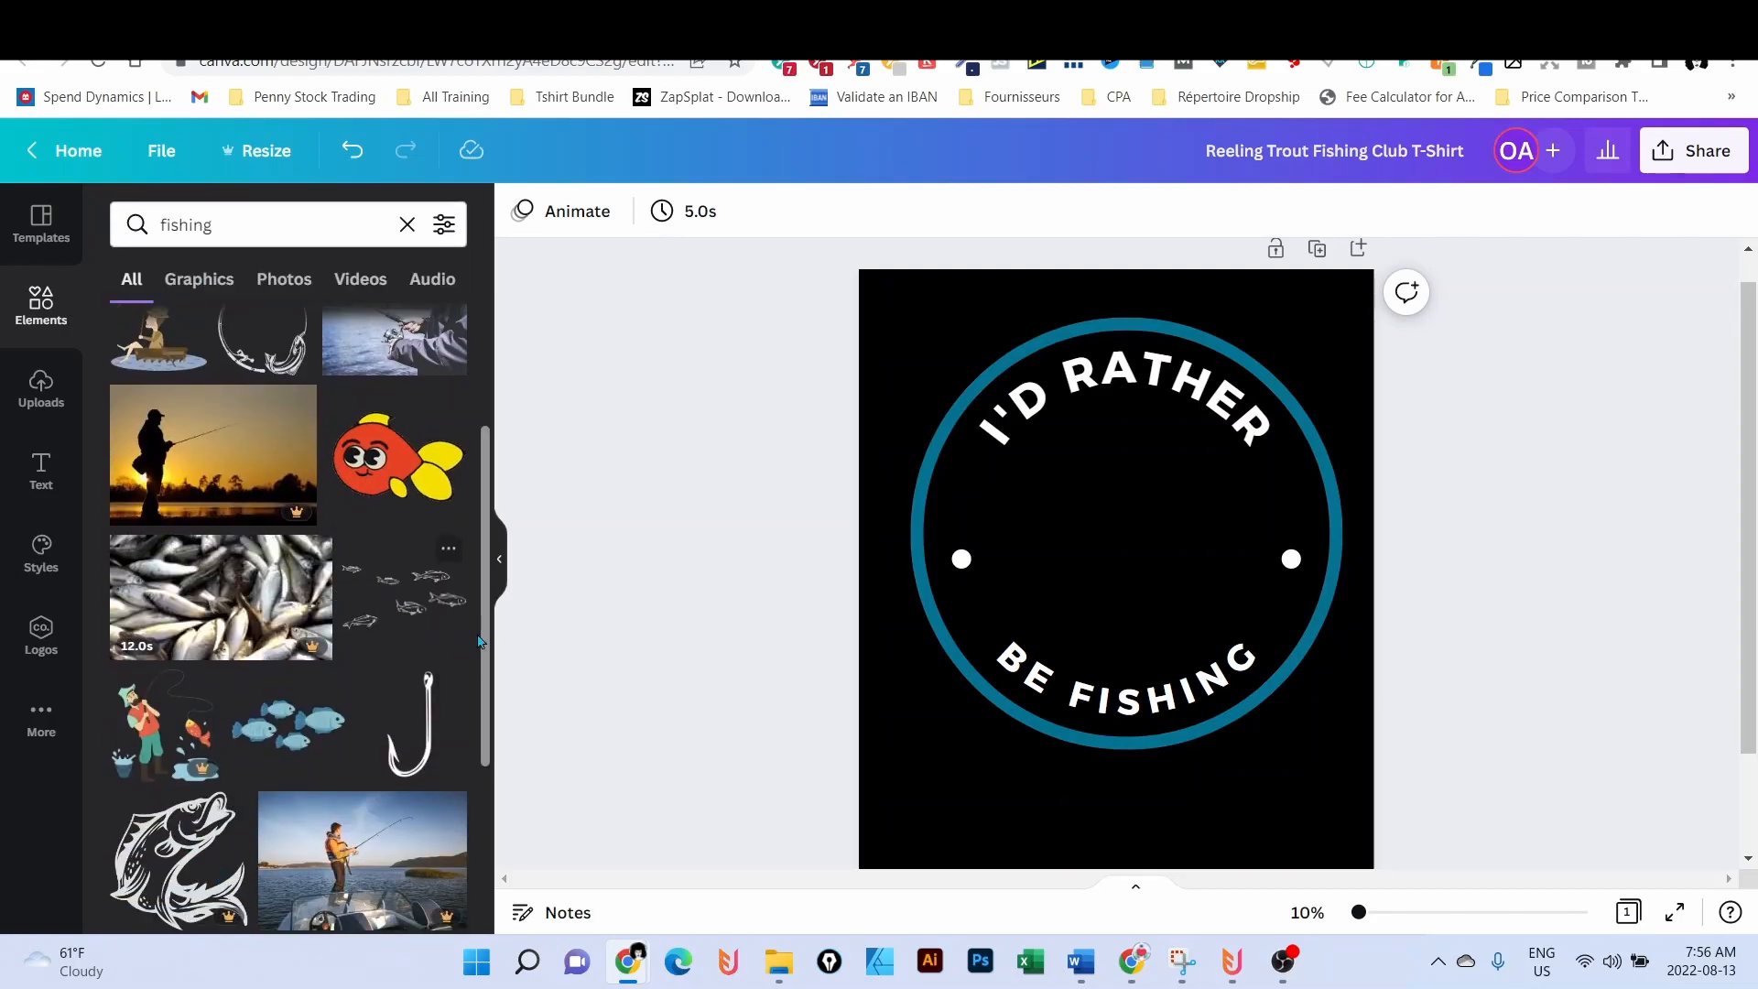
scroll("down", 3)
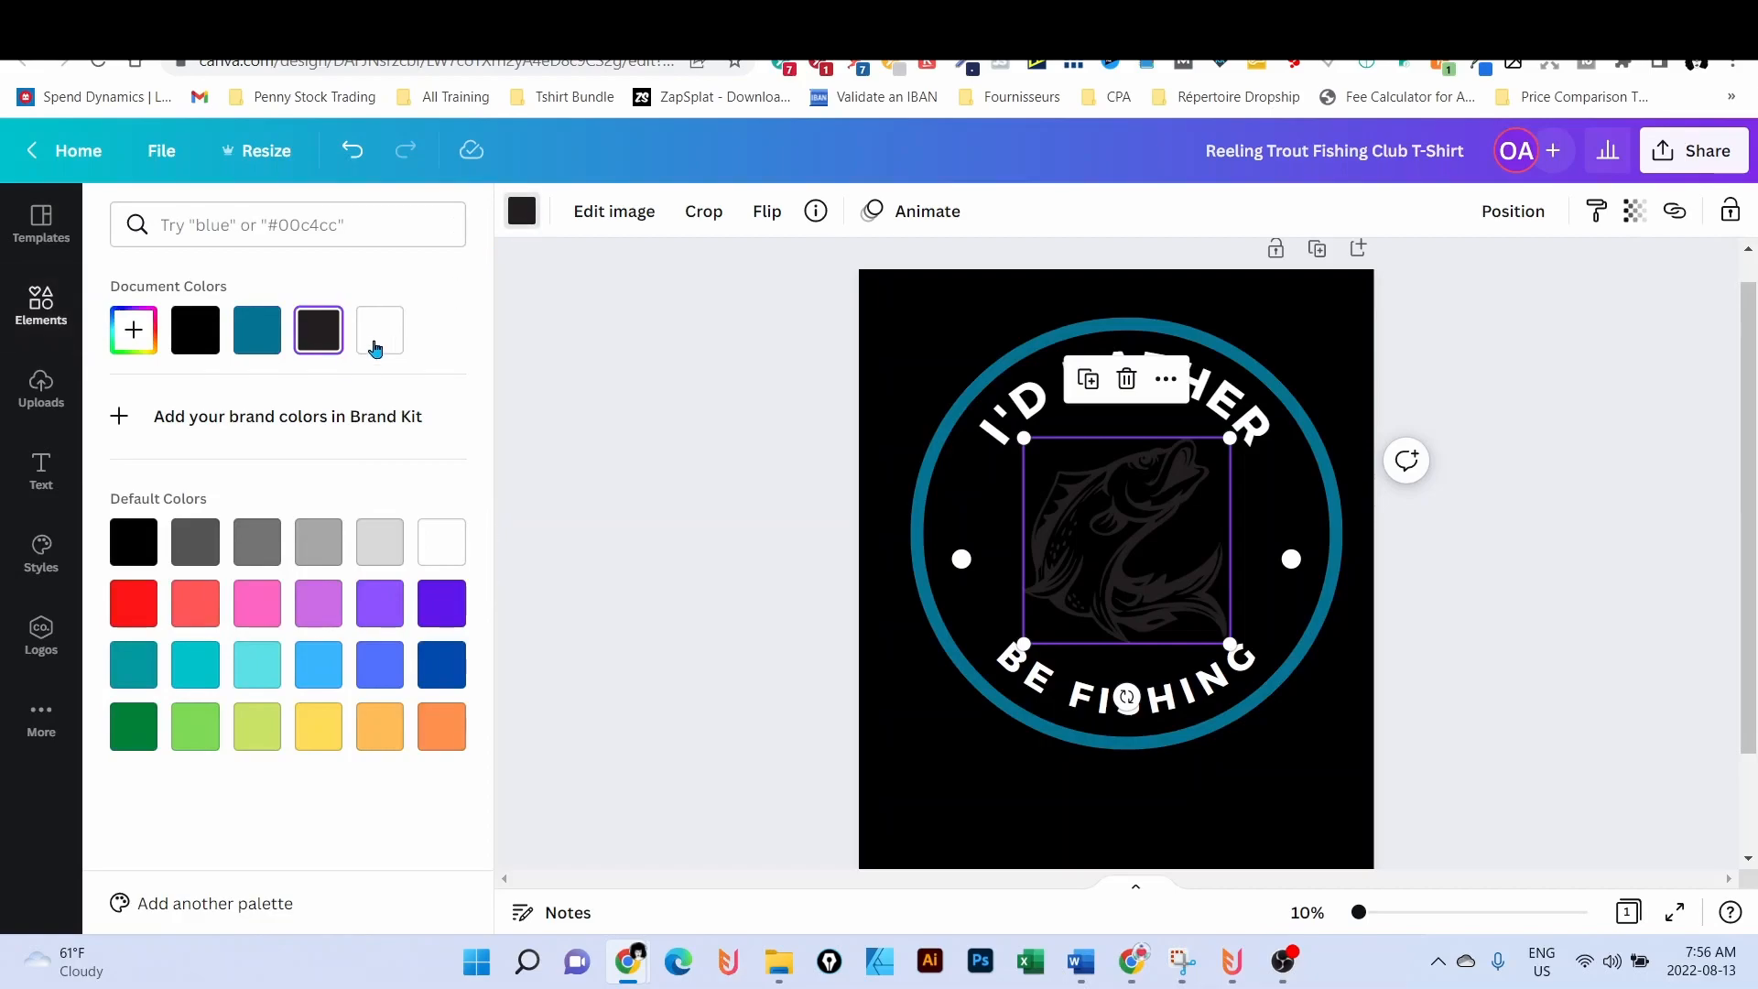
type("fishing")
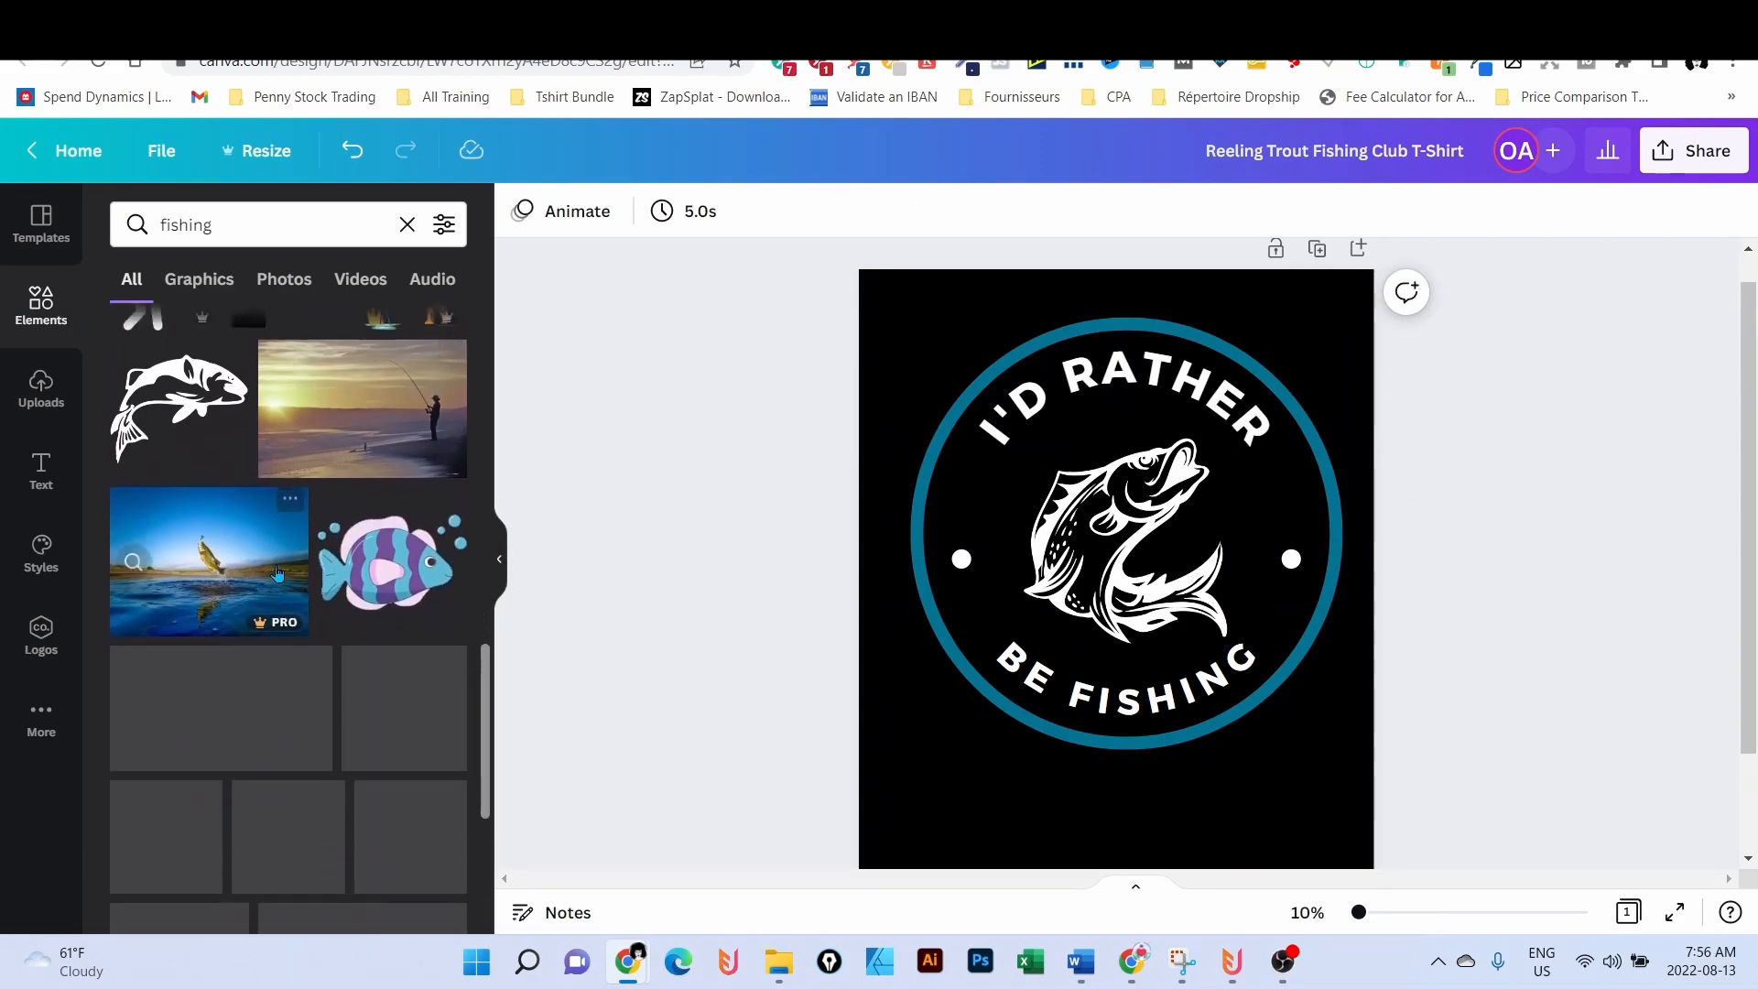
scroll("down", 3)
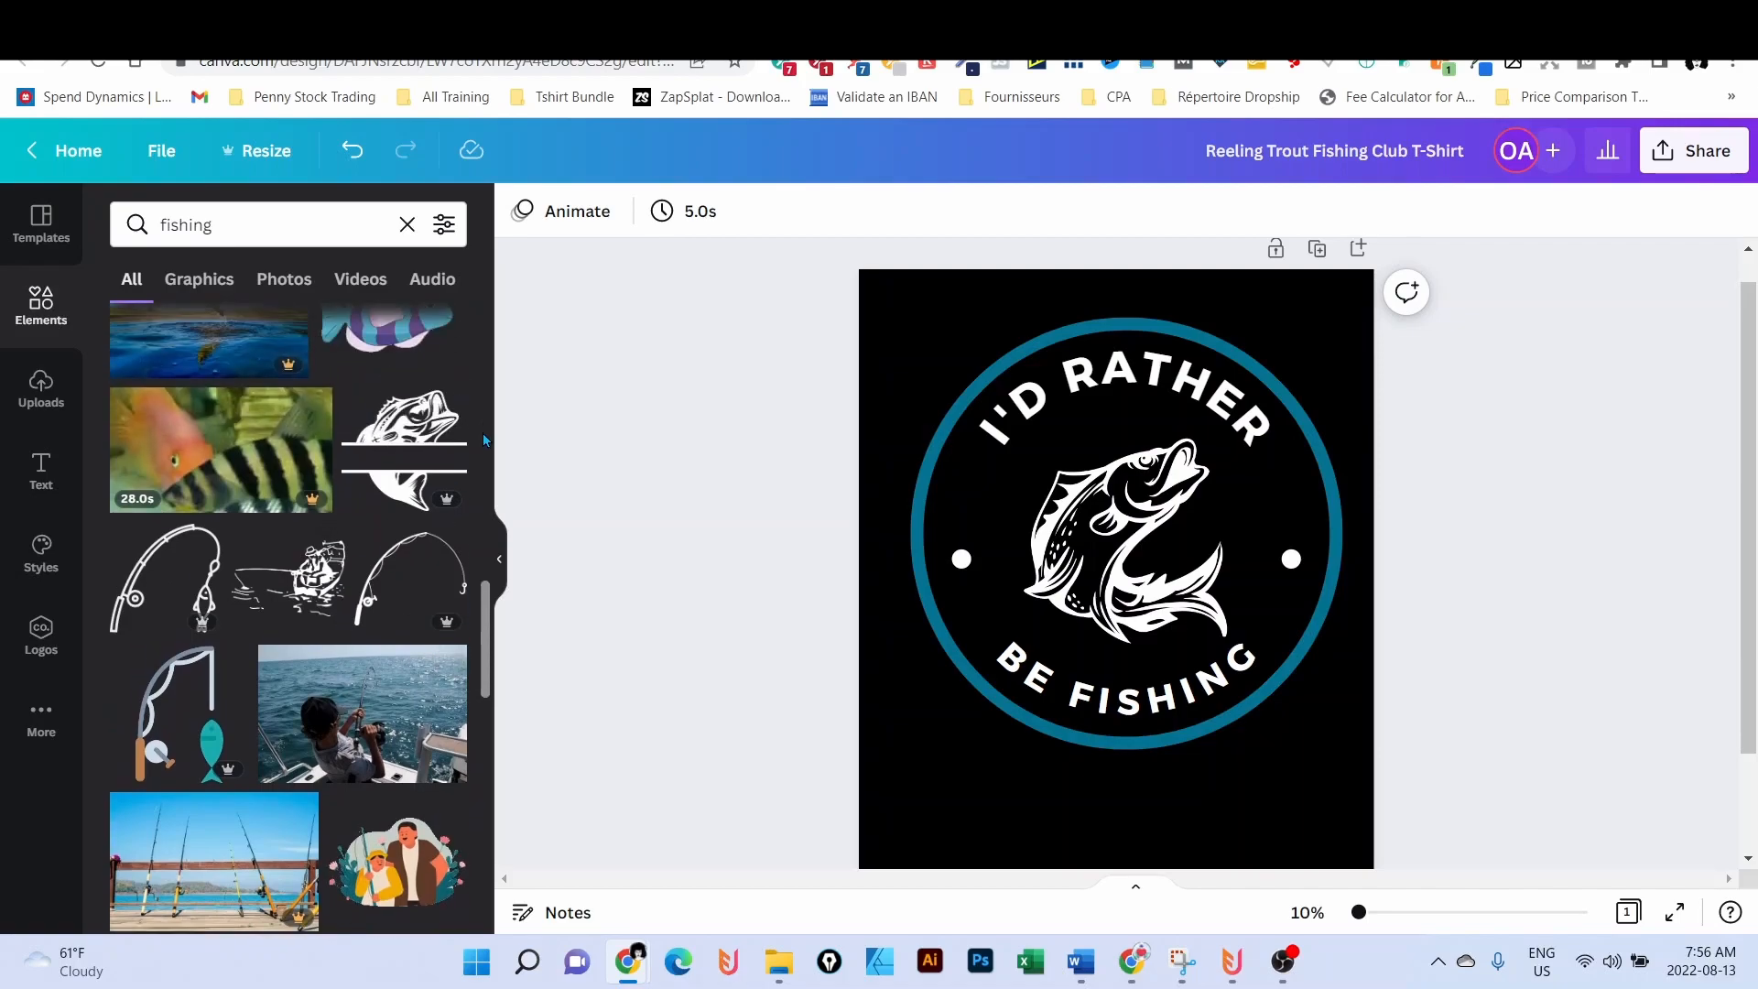
mouse_move(401, 460)
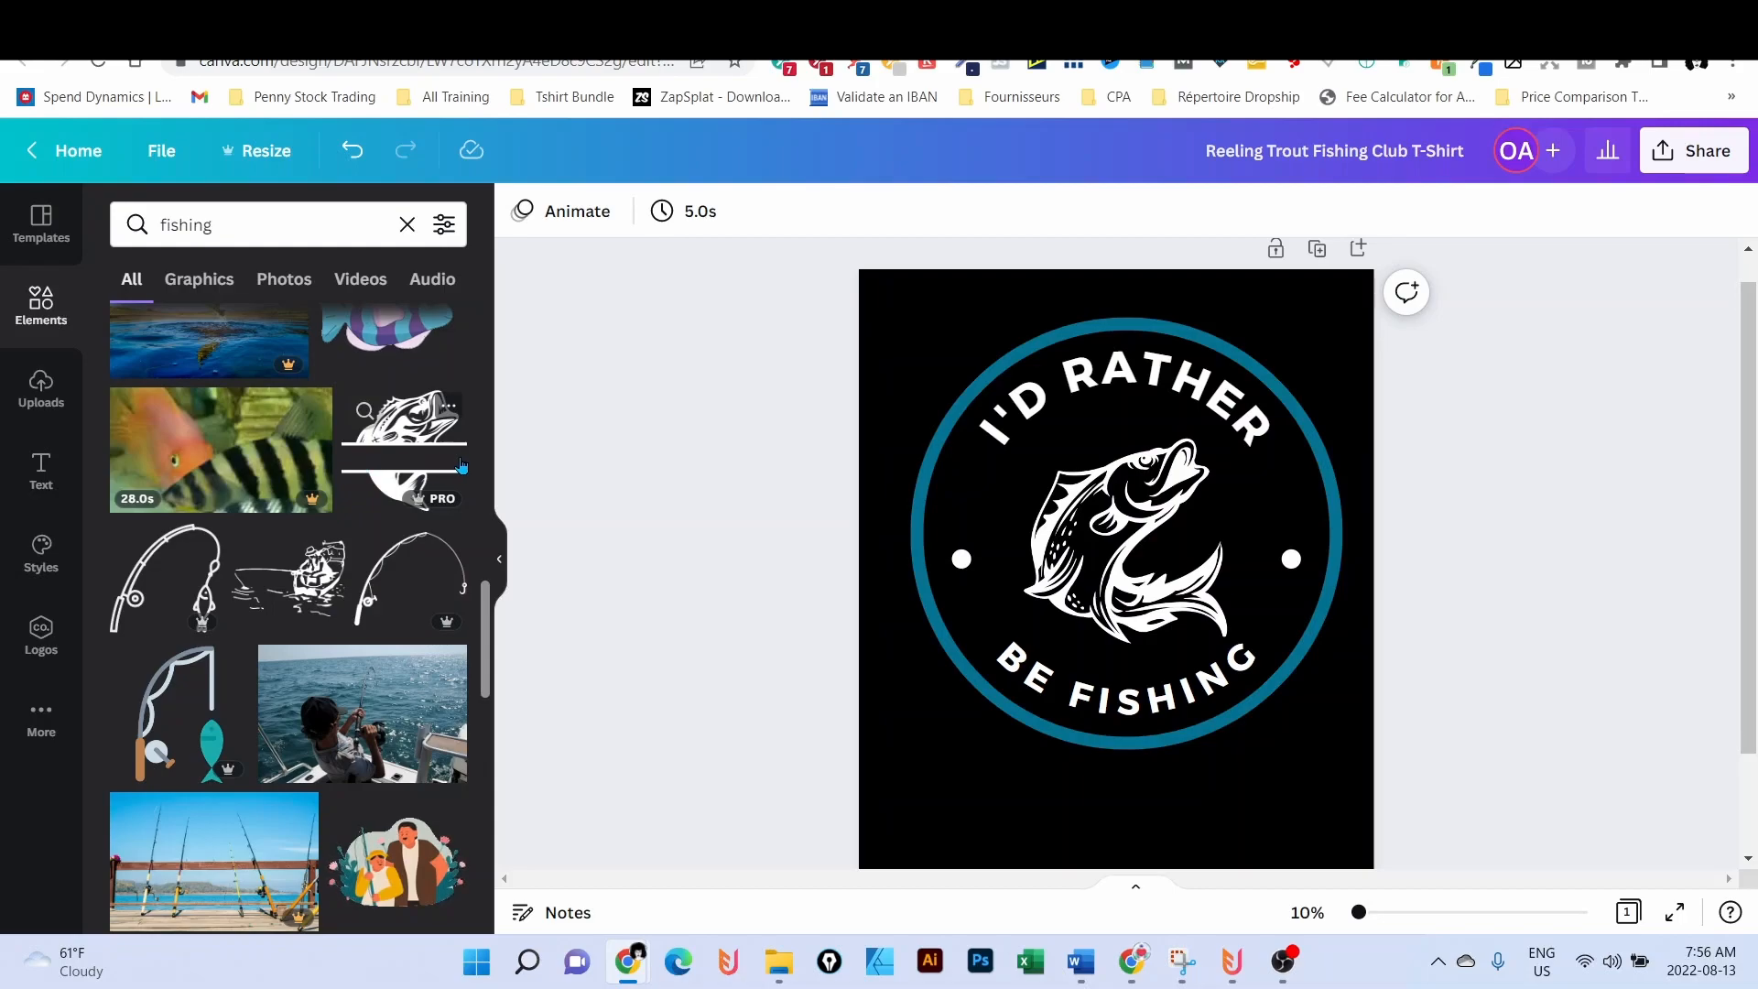
scroll("down", 3)
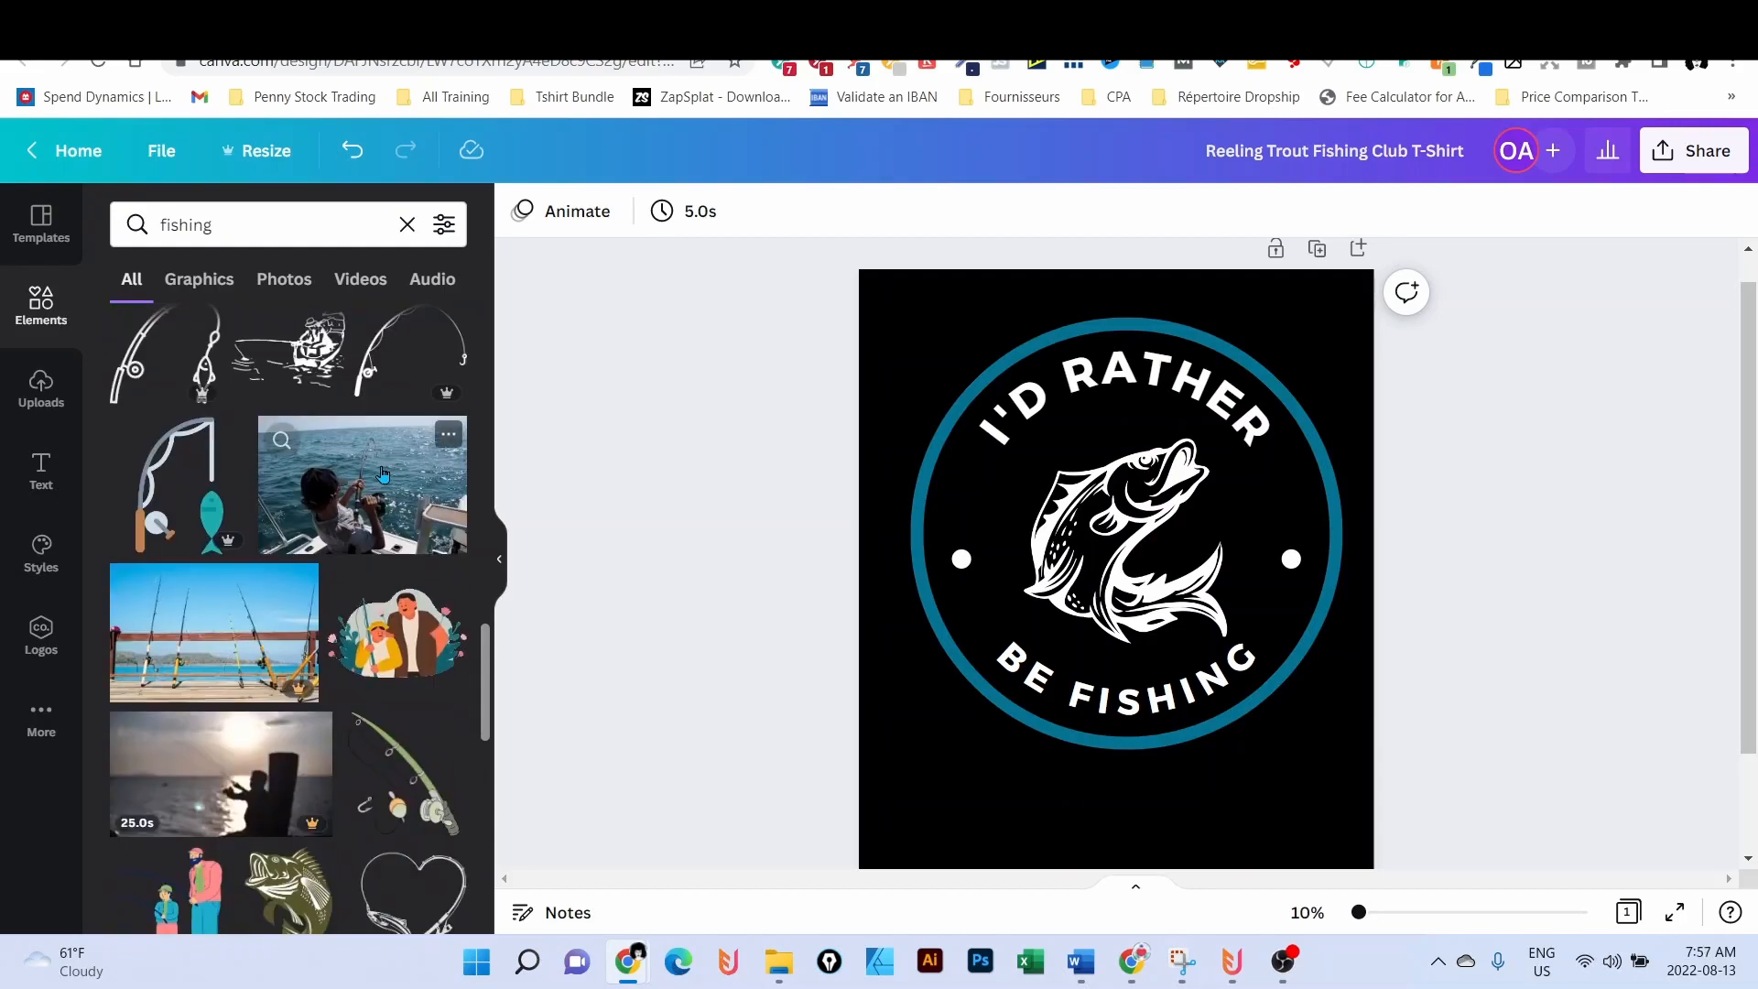
scroll("down", 3)
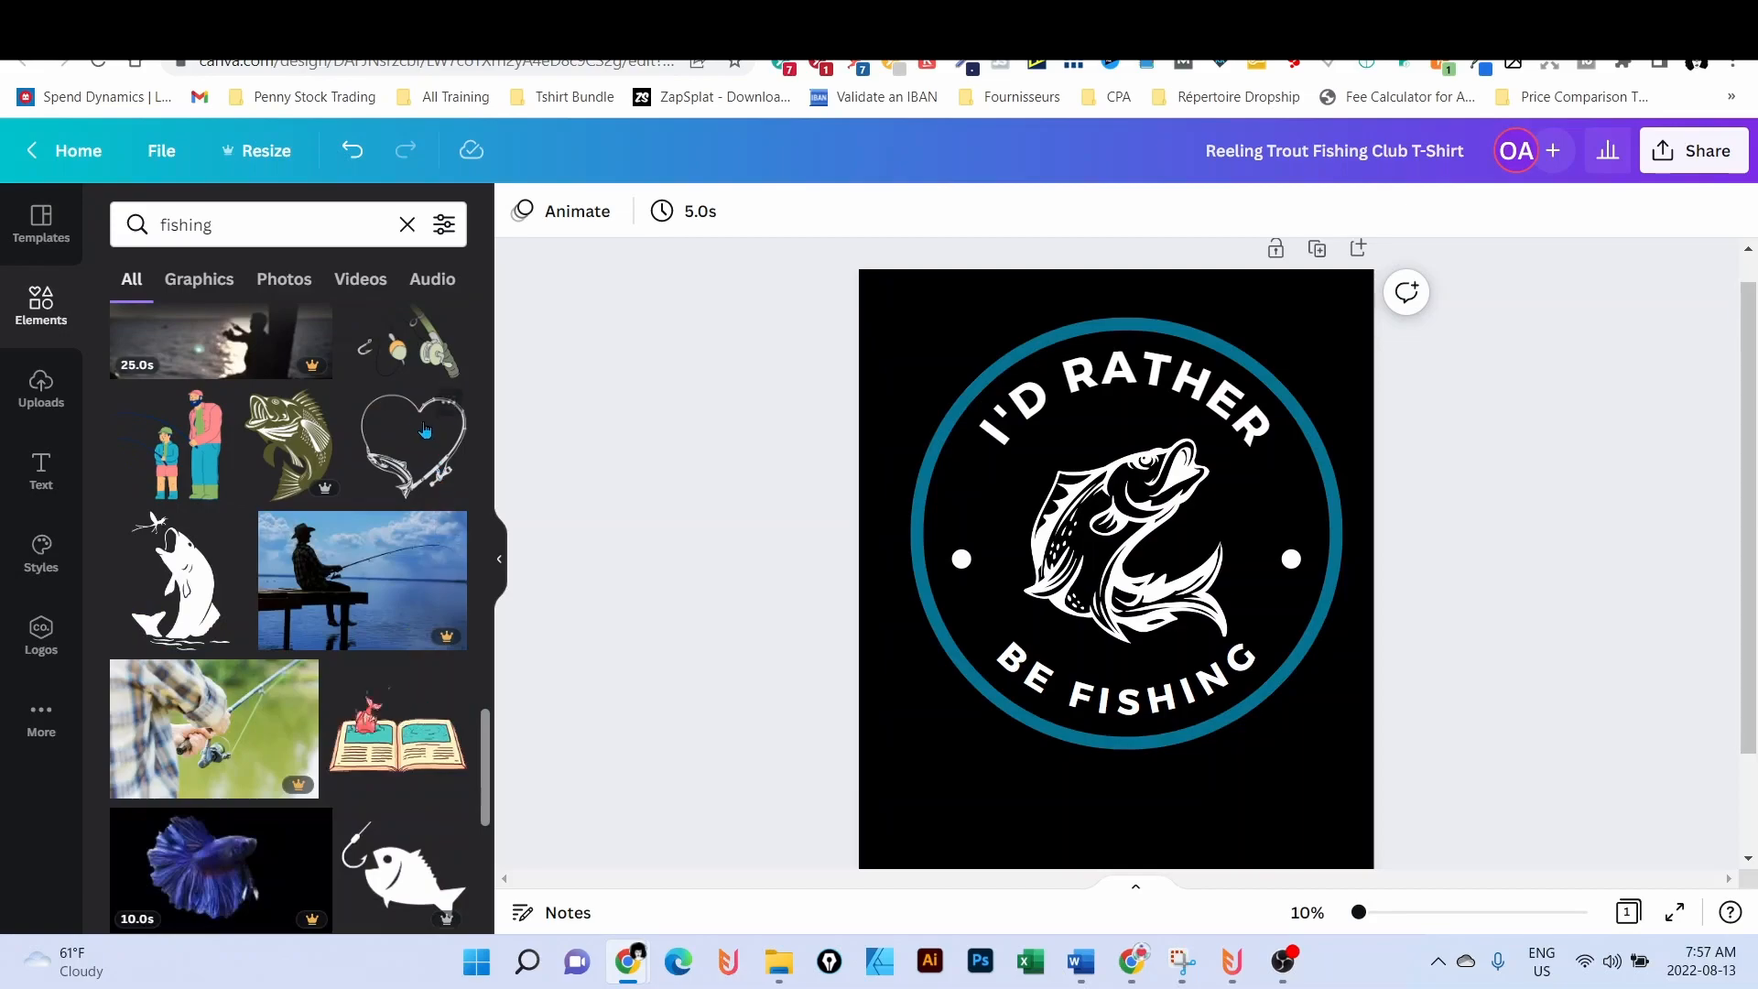
scroll("down", 3)
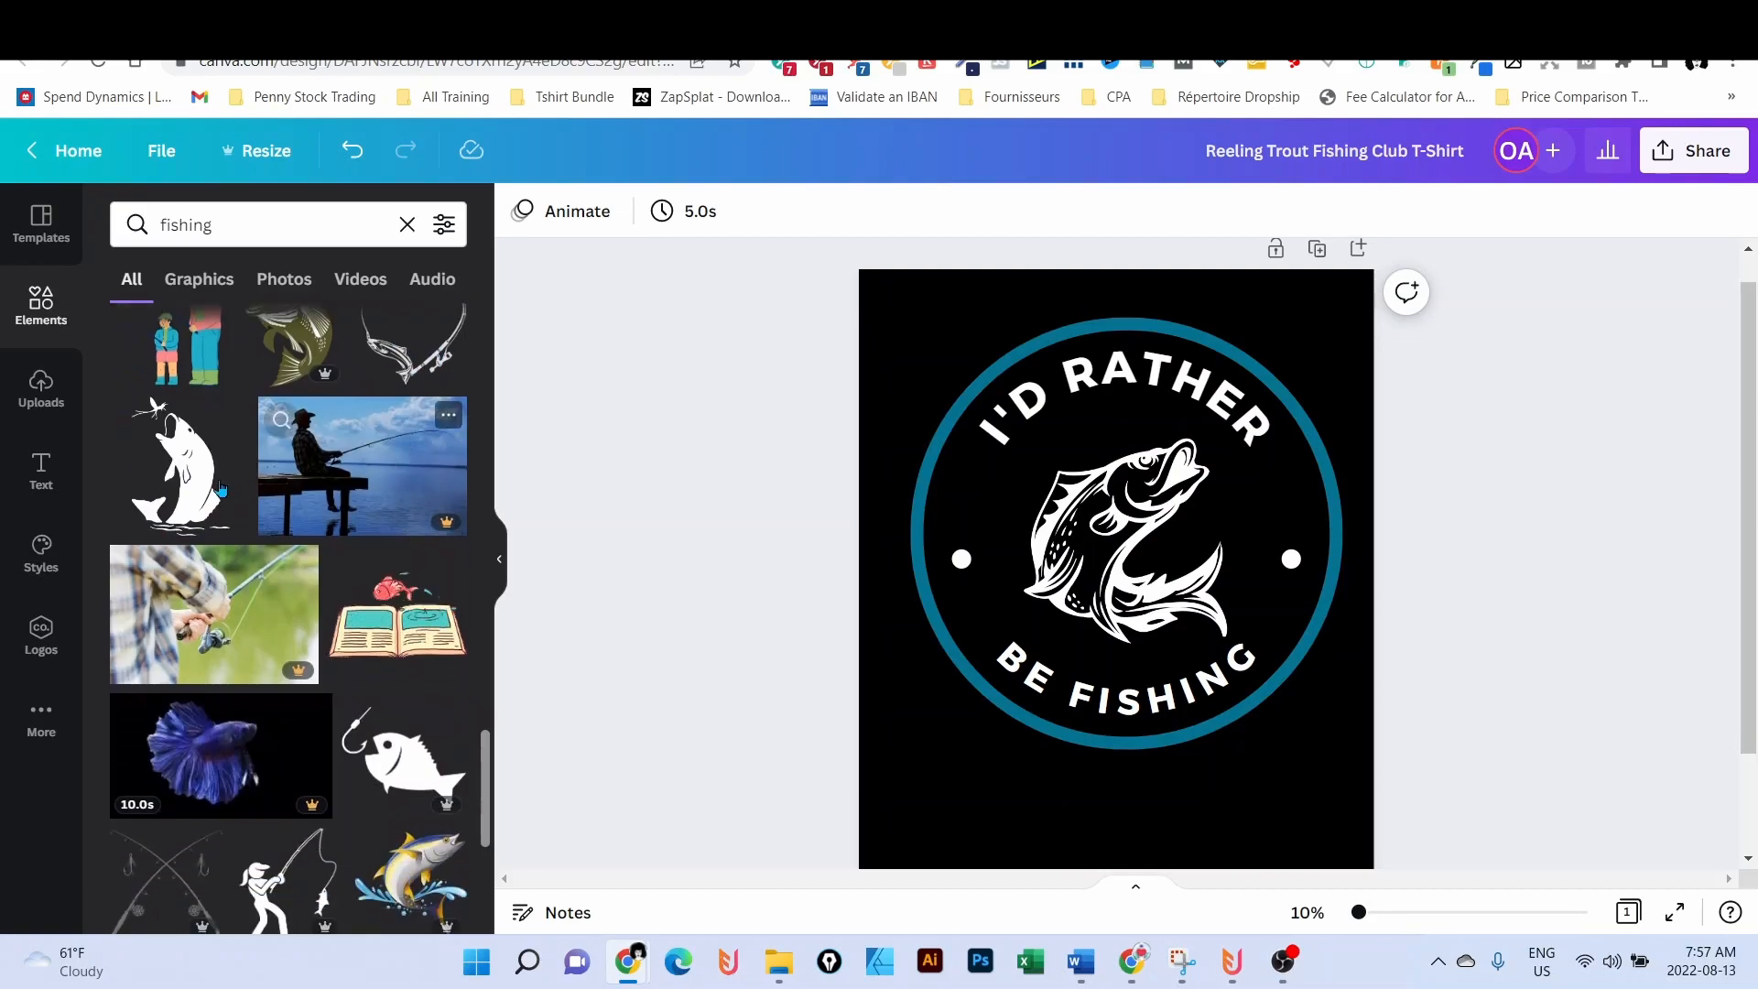
- Place the white leaping fish silhouette in the centre and recolour the ring orange
left_click(1114, 550)
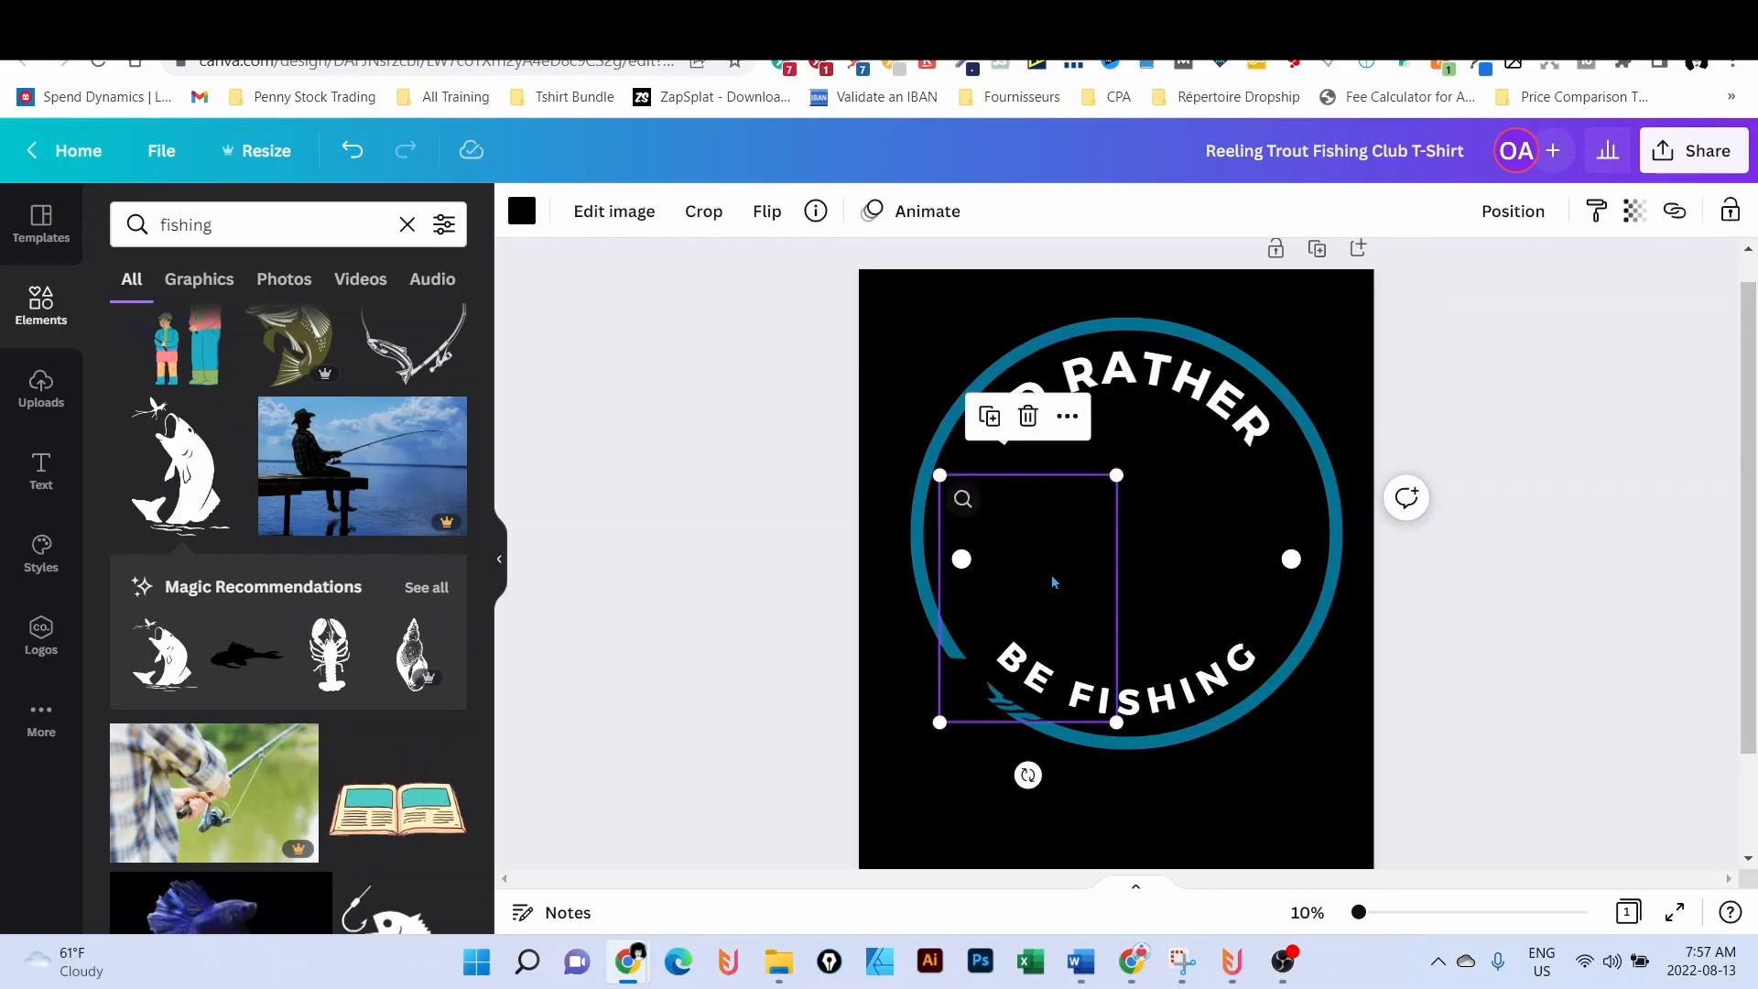
left_click(522, 210)
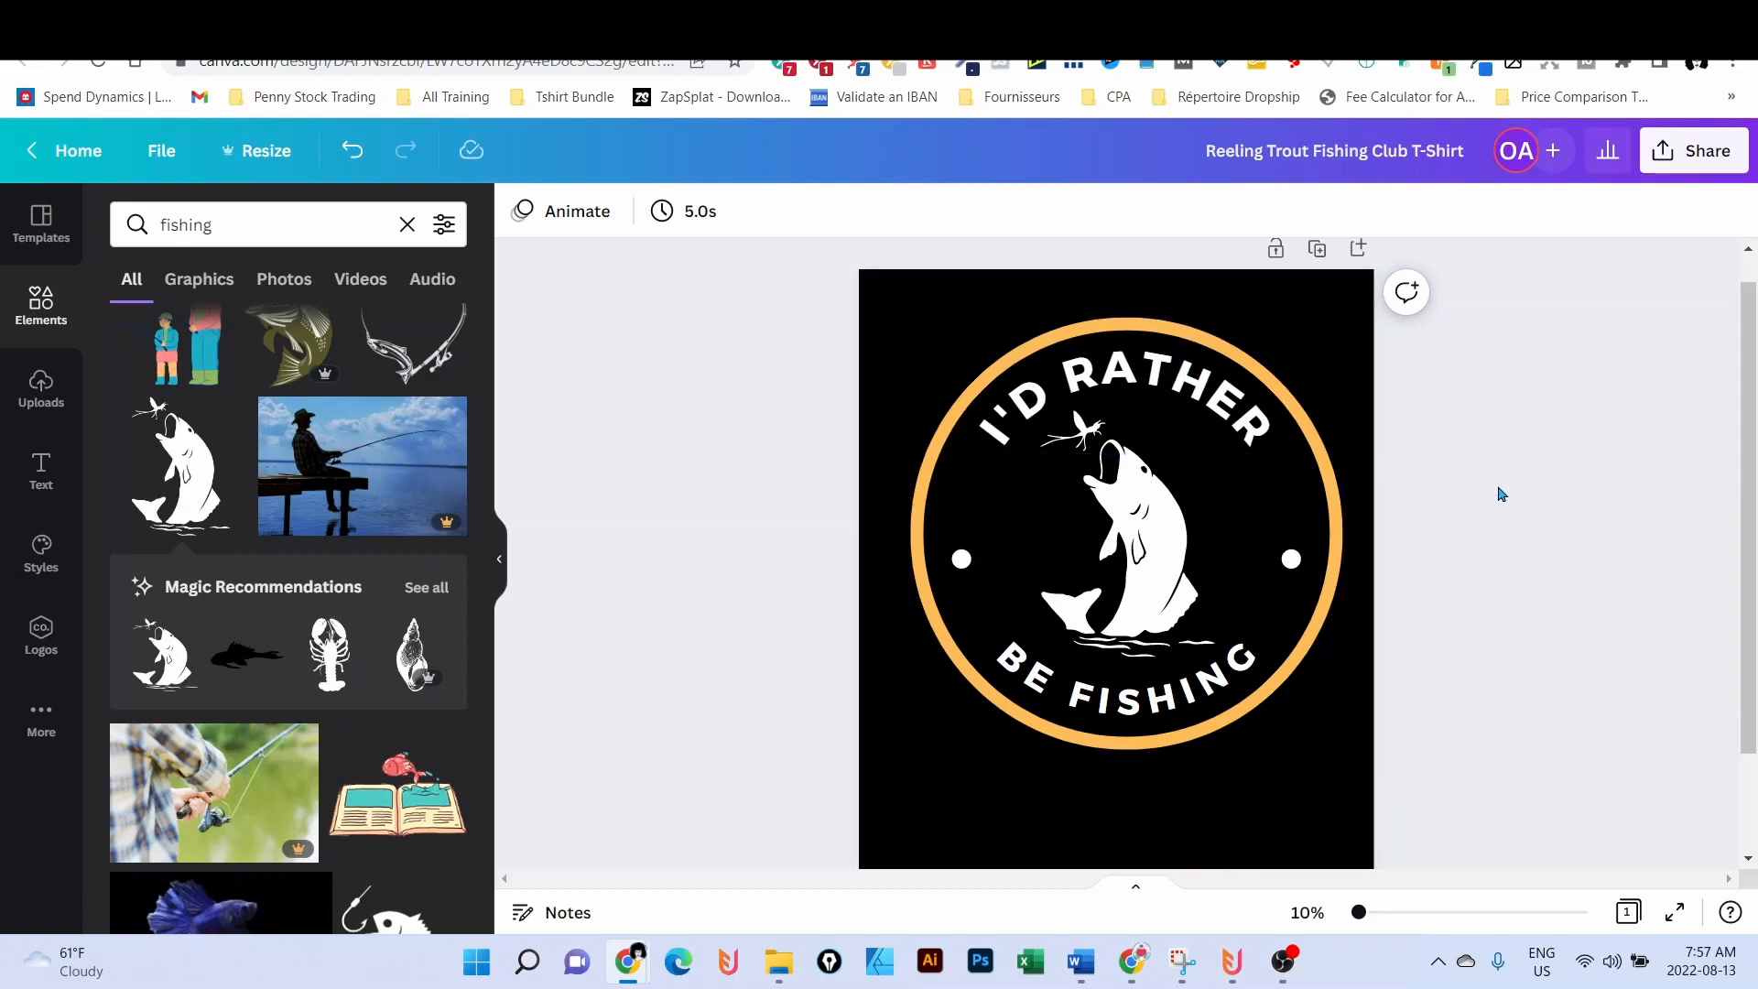
- Return to the 'fishing shirt' template results and scroll through them and back to the top
left_click(1336, 150)
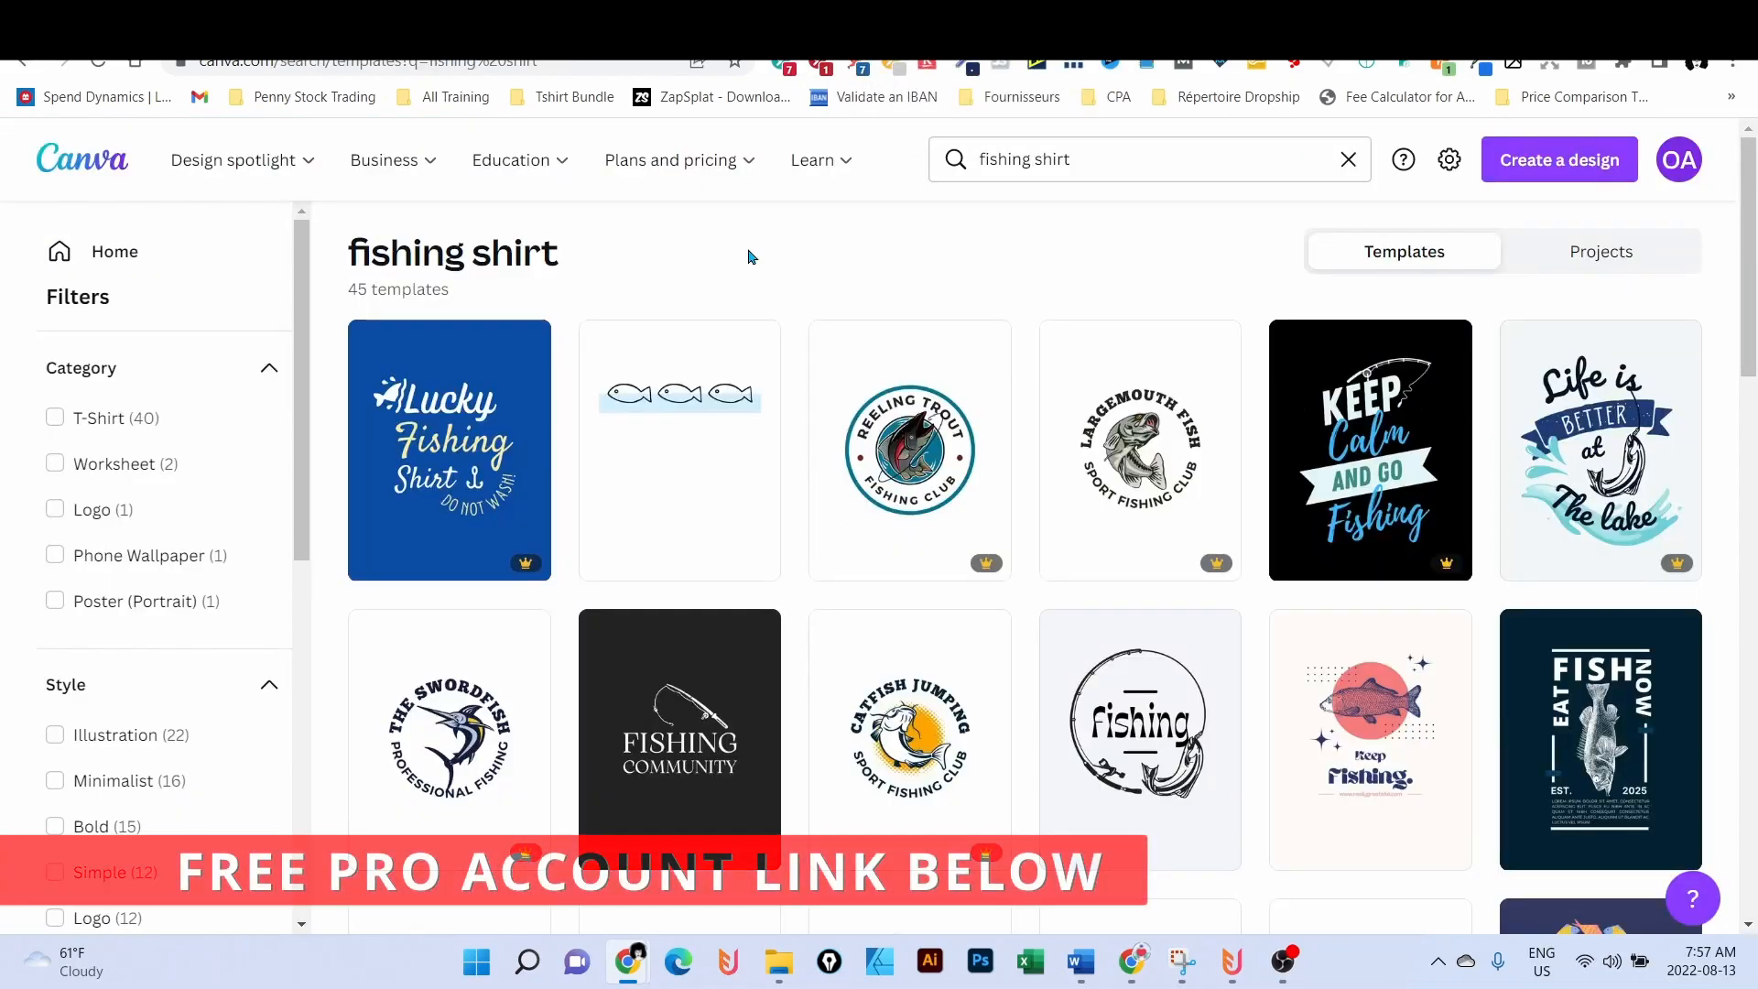
scroll("down", 3)
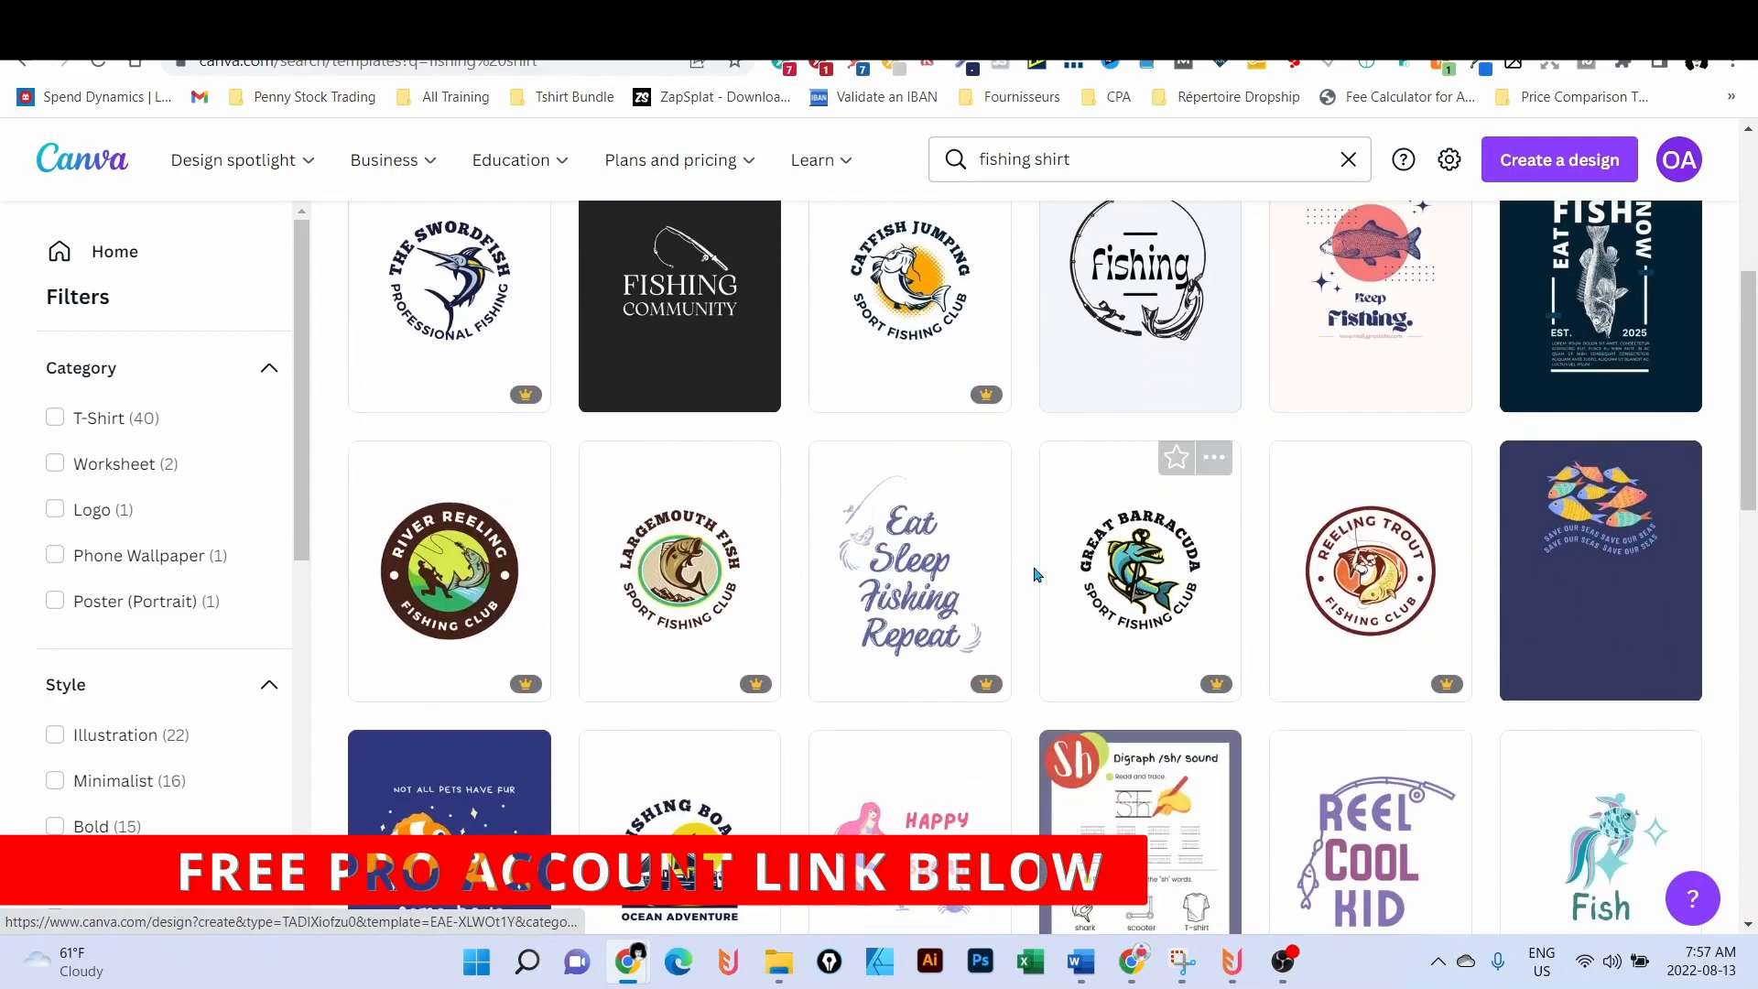
scroll("down", 3)
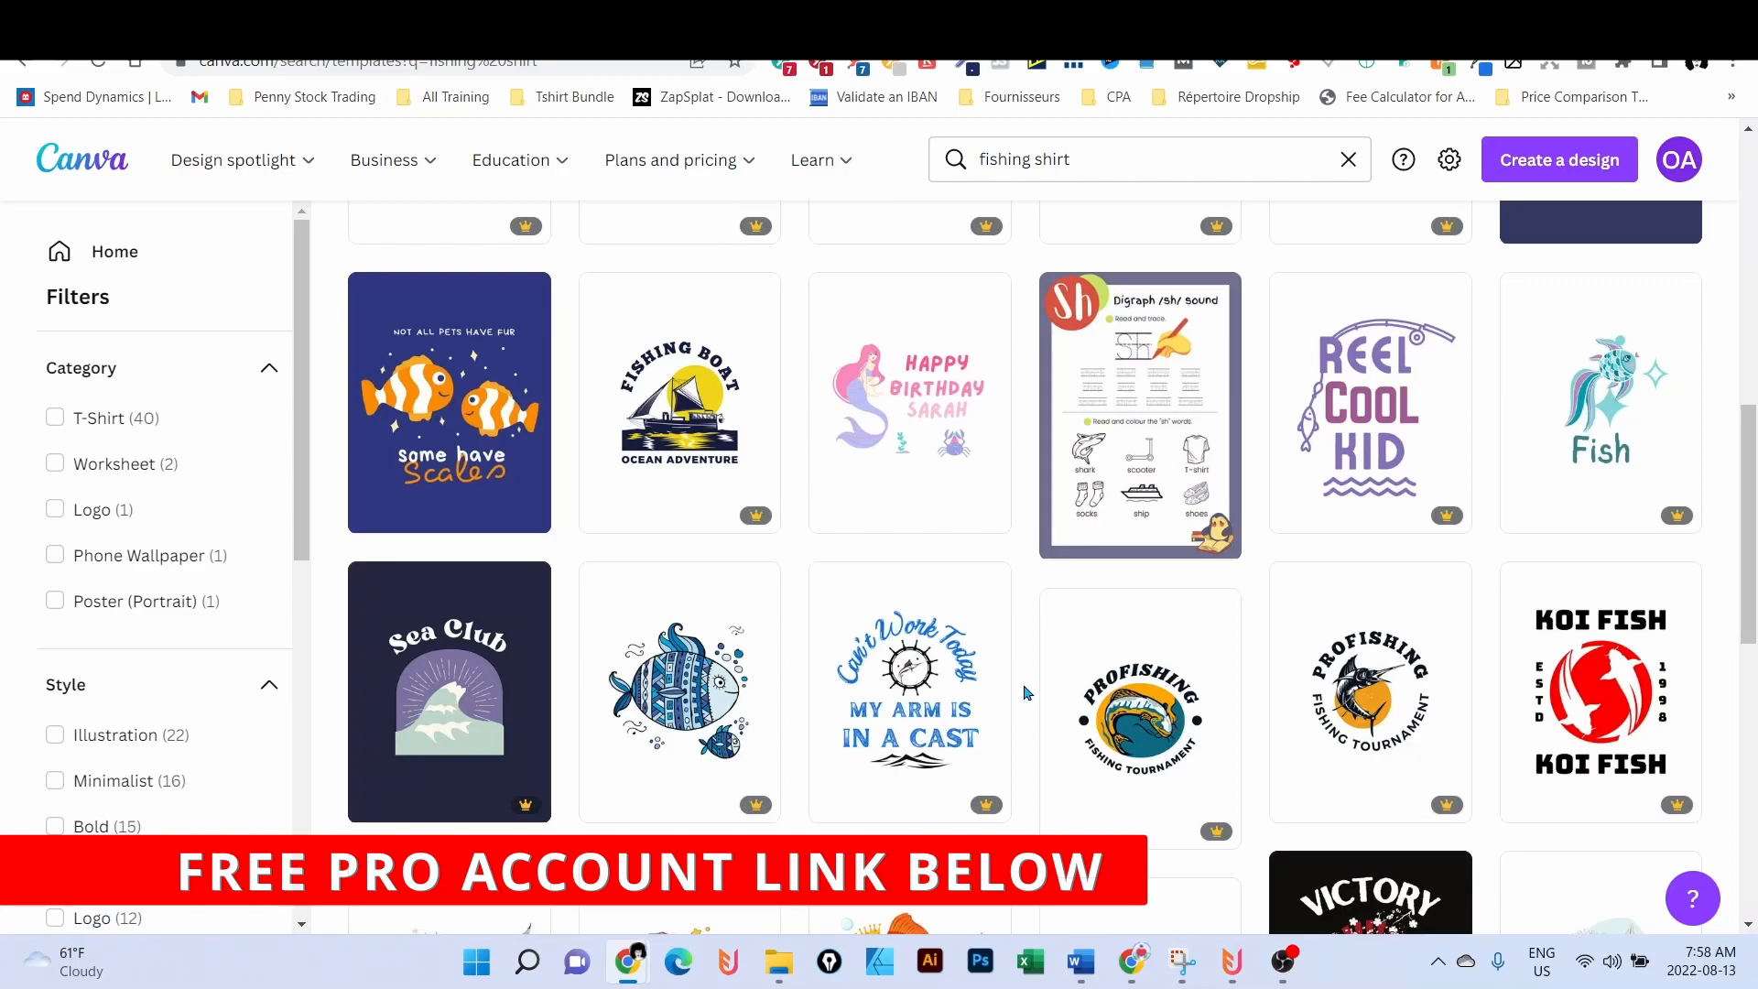
mouse_move(1026, 676)
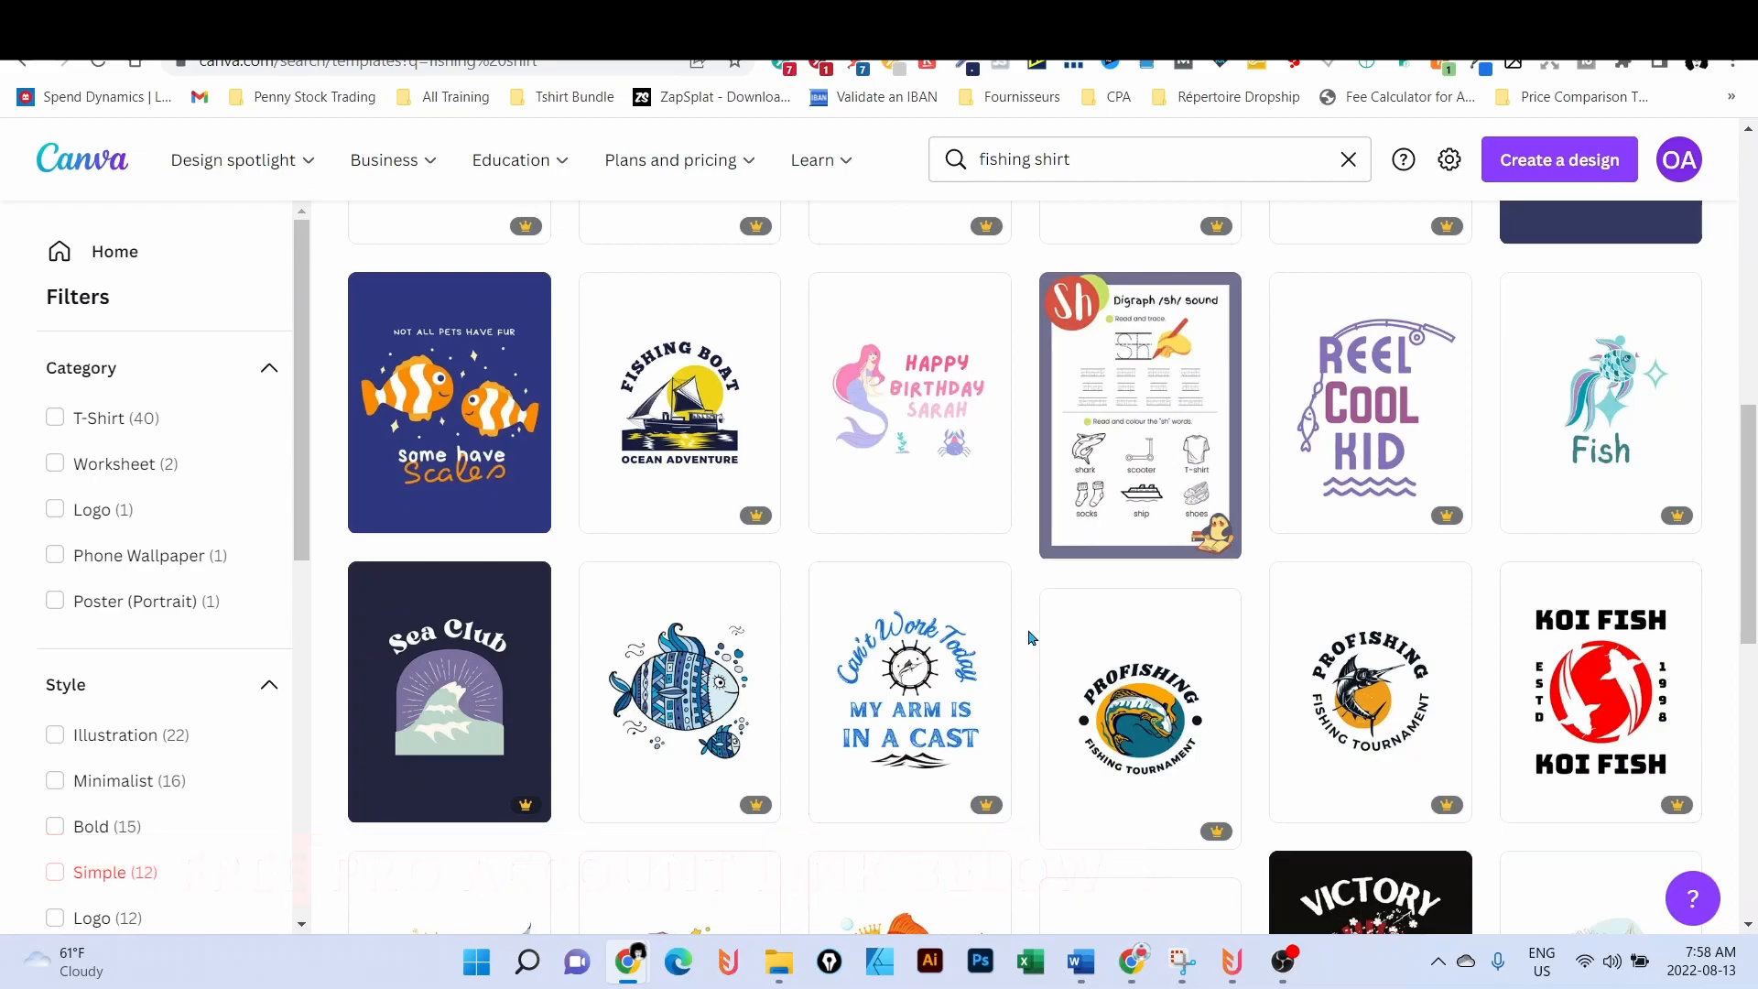
scroll("up", 3)
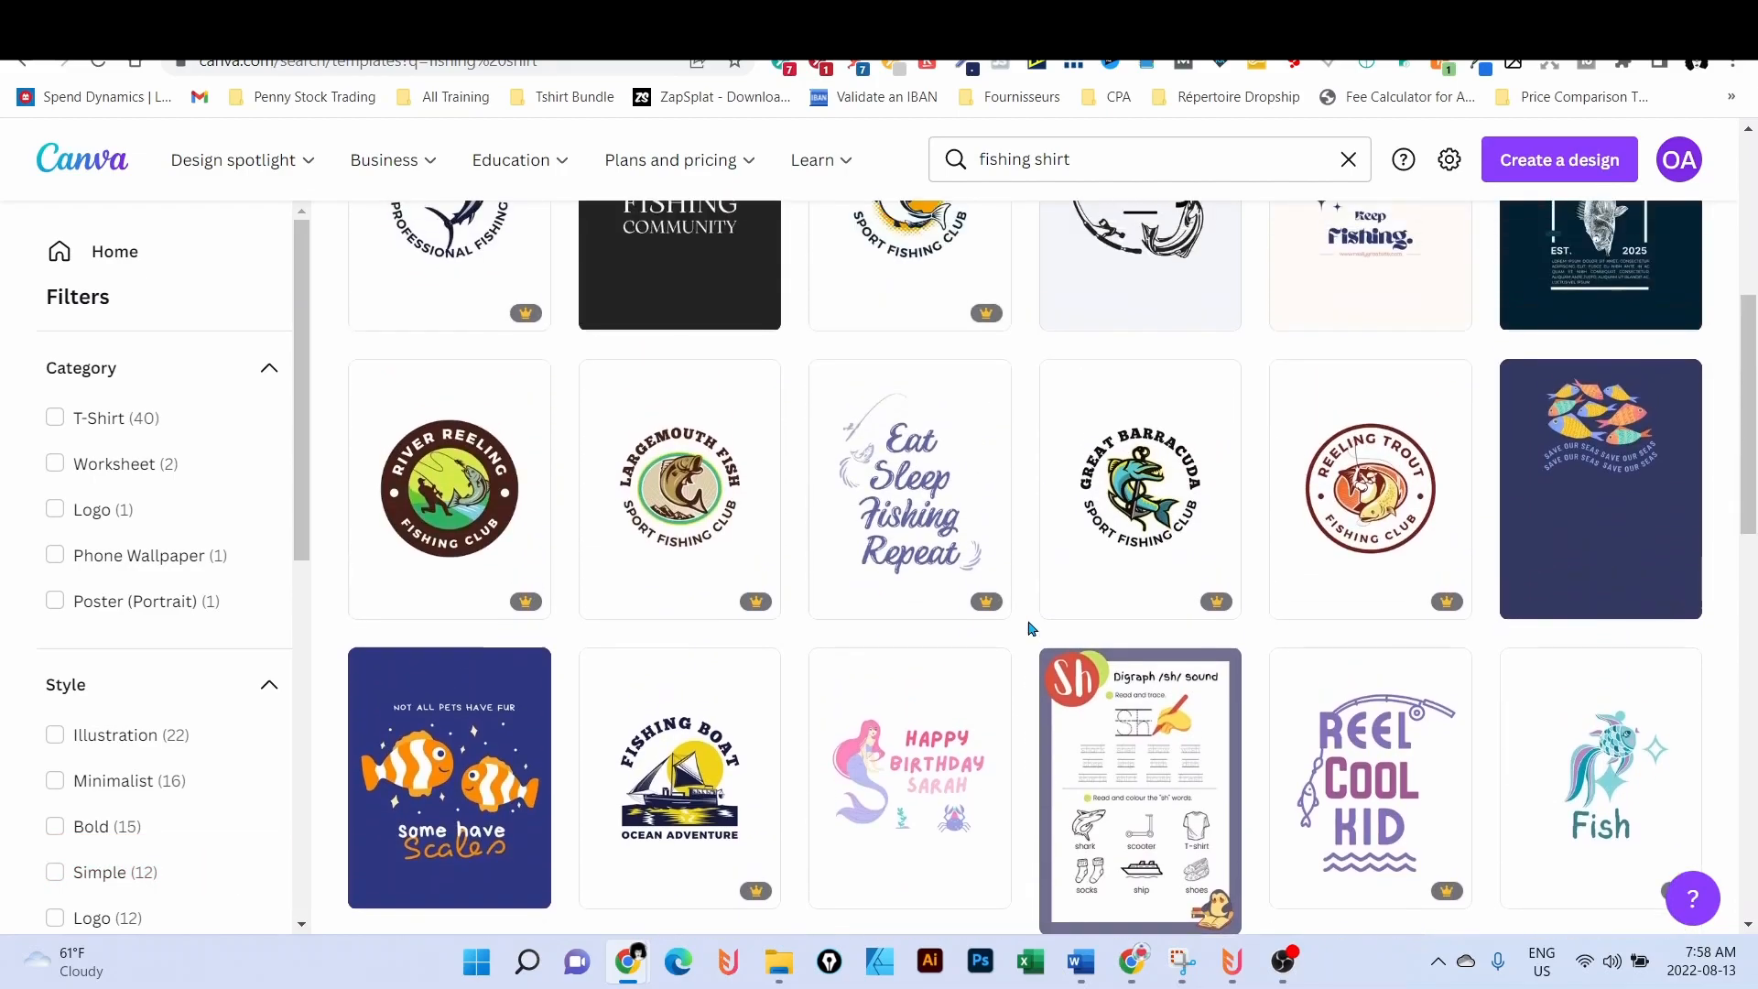
scroll("up", 3)
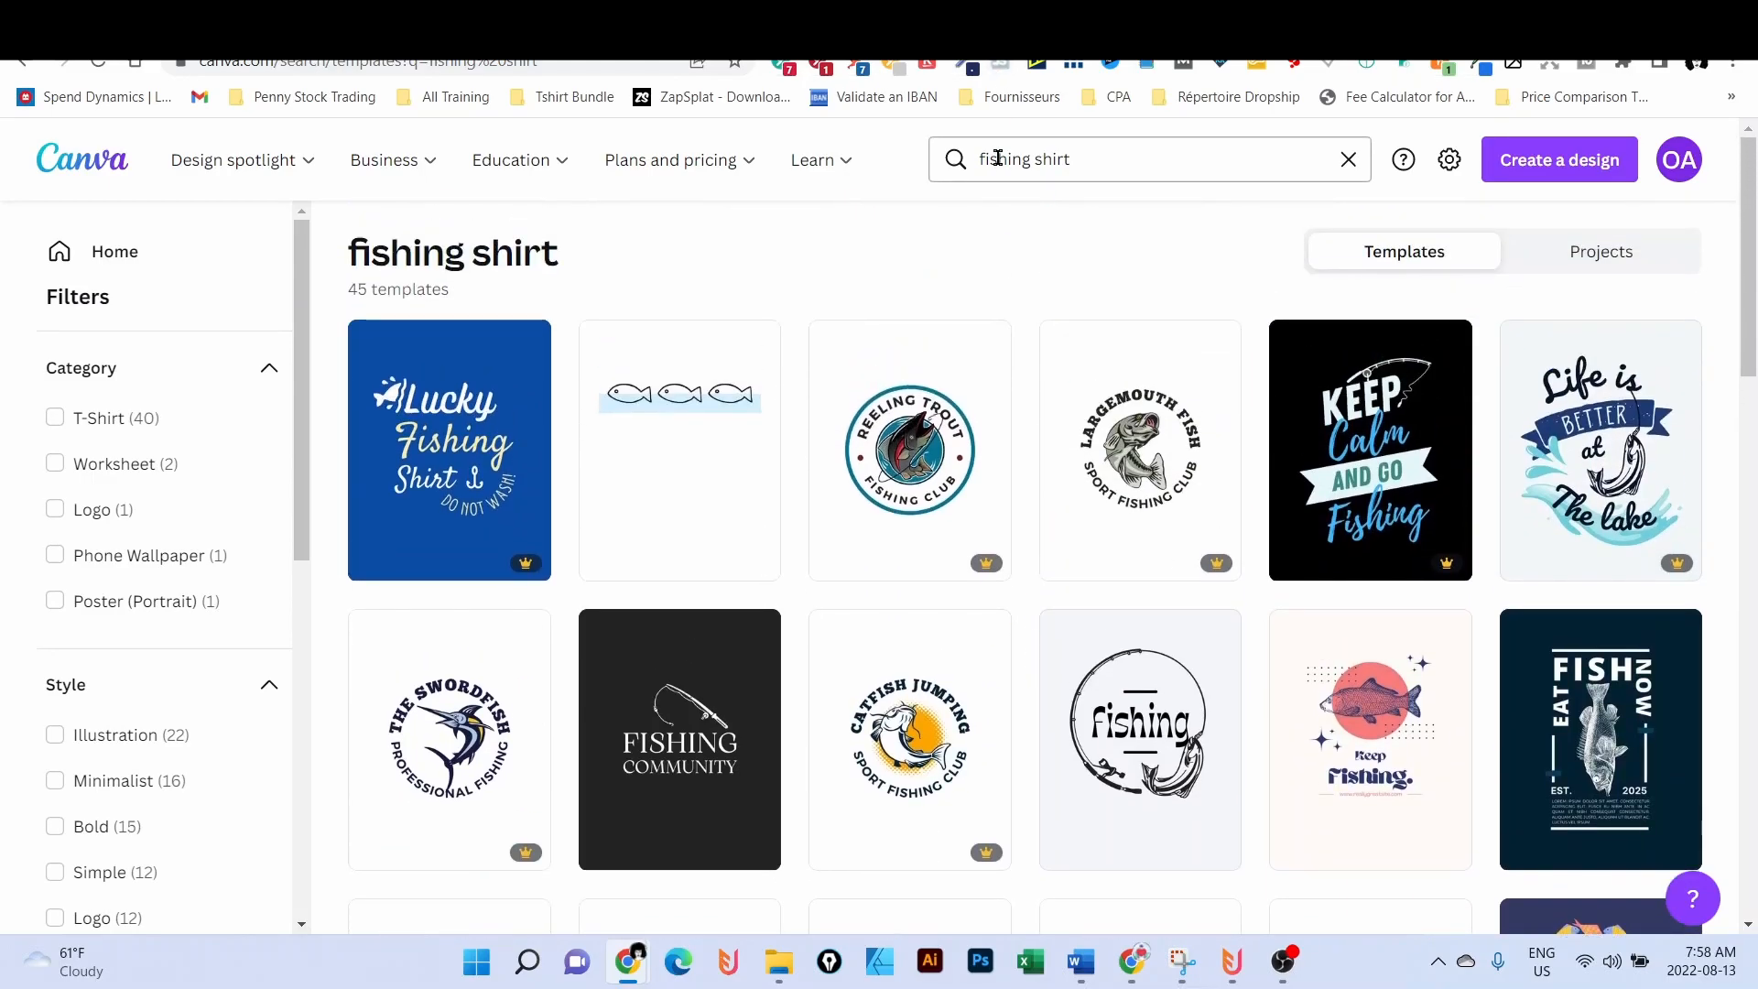
- Search Canva templates for 'hunting shirt' instead of fishing shirts
left_click(1121, 158)
type("unt")
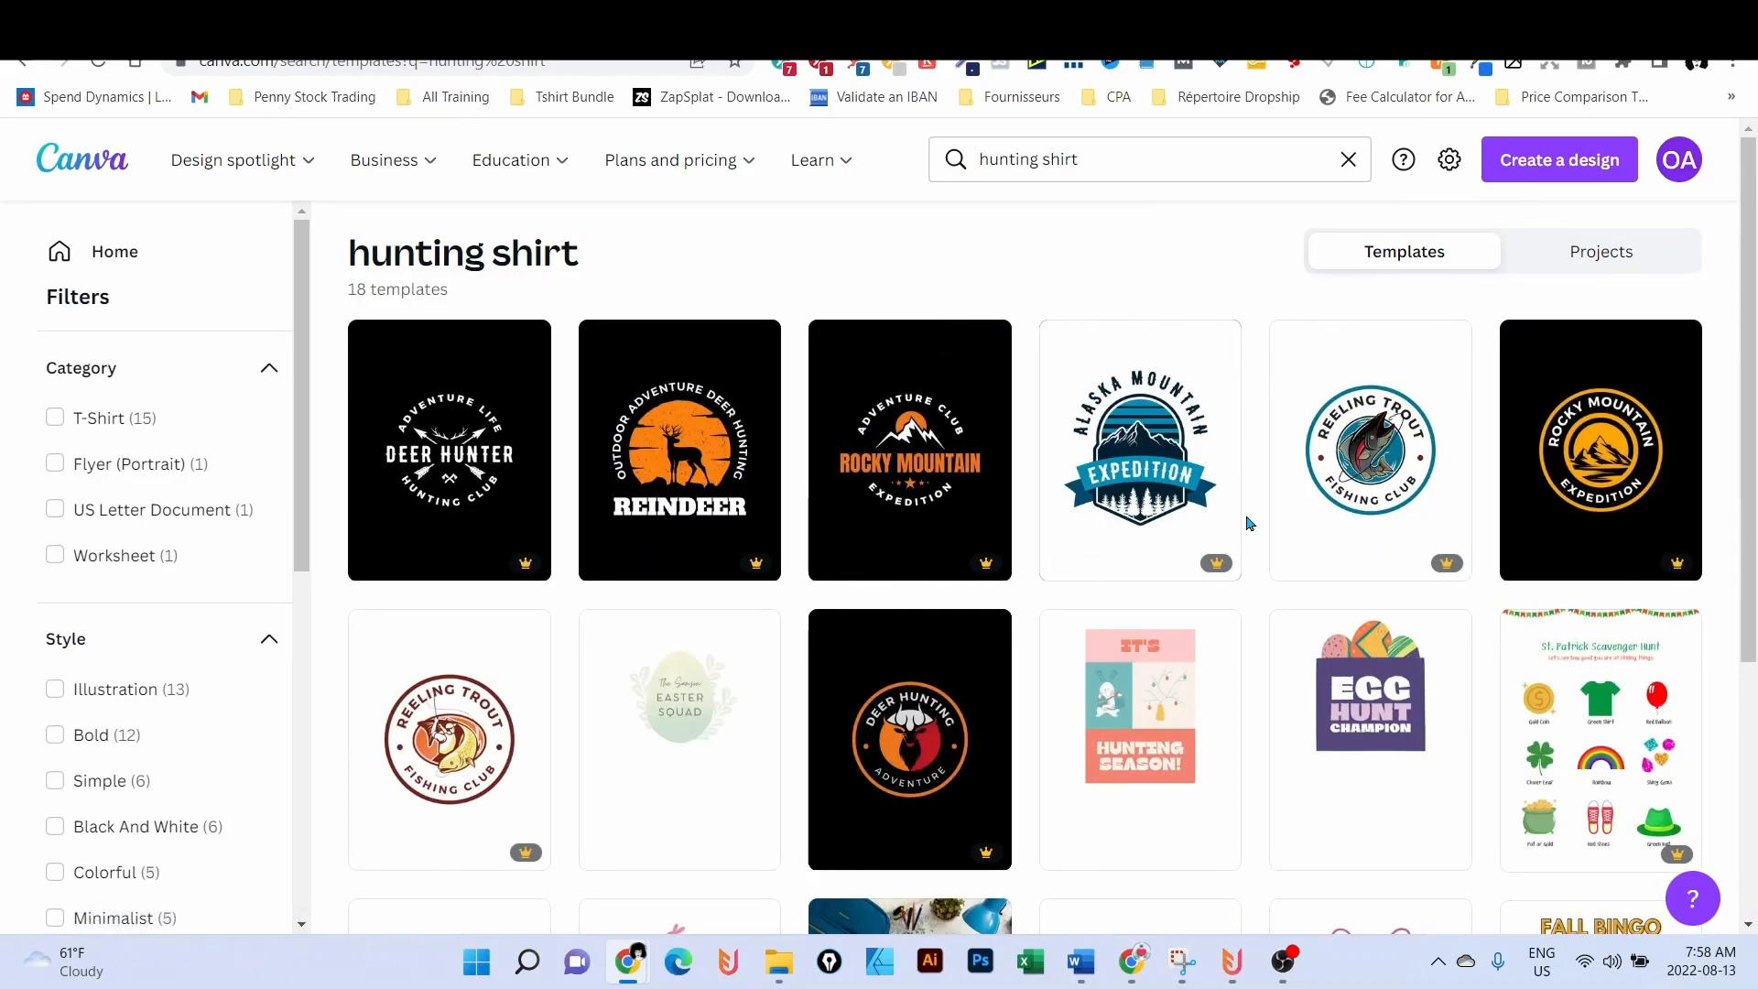
mouse_move(1370, 451)
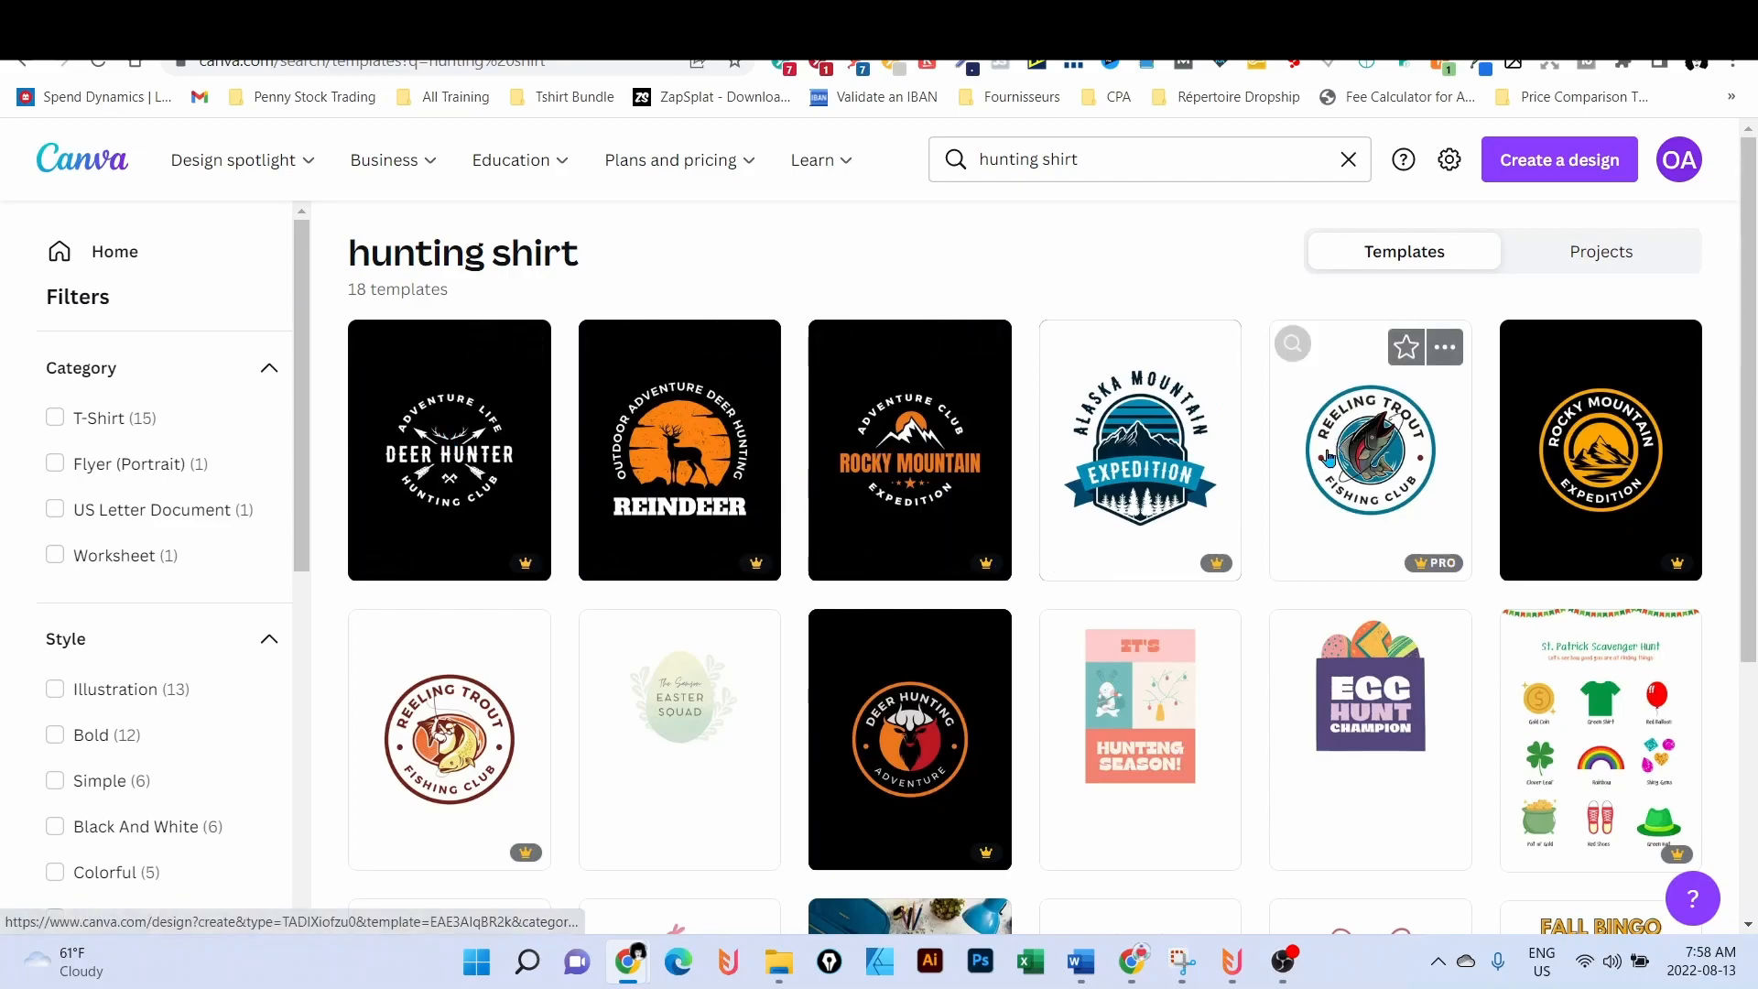
mouse_move(1392, 497)
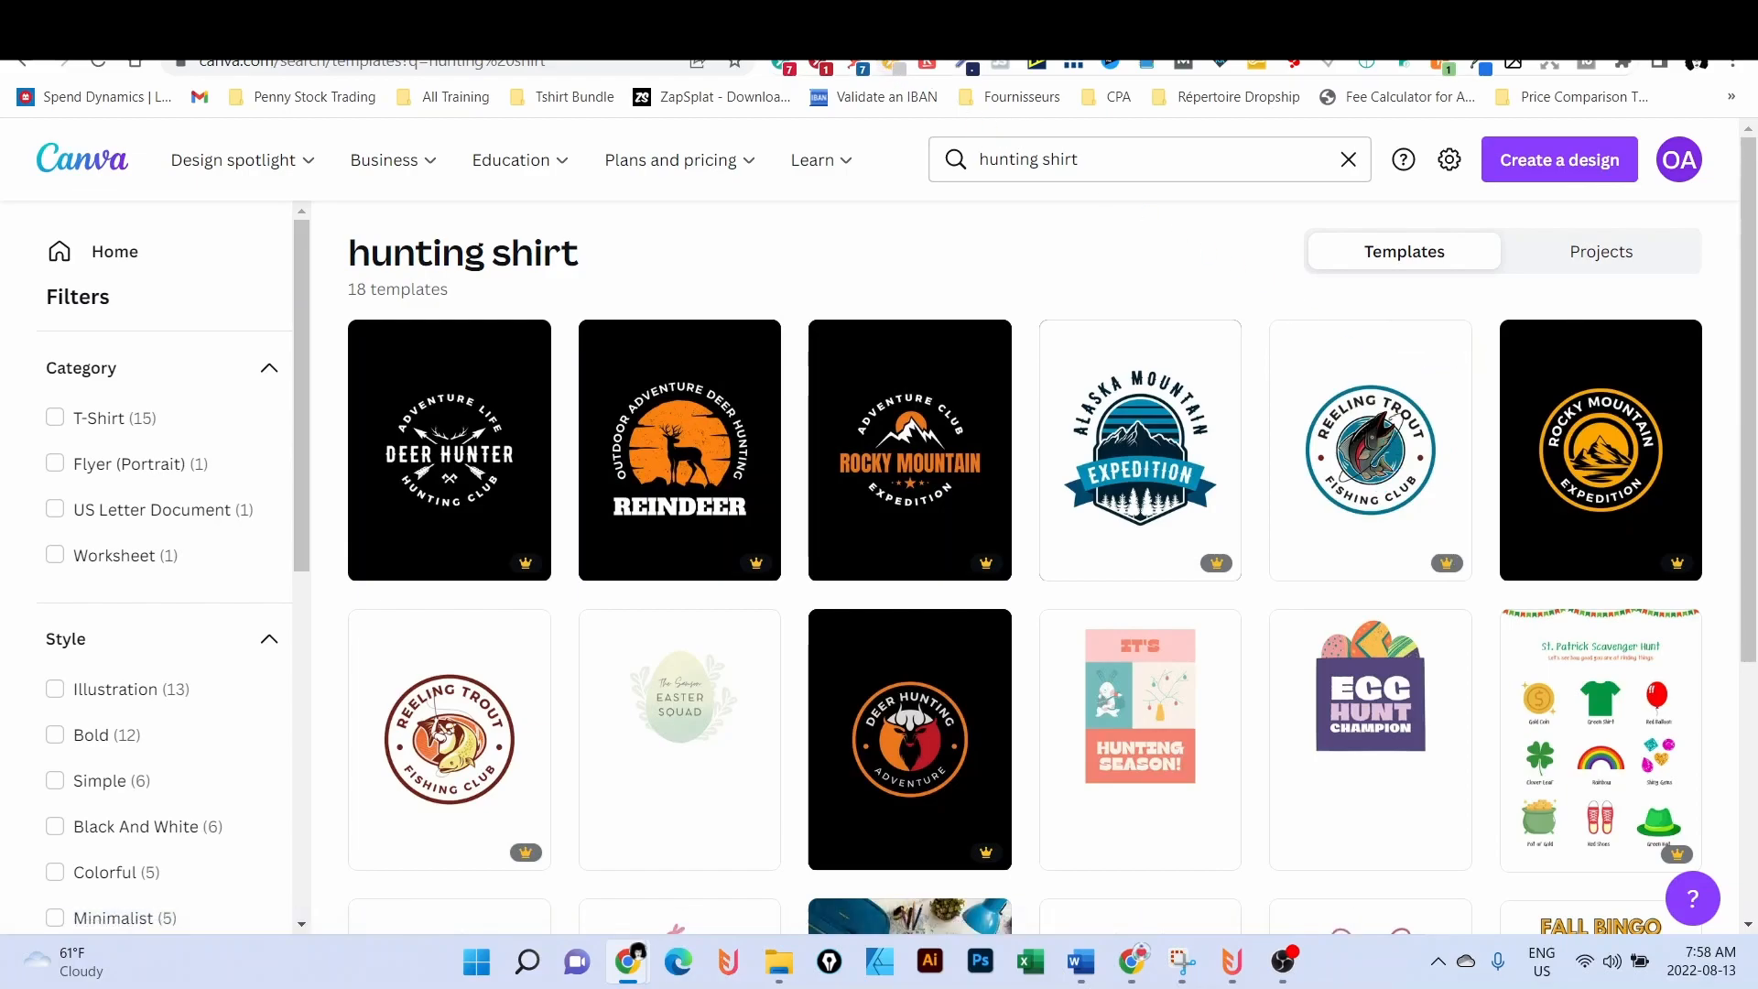
- Return to the badge, search Elements for 'hunting' and delete the fish silhouette
left_click(1370, 450)
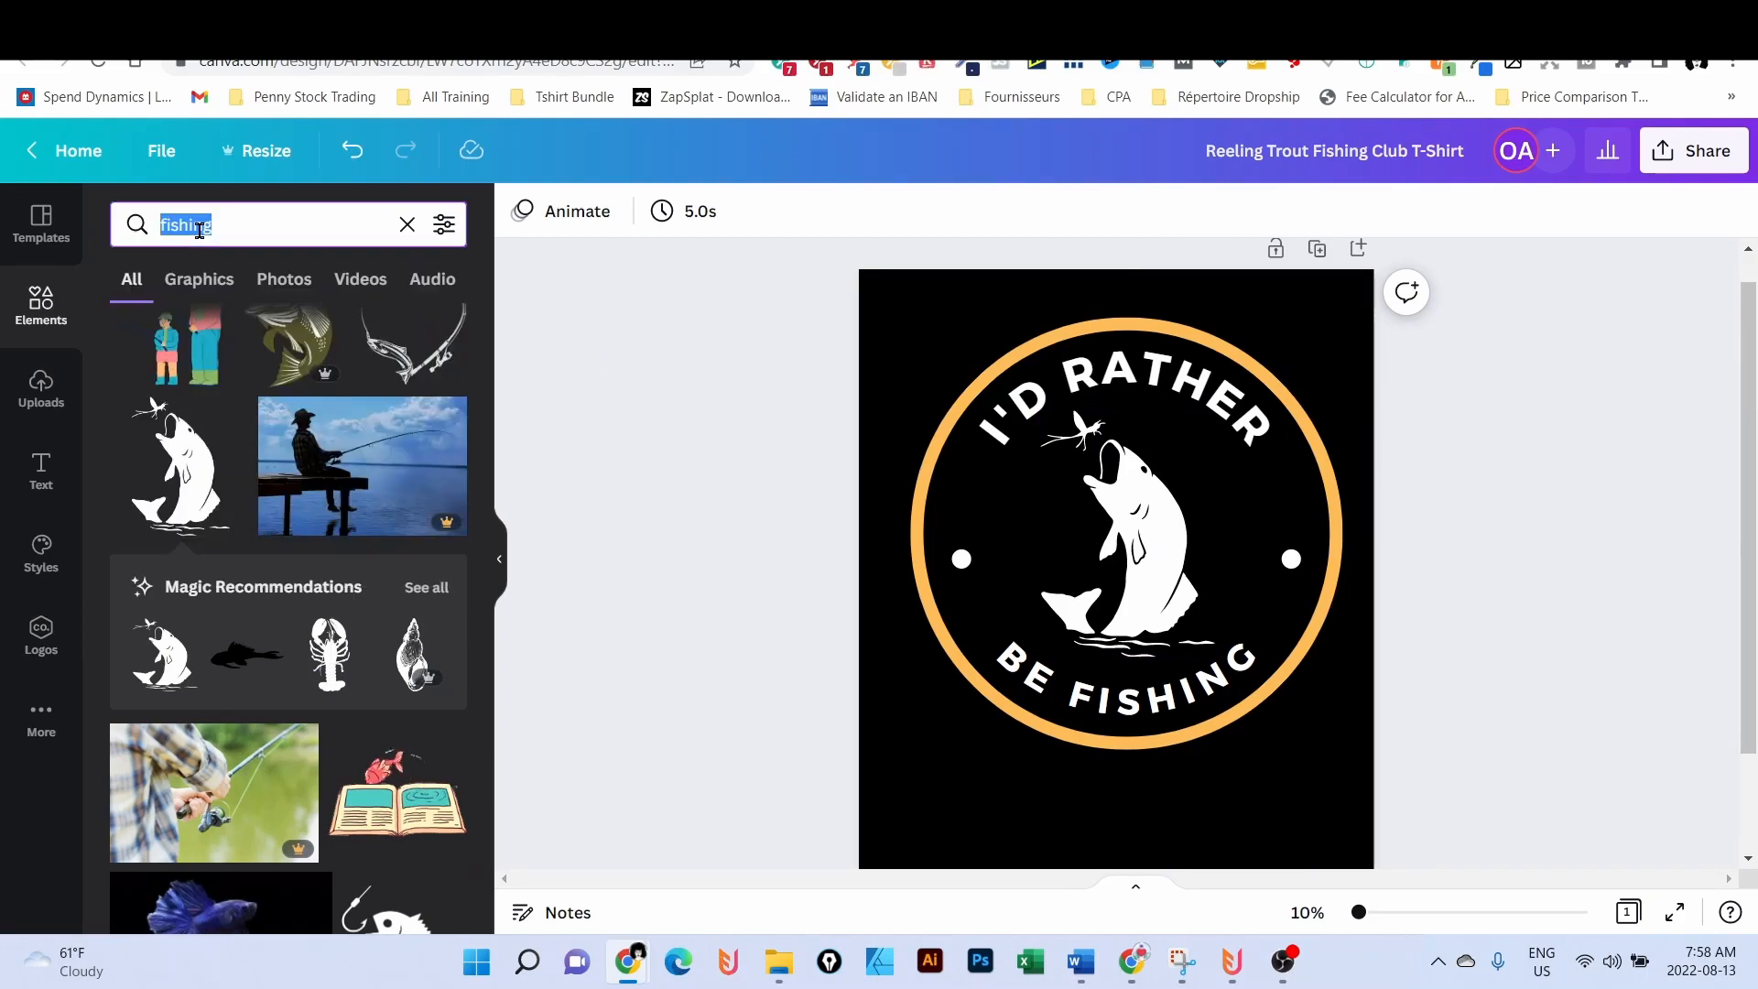
type("hunting")
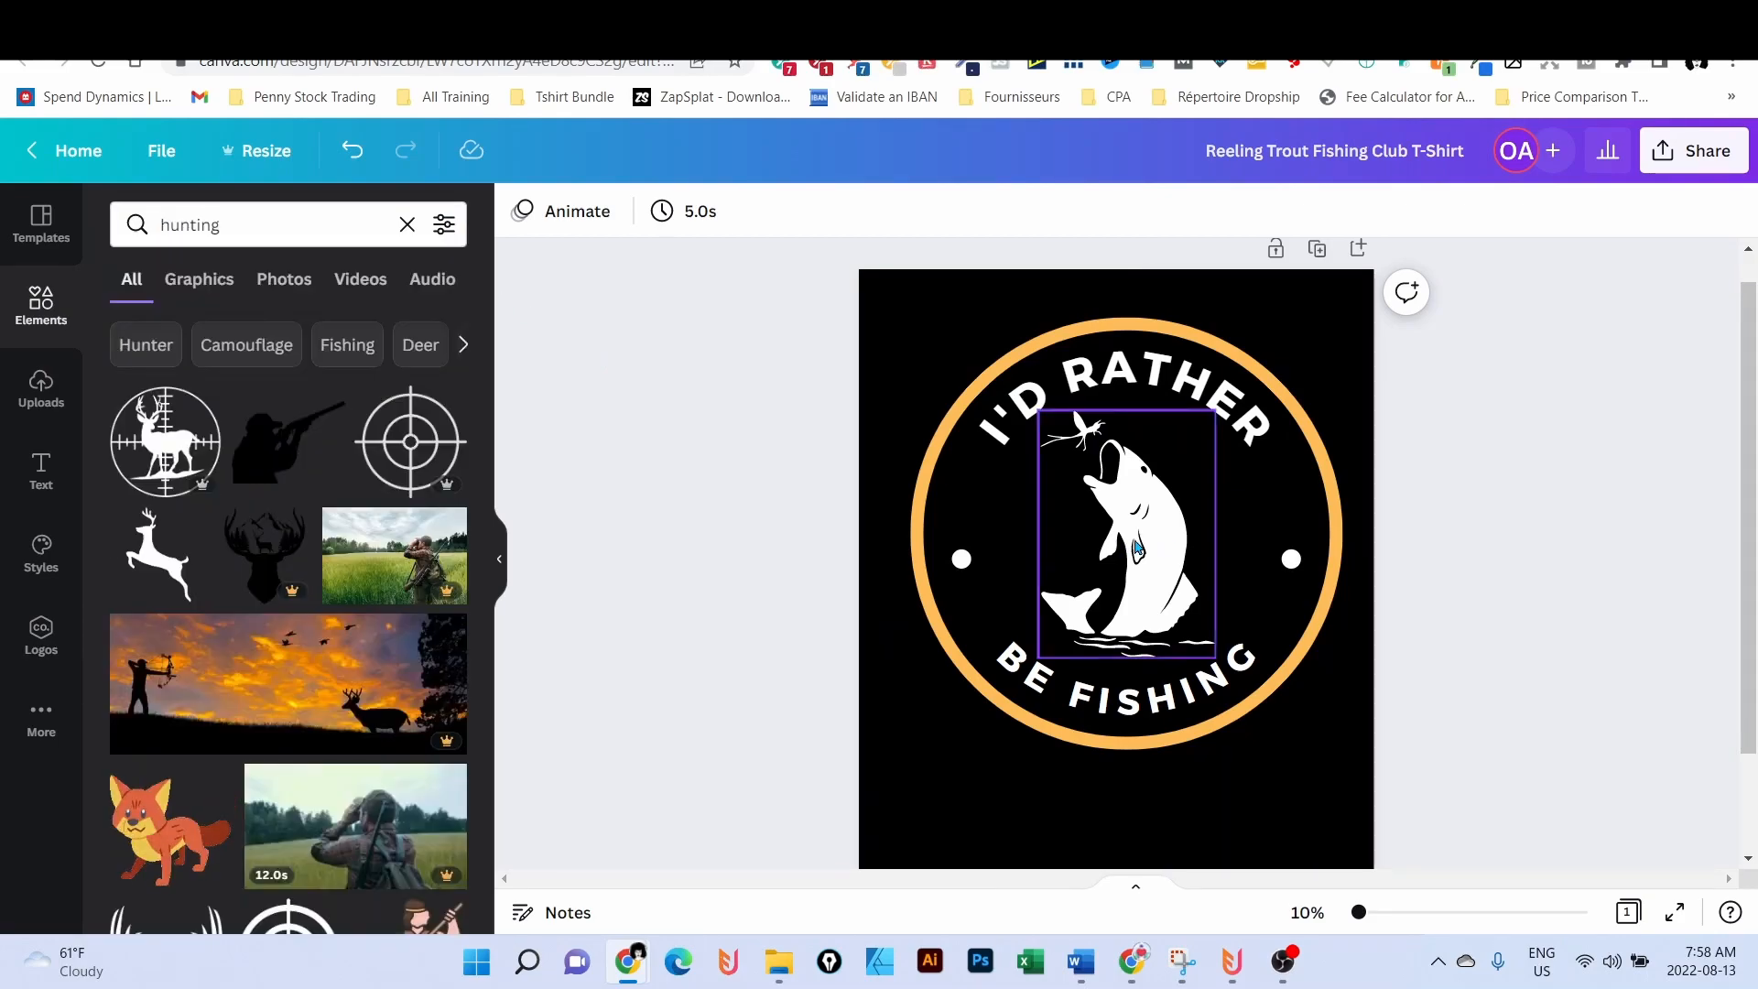
key("Delete")
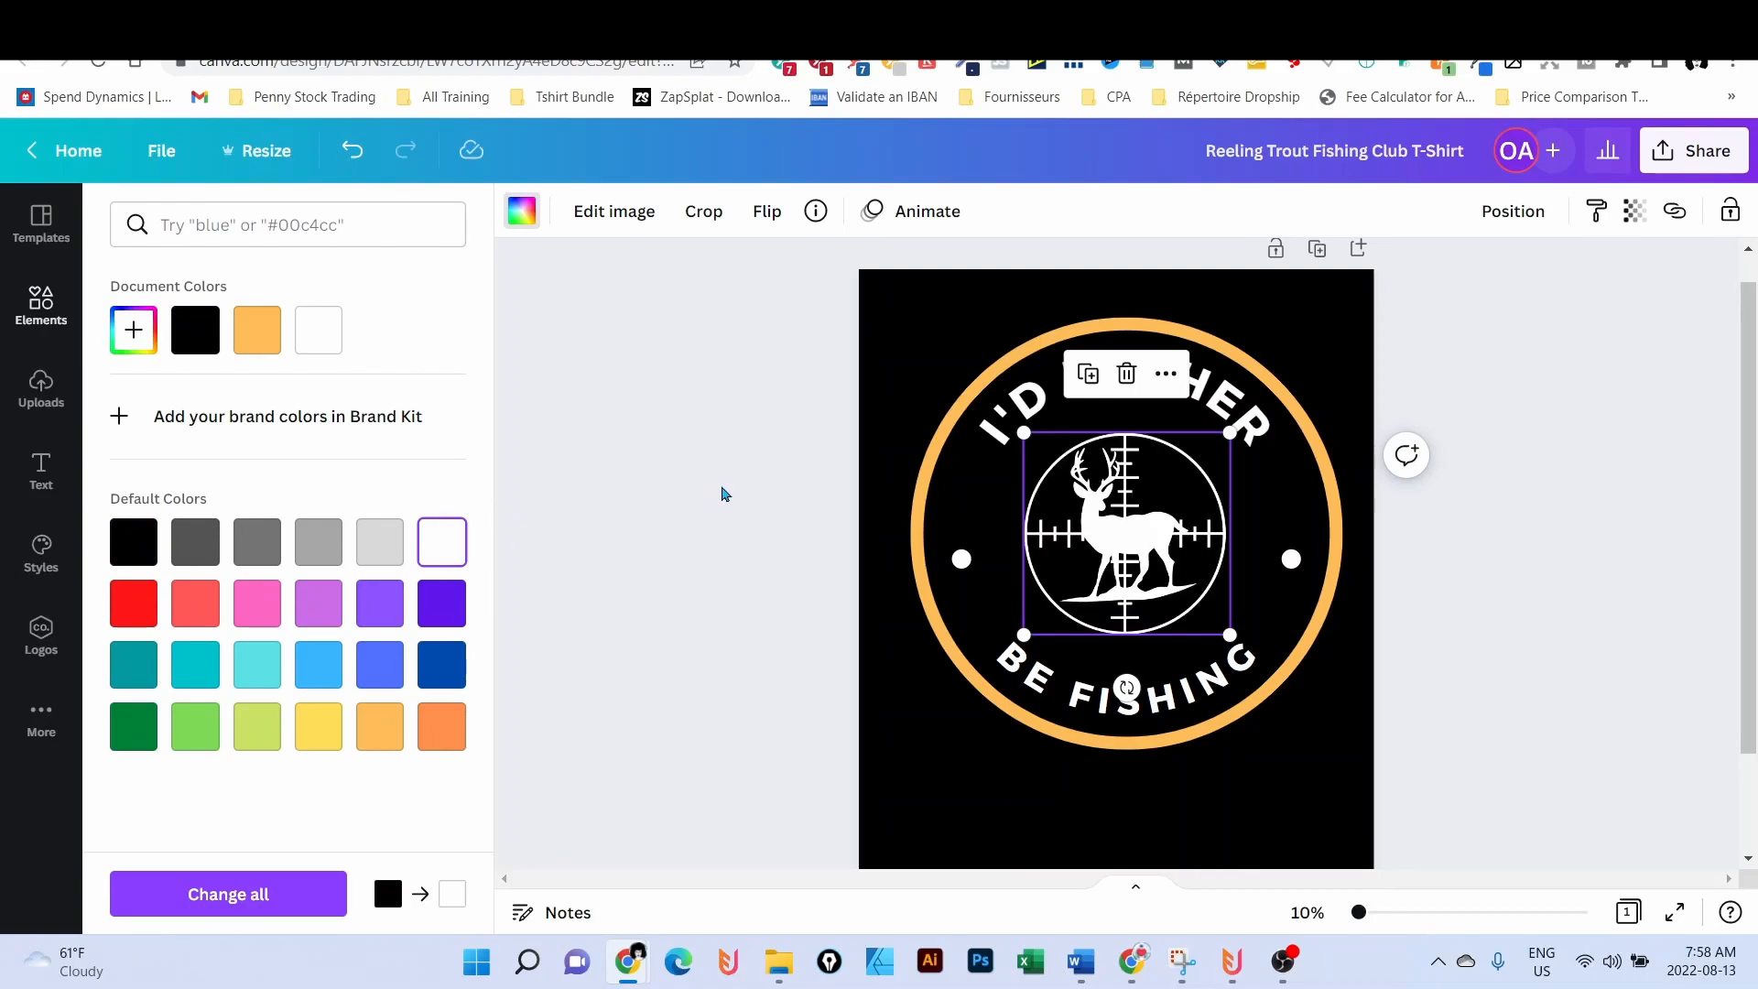
- Add a white deer-in-crosshairs graphic, enlarged, in the centre of the orange ring
type("hunting")
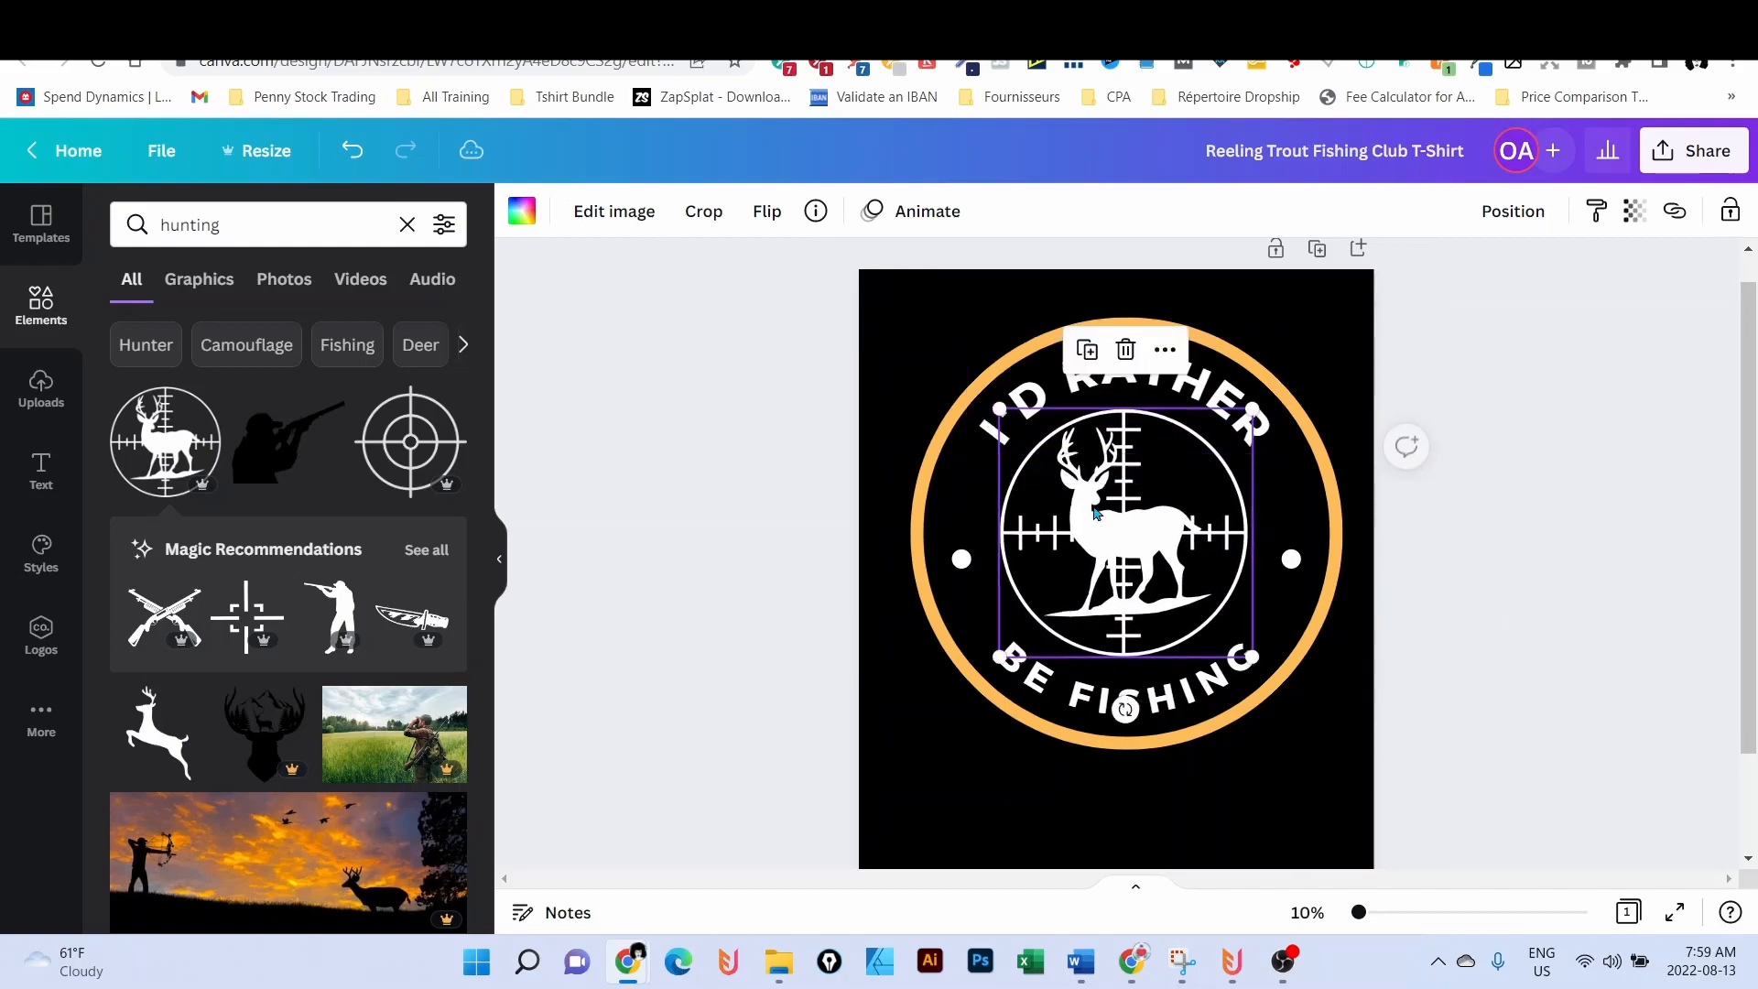
left_click(1557, 607)
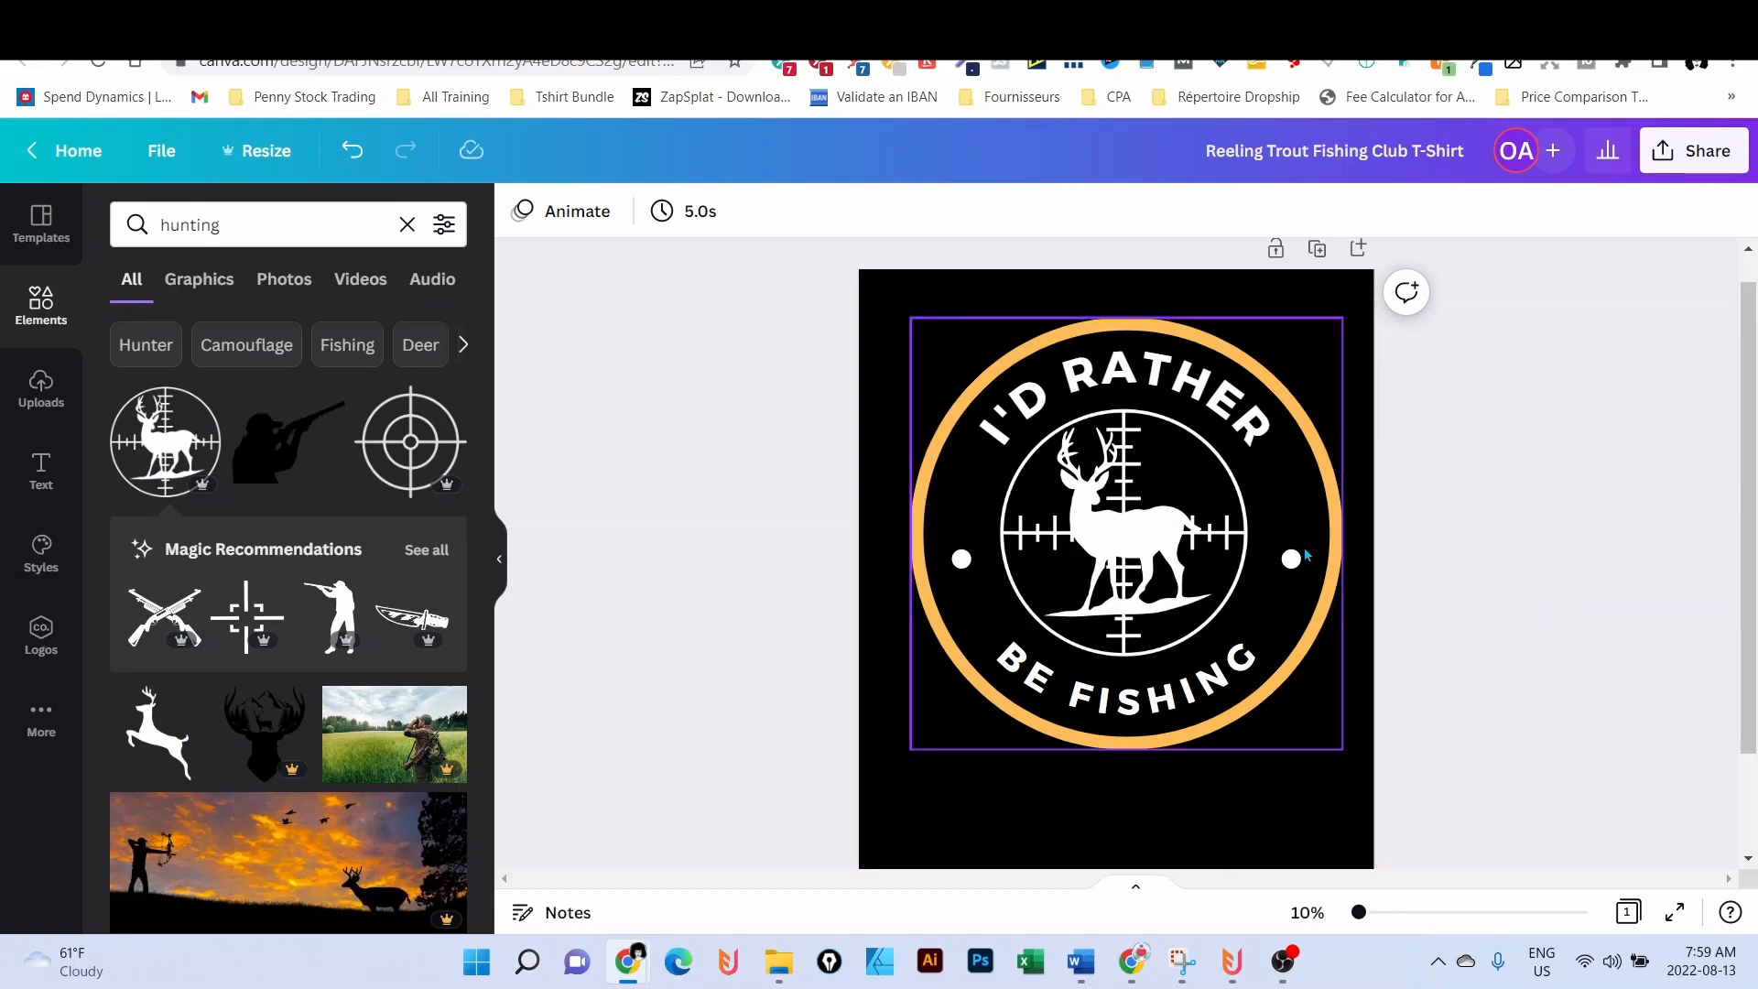
scroll("down", 3)
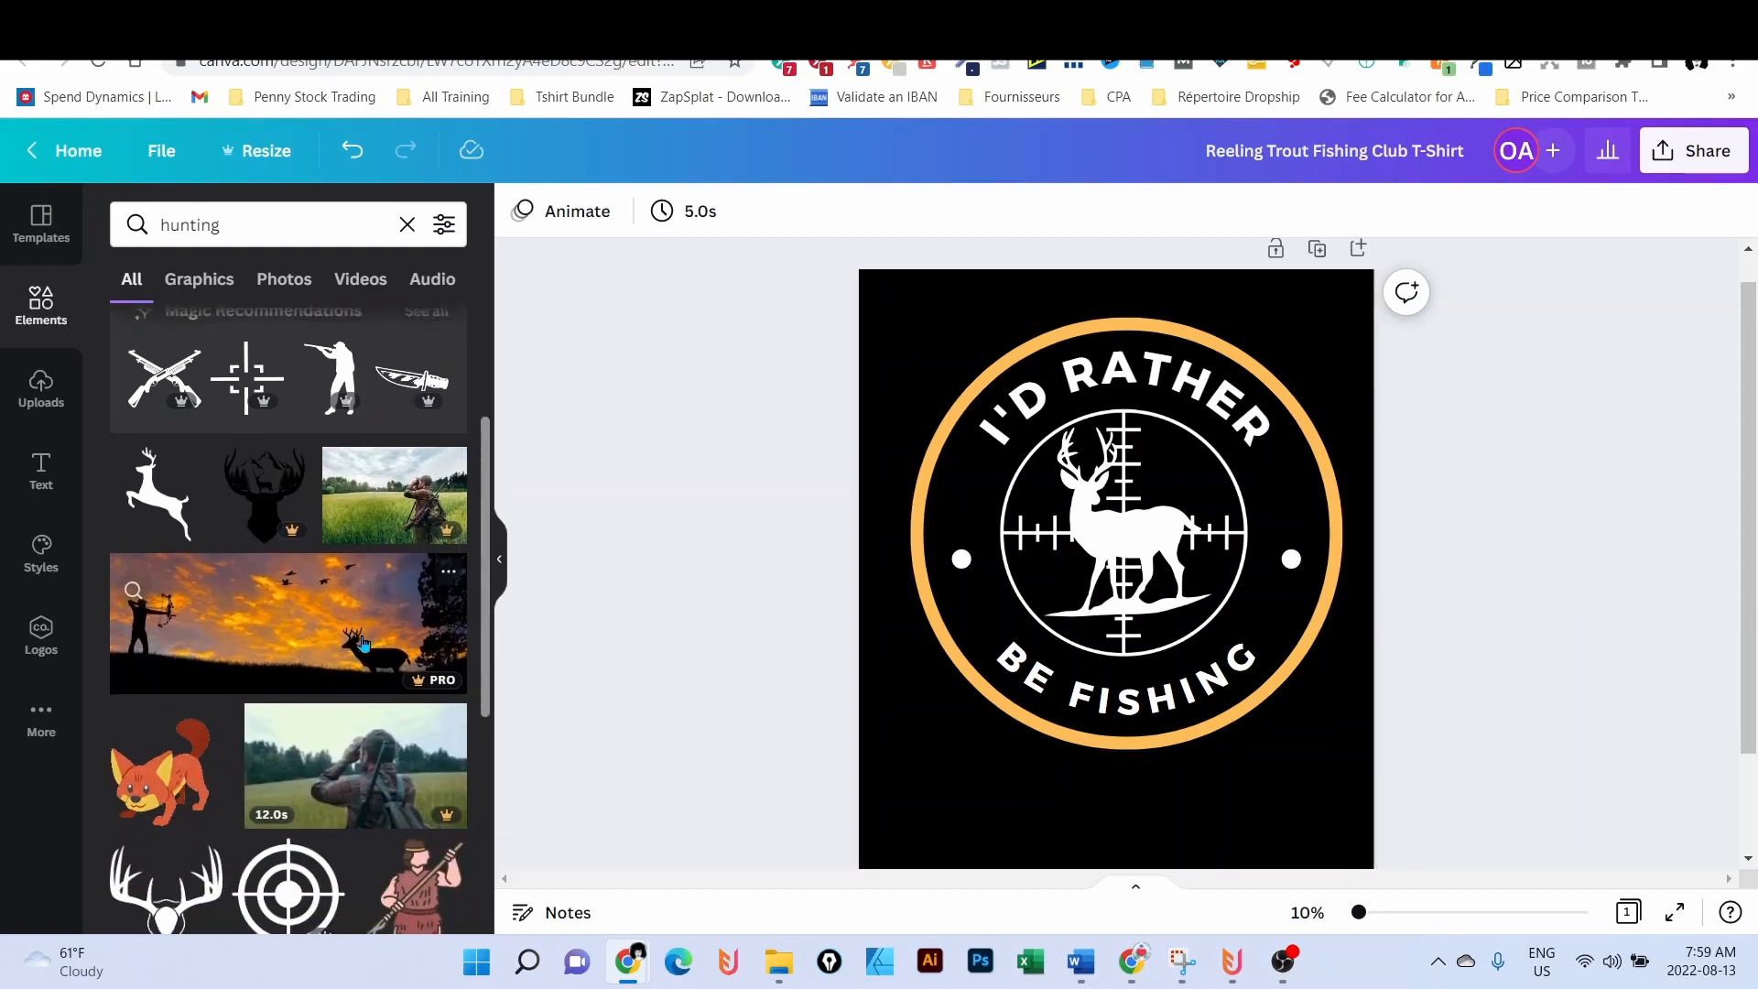
scroll("down", 3)
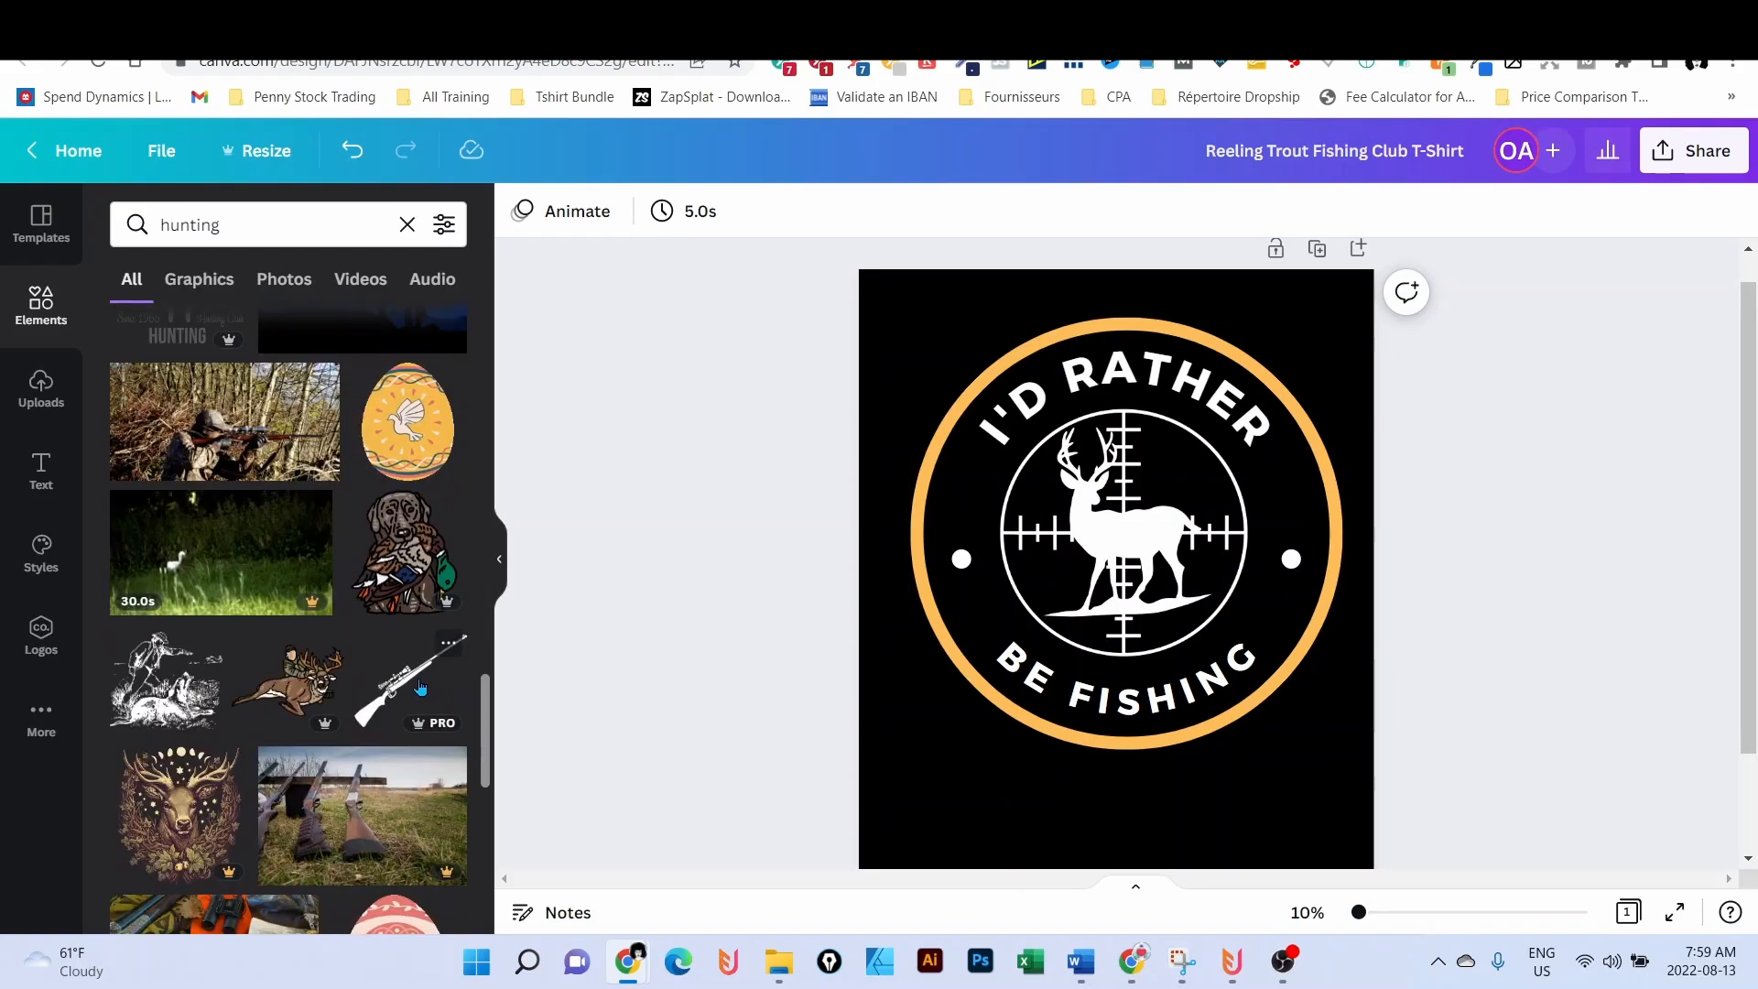
- Add the rifle graphic, make it white and stand it upright on the ring's left side
left_click(408, 678)
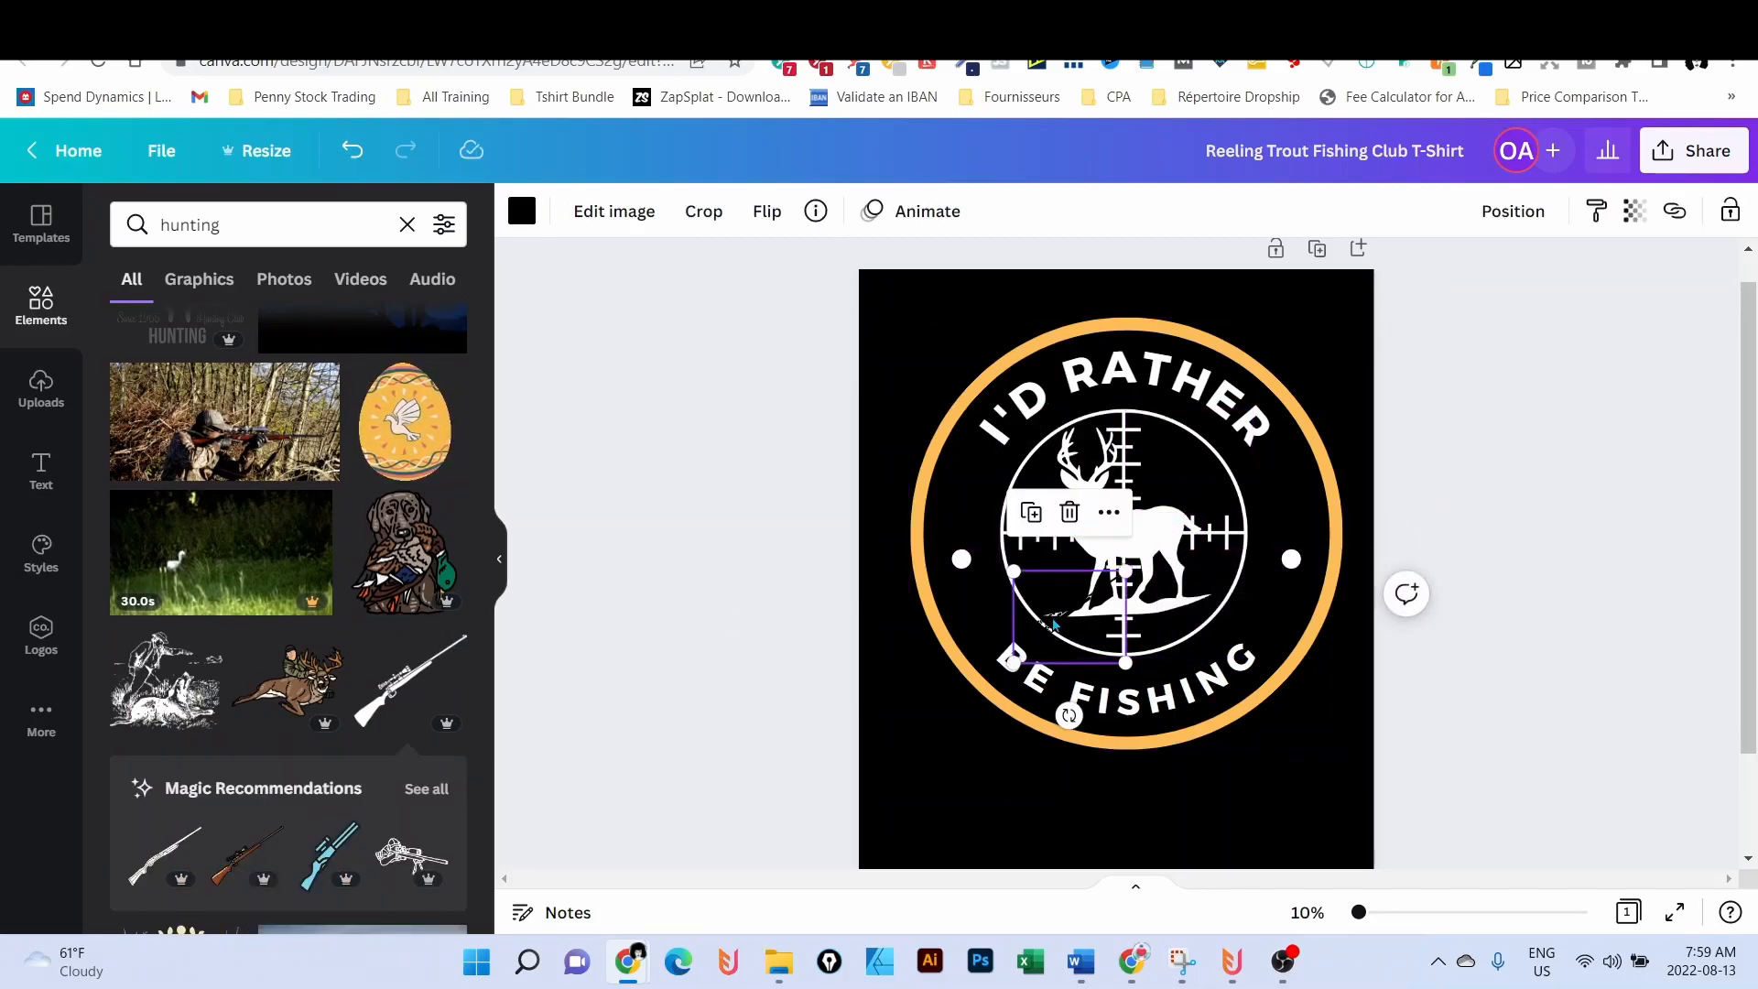
left_click(520, 211)
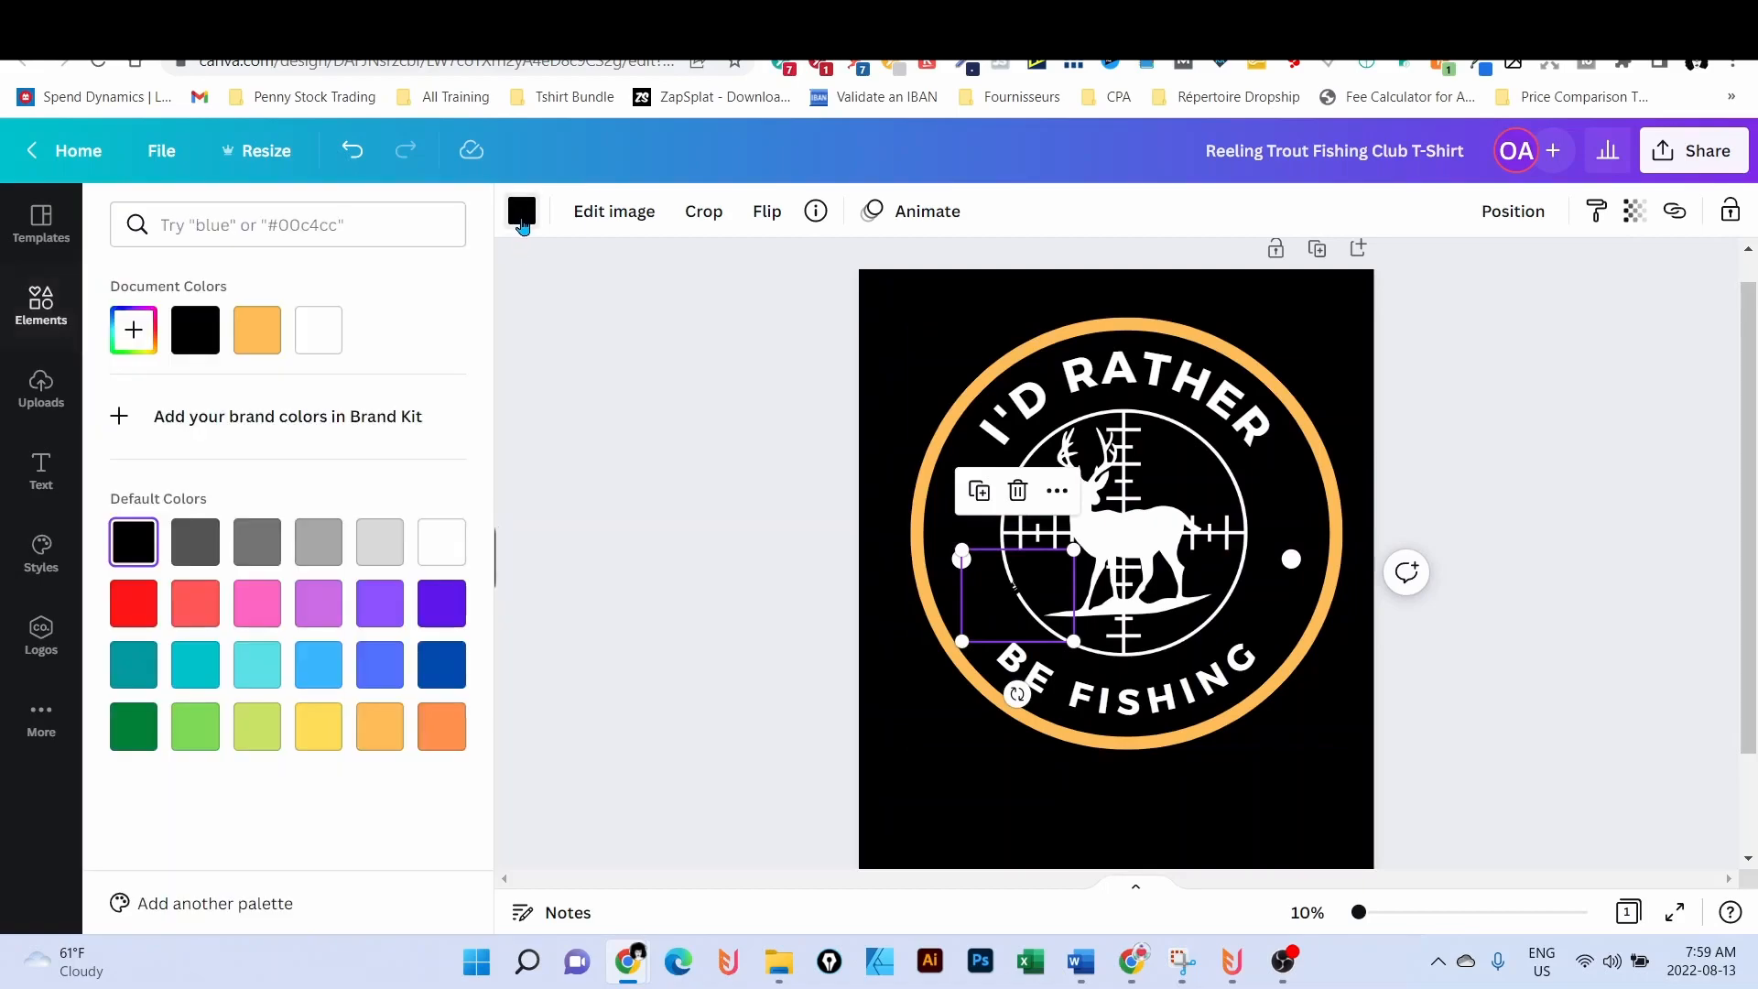
type("hunting")
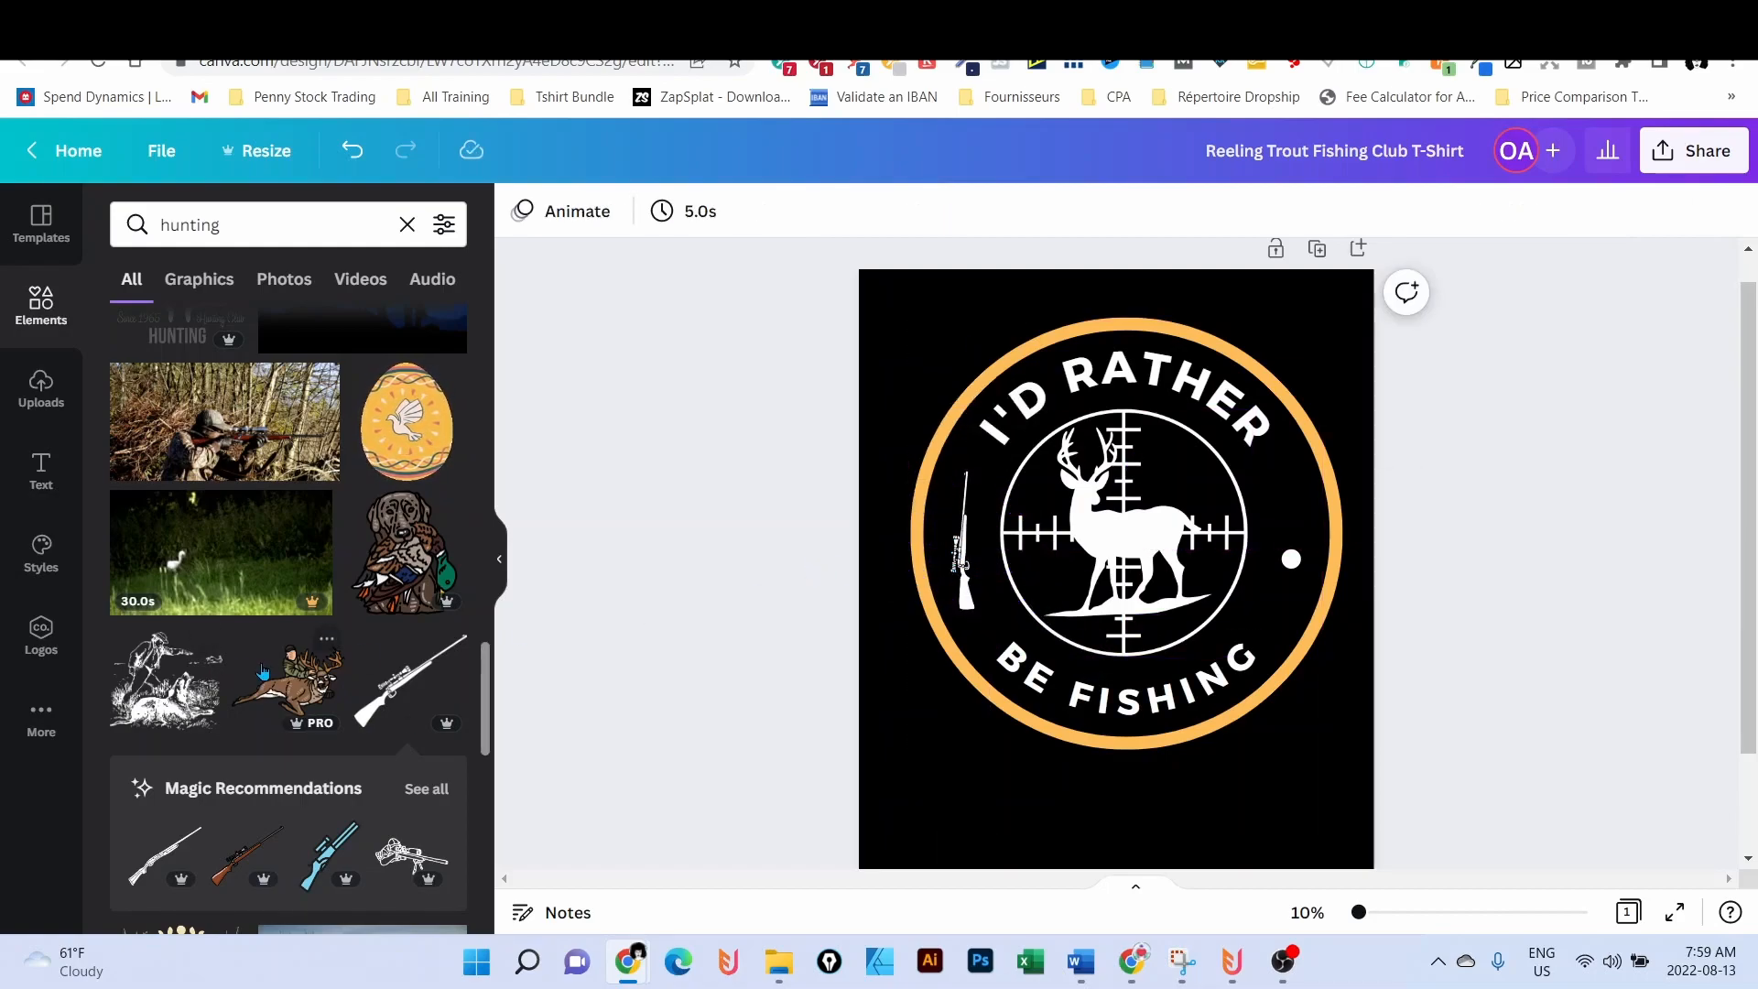
scroll("down", 3)
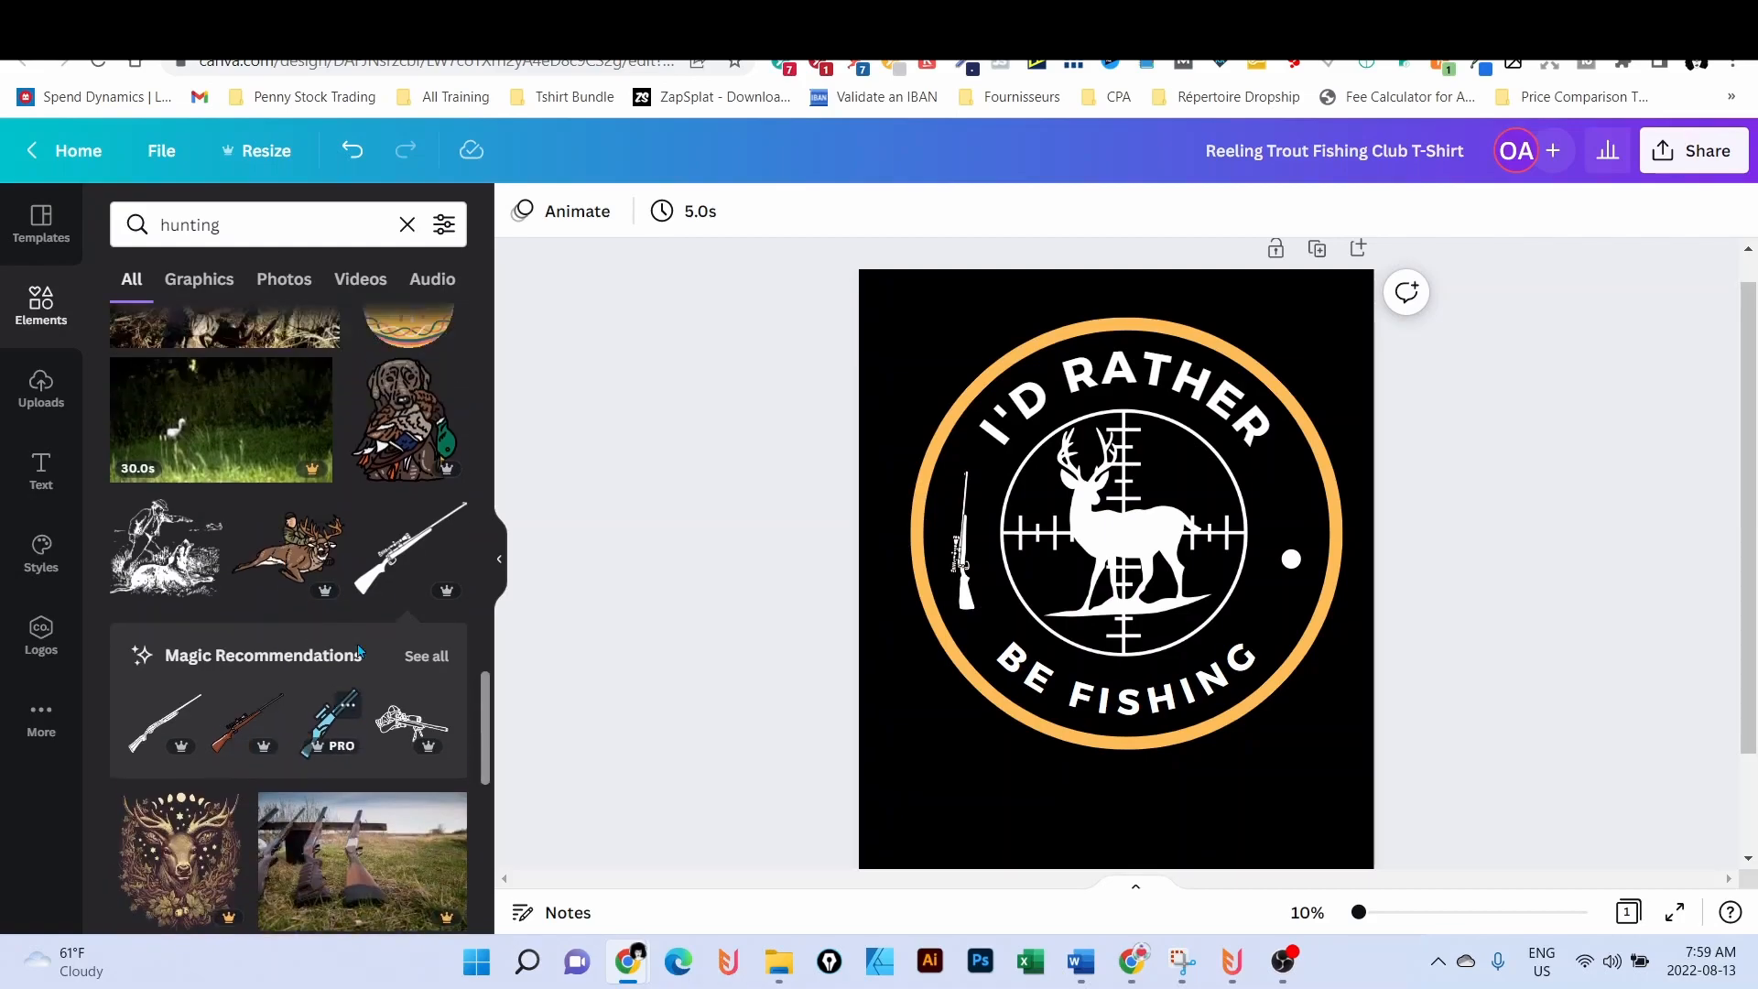
scroll("down", 3)
type(" knife")
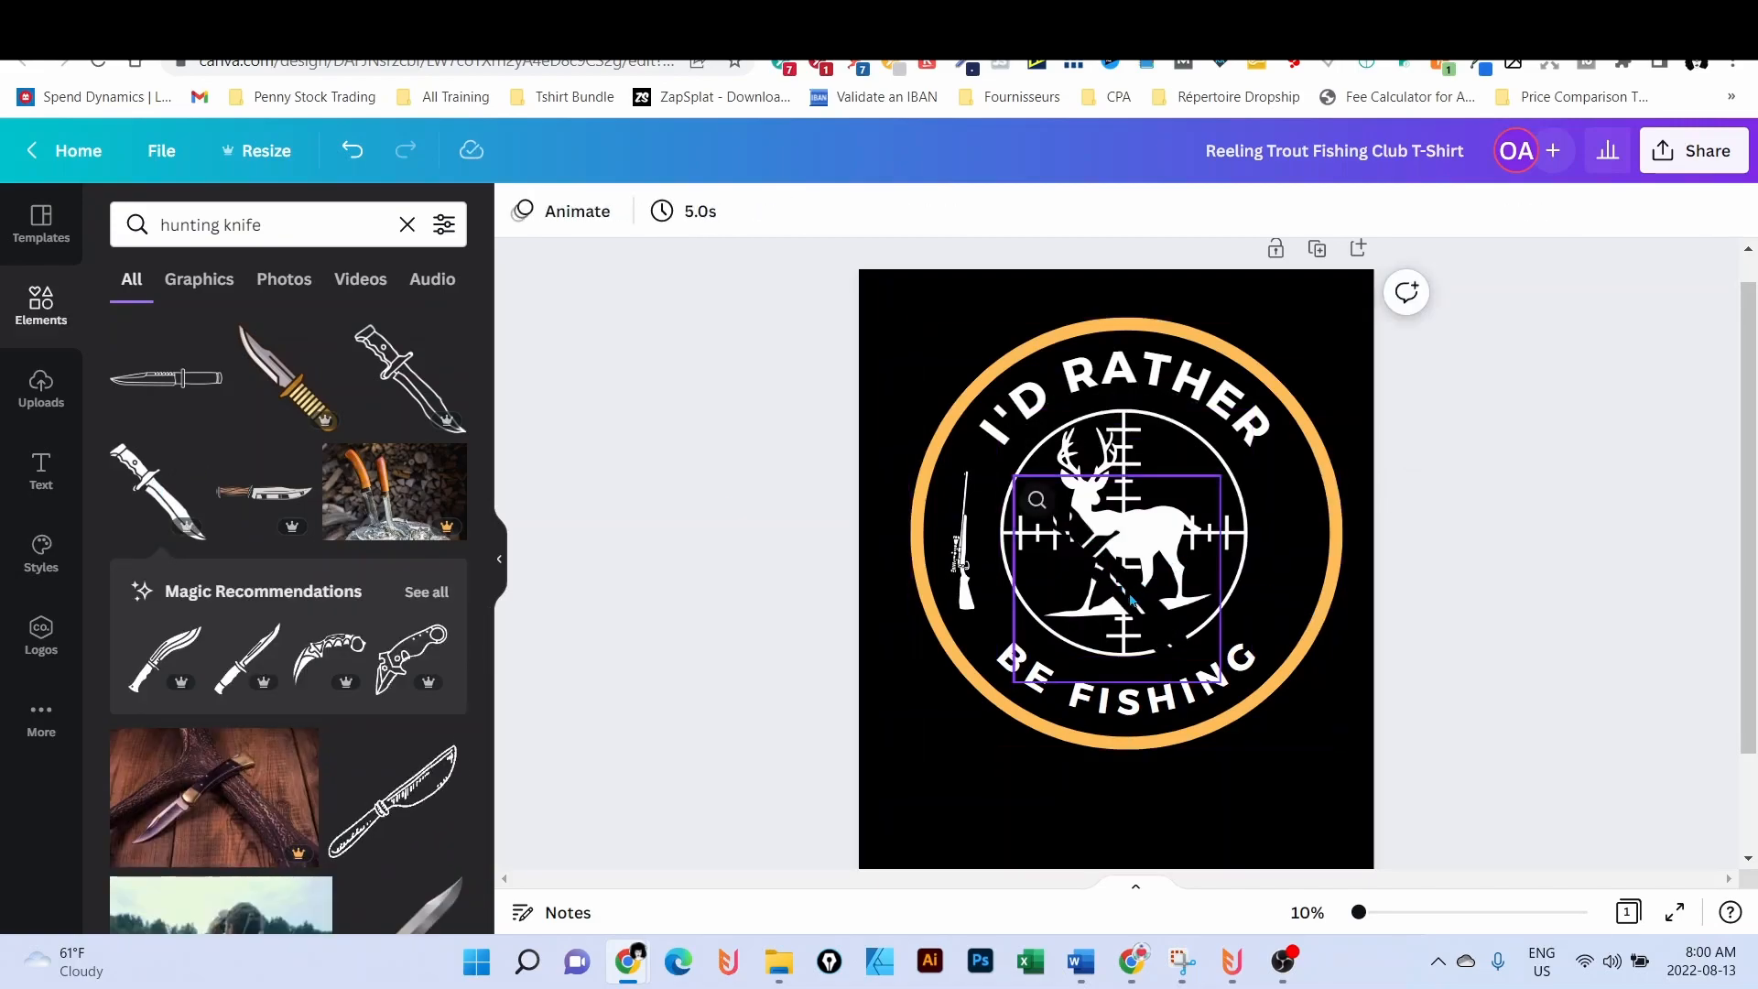
- Make the hunting knife graphic white, mirroring the rifle on the ring's right side
left_click(1117, 533)
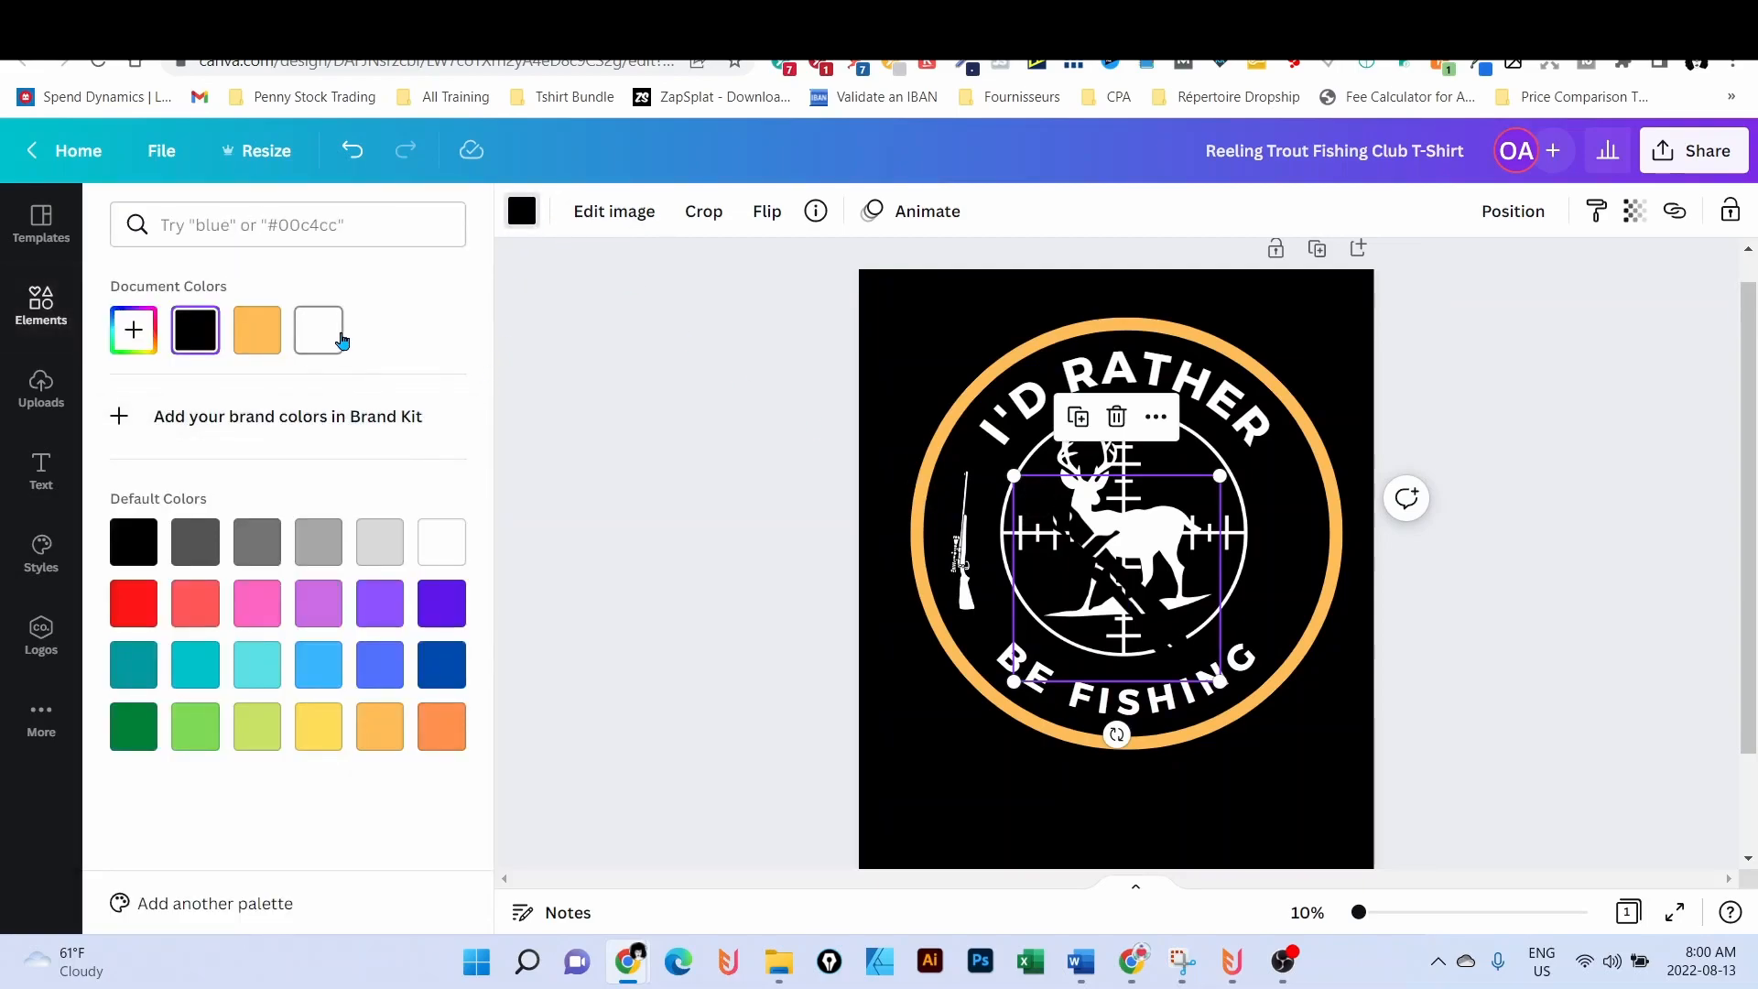
left_click(318, 330)
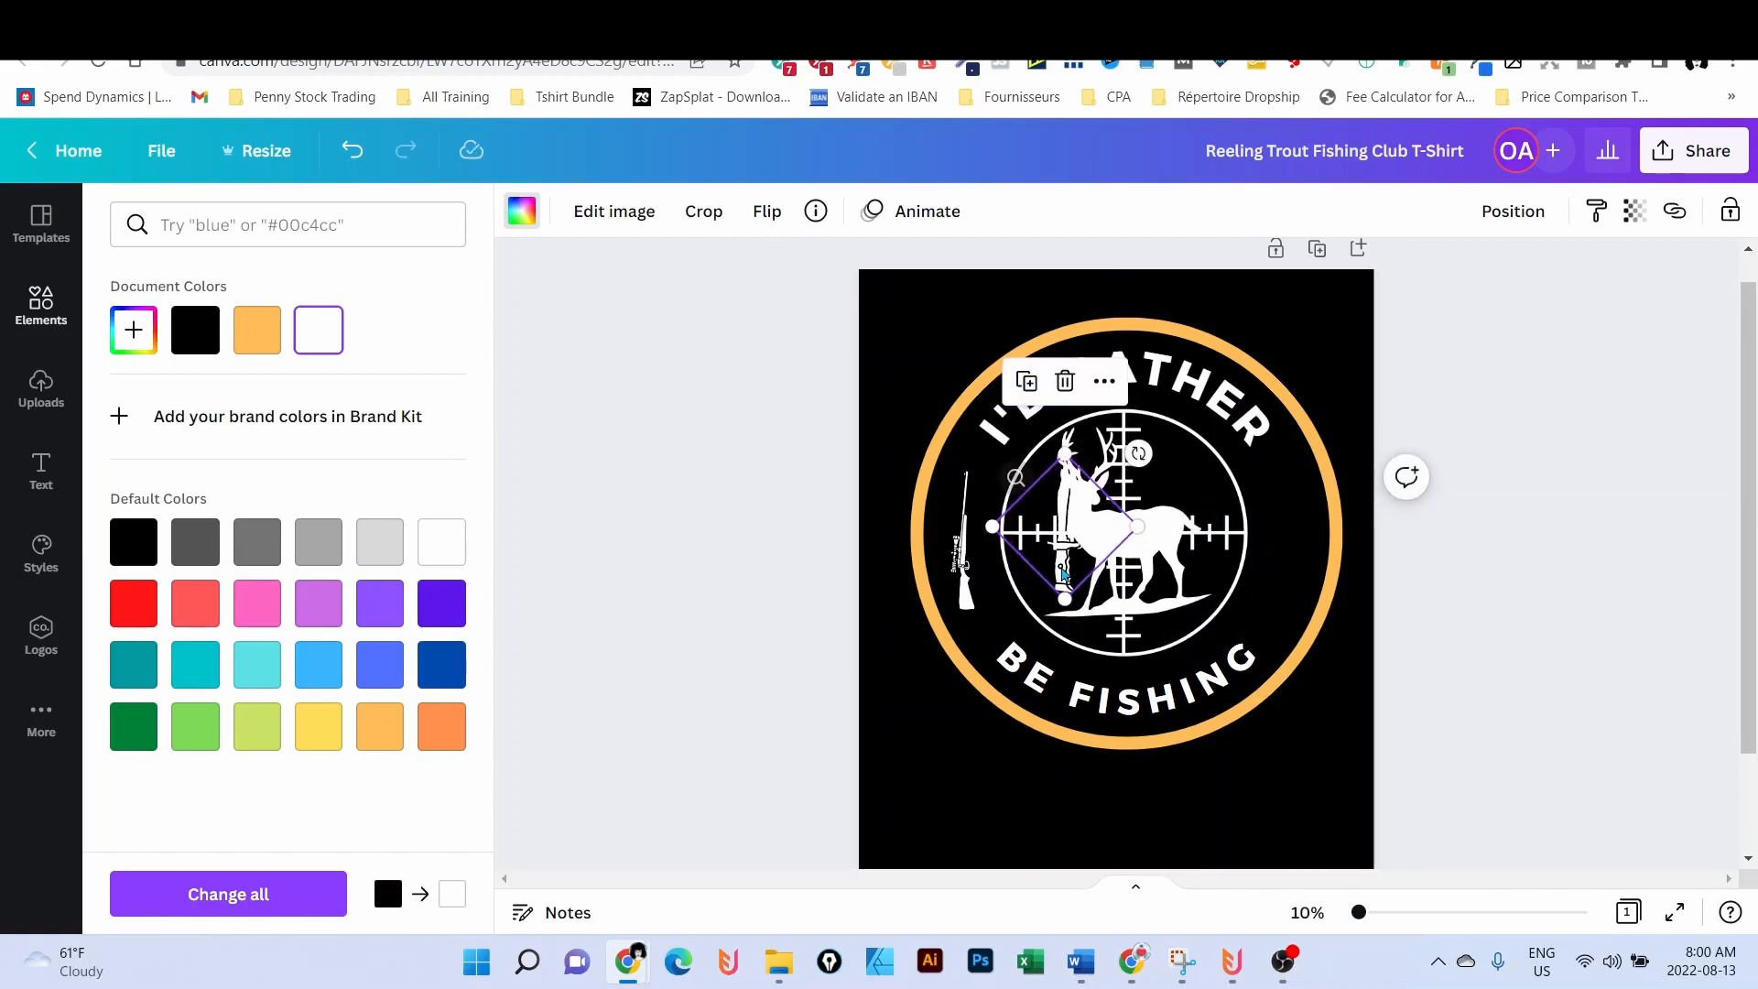
type("hunting knife")
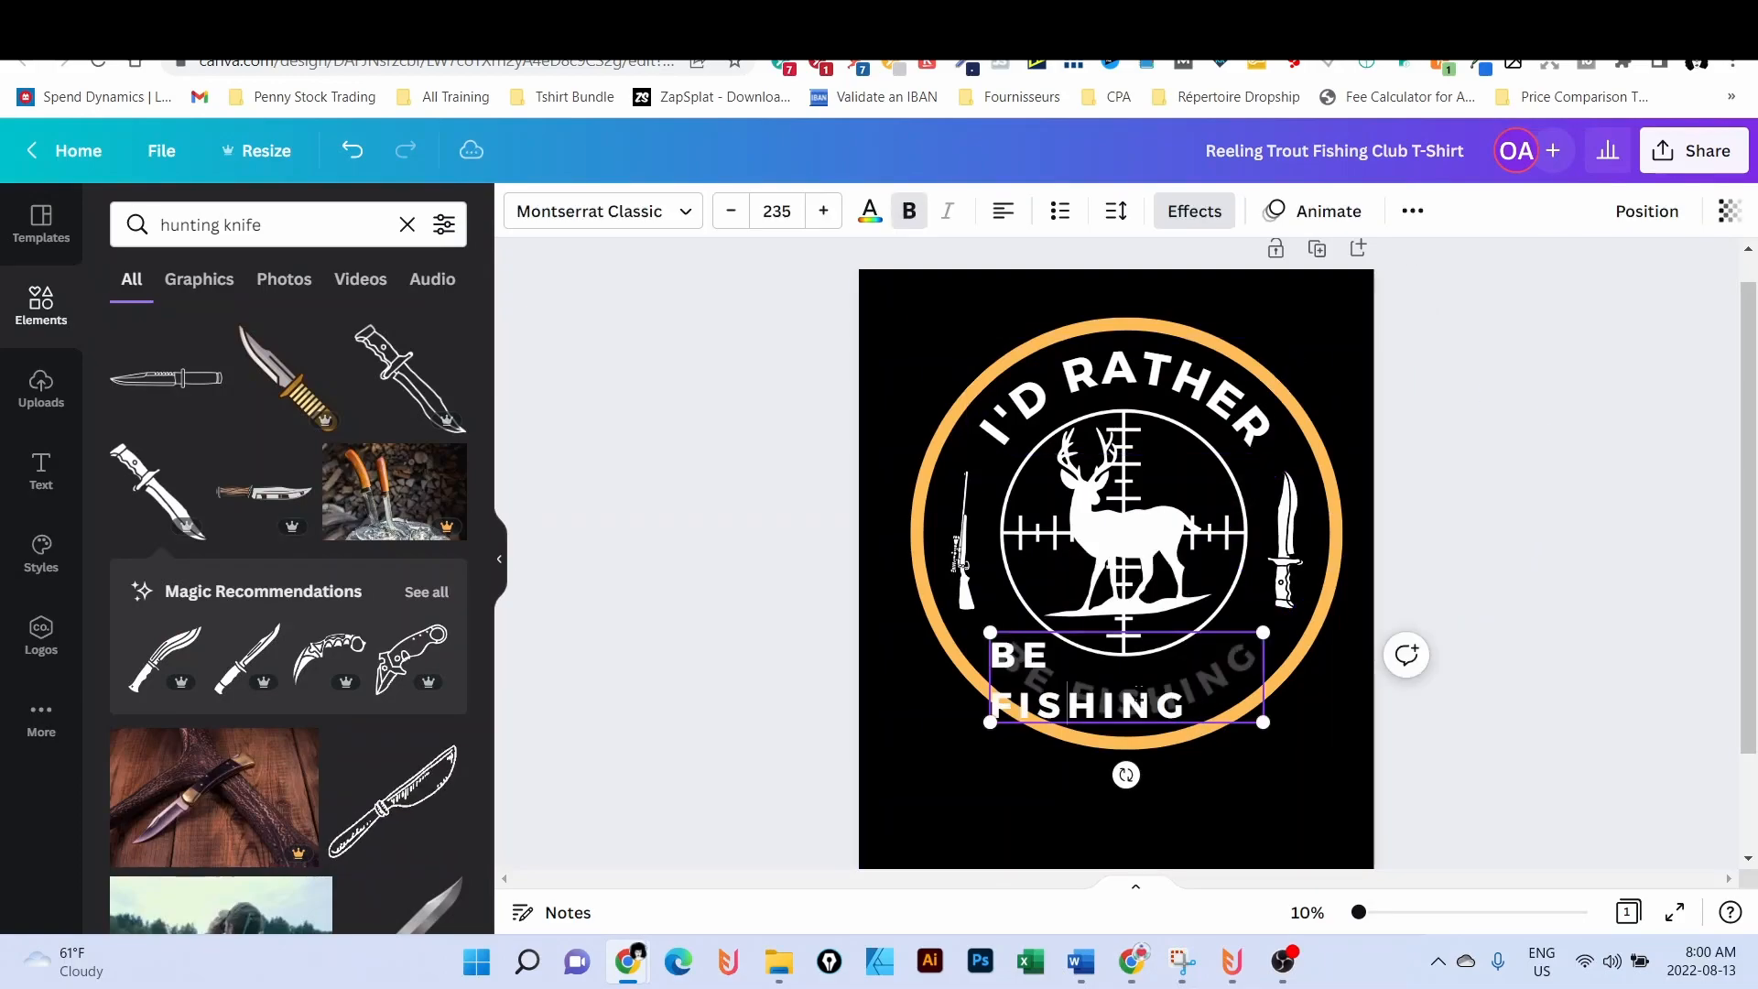
- Change the bottom curved text from 'BE FISHING' to 'BE HUNTING'
double_click(1084, 703)
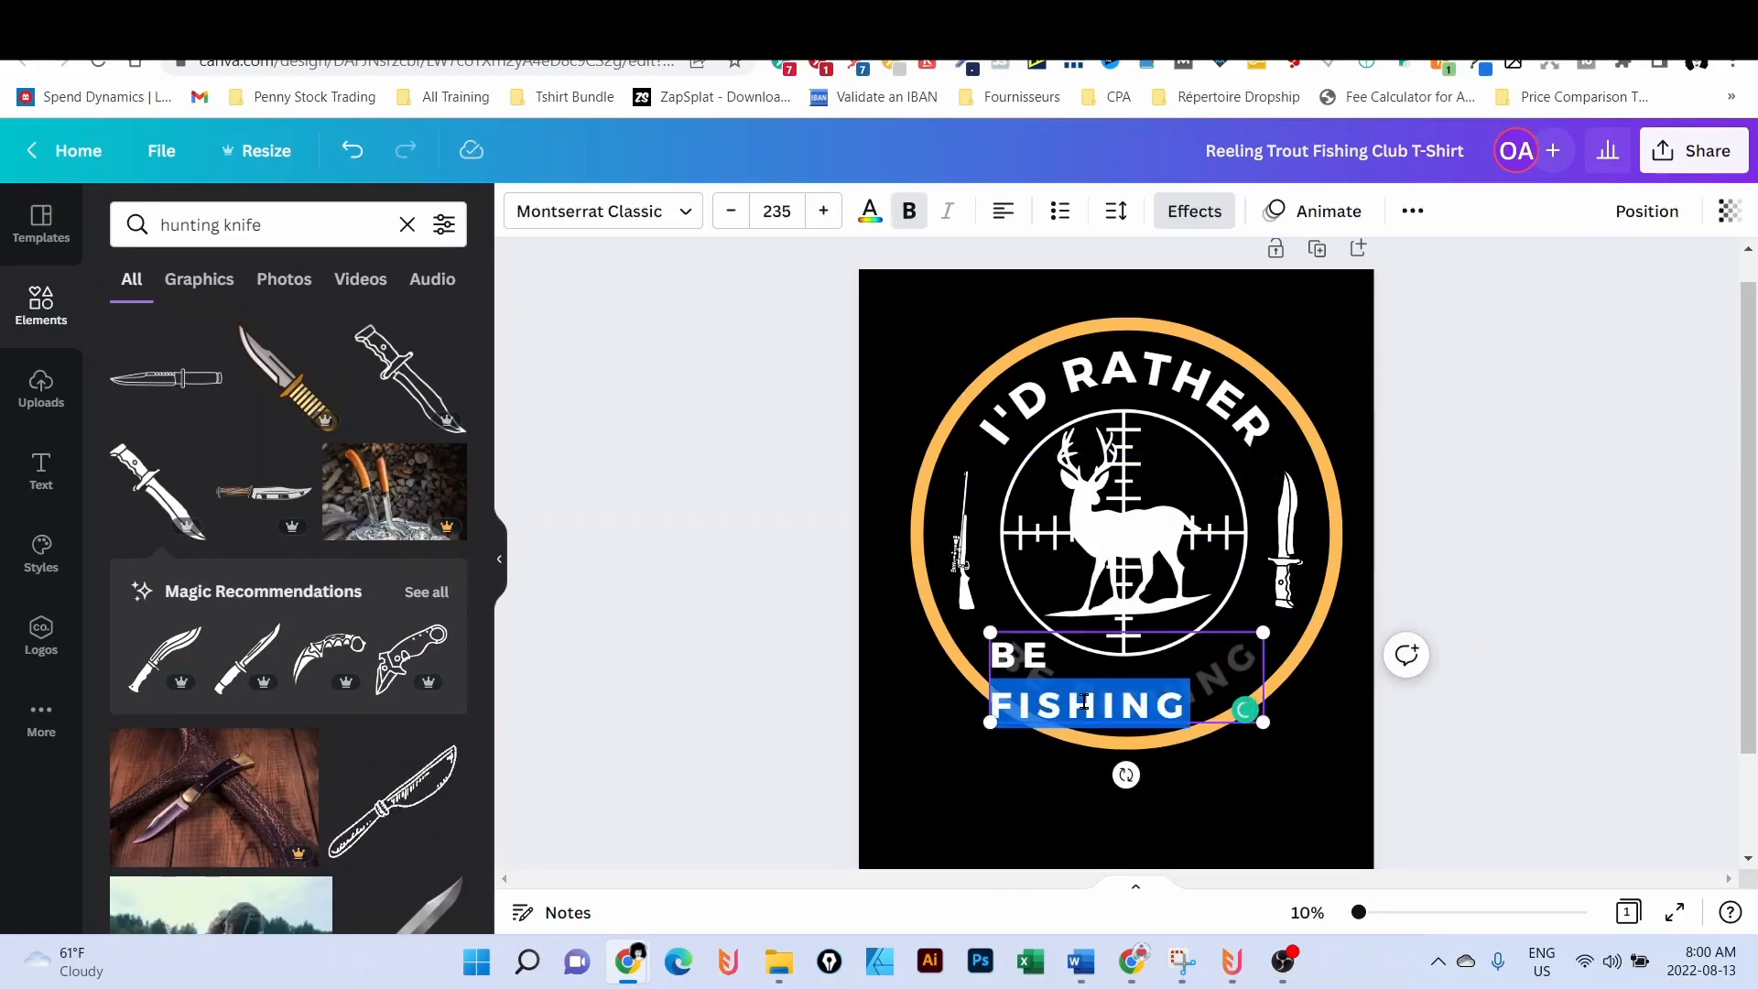
type("HUNTING")
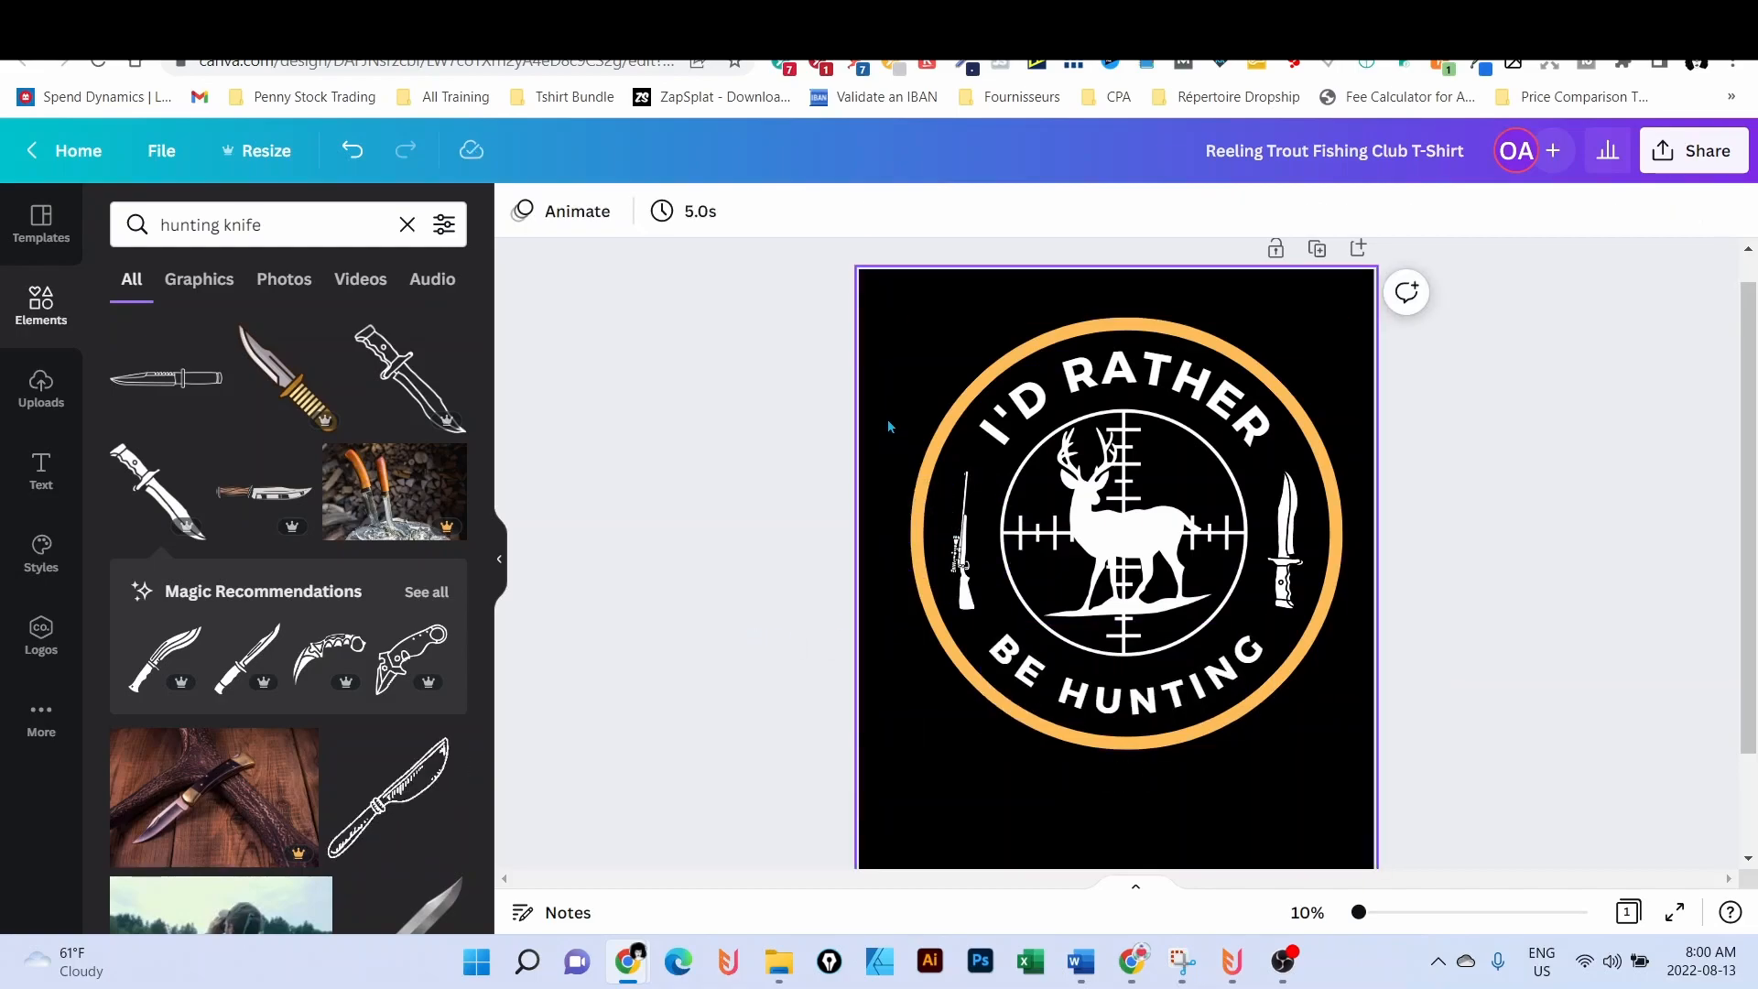
left_click(1681, 575)
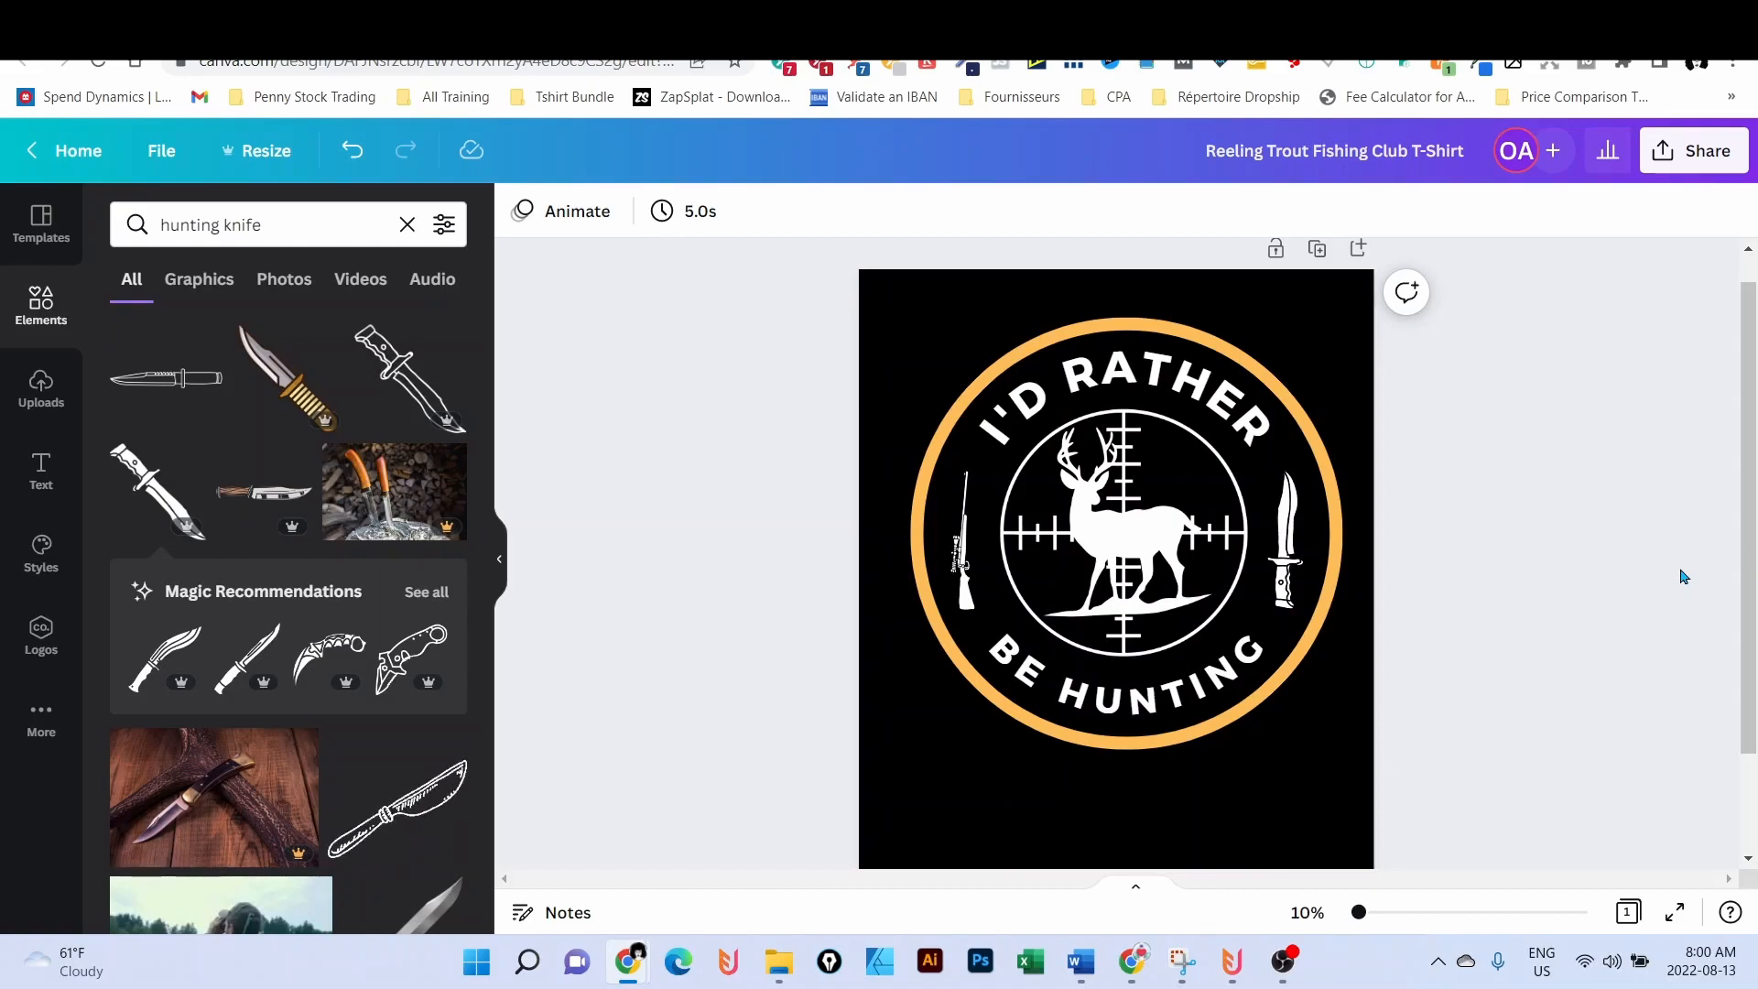
mouse_move(1665, 562)
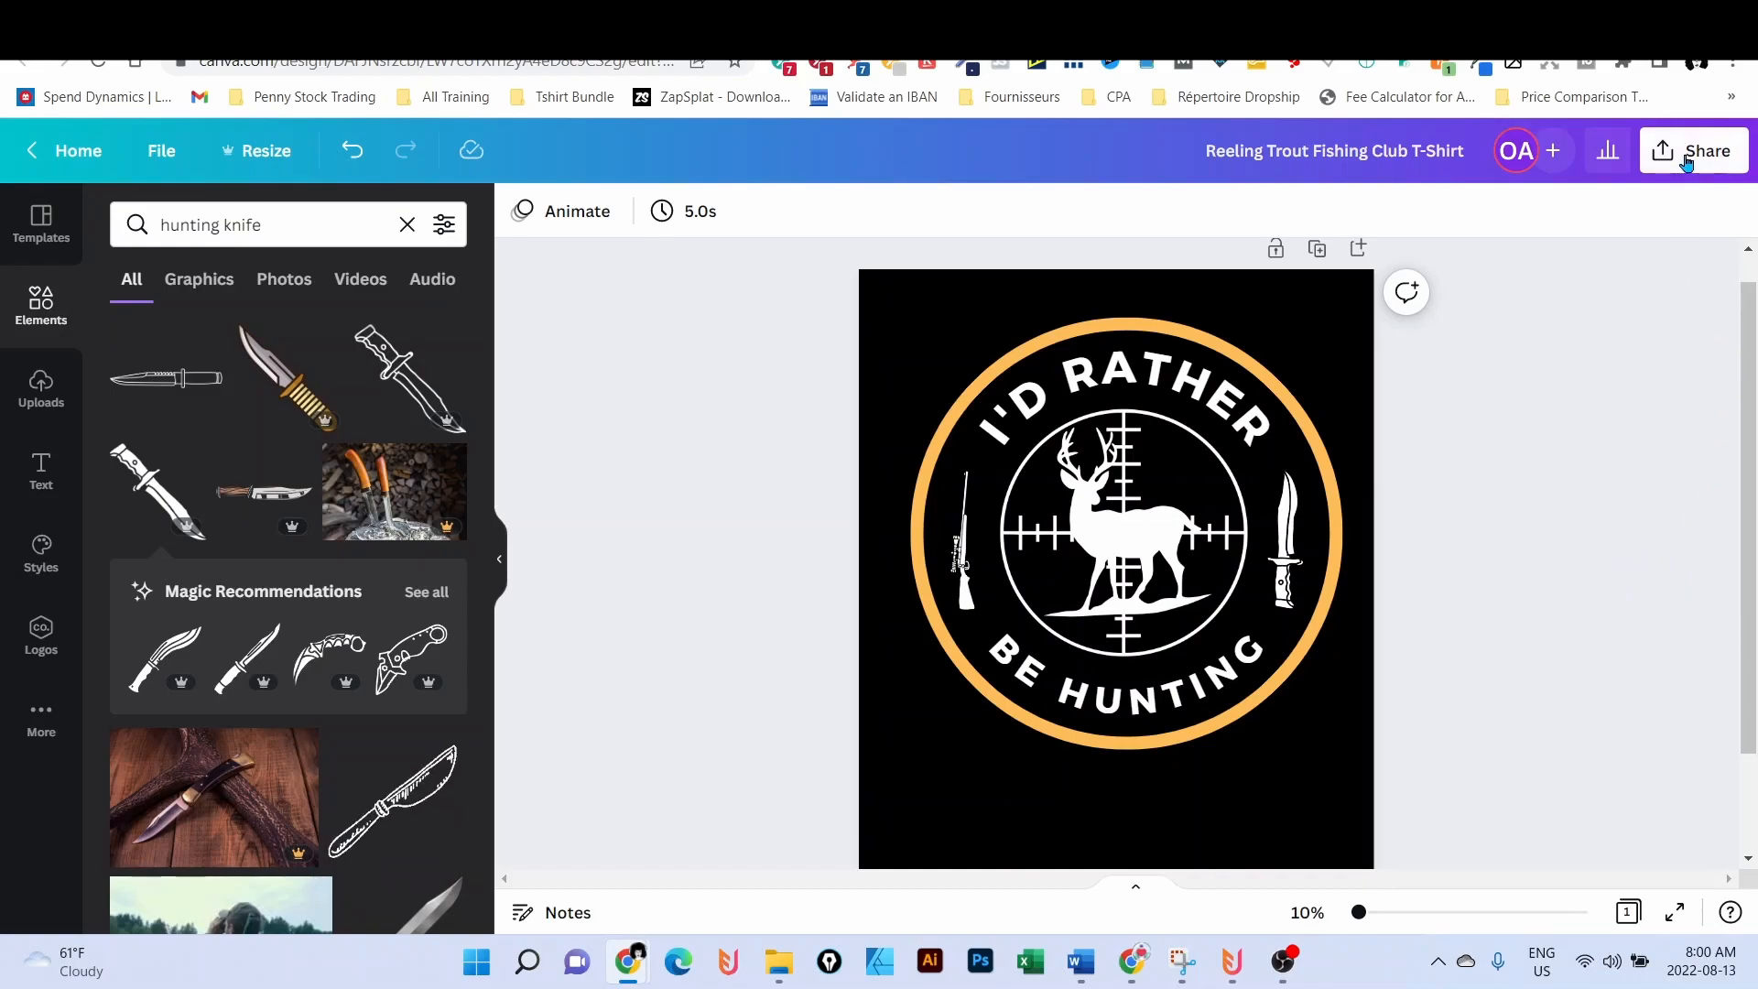
- Download the badge as a PNG with a transparent background
left_click(1700, 151)
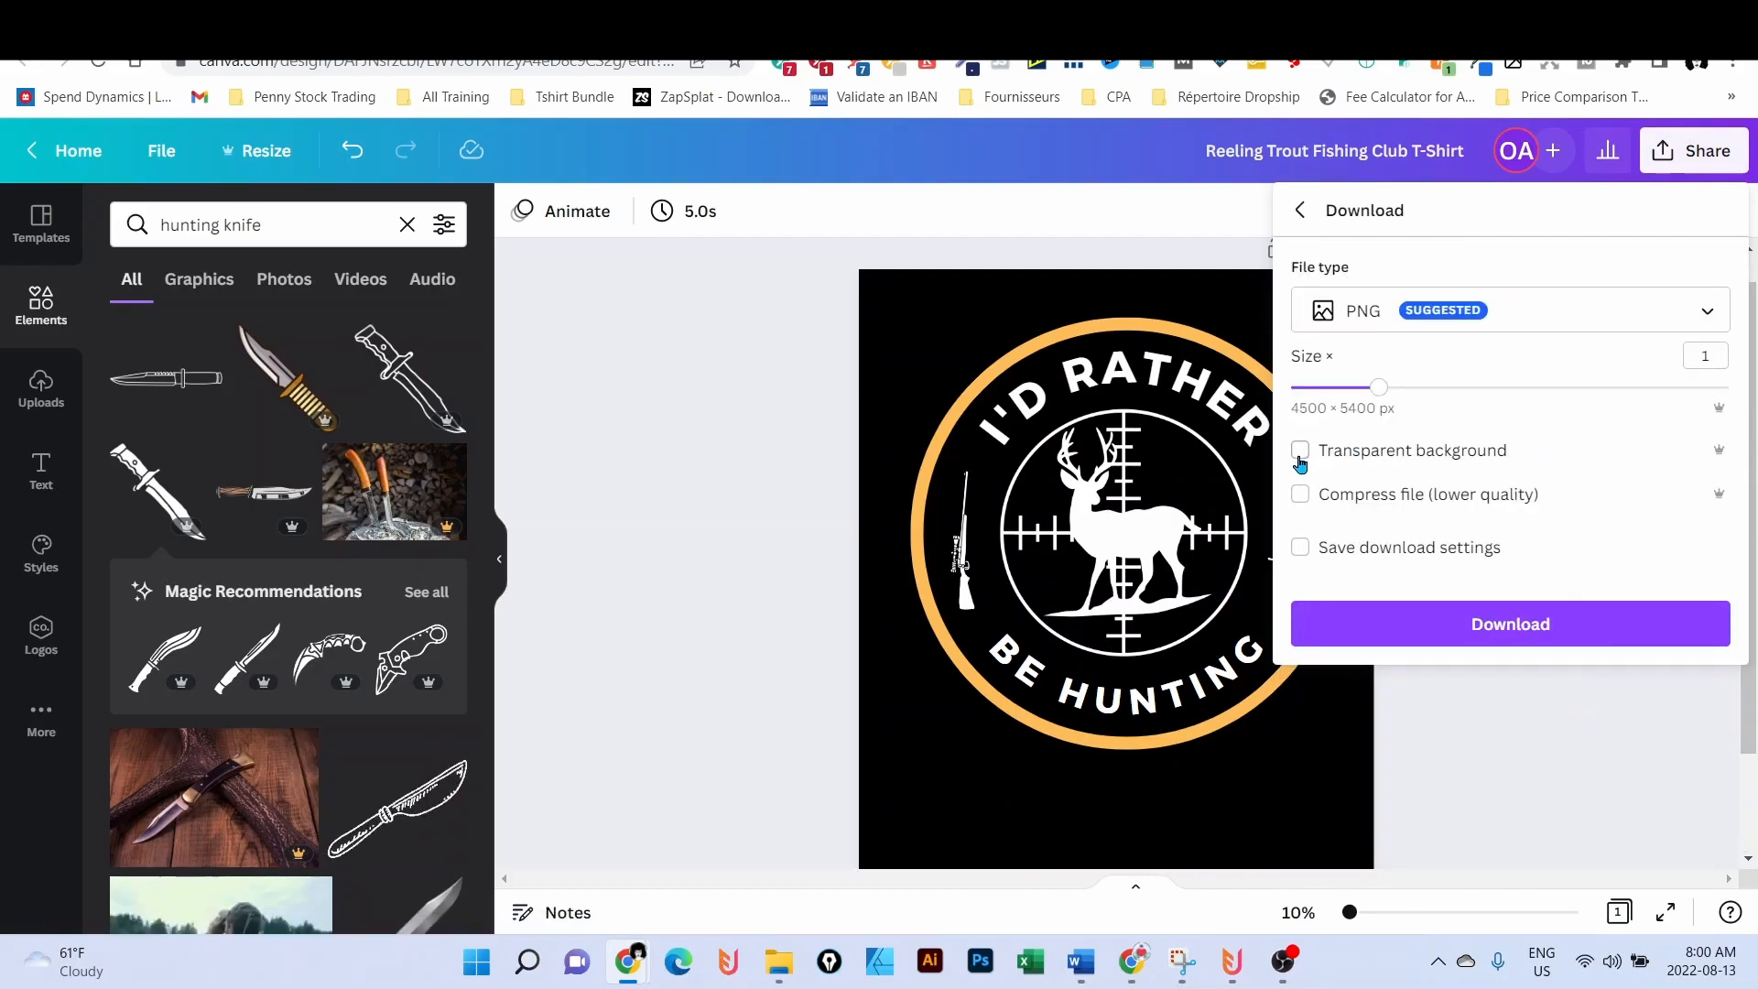
left_click(1301, 451)
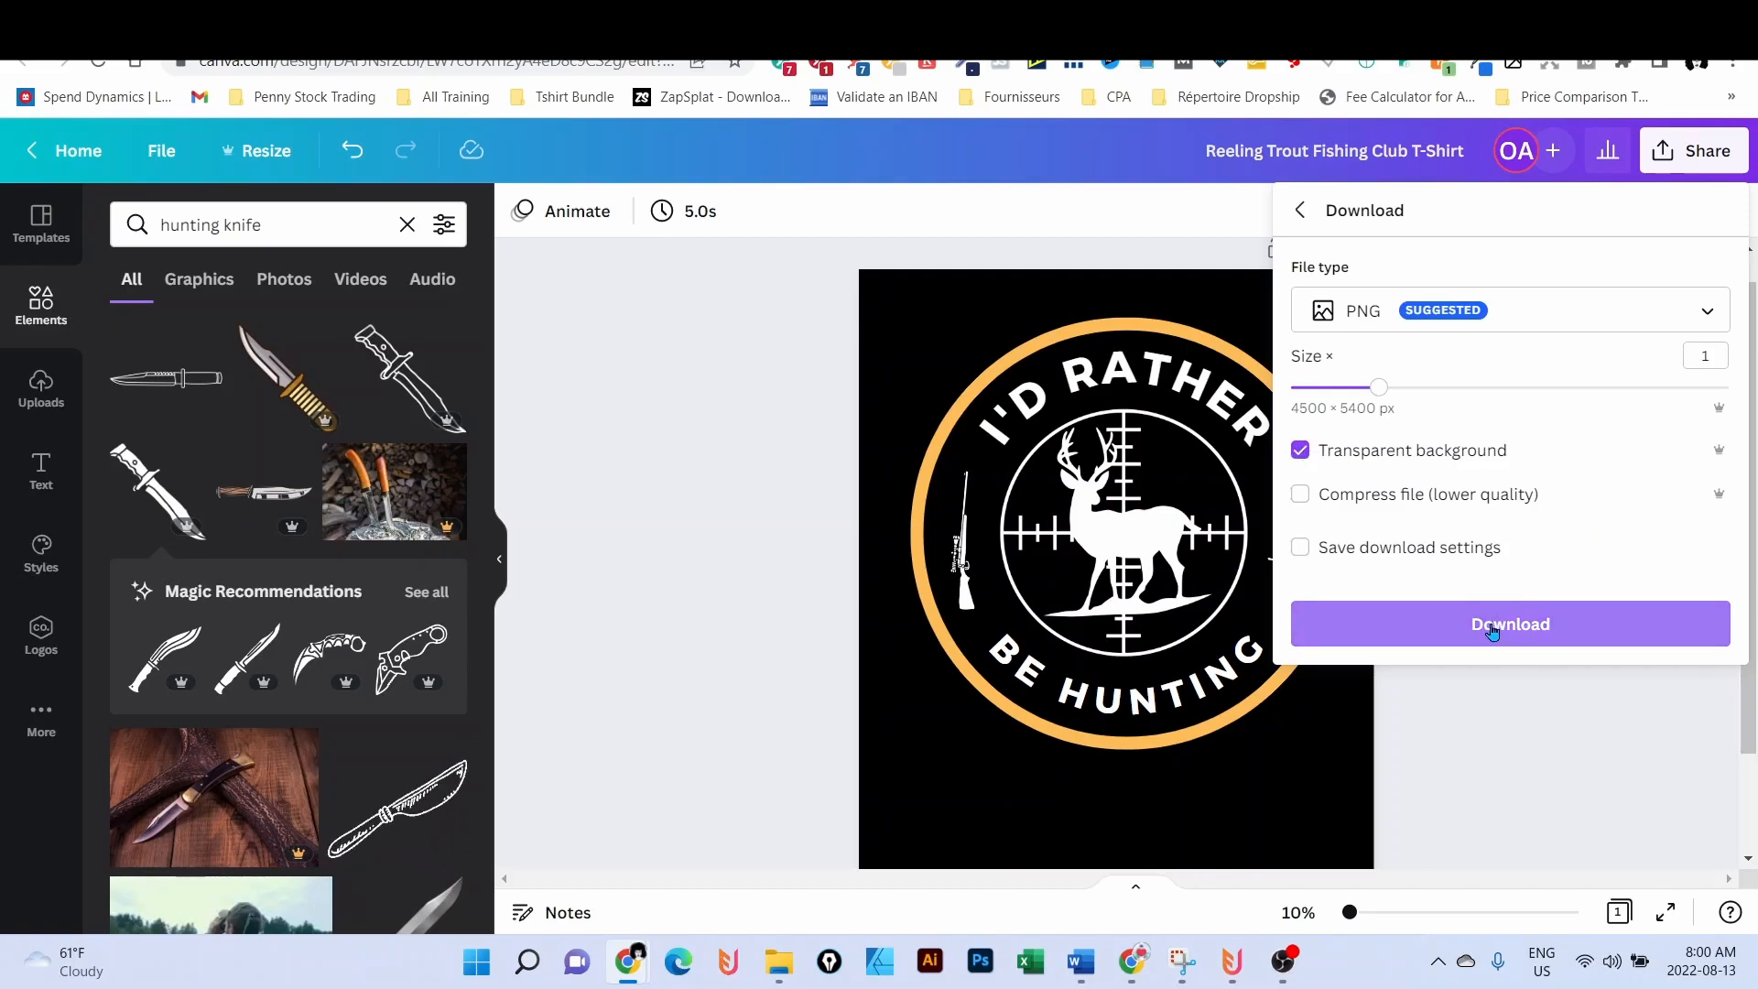
left_click(1510, 623)
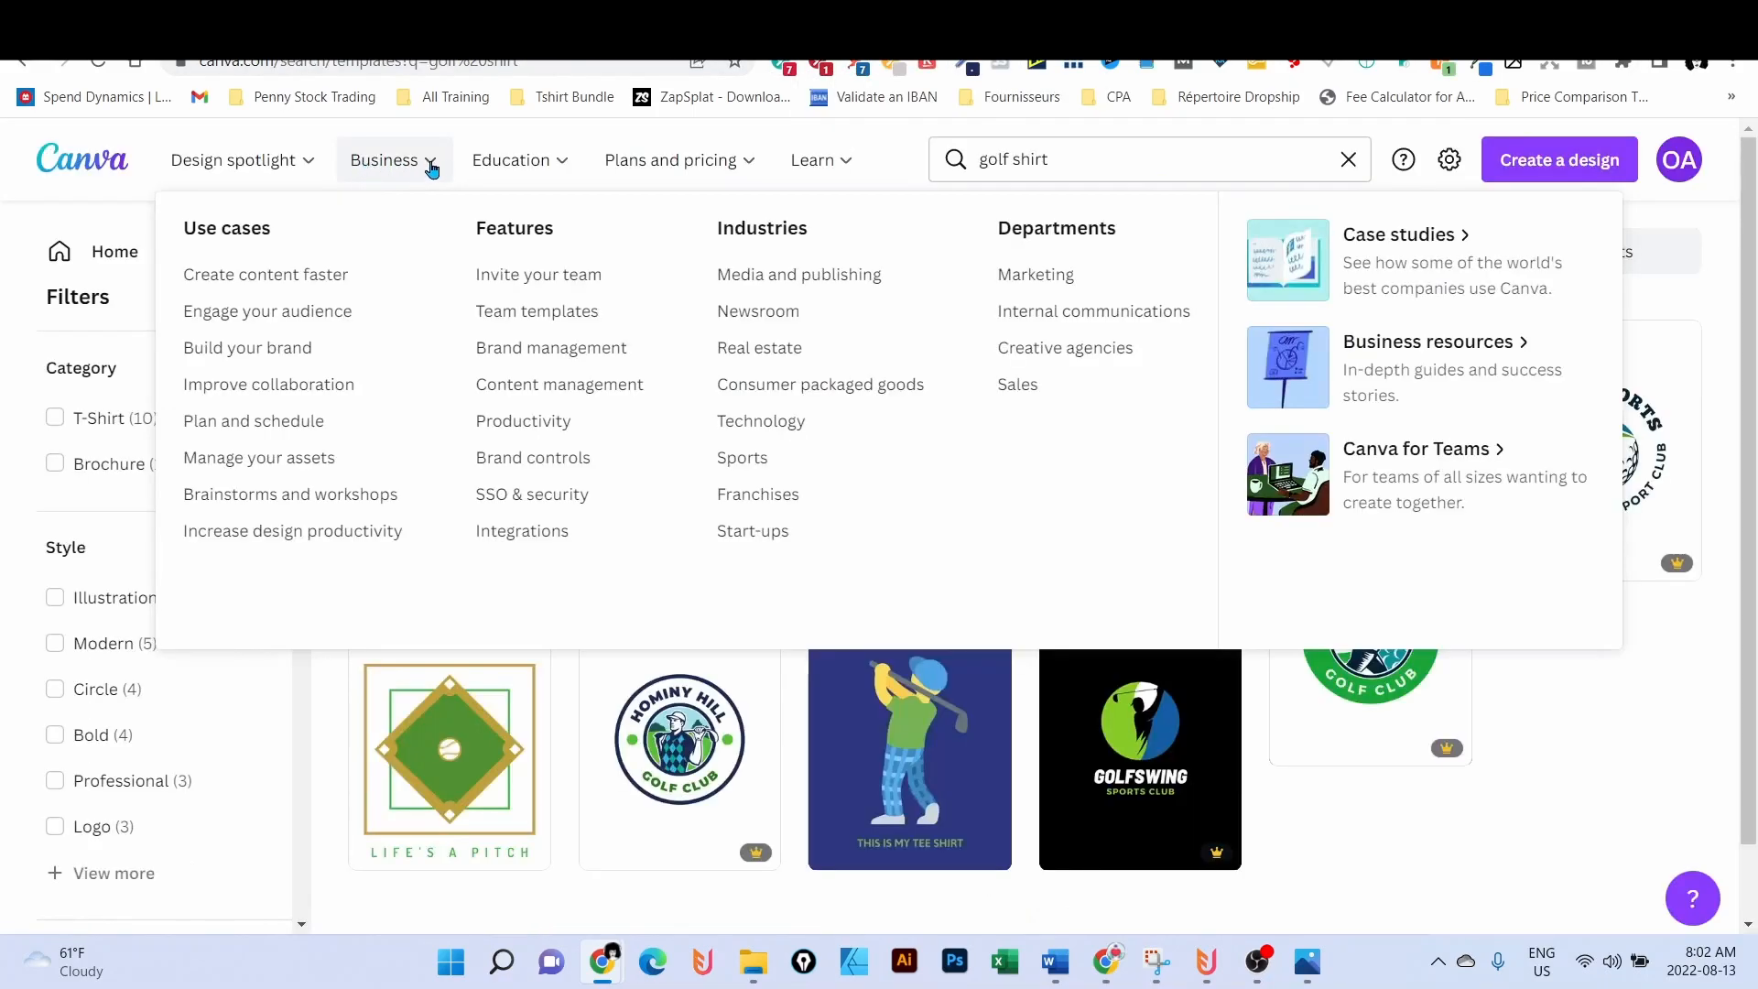
- Go to Canva's T-shirts page from the Design spotlight menu
left_click(234, 160)
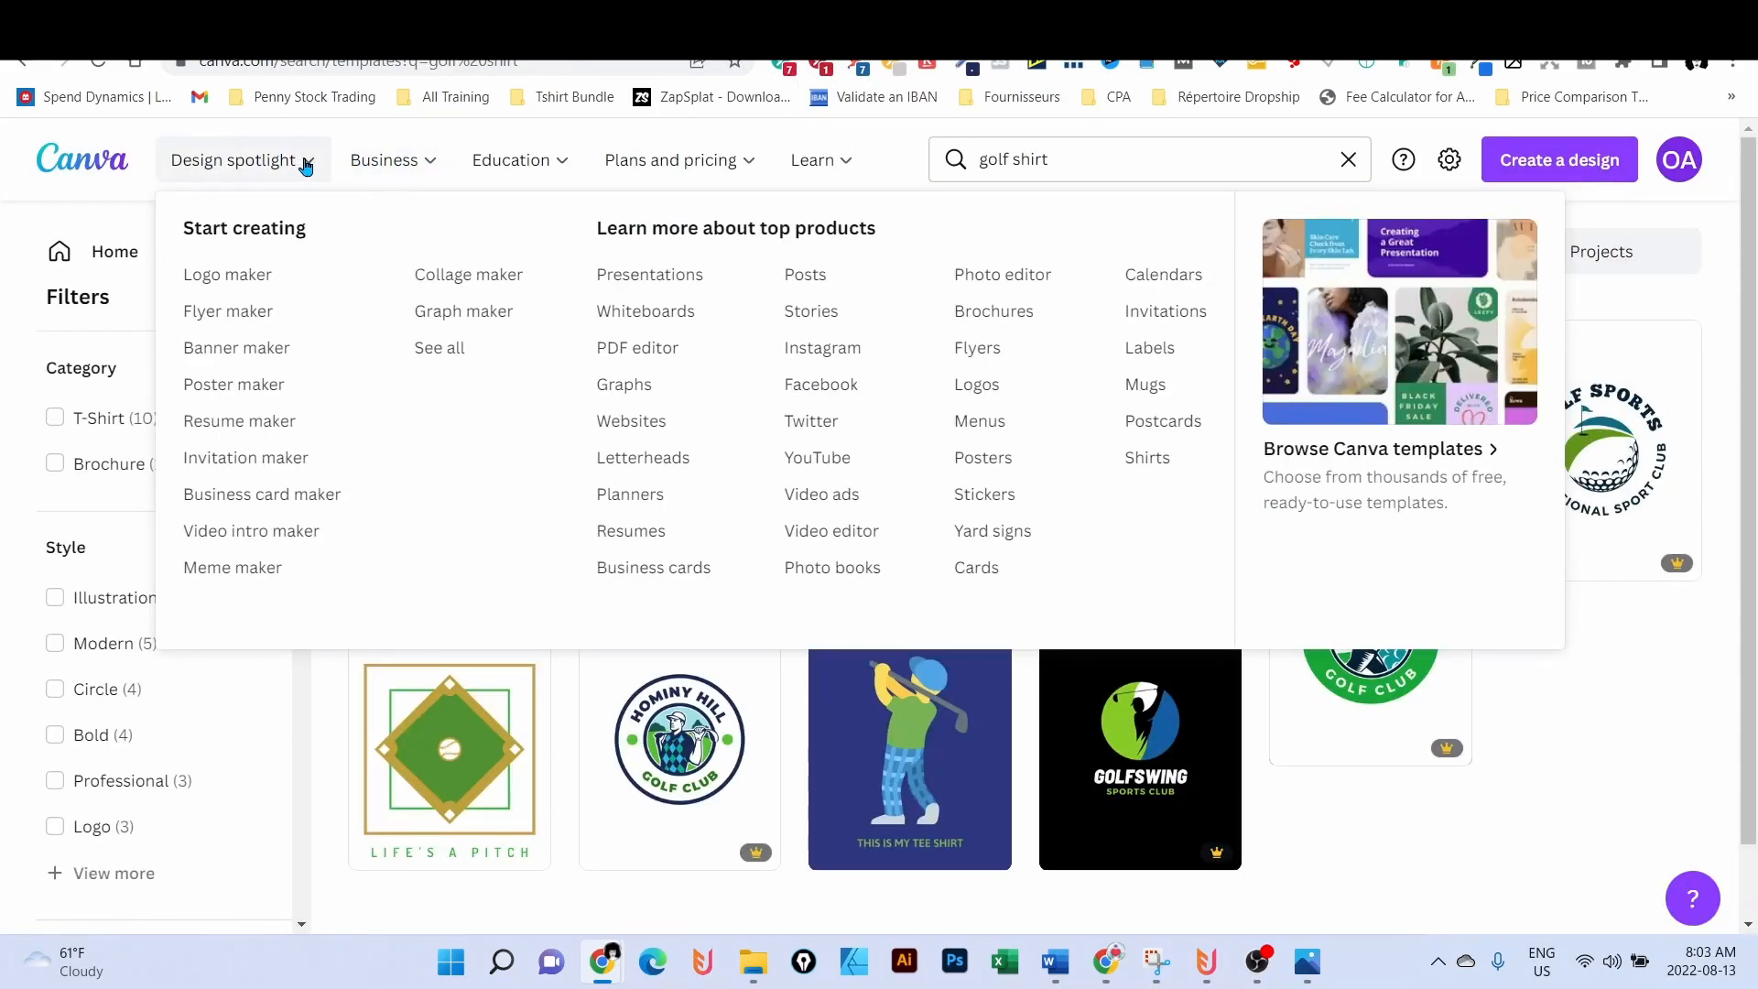
mouse_move(293, 174)
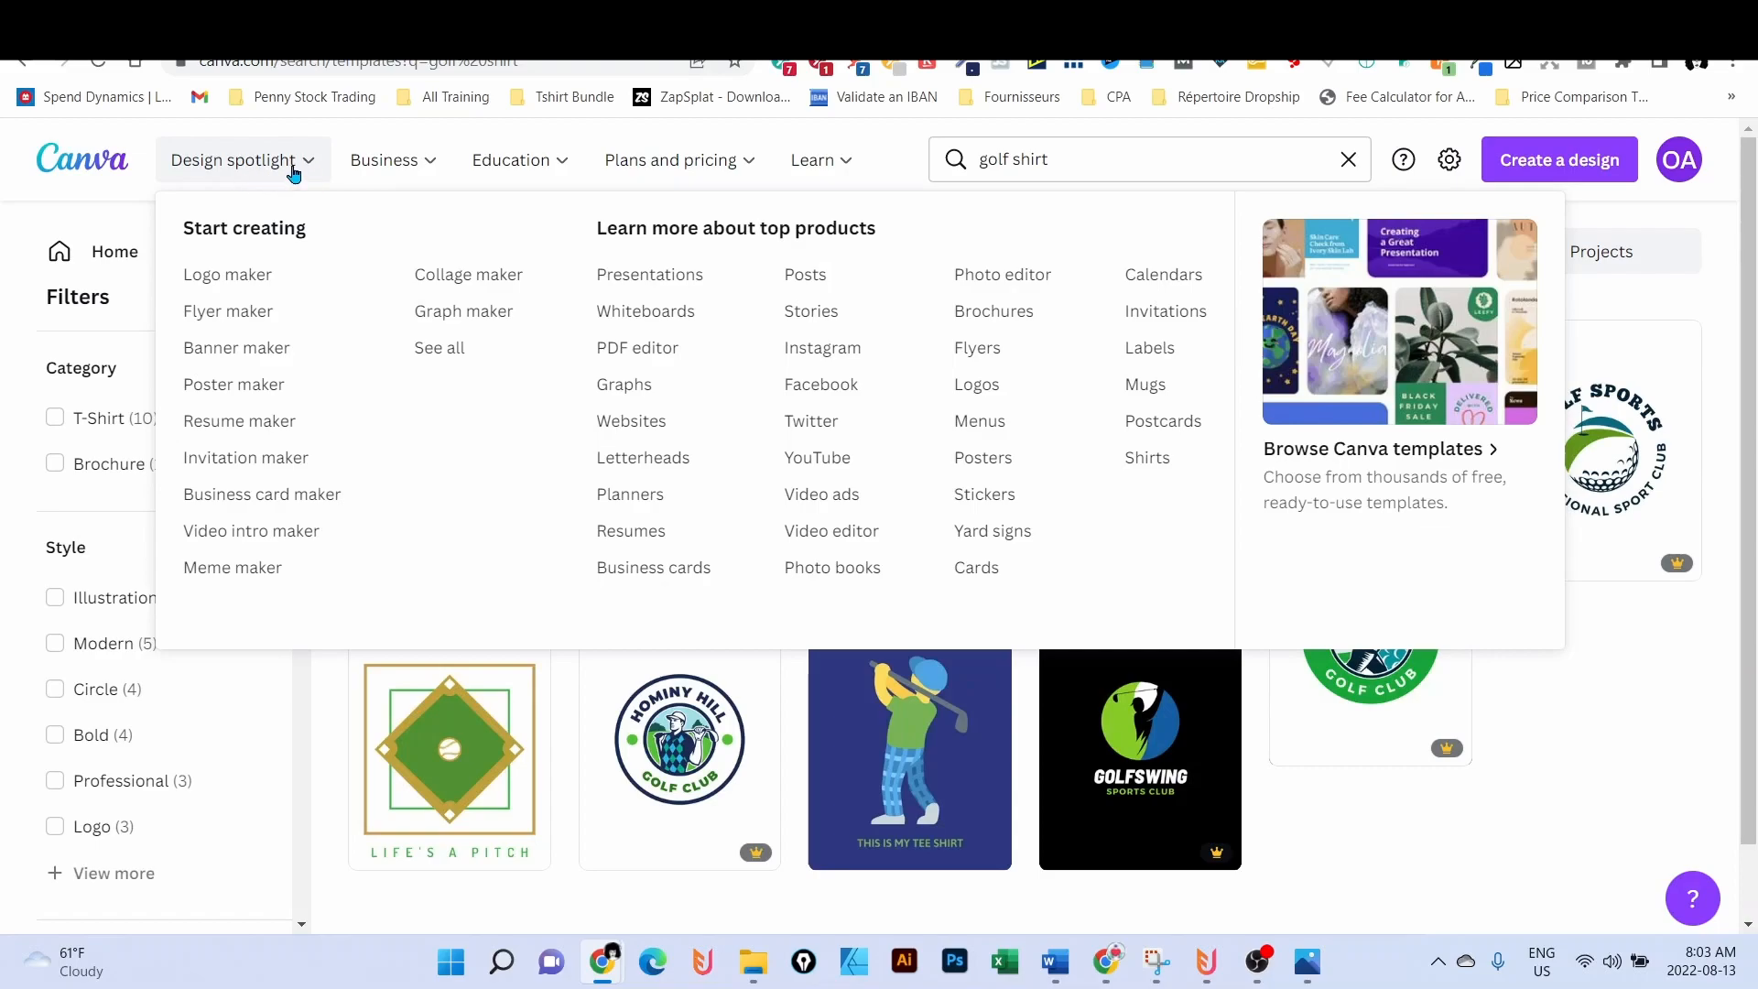
mouse_move(841, 359)
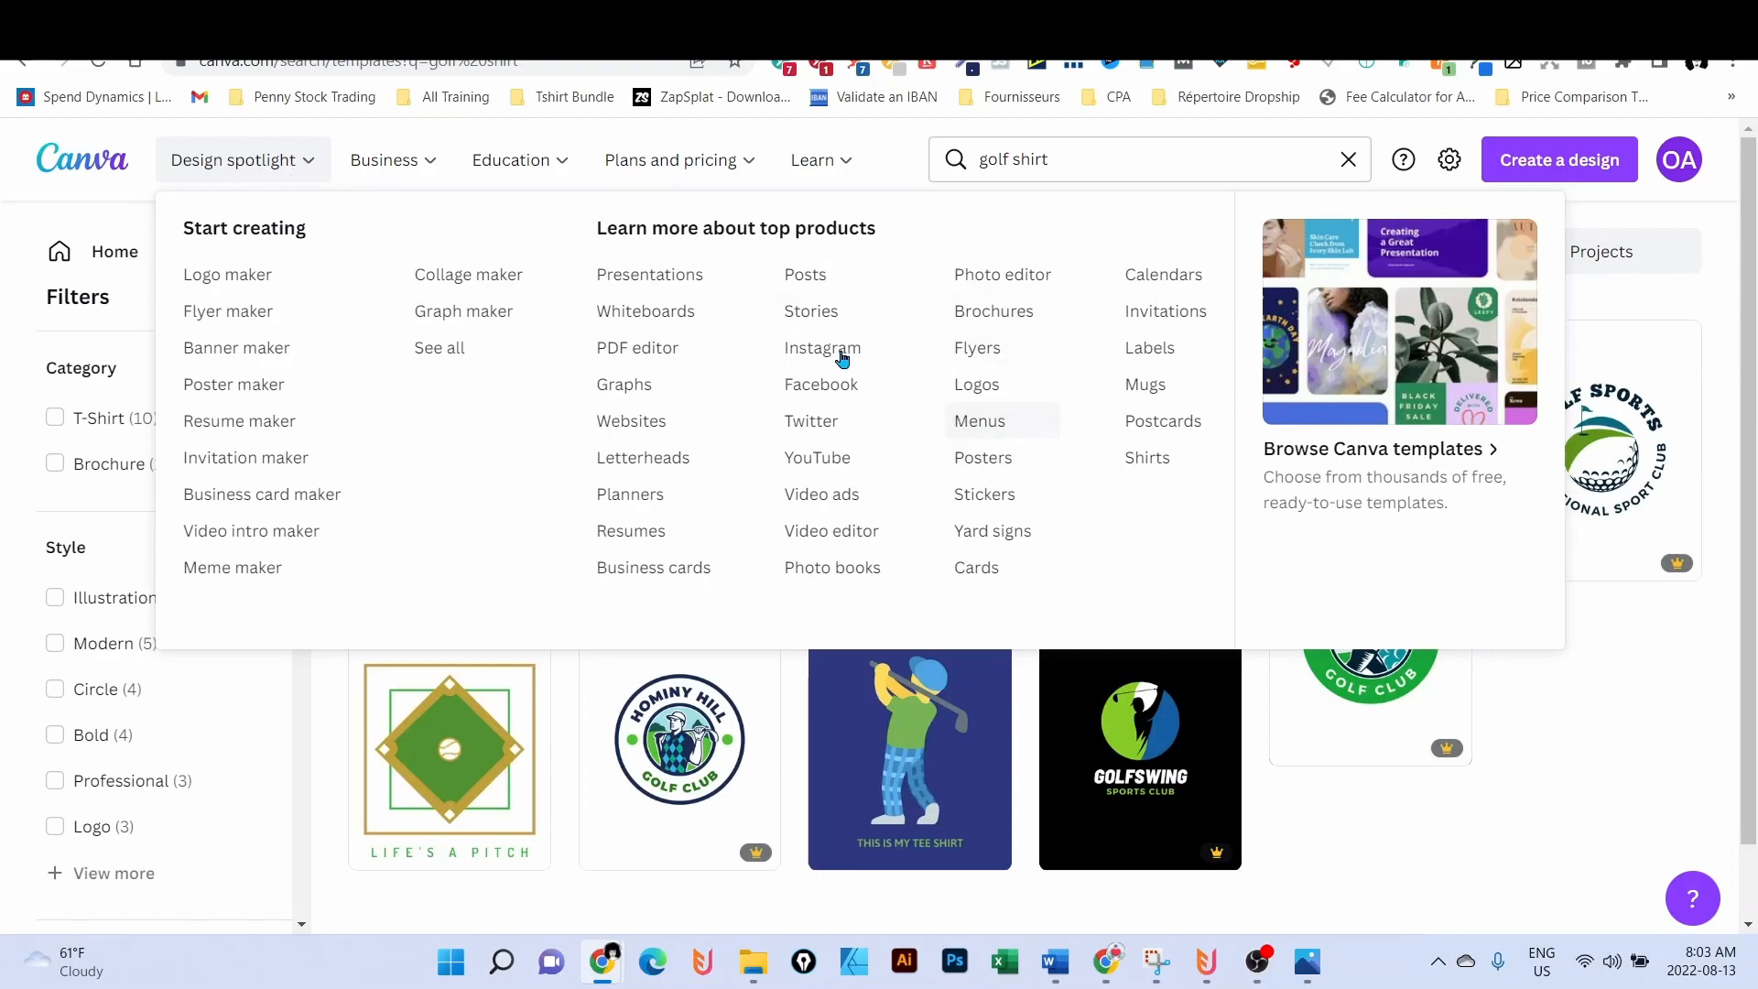
mouse_move(811, 311)
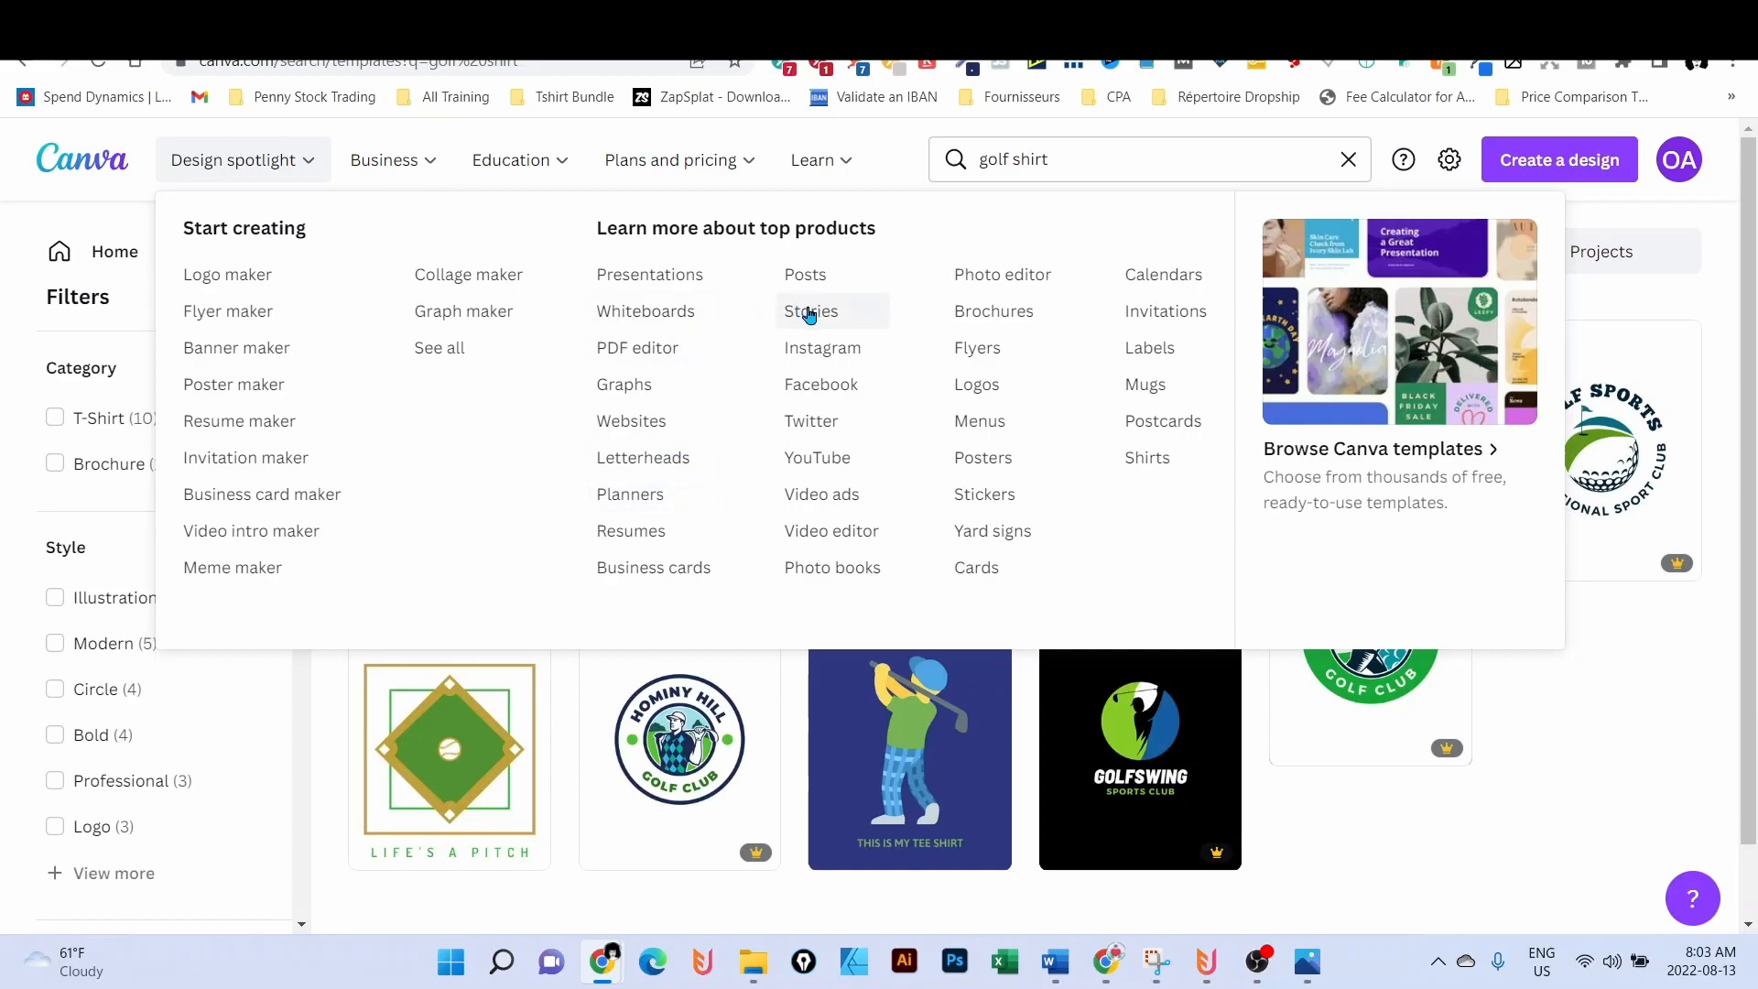
mouse_move(976, 383)
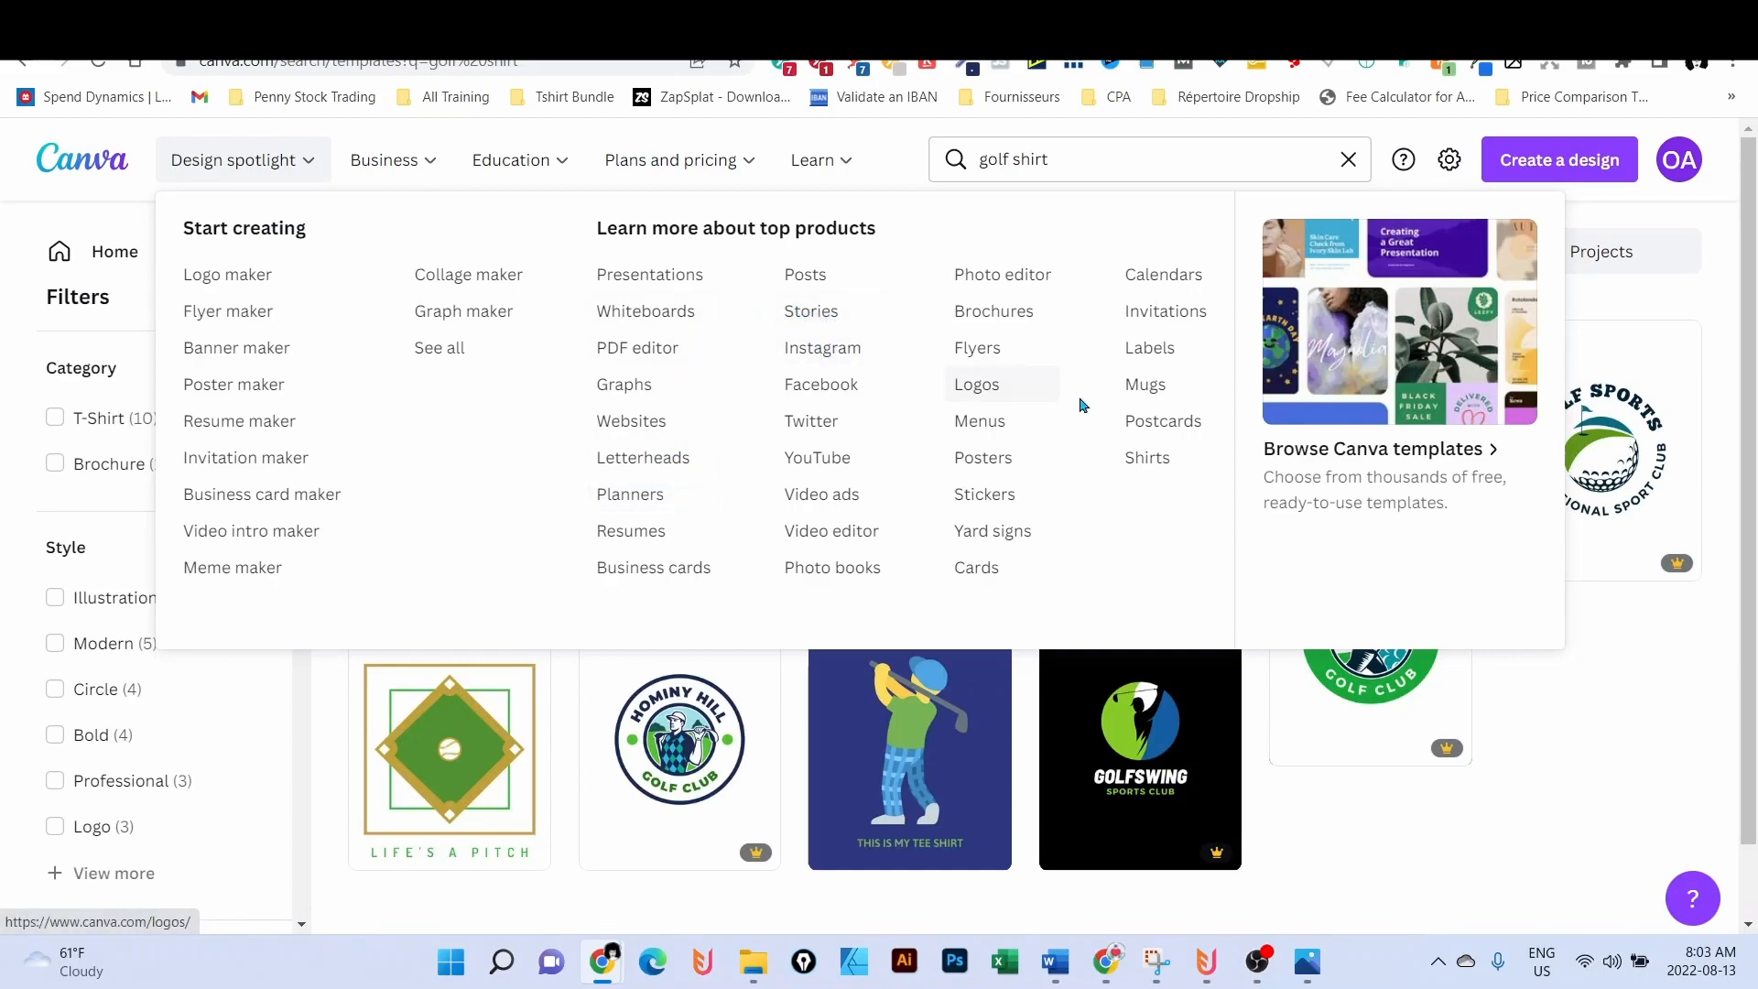
mouse_move(1147, 458)
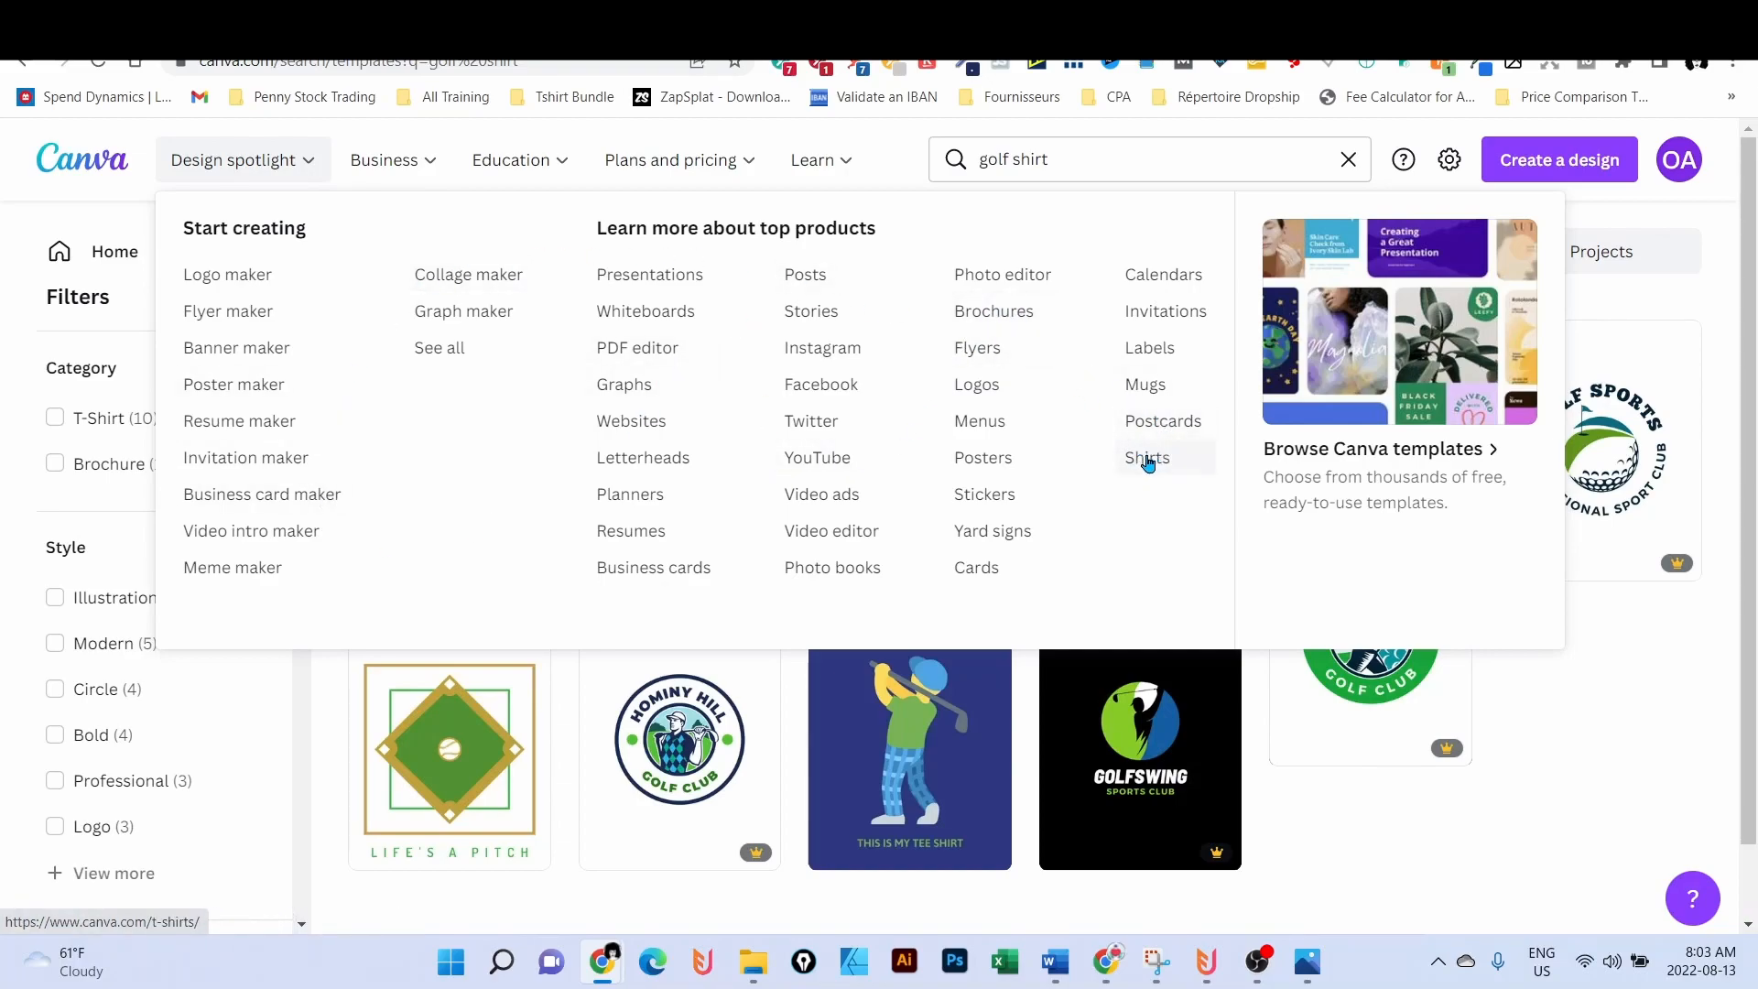
mouse_move(637, 347)
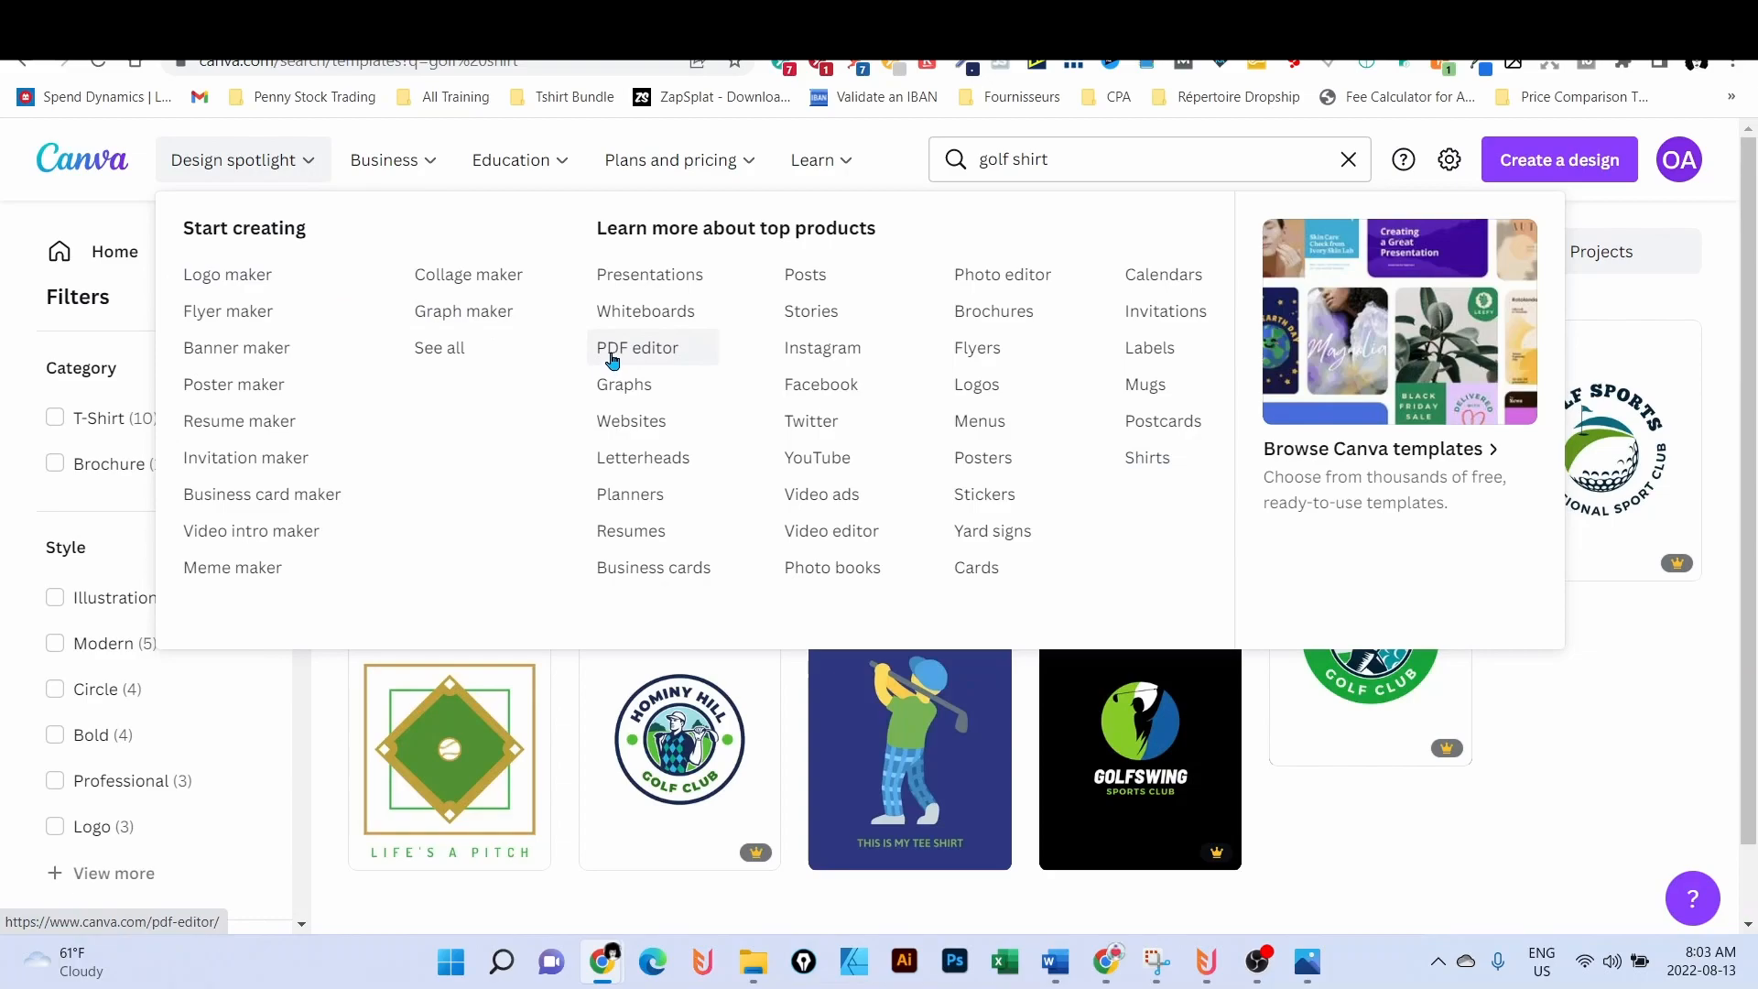
mouse_move(1147, 458)
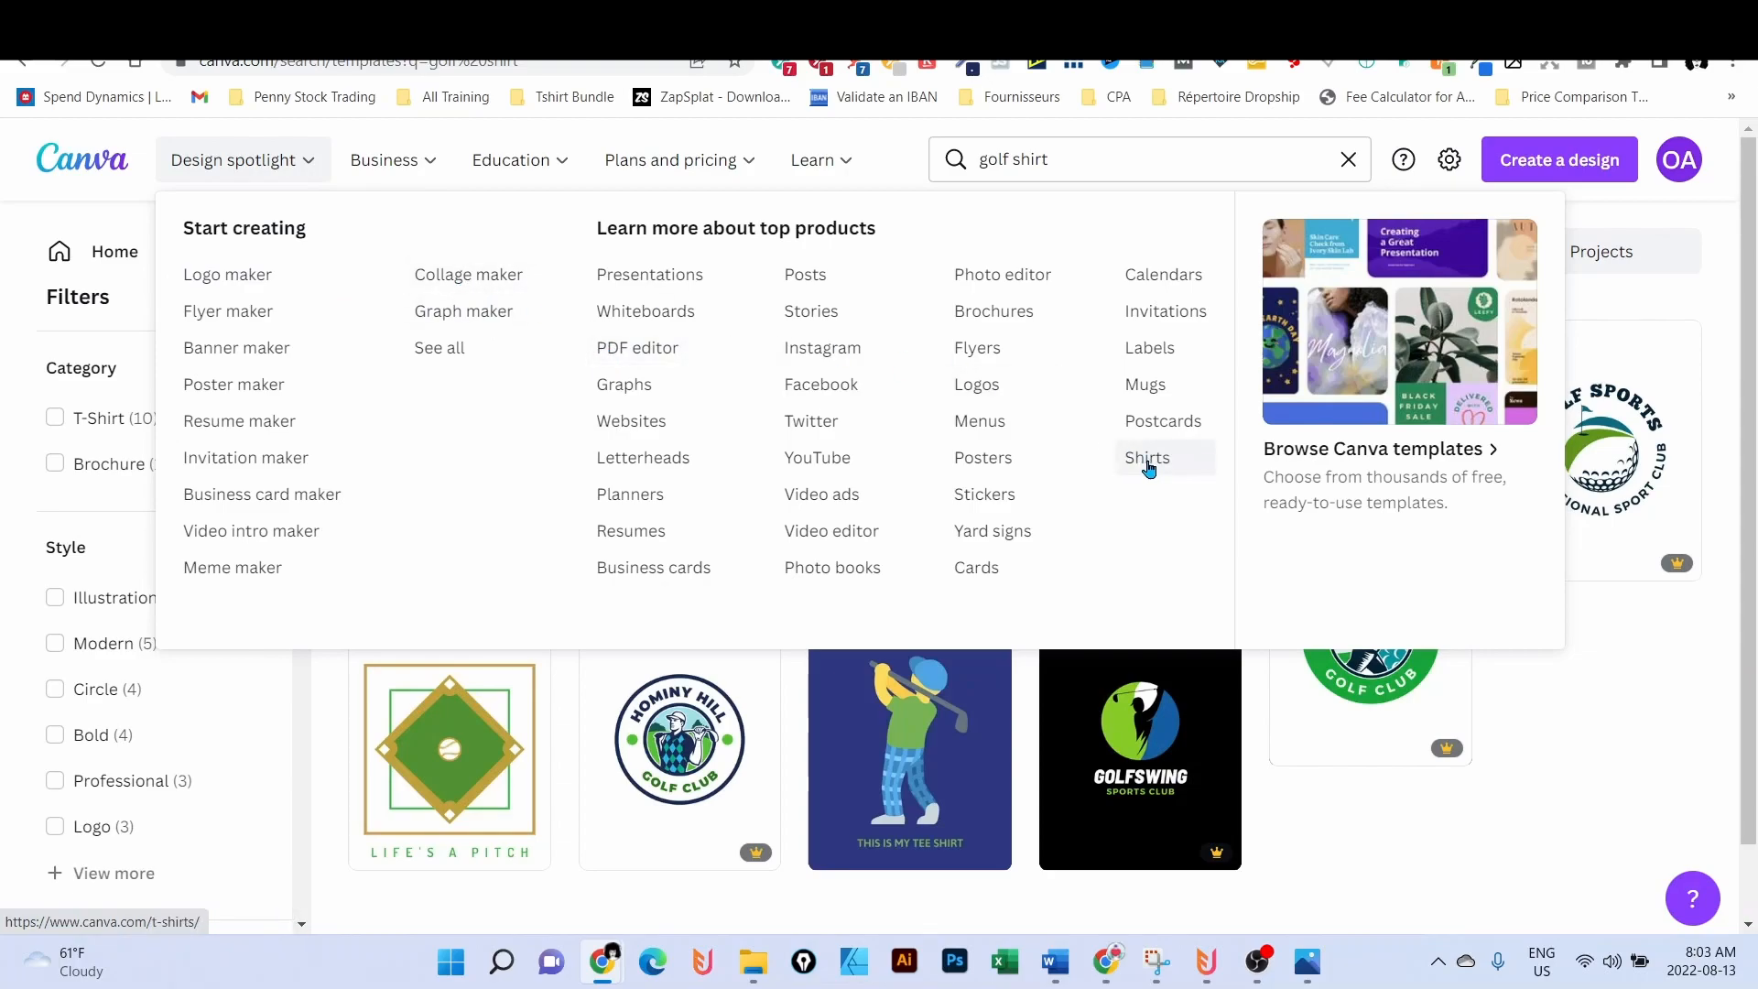
left_click(1147, 458)
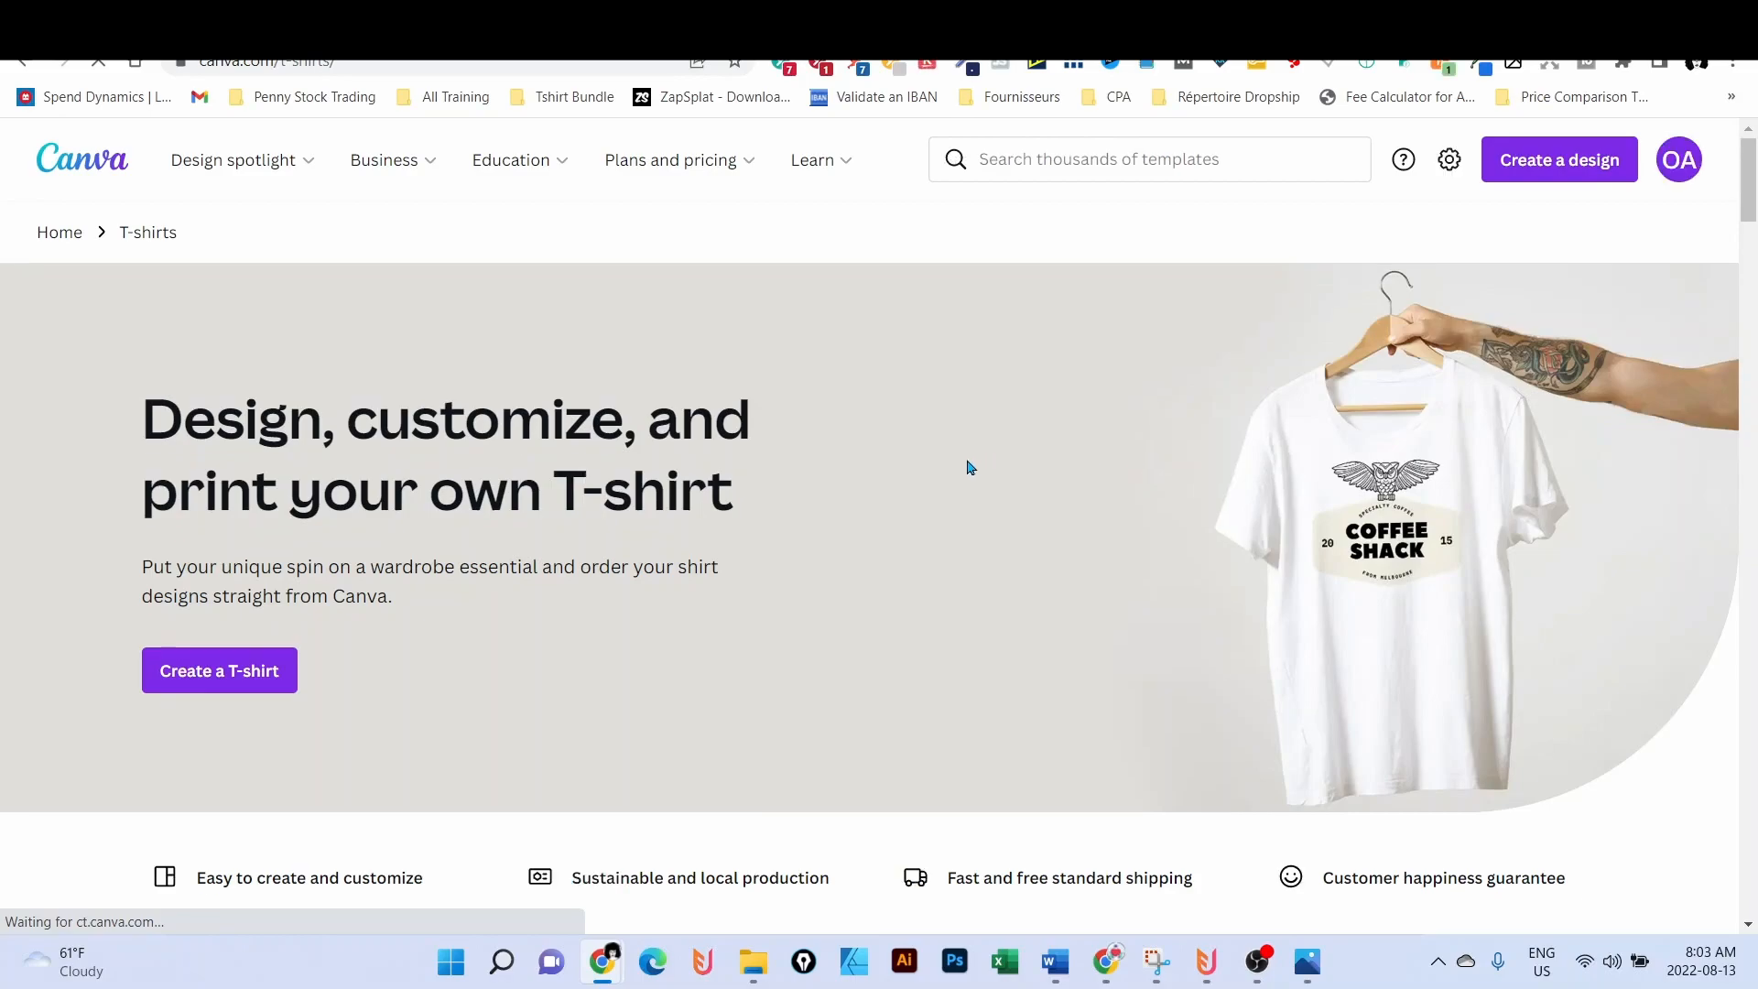
- Browse the T-shirt templates, switch the inspiration examples to Halloween, and return to the top
scroll("down", 3)
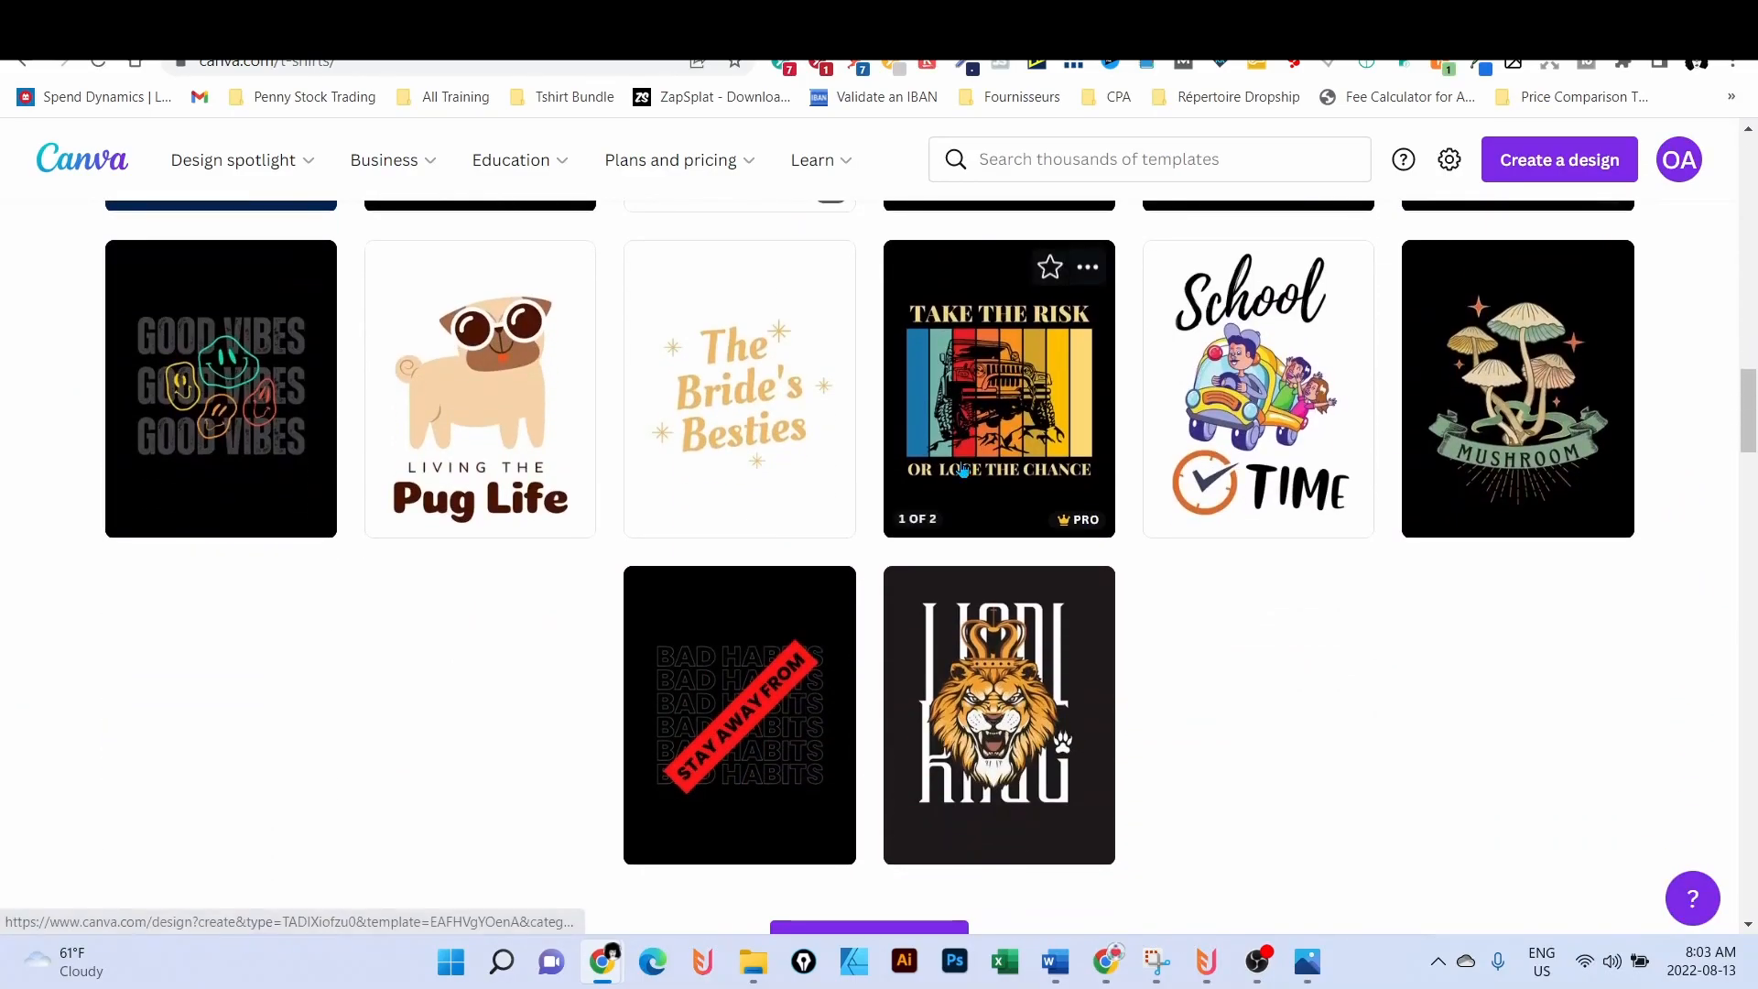
scroll("down", 3)
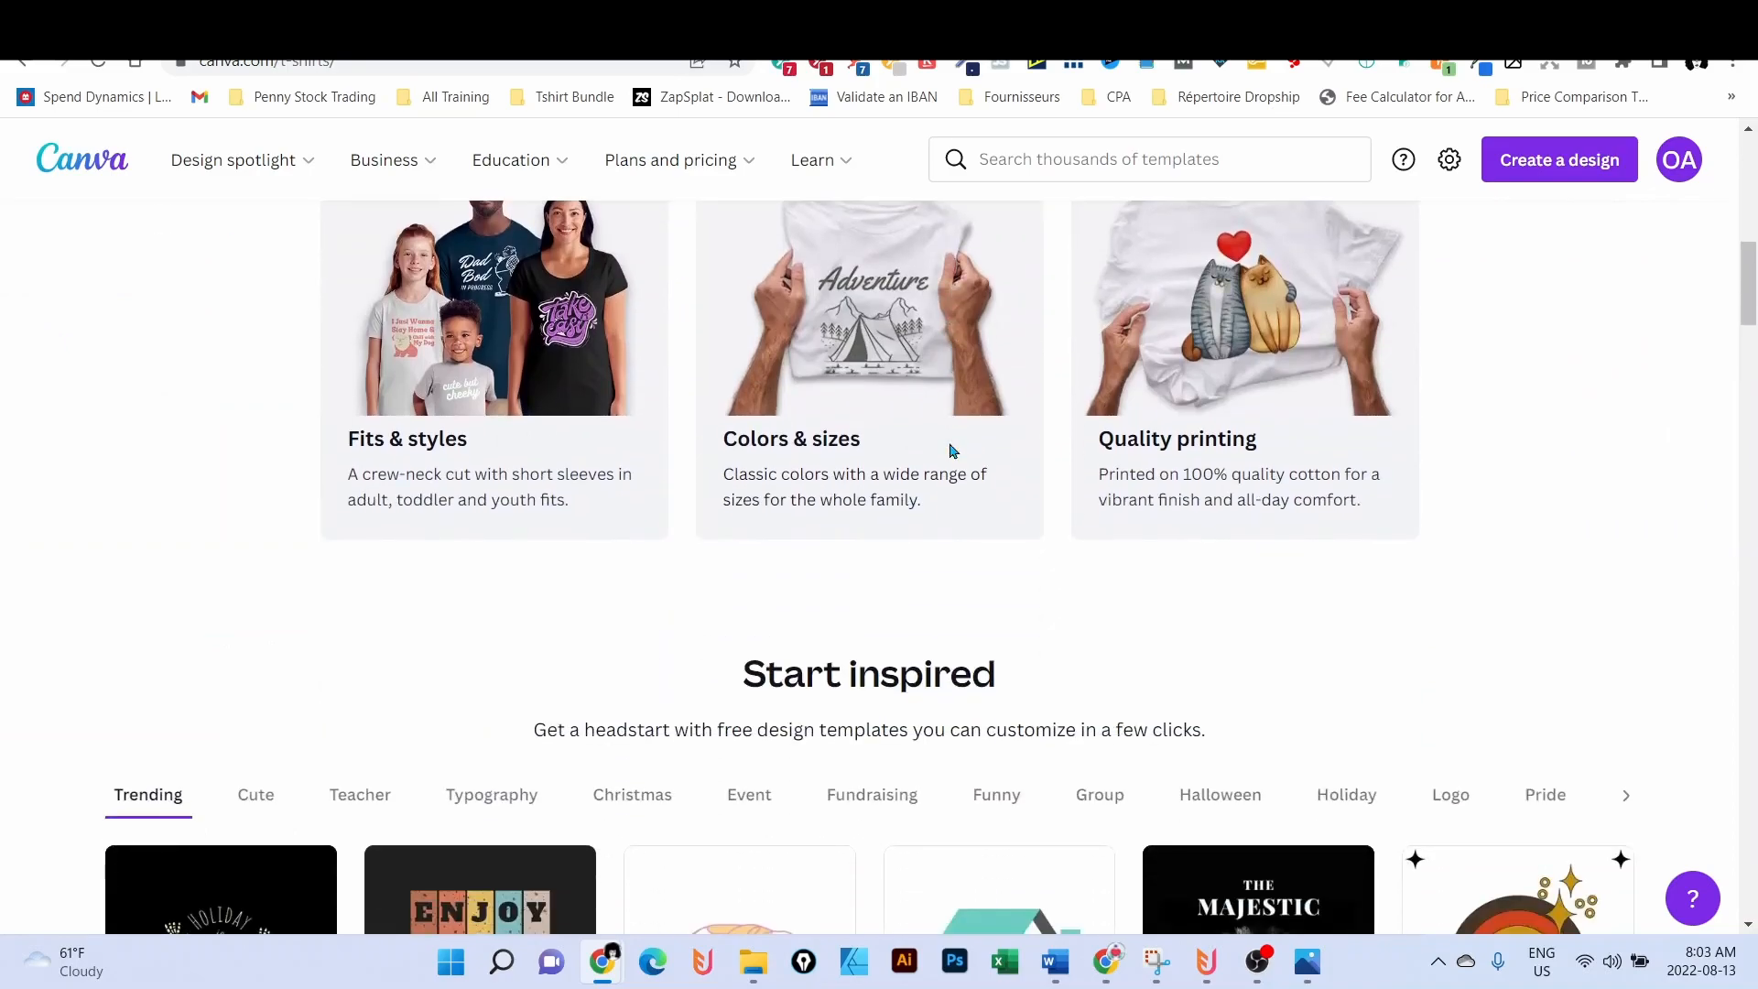
scroll("down", 3)
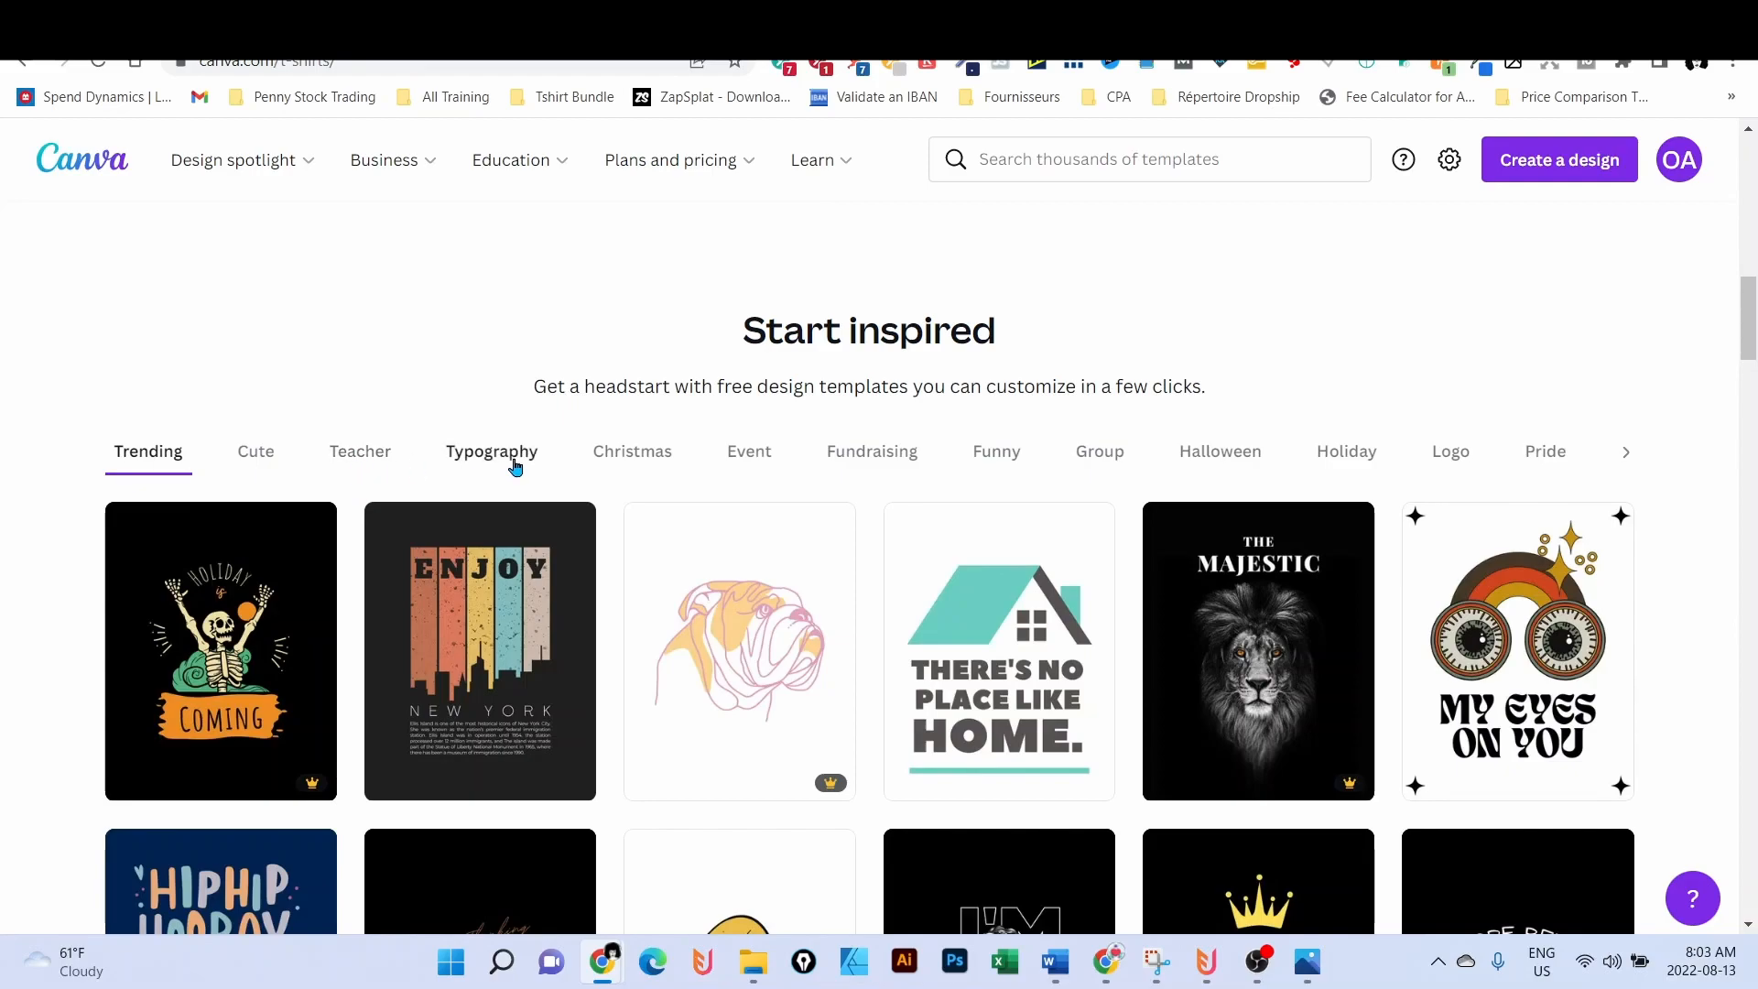
mouse_move(1066, 472)
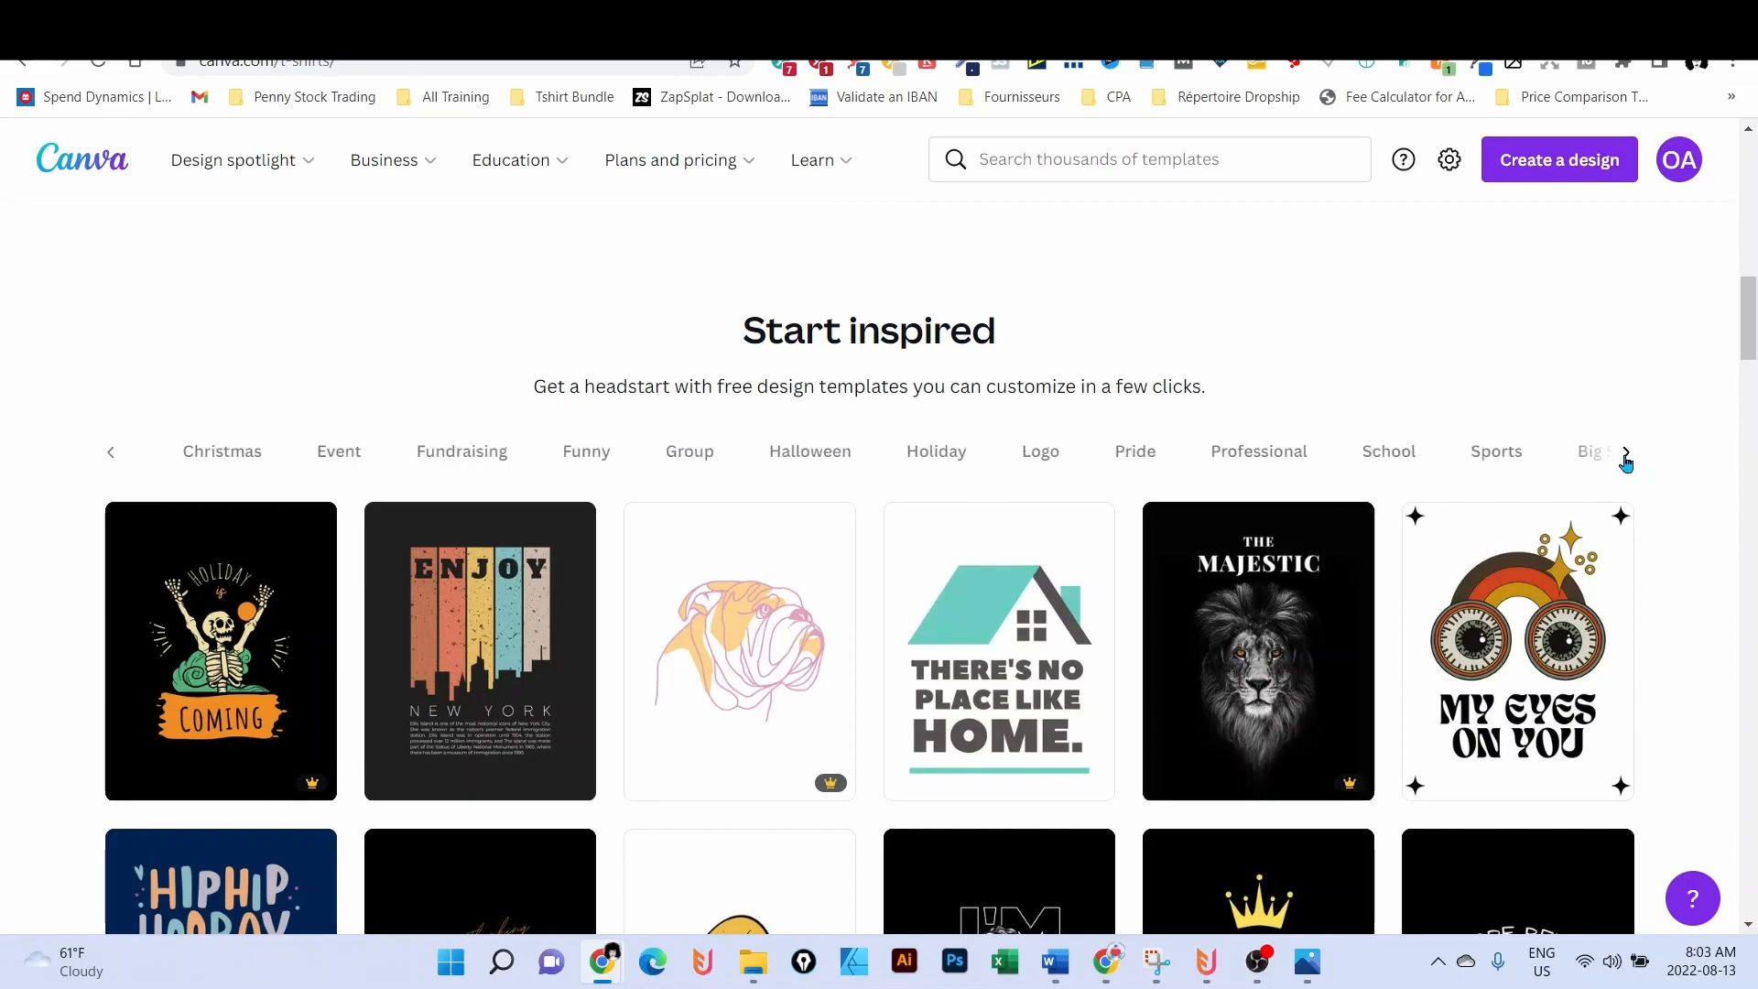
left_click(809, 451)
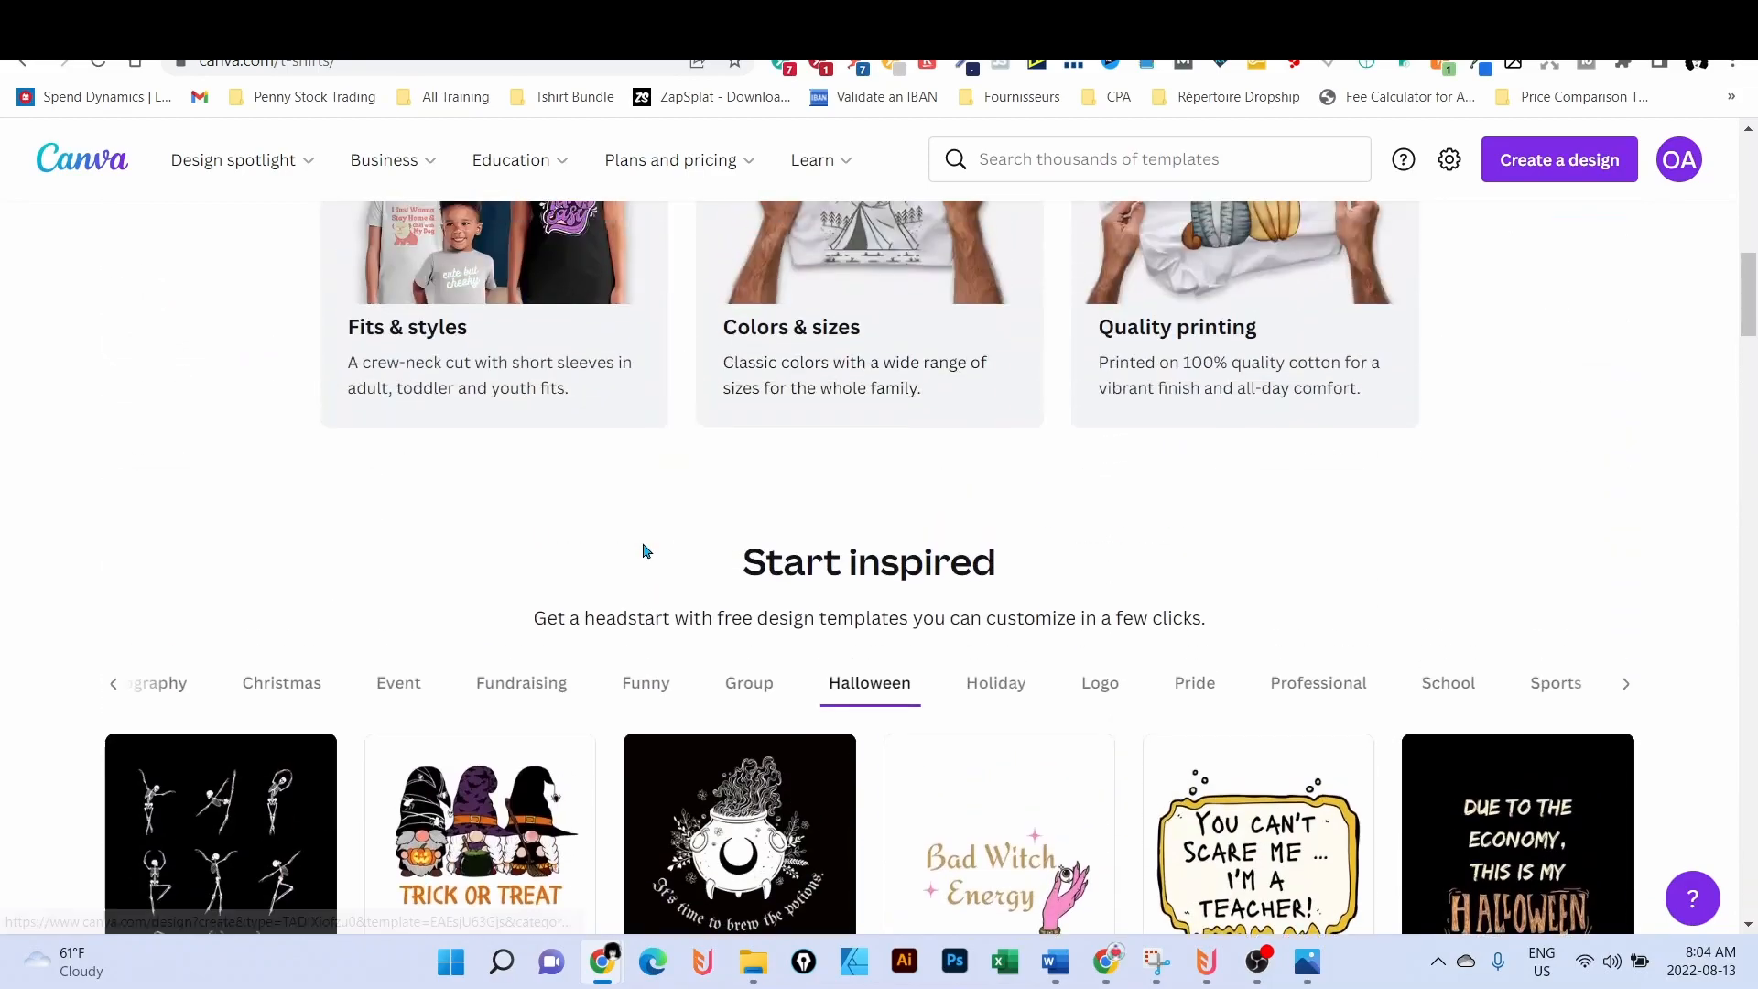
scroll("down", 3)
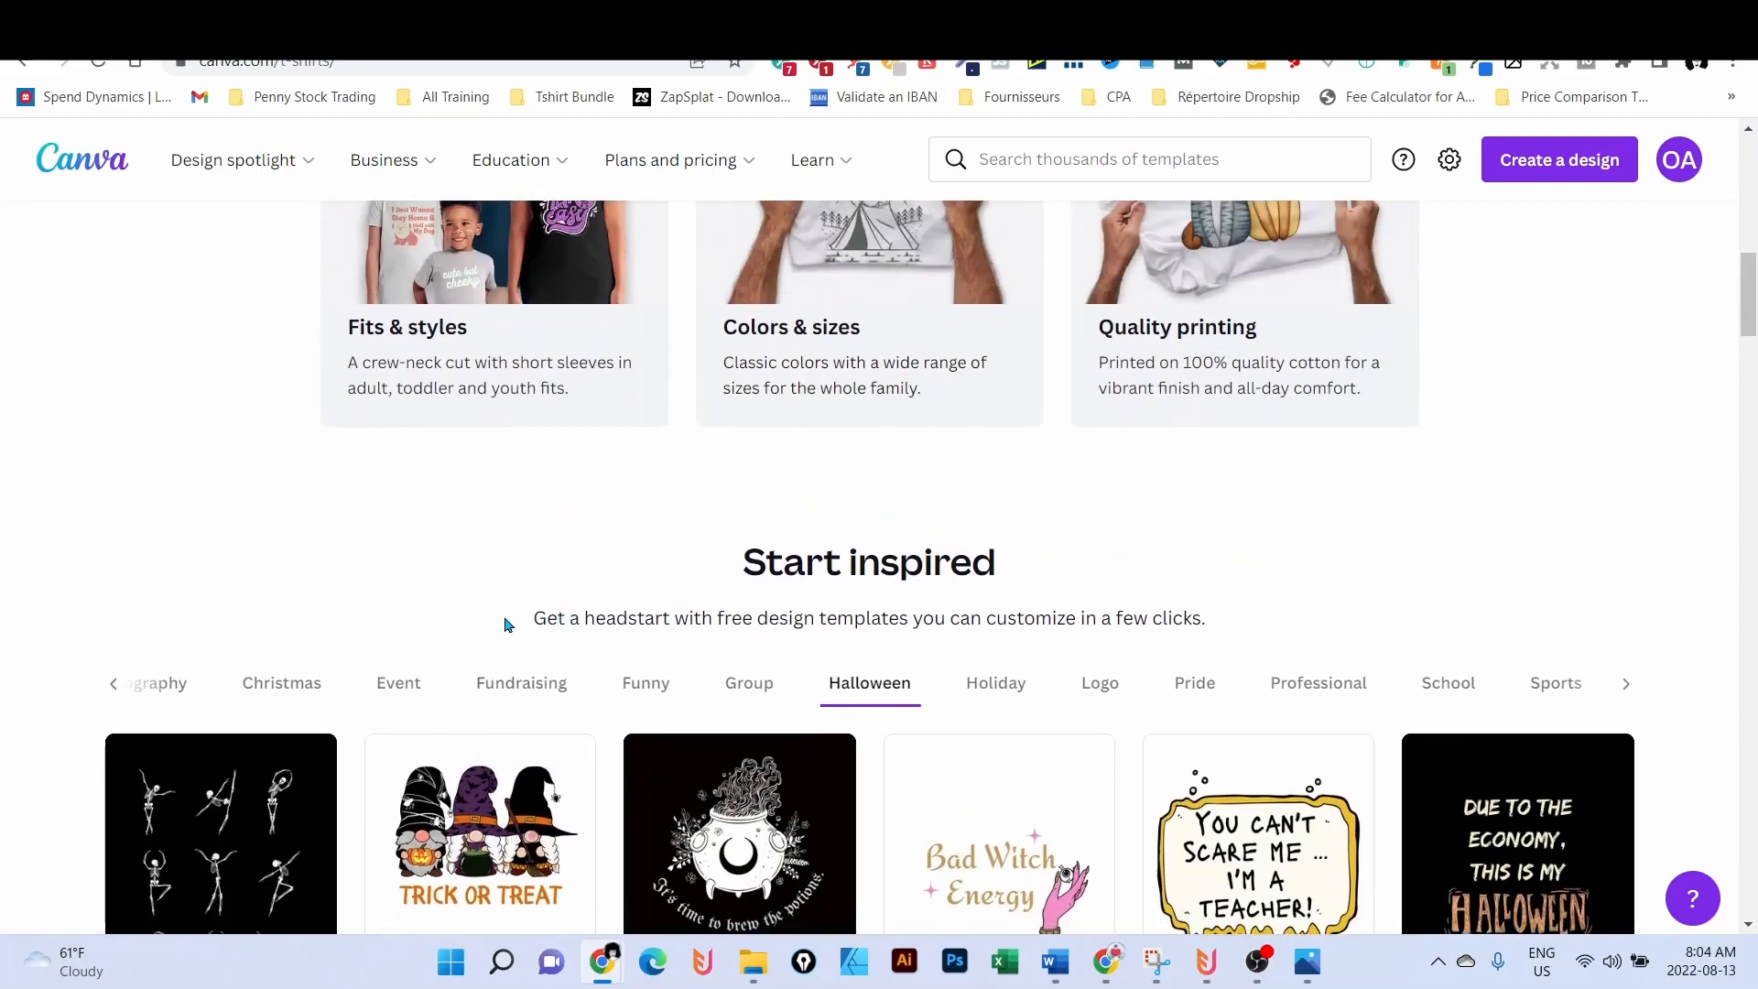
scroll("up", 3)
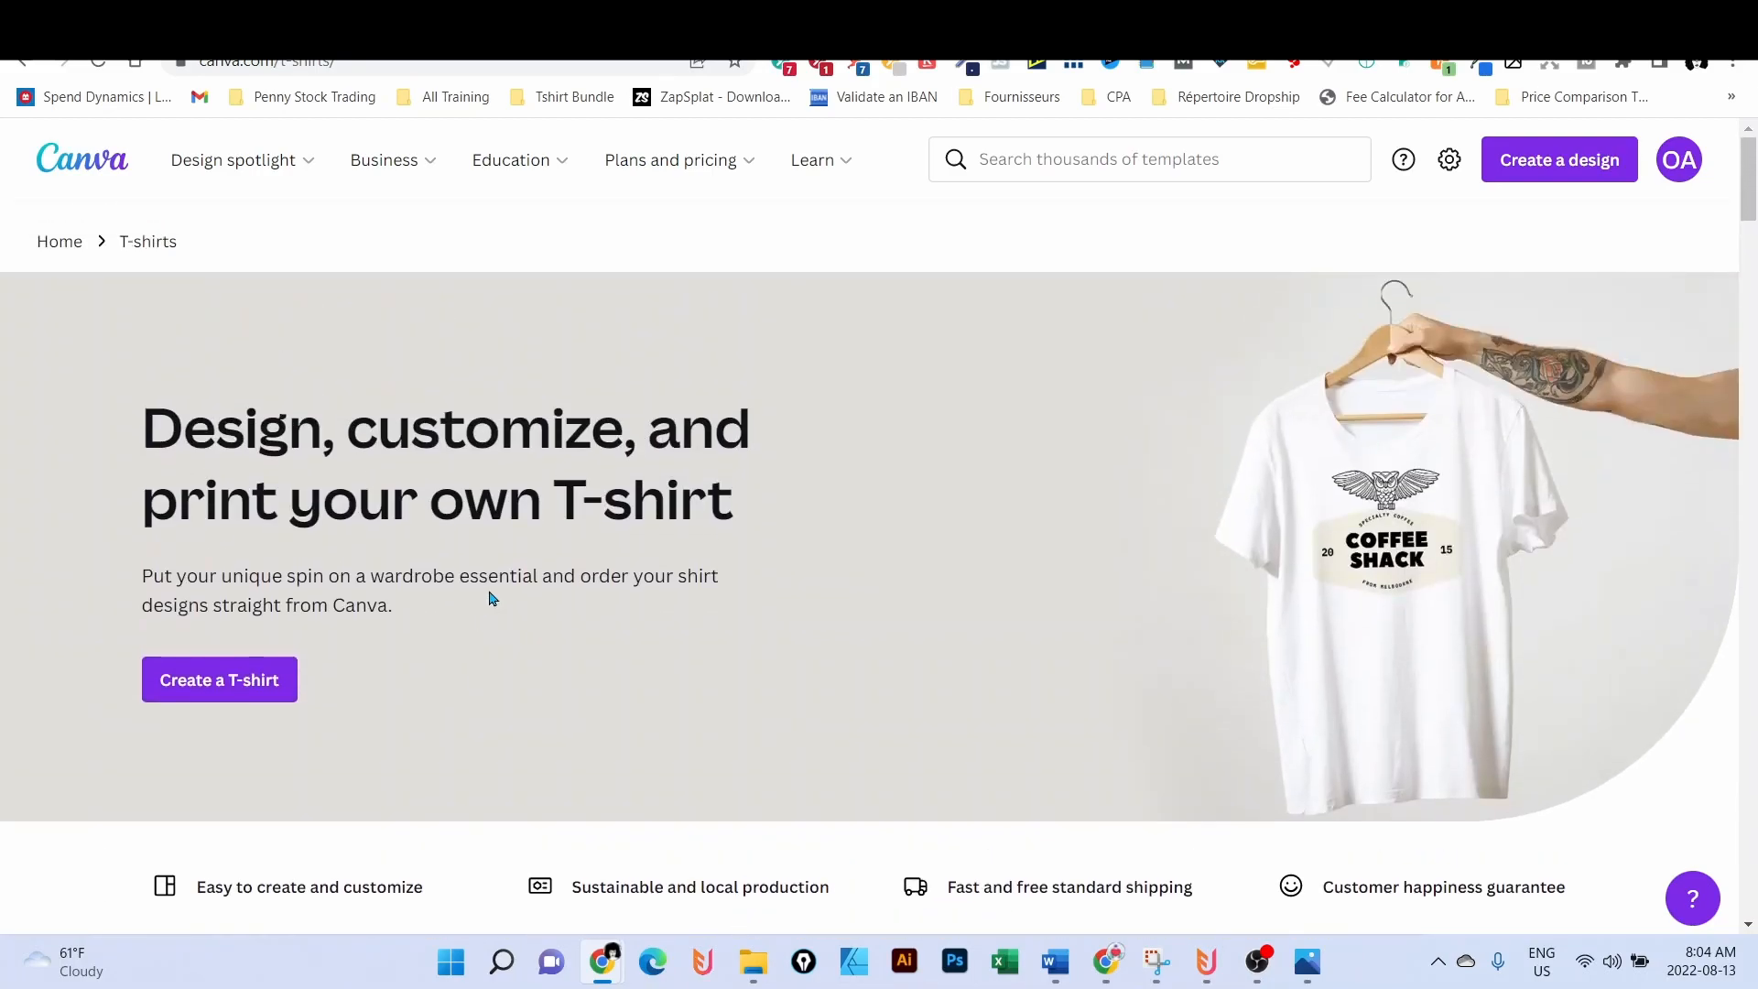